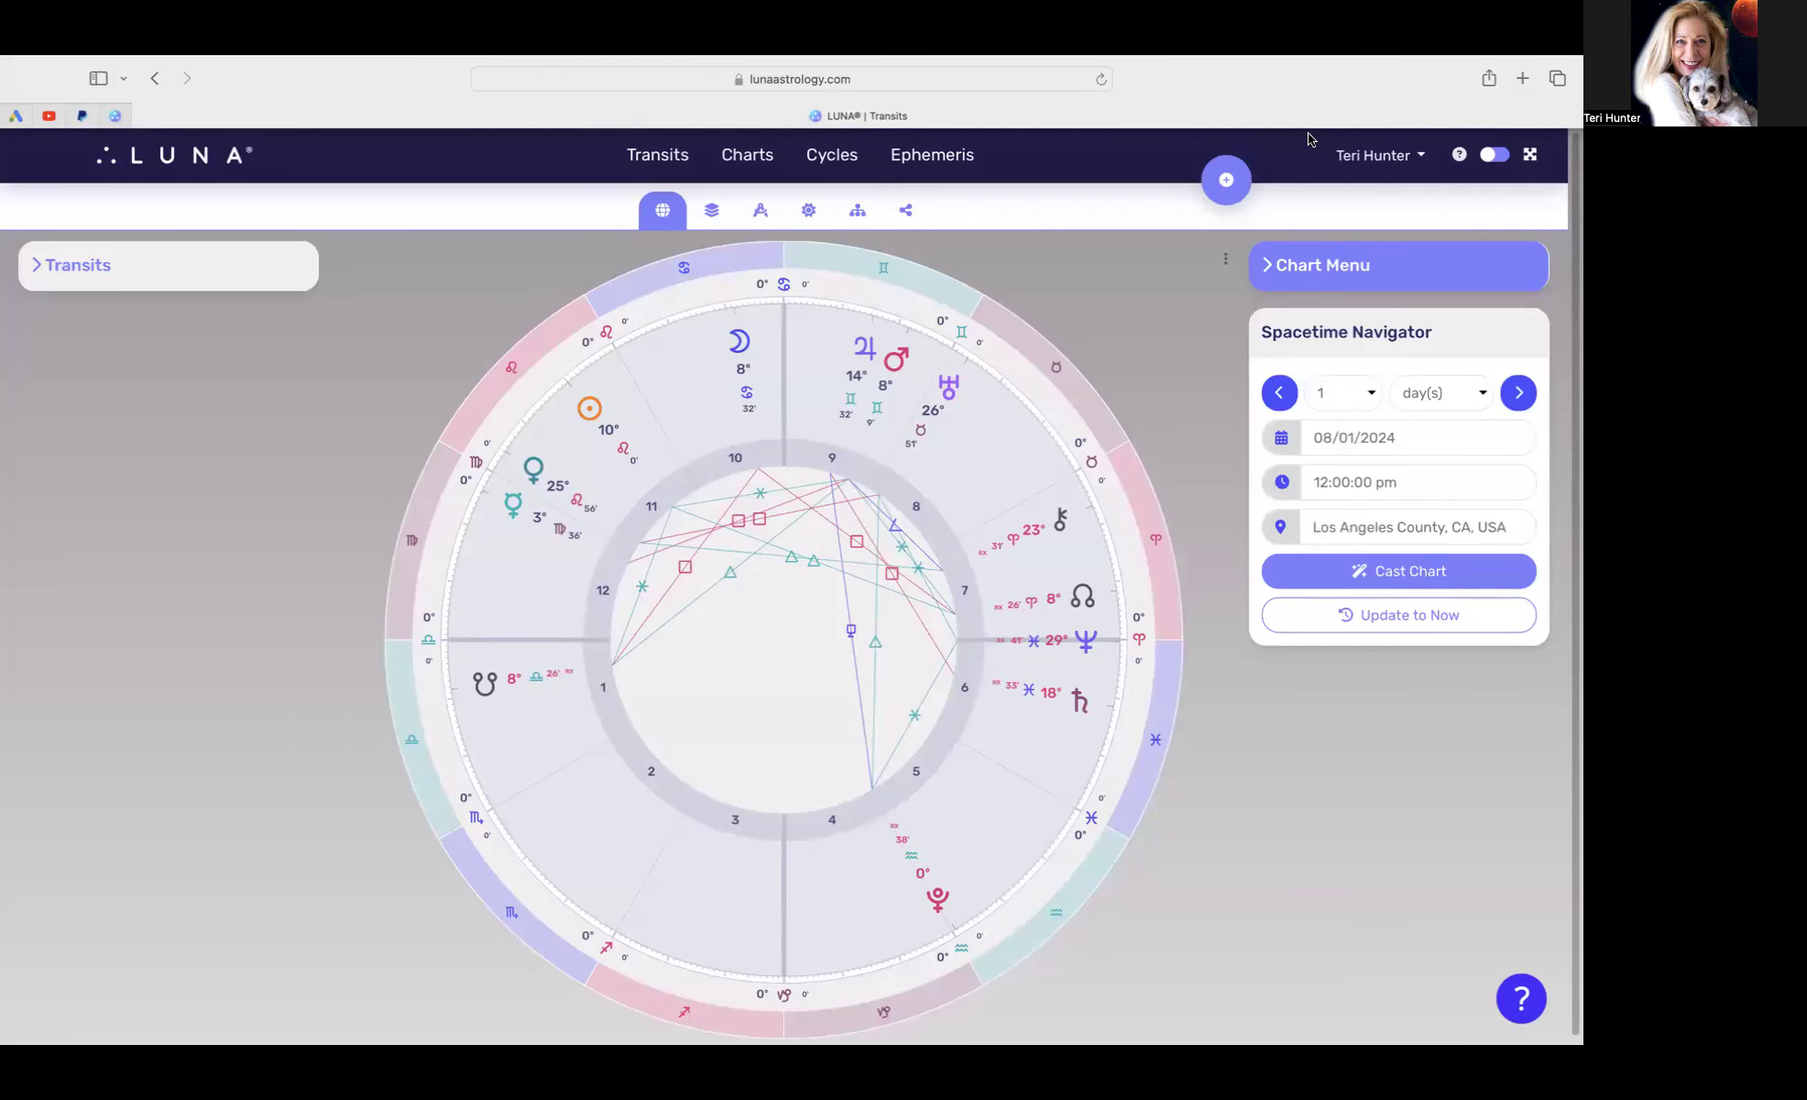
Step: Open the Spacetime Navigator date picker showing the August 2024 calendar
left_click(1418, 437)
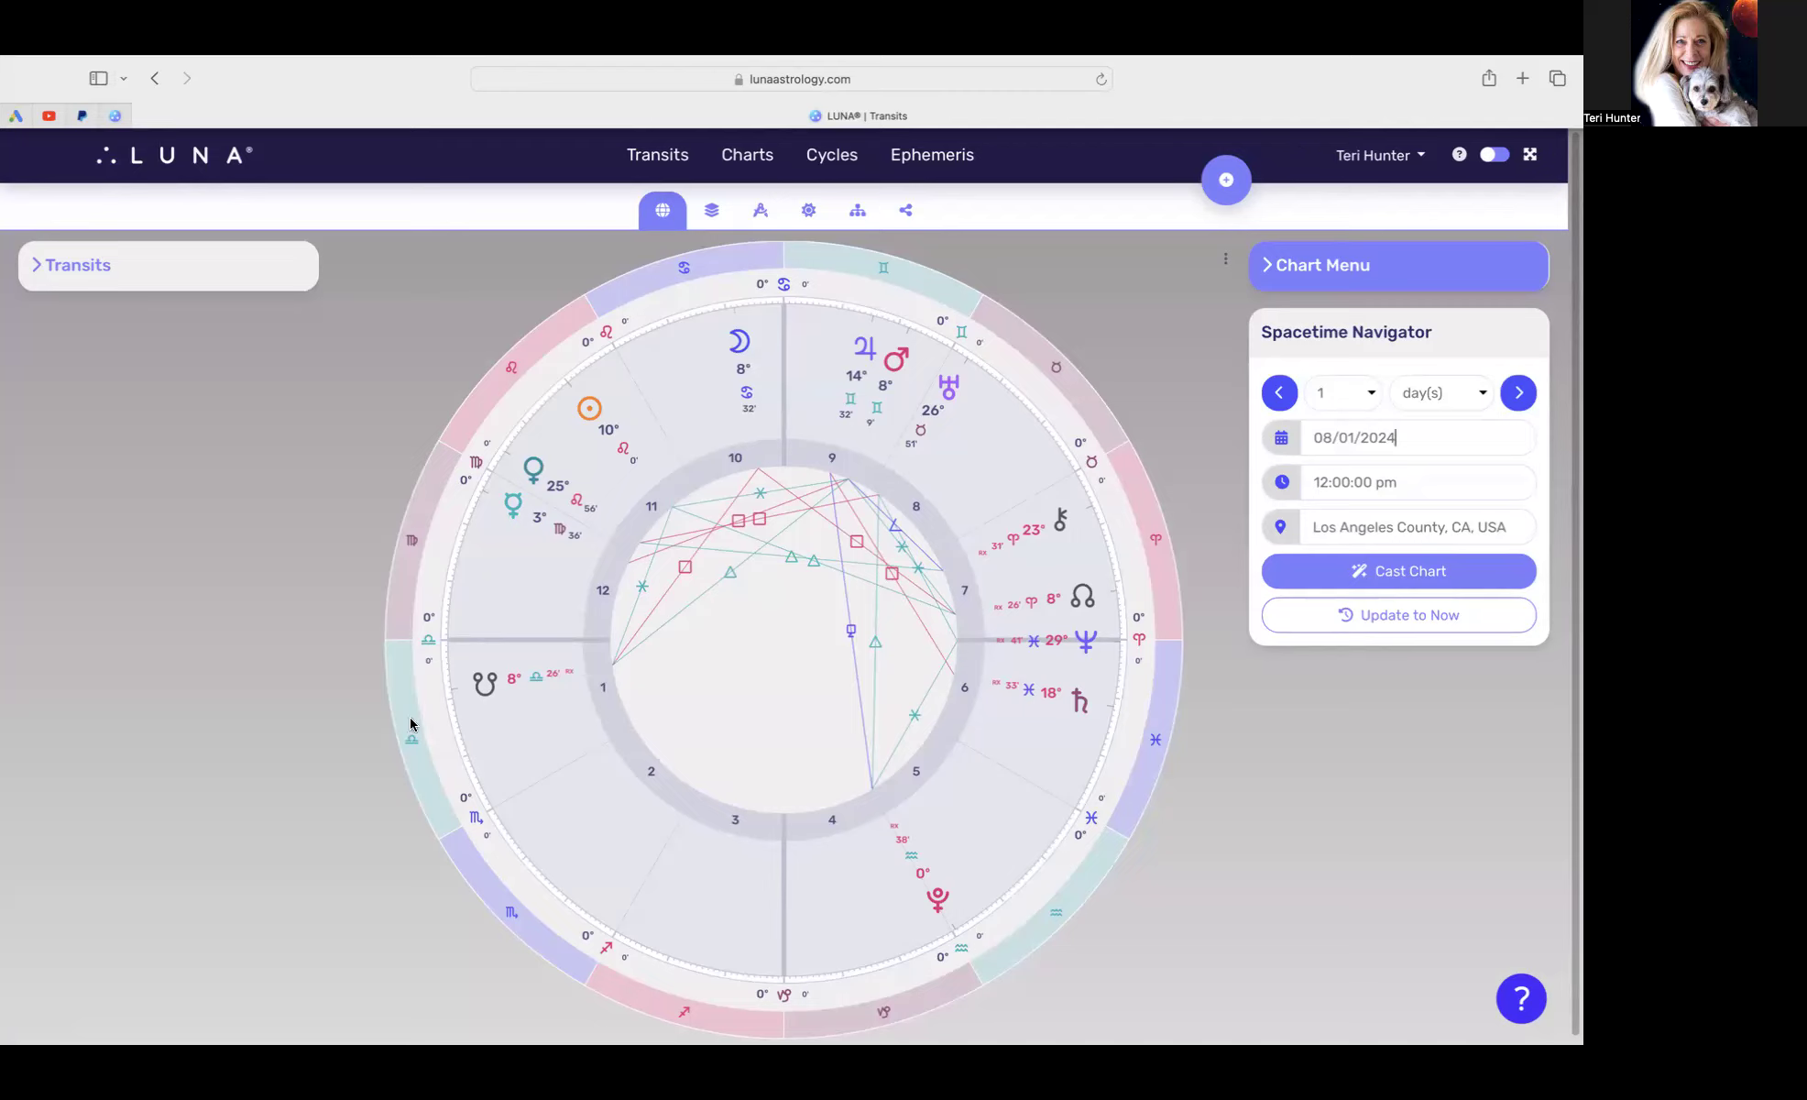
mouse_move(416, 692)
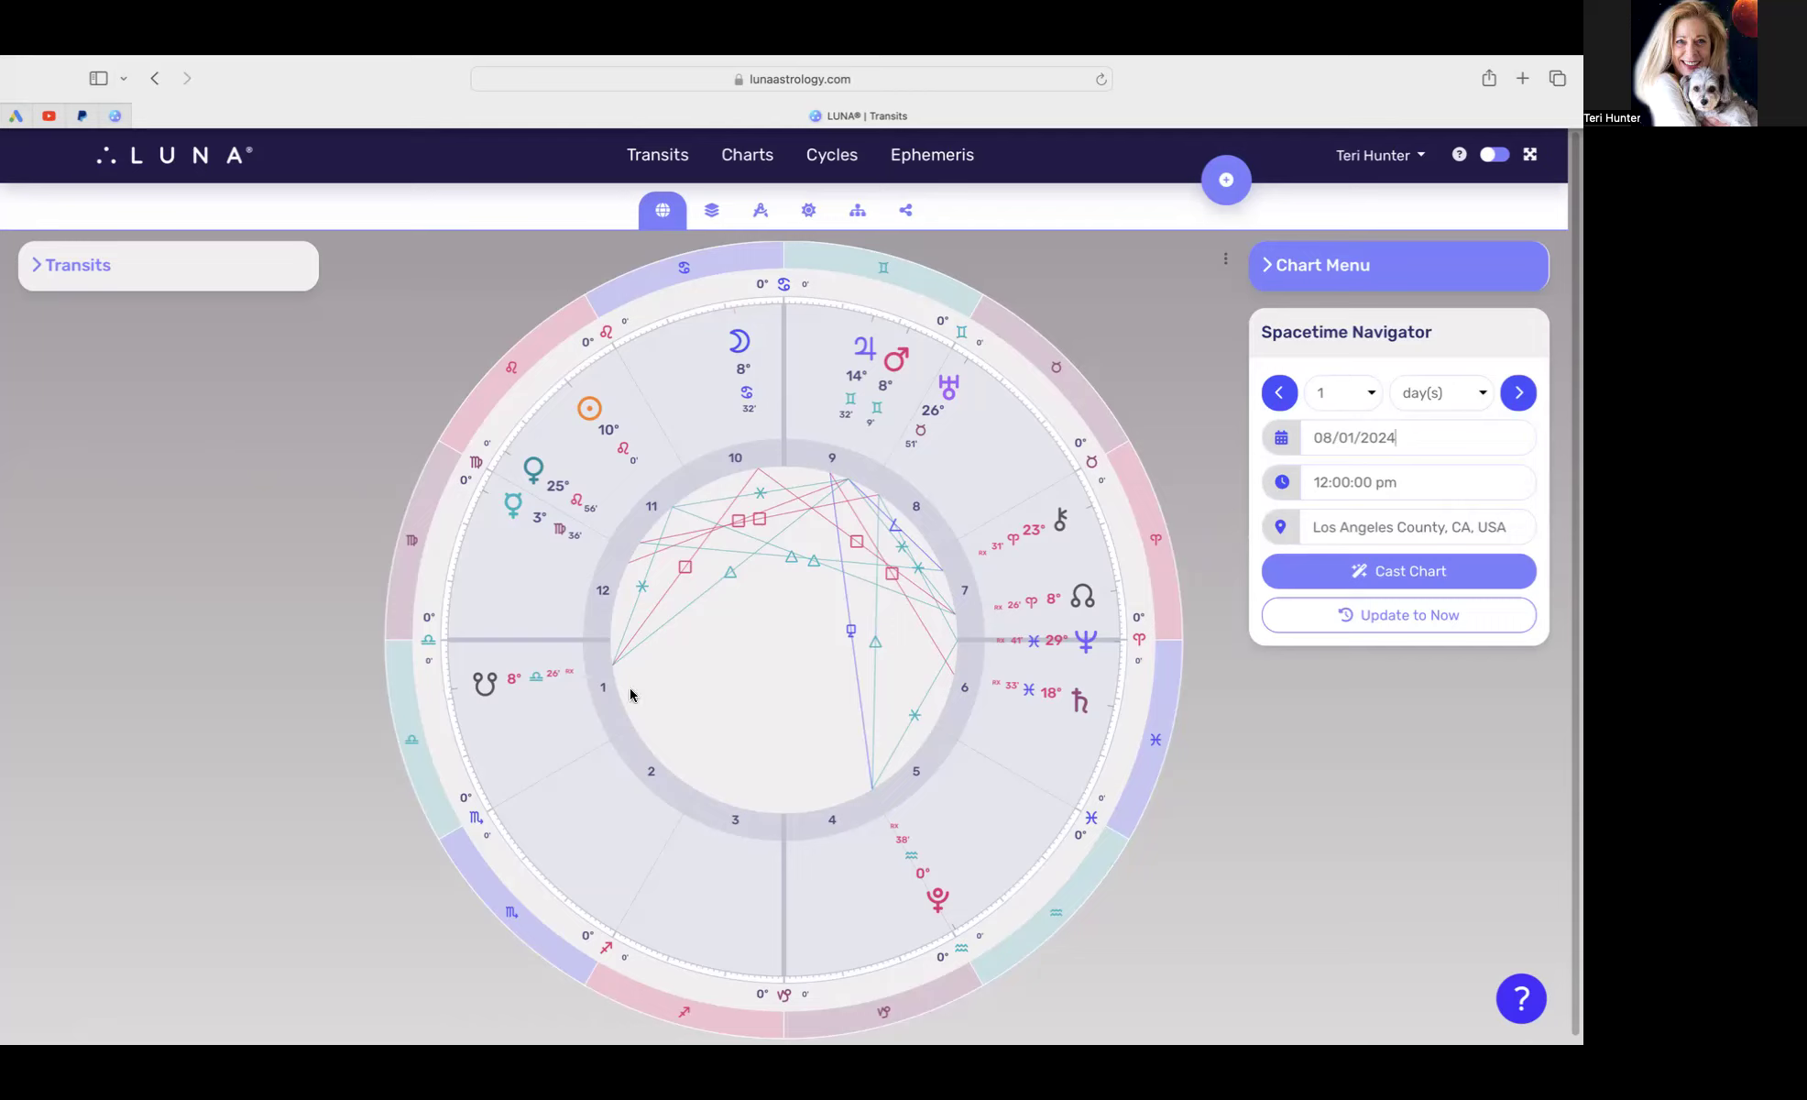
mouse_move(867, 363)
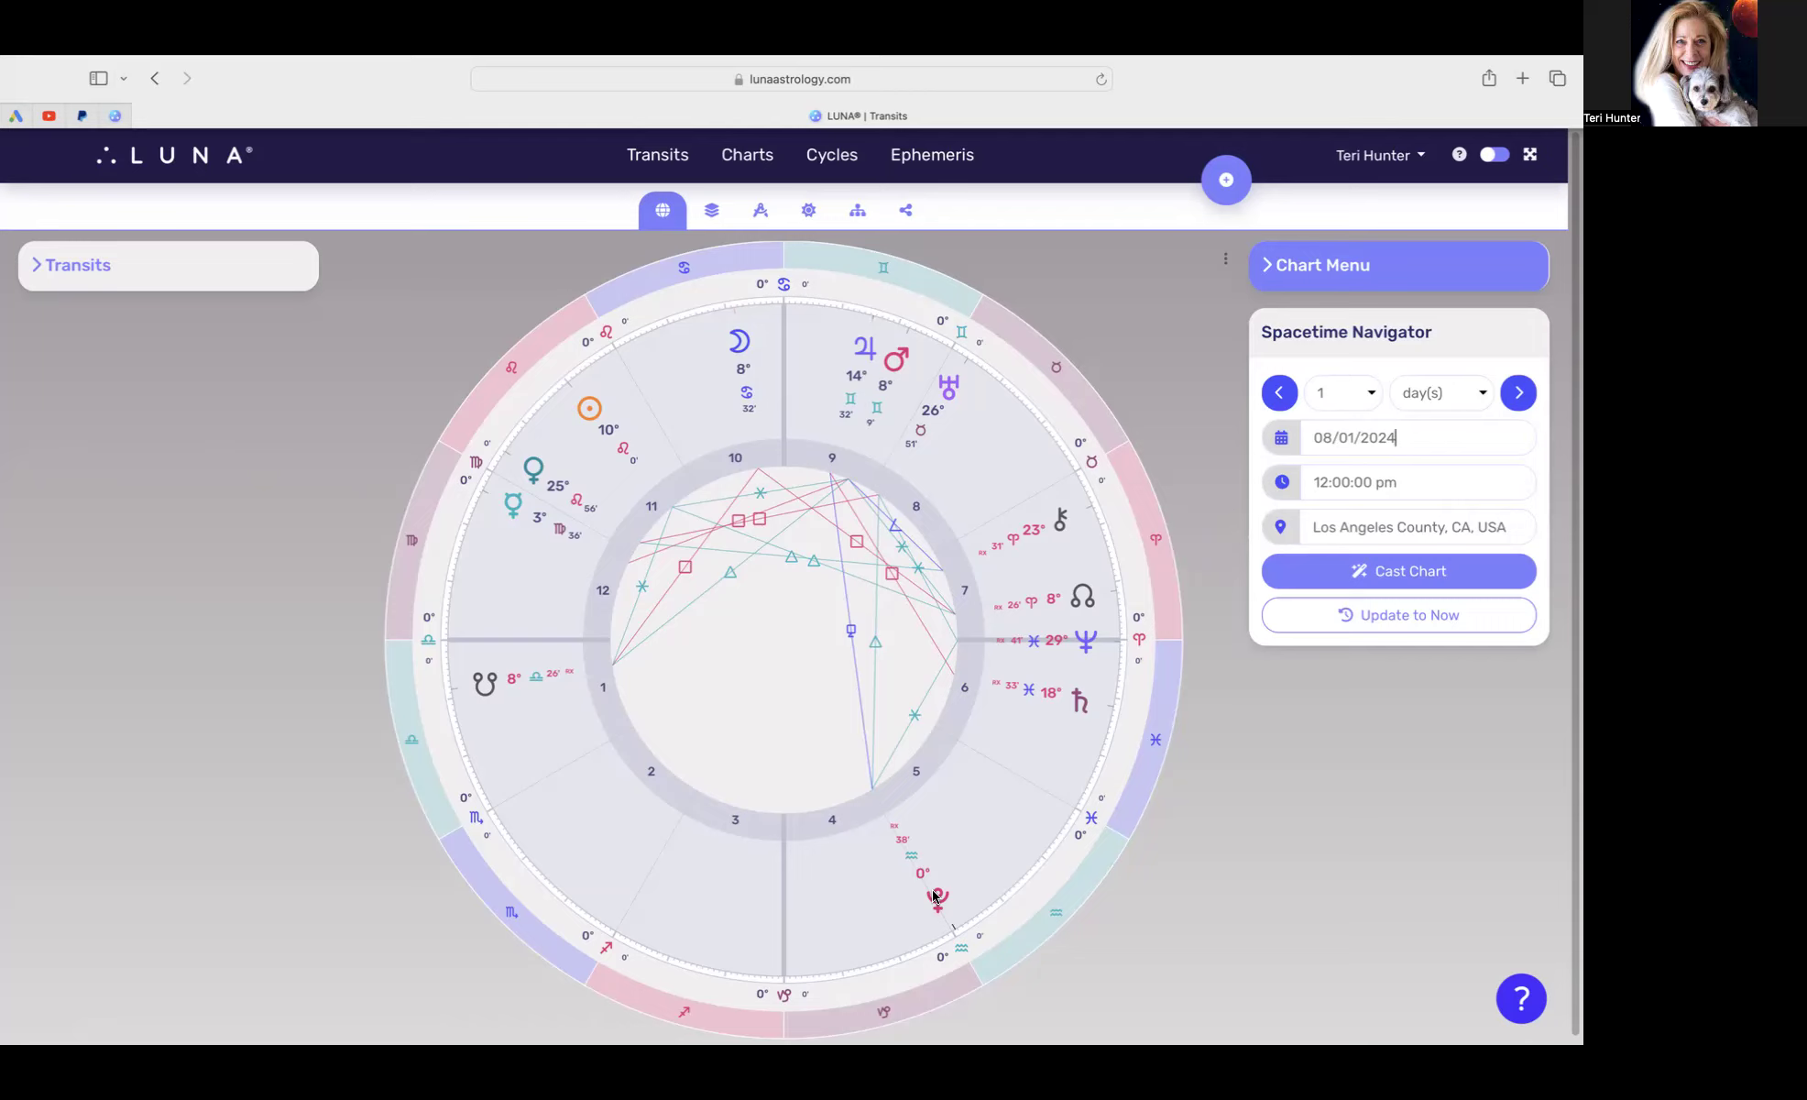
mouse_move(905, 919)
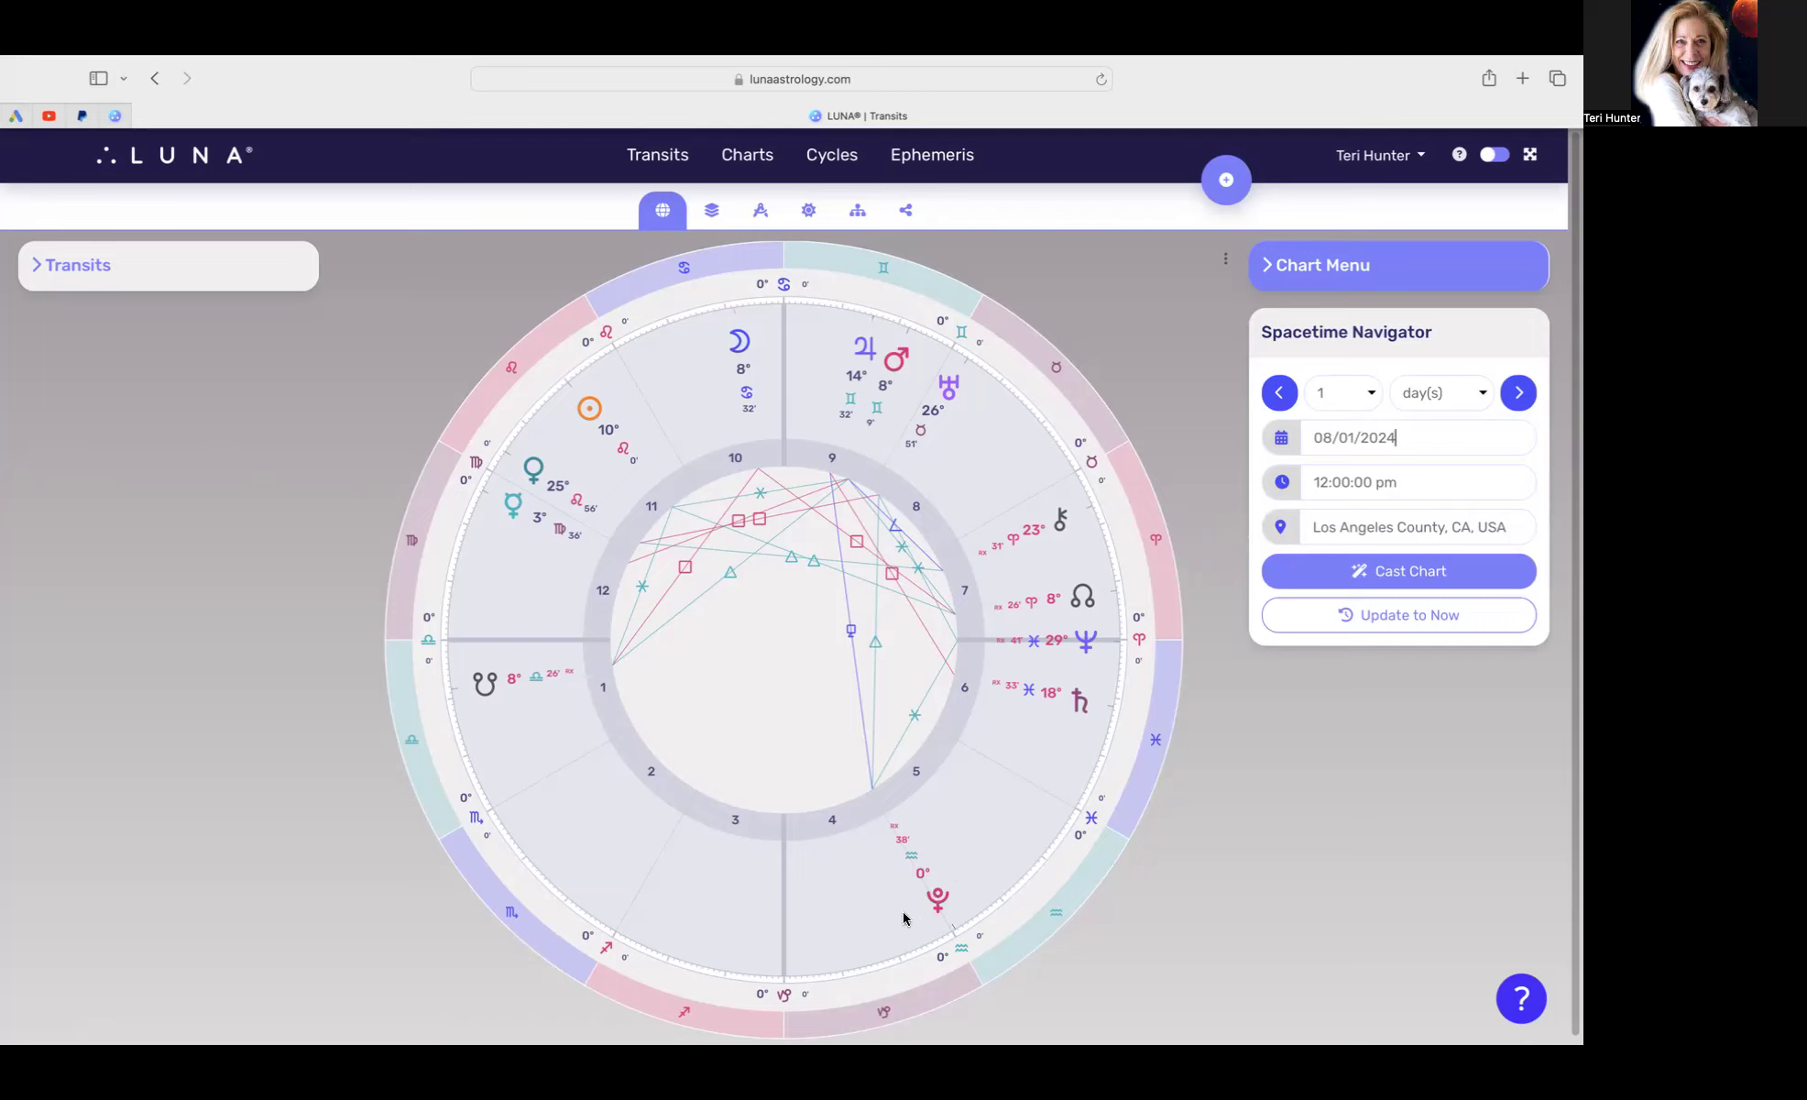
mouse_move(929, 933)
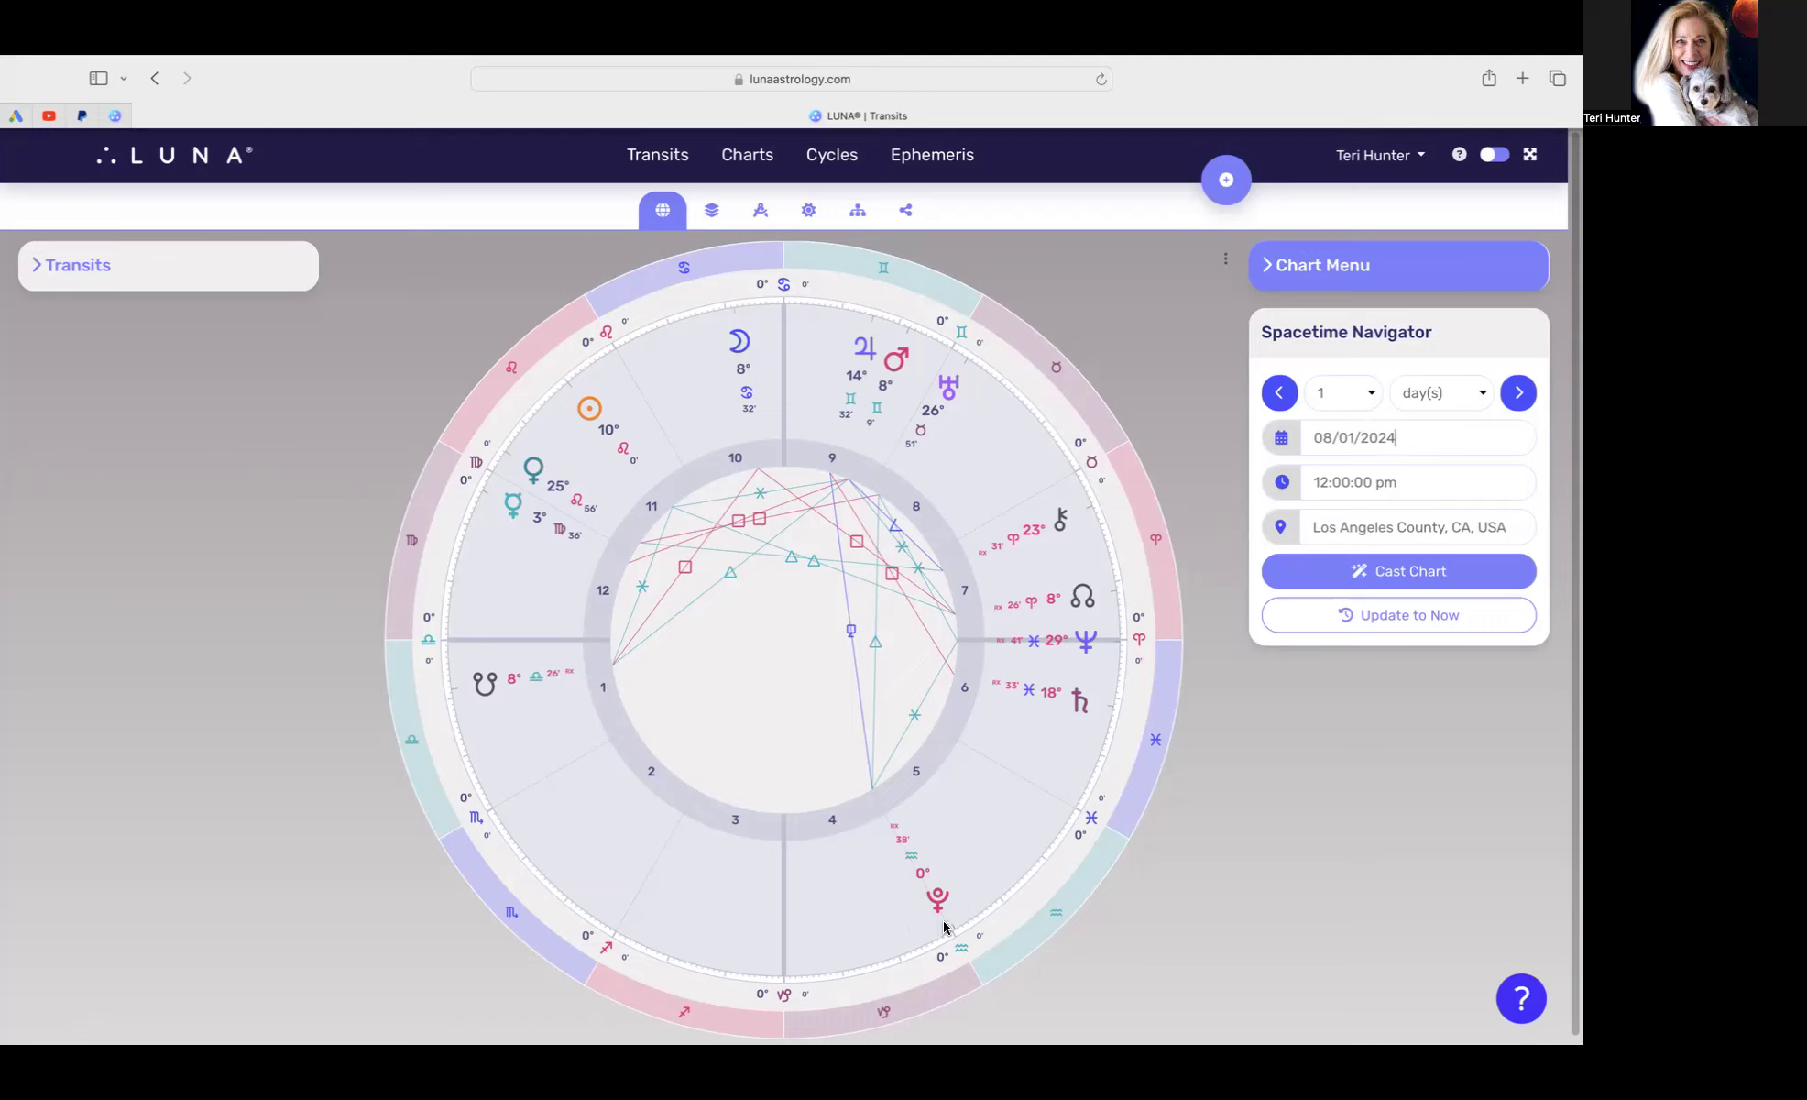
mouse_move(868, 804)
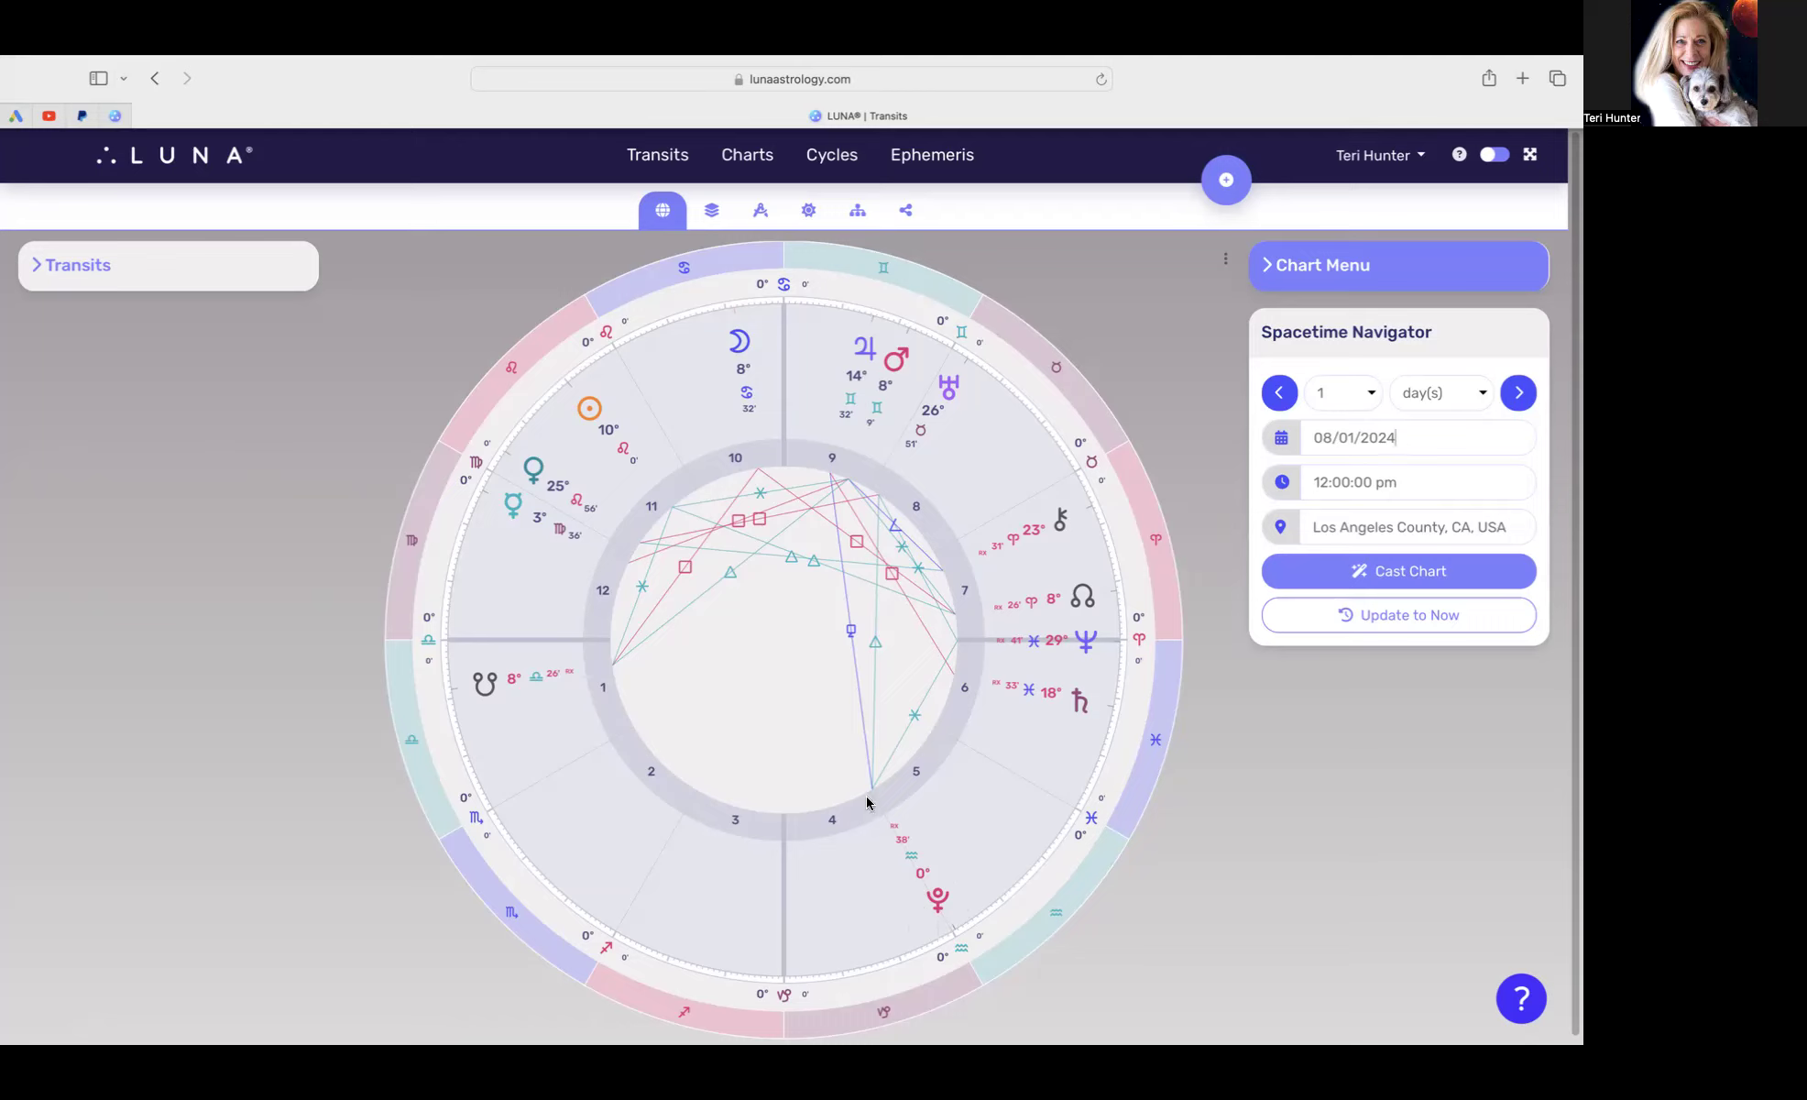
mouse_move(845, 374)
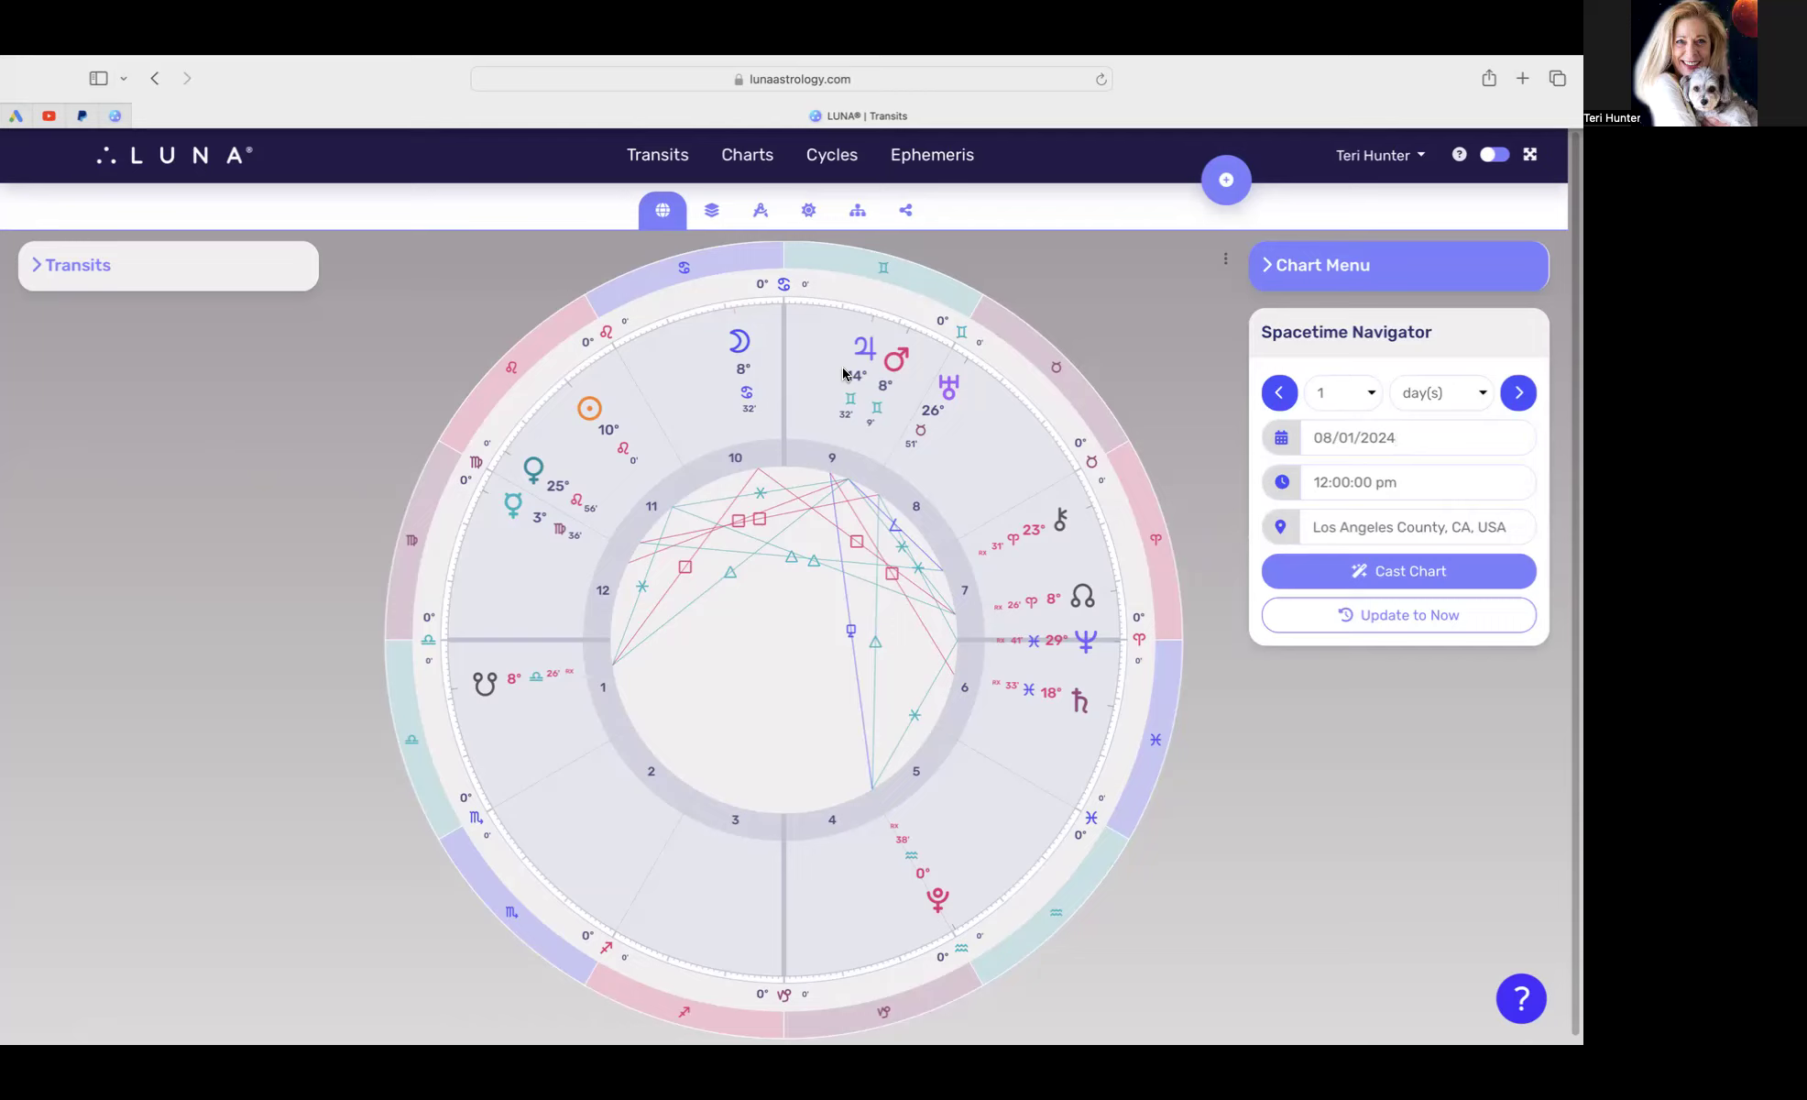
left_click(1395, 437)
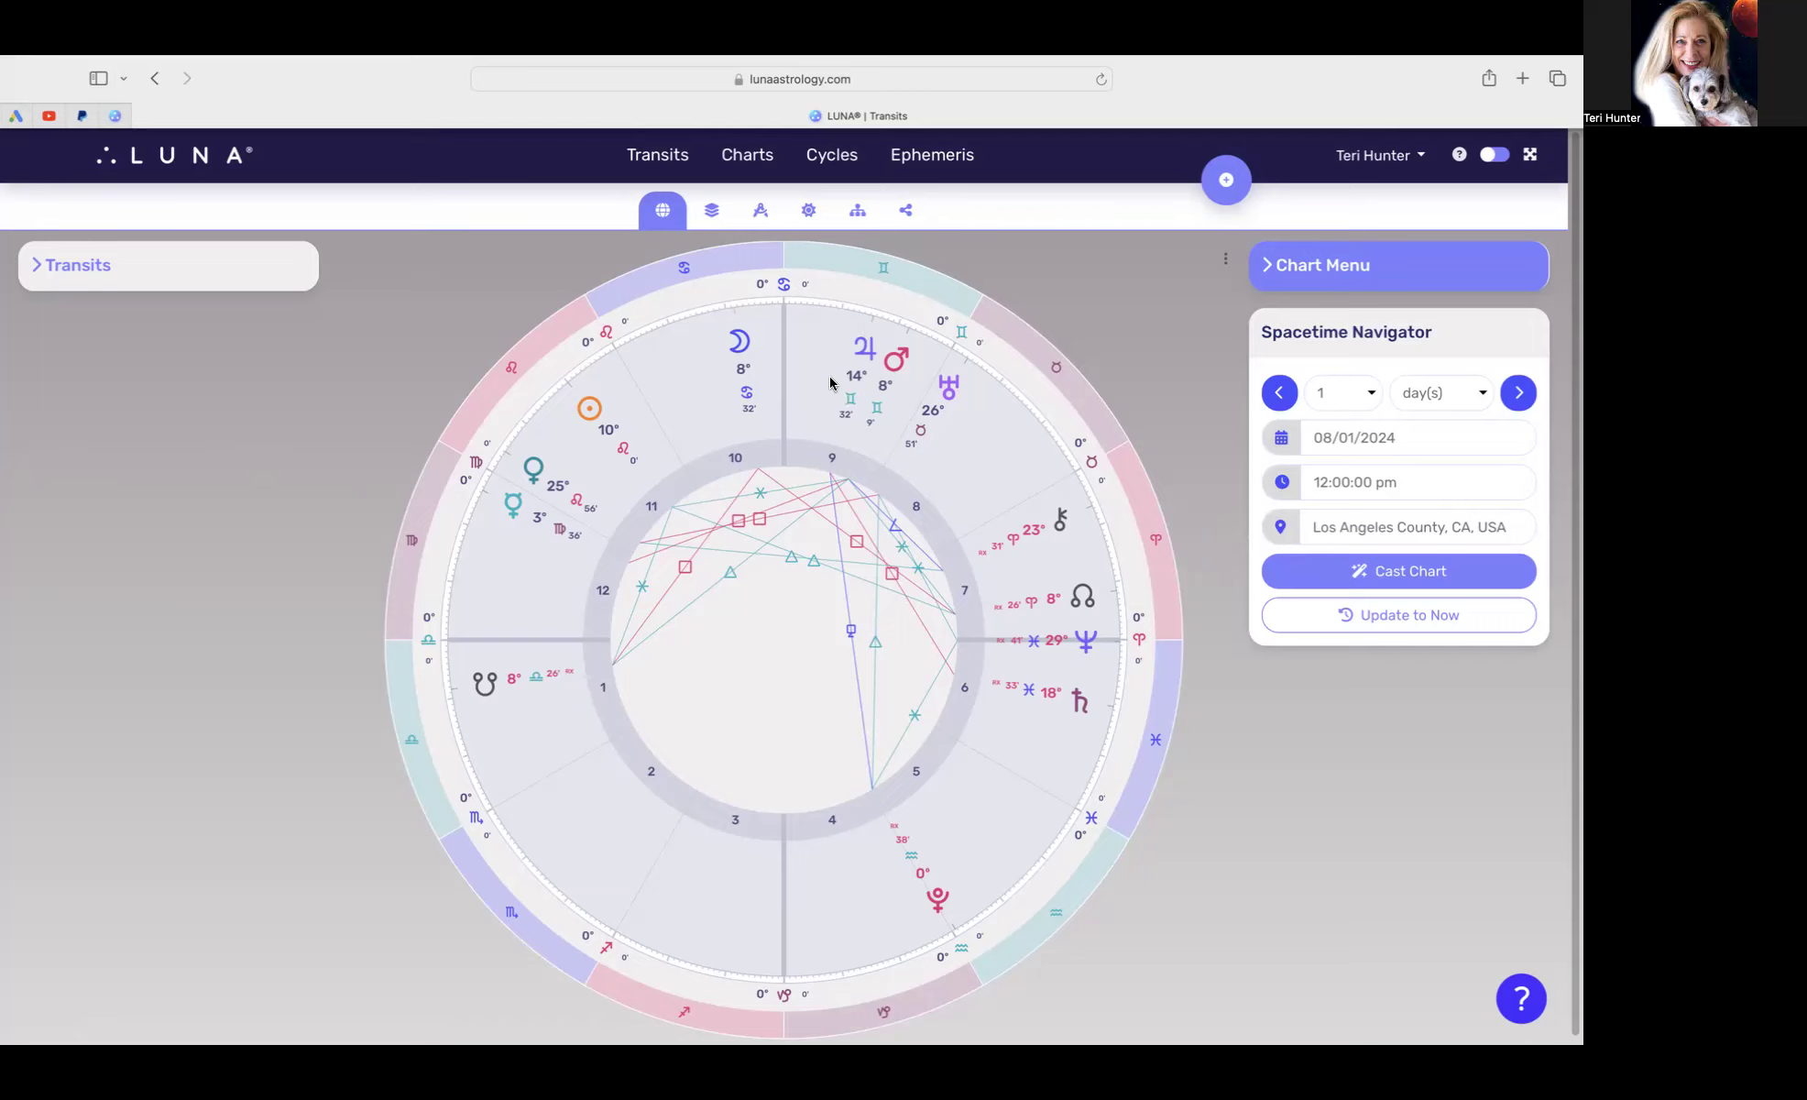
left_click(1396, 437)
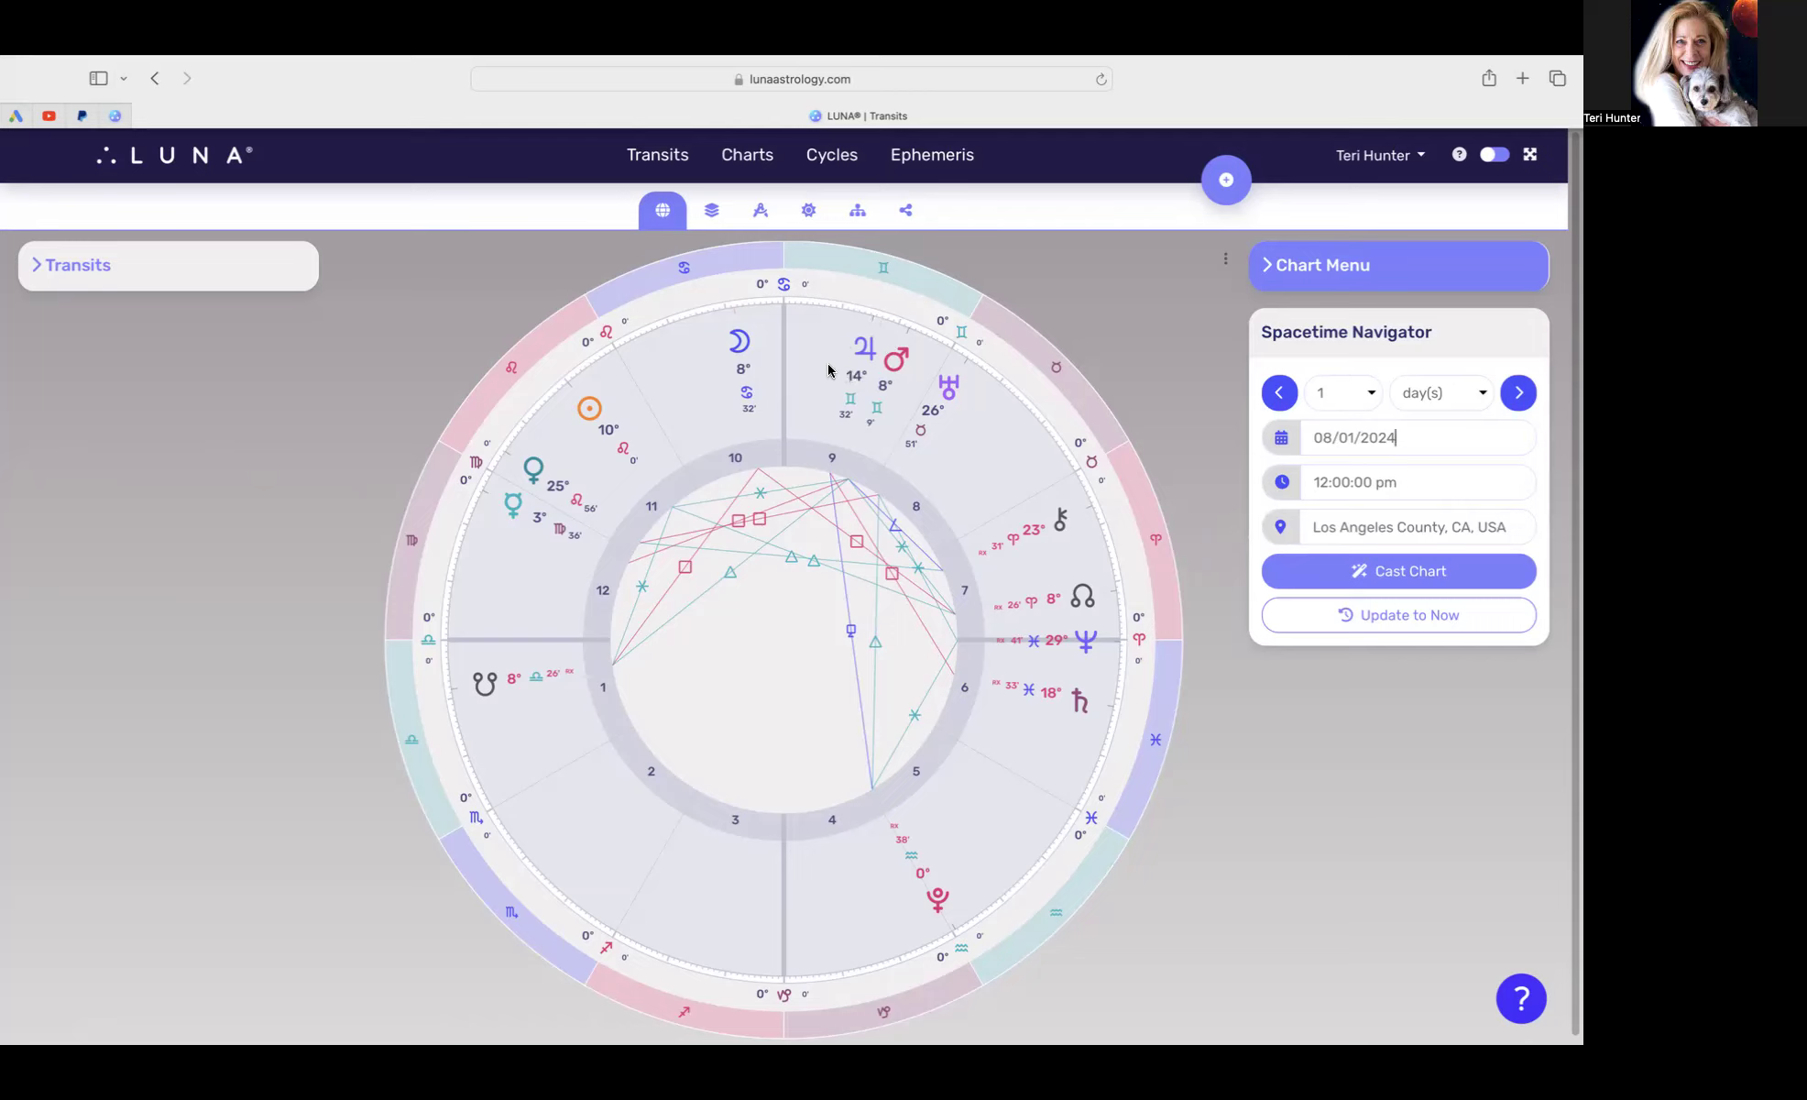
mouse_move(847, 335)
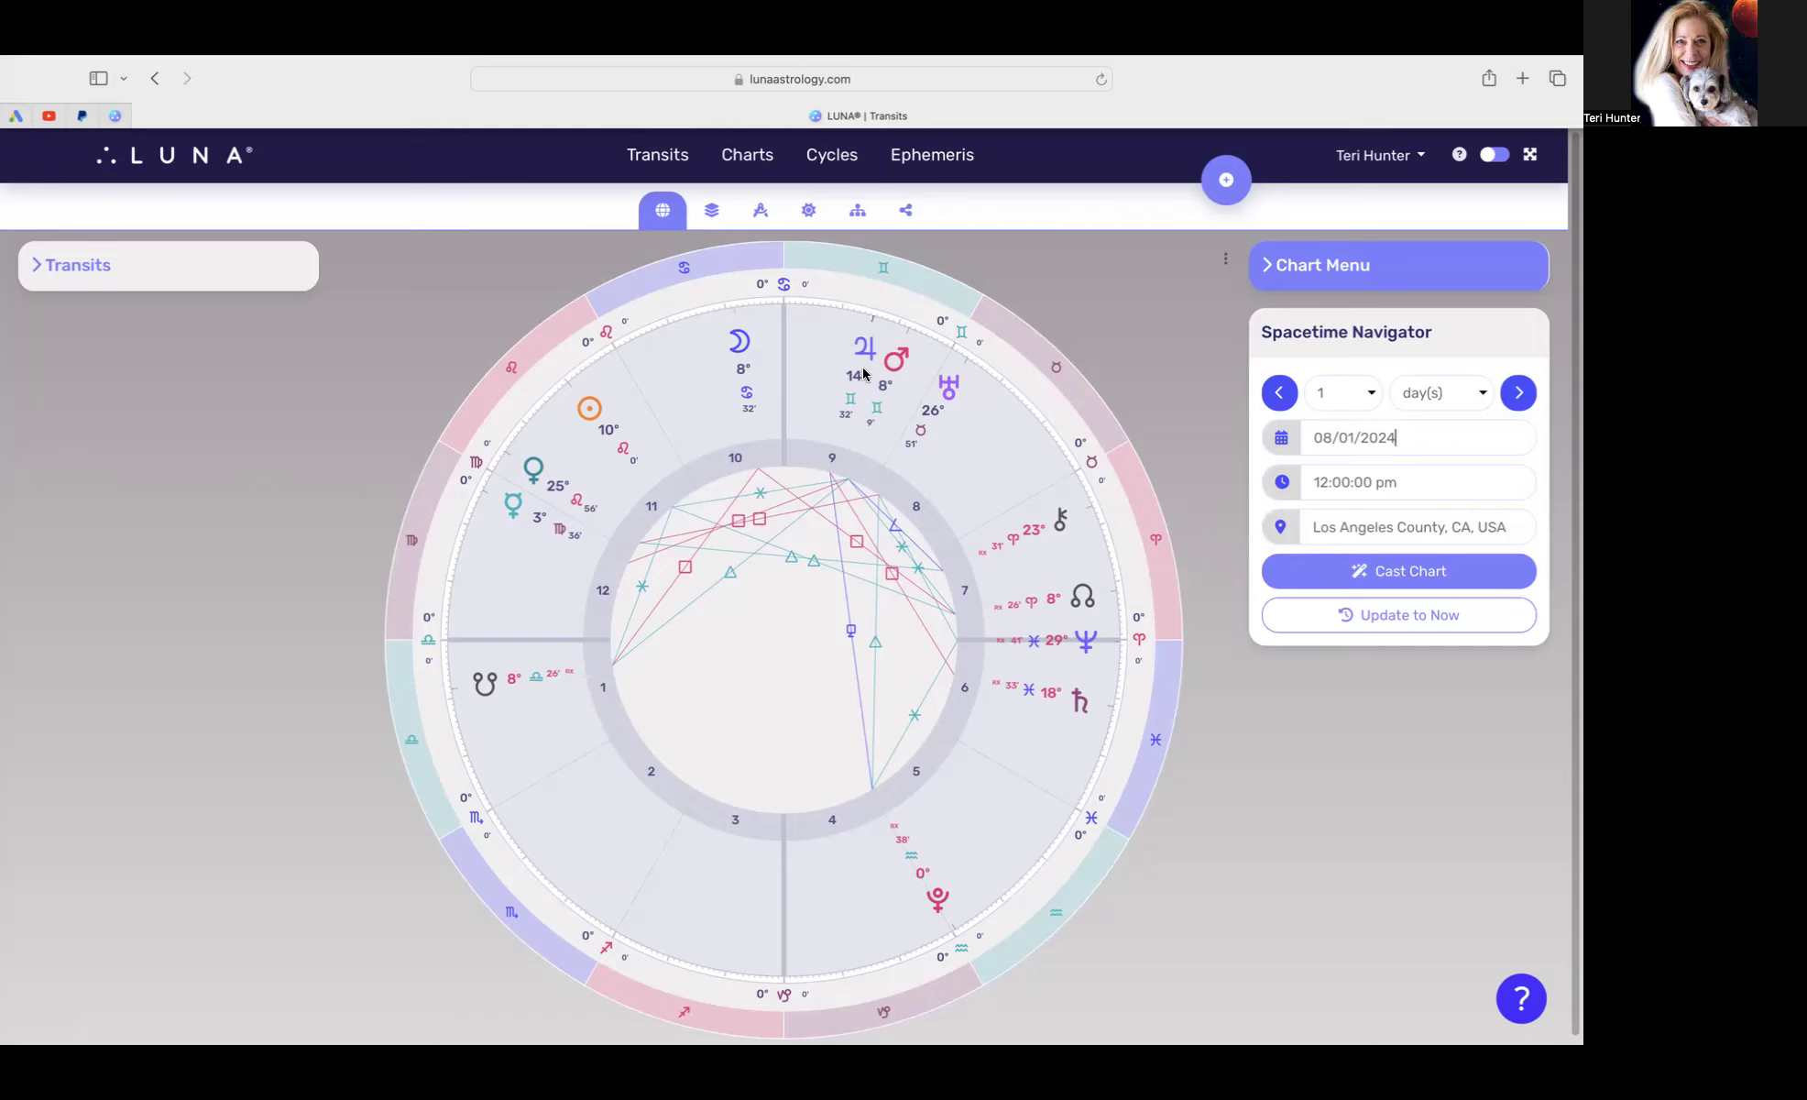
mouse_move(839, 359)
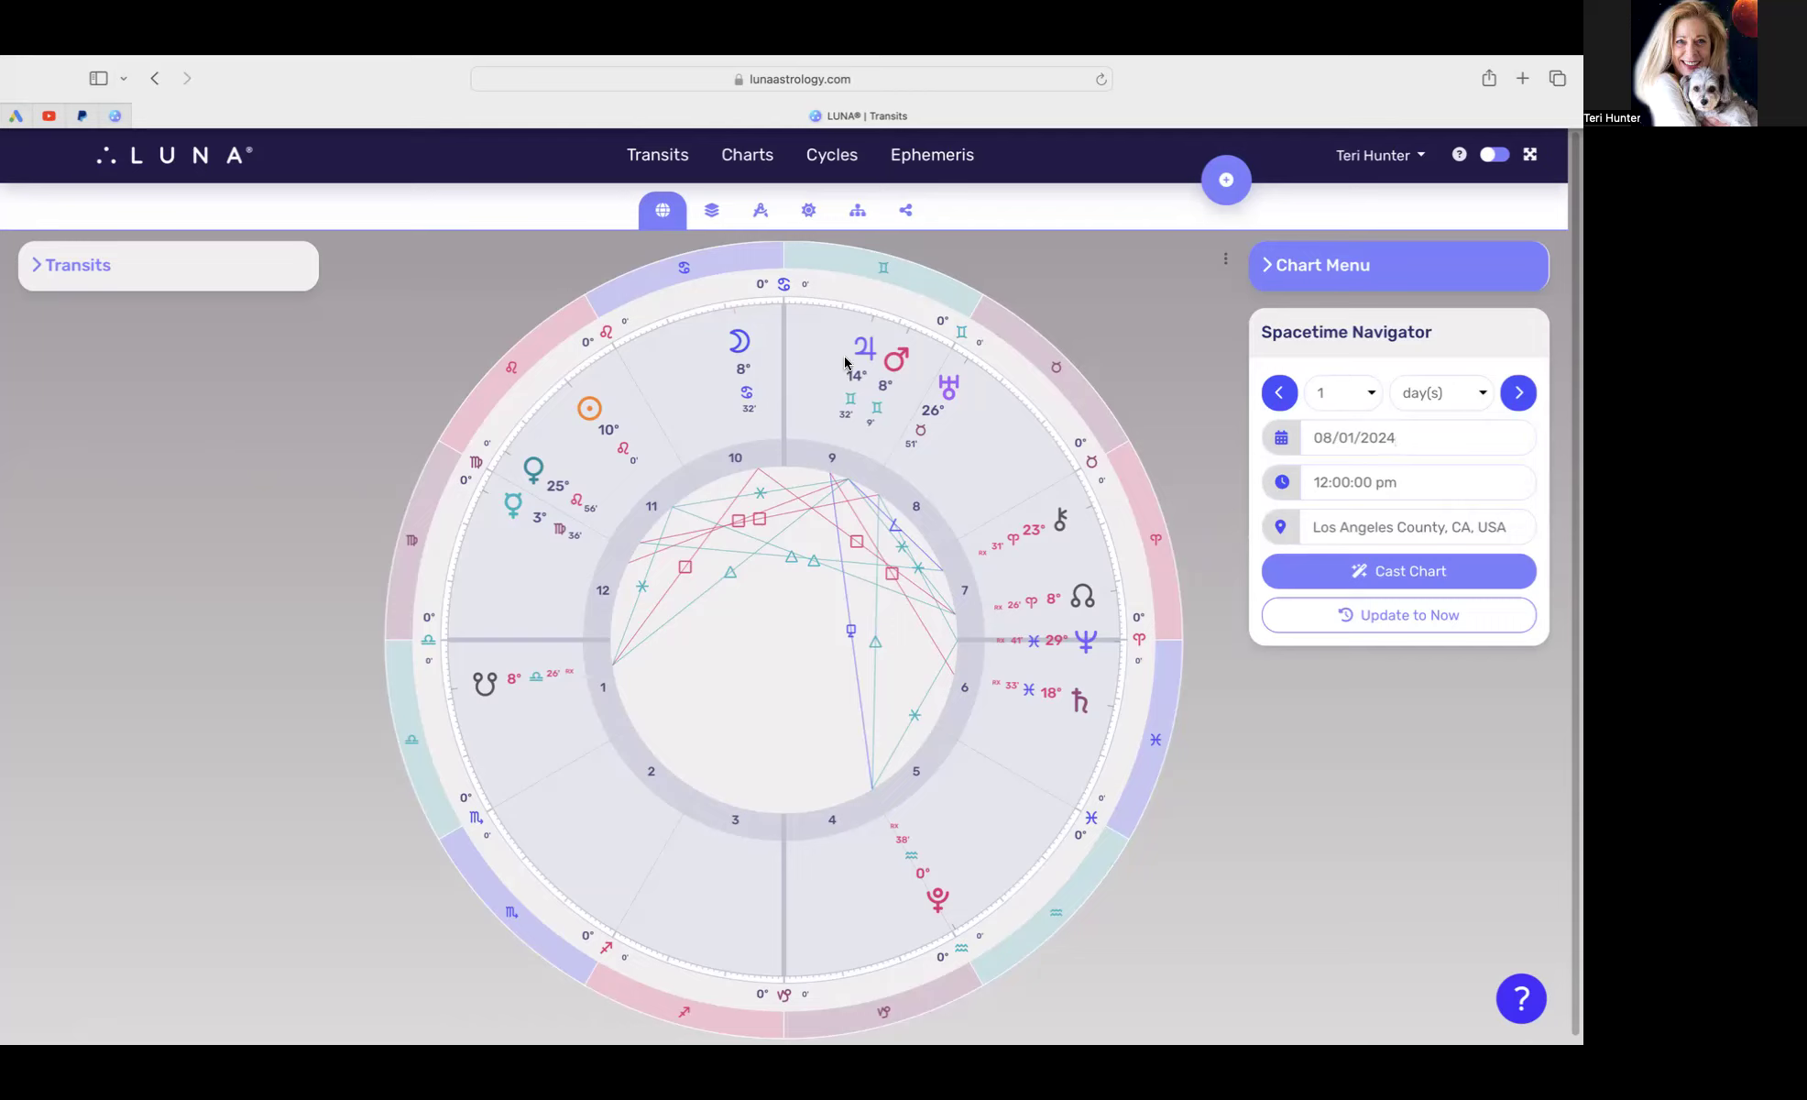
mouse_move(862, 349)
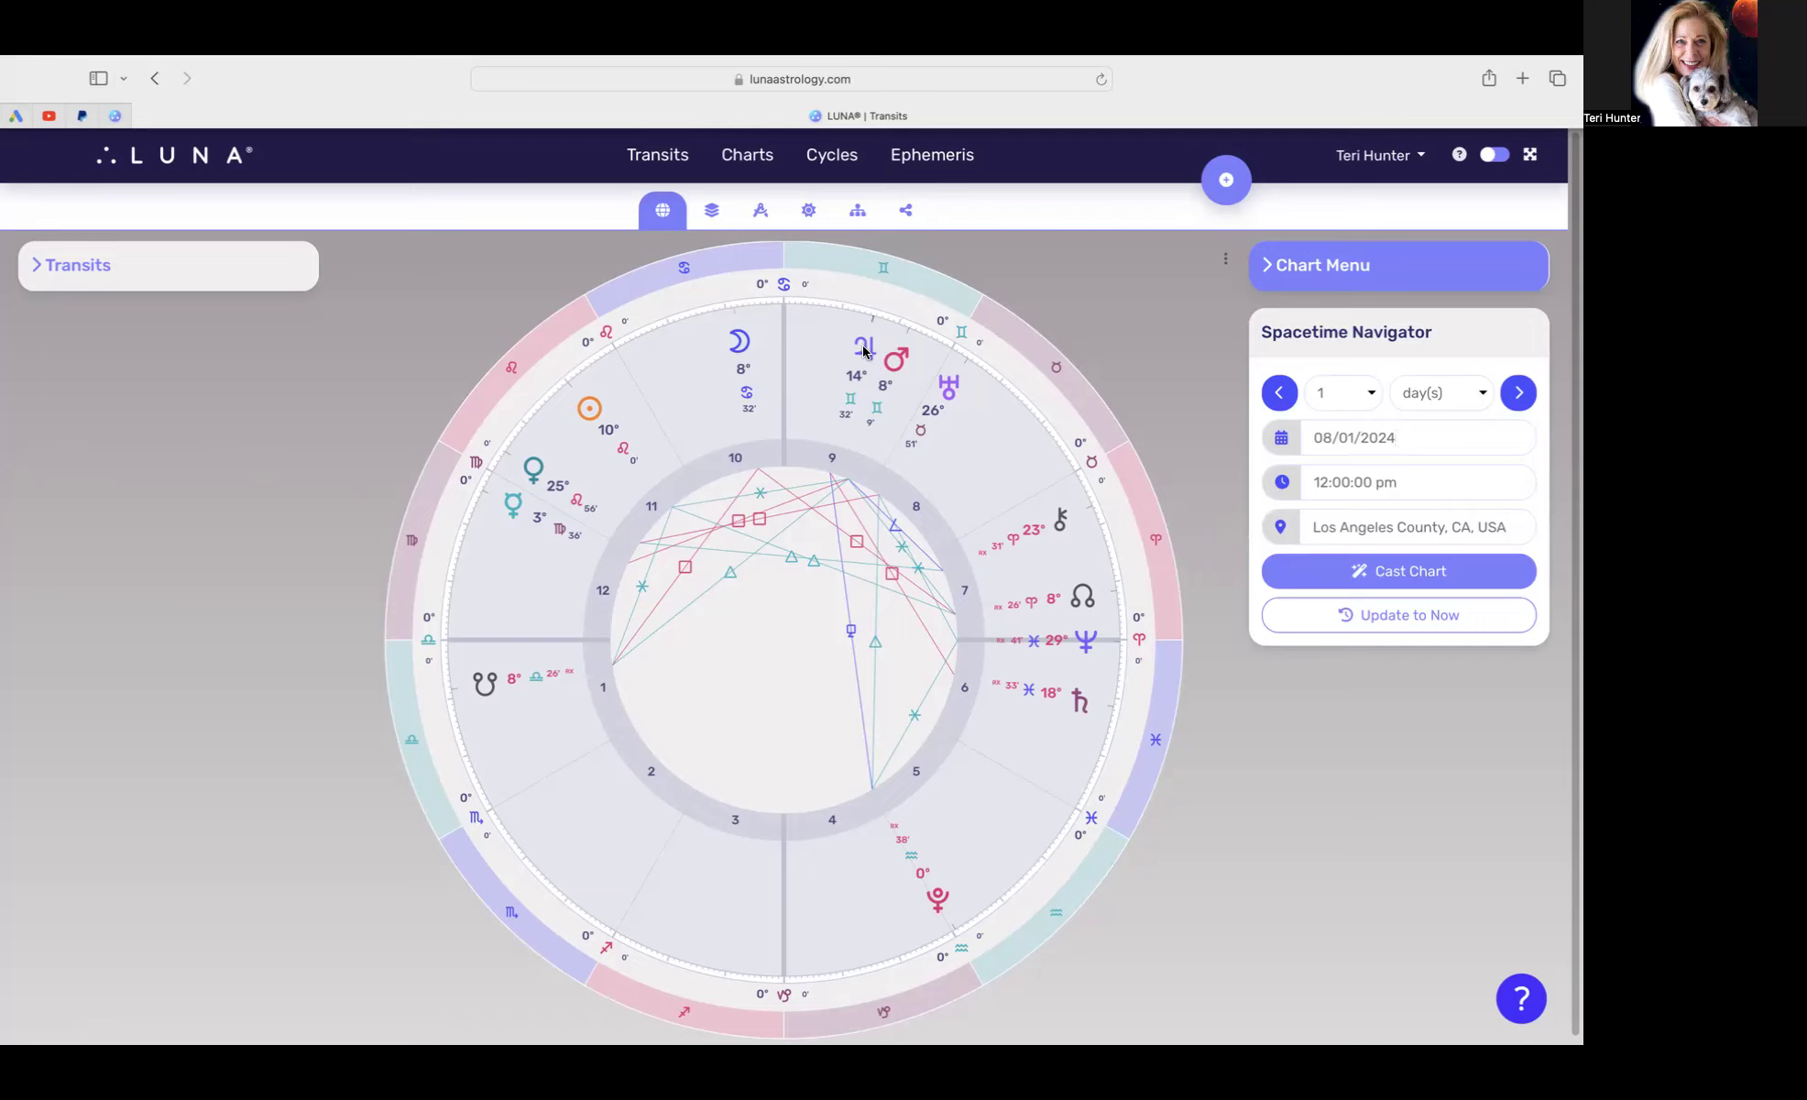
left_click(1420, 437)
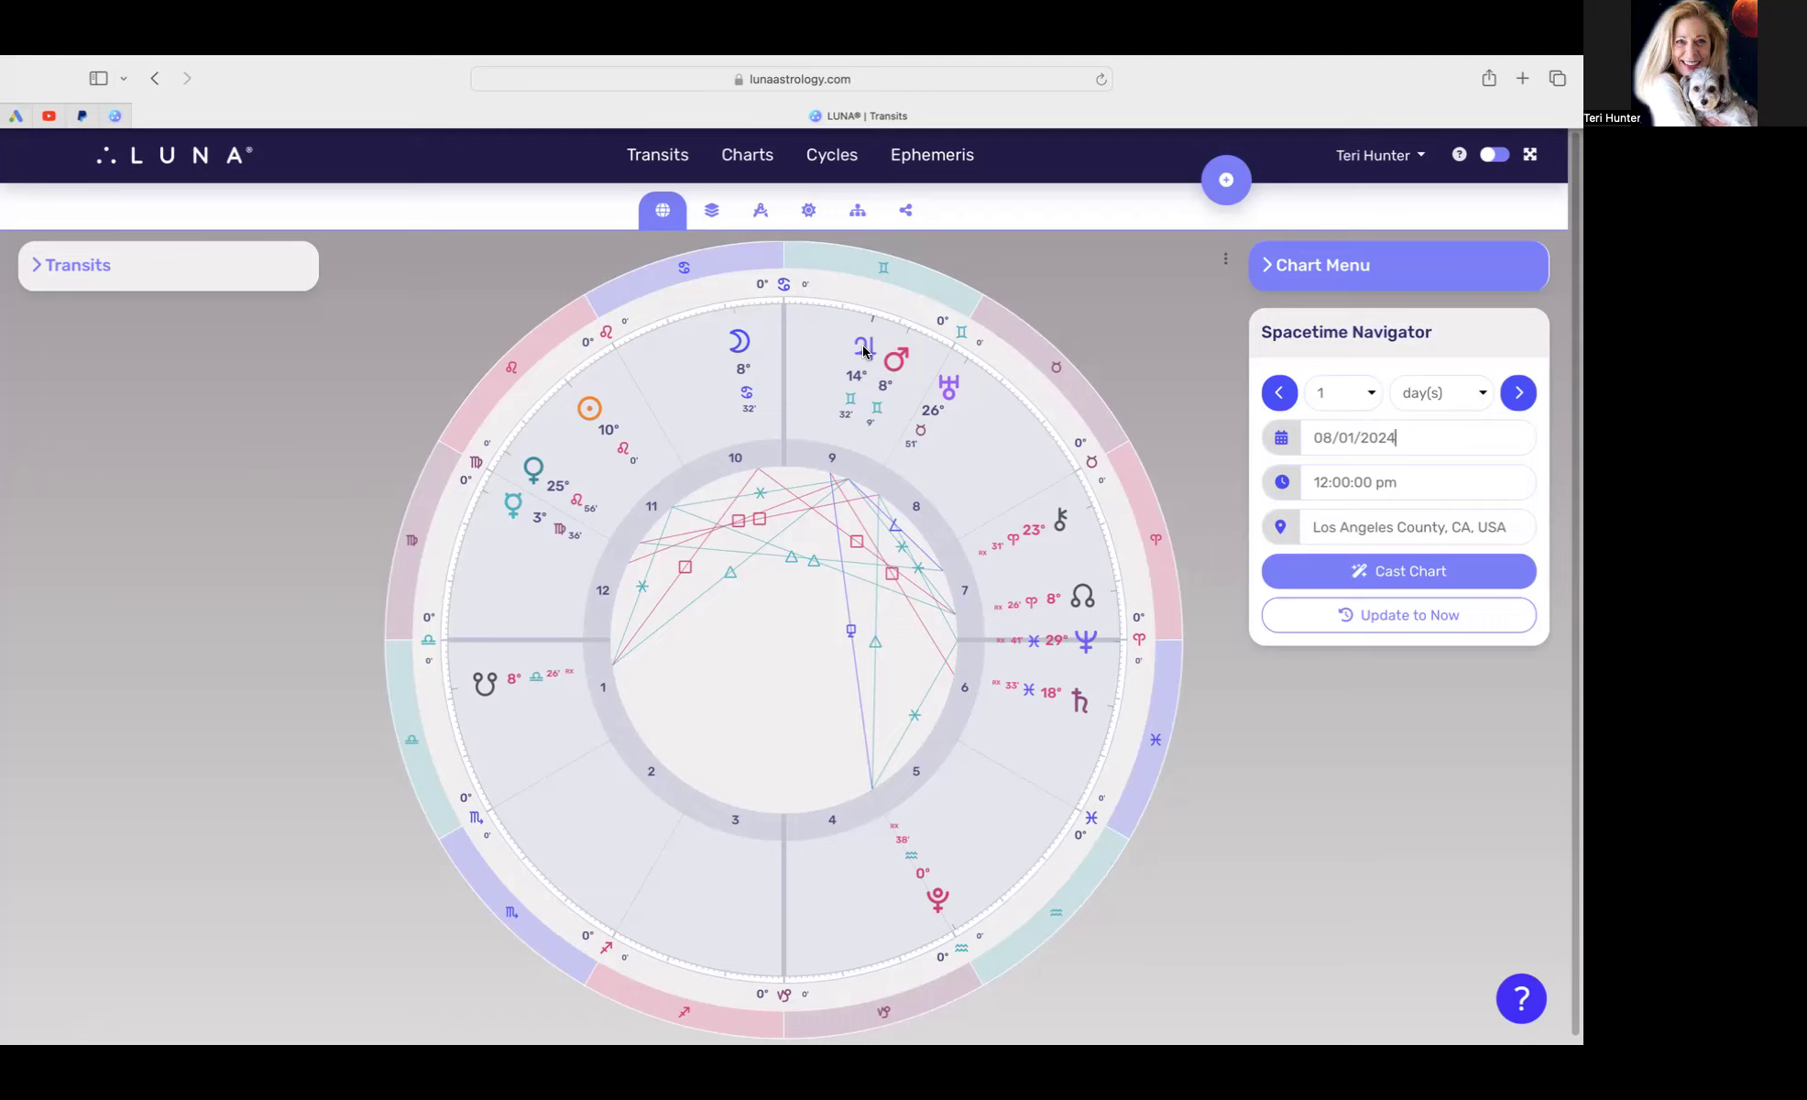
mouse_move(899, 366)
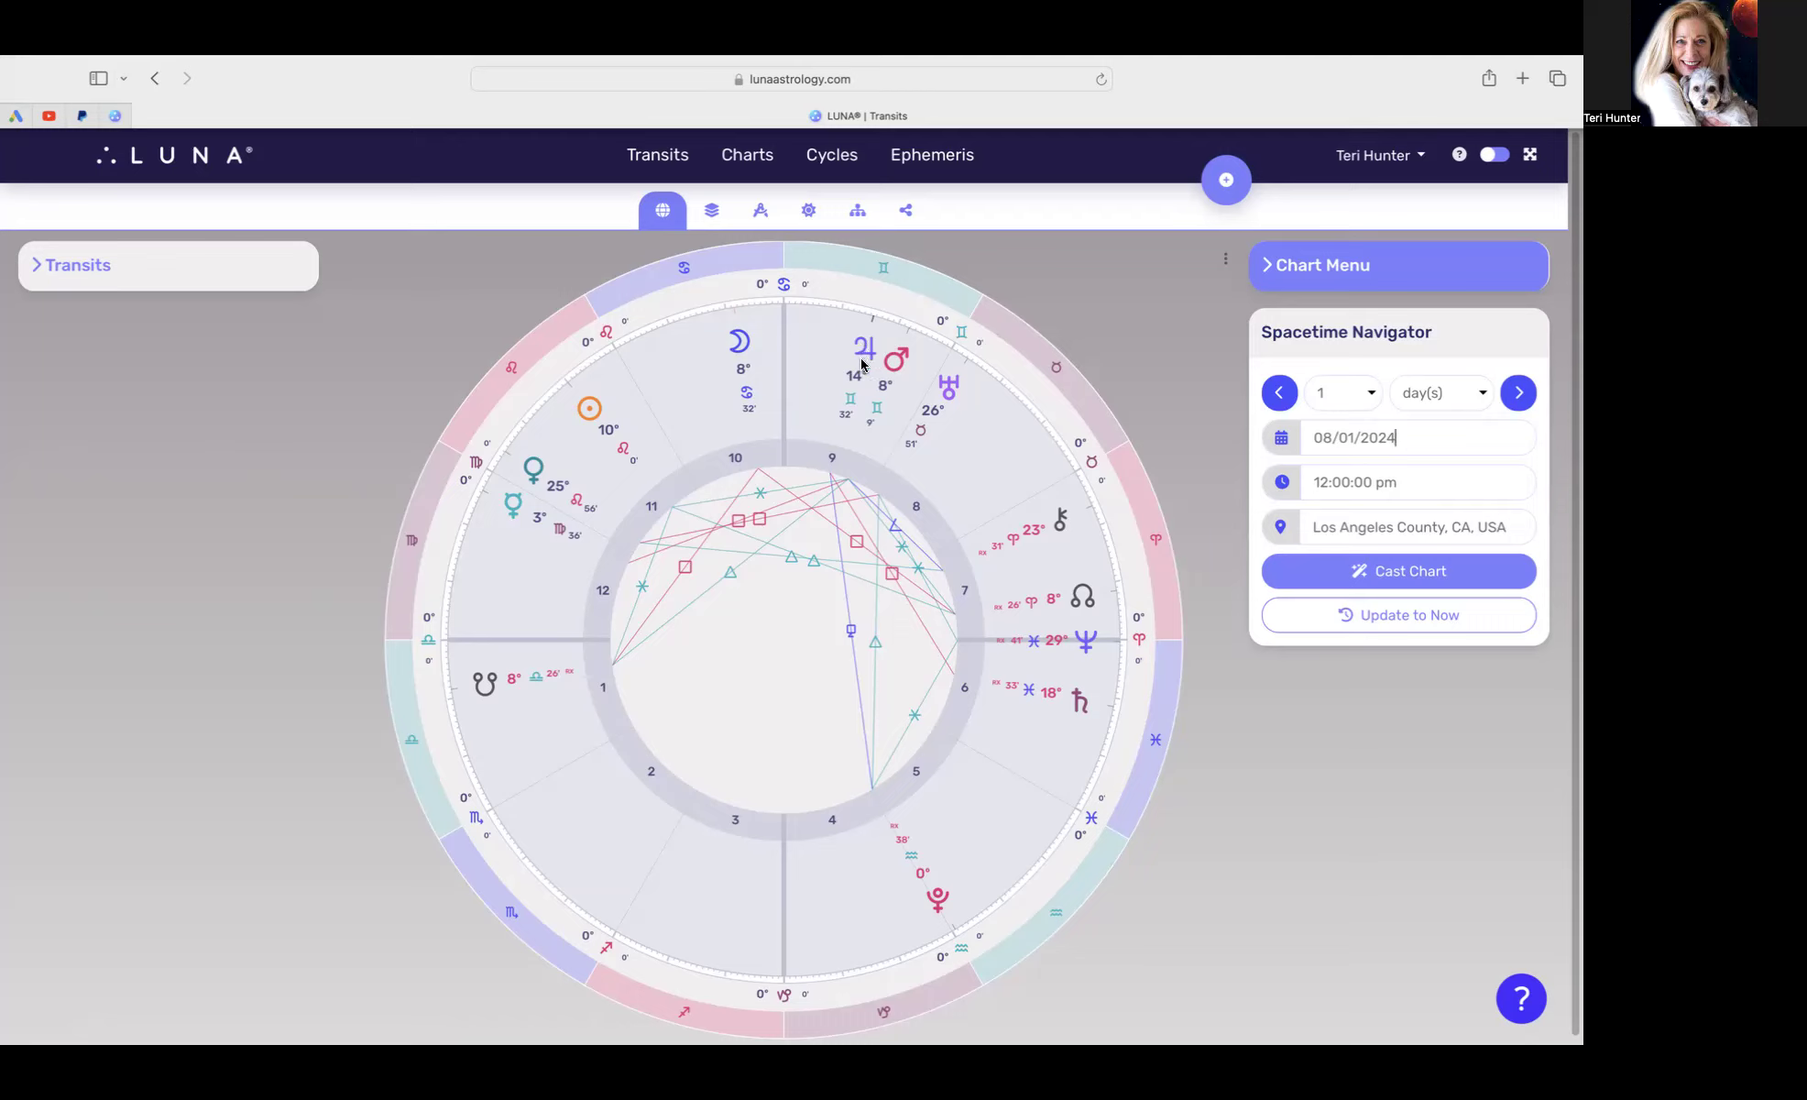
mouse_move(807, 352)
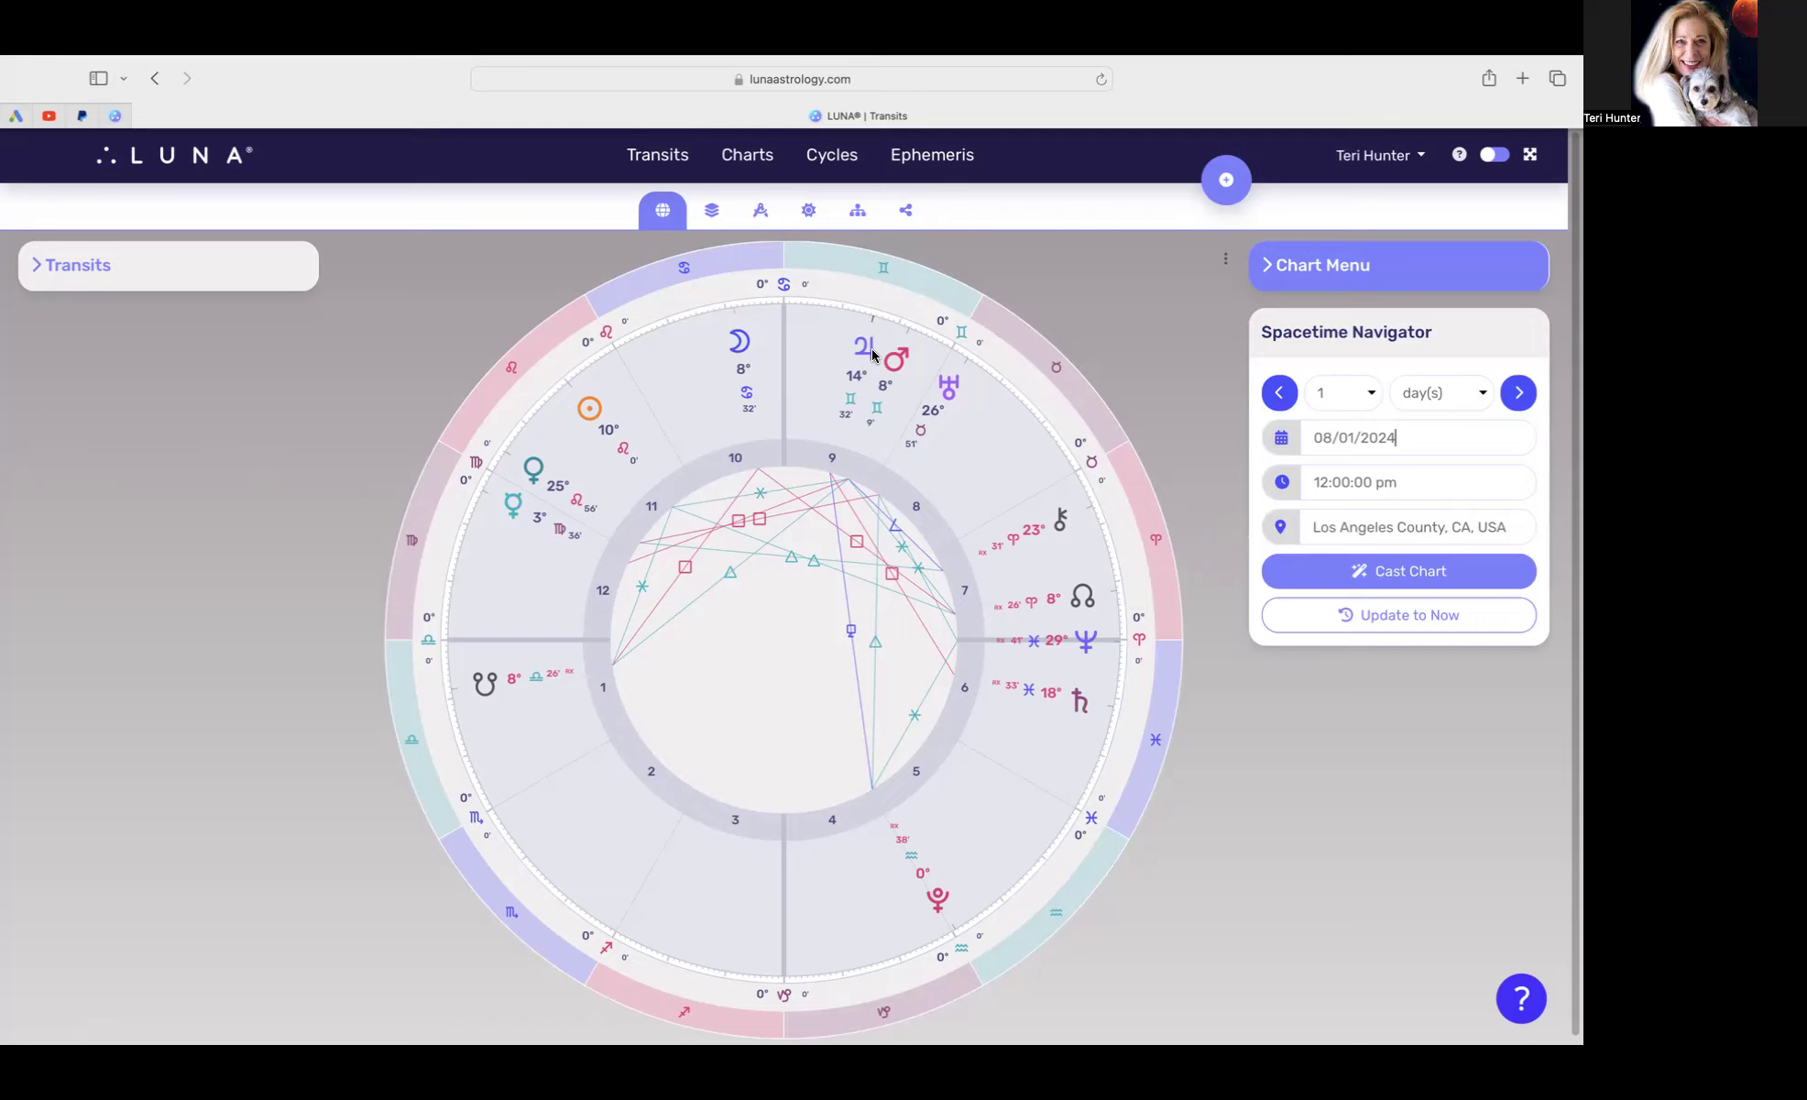
mouse_move(493, 526)
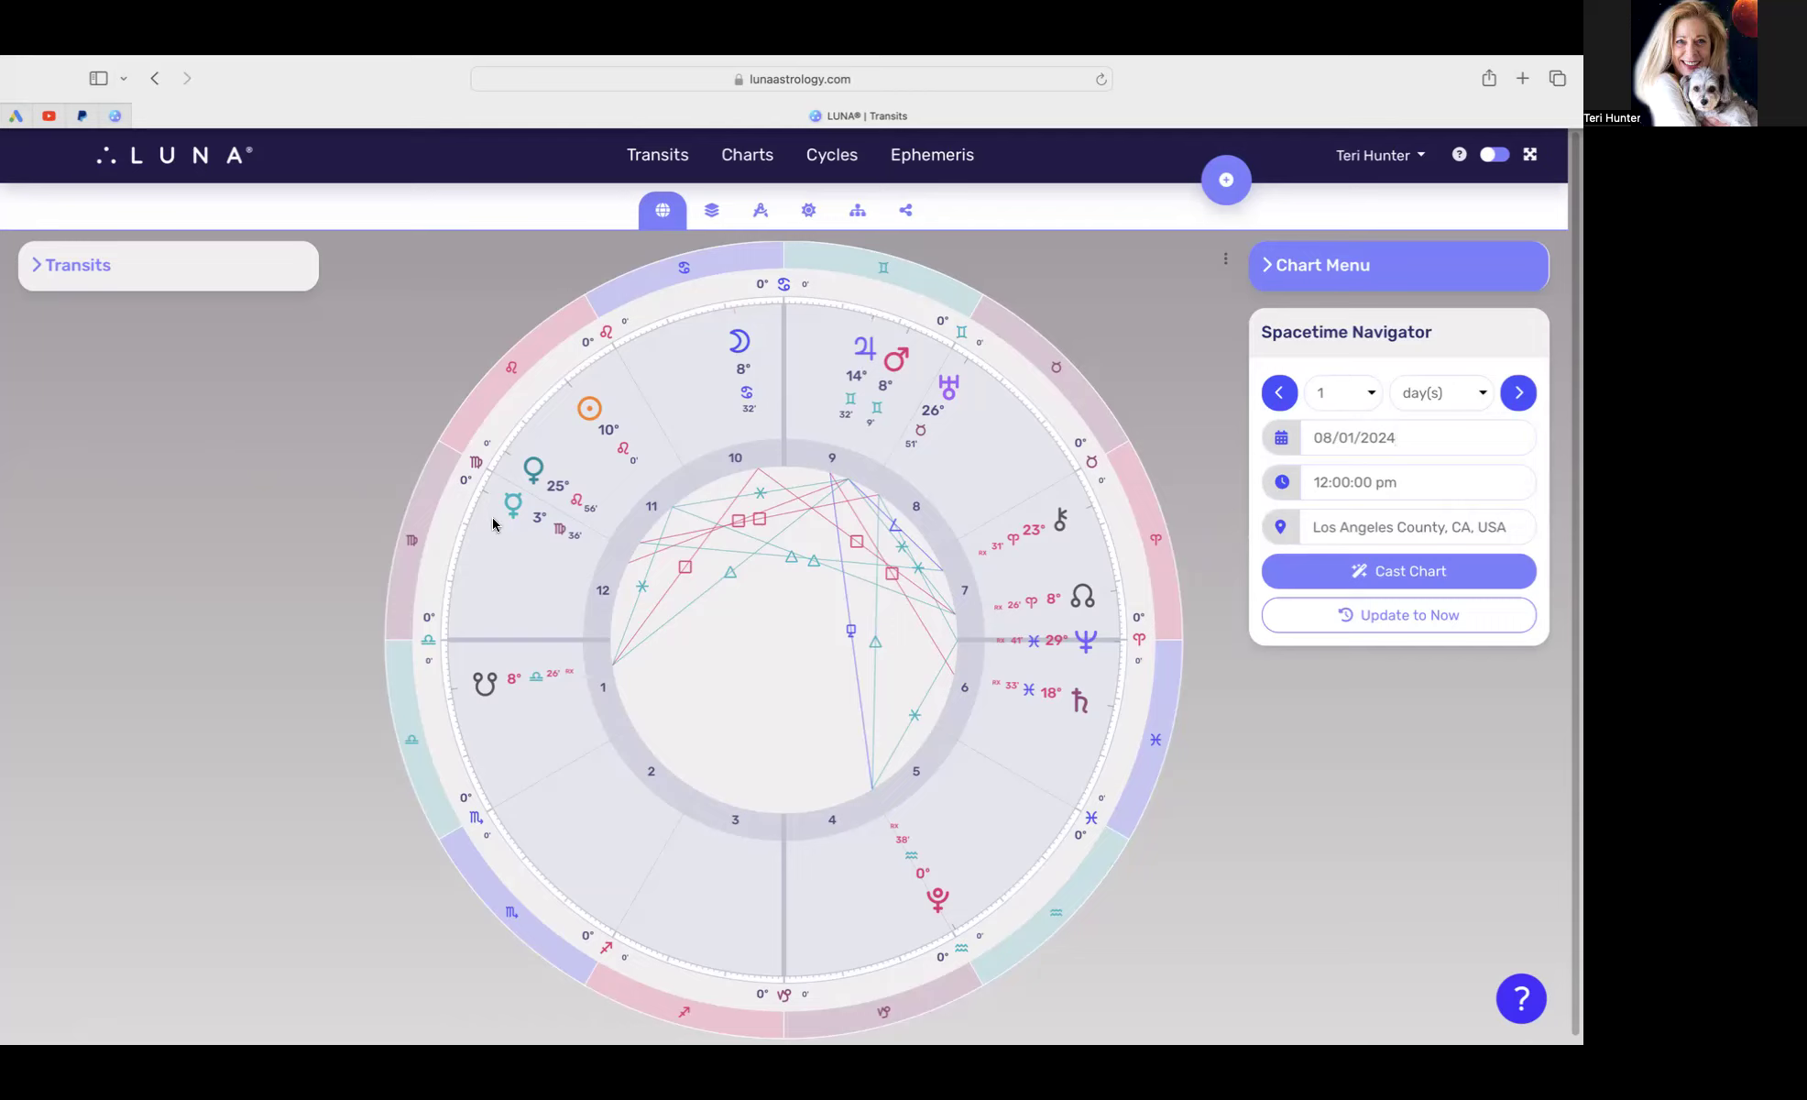
mouse_move(497, 524)
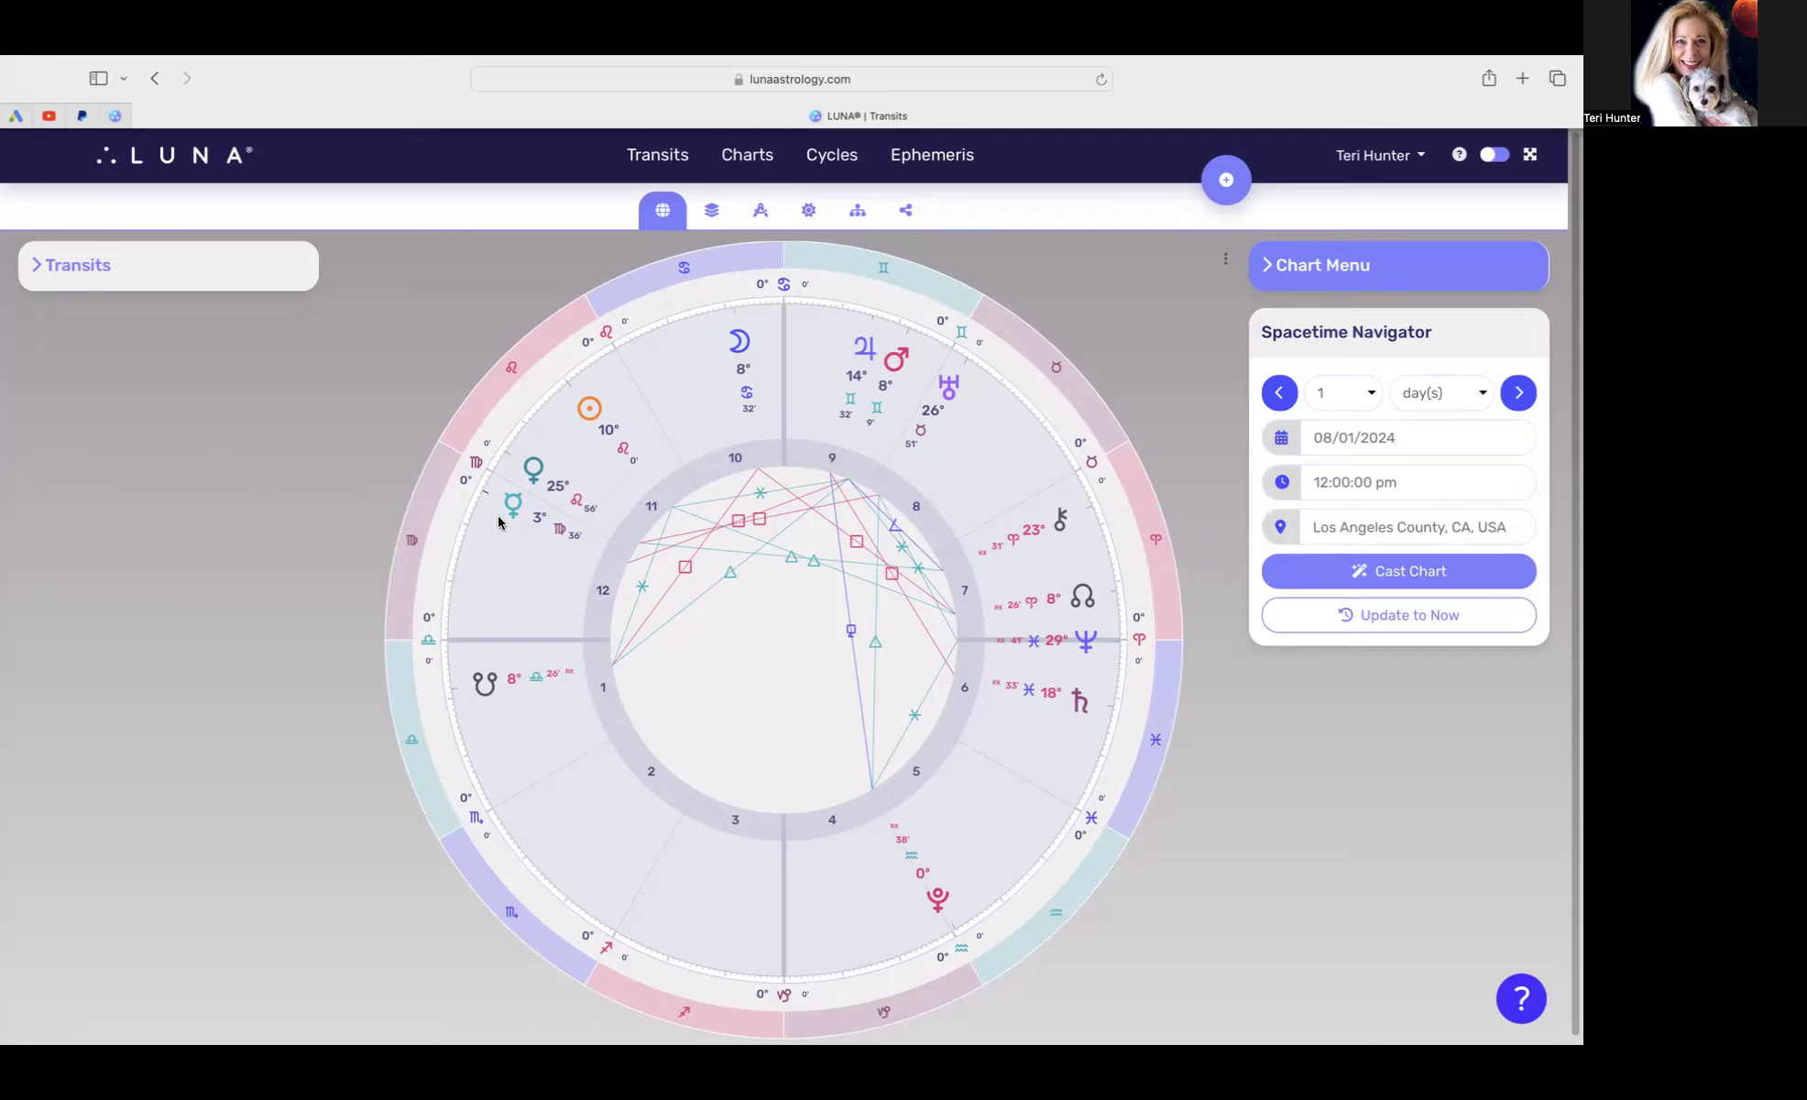
mouse_move(544, 473)
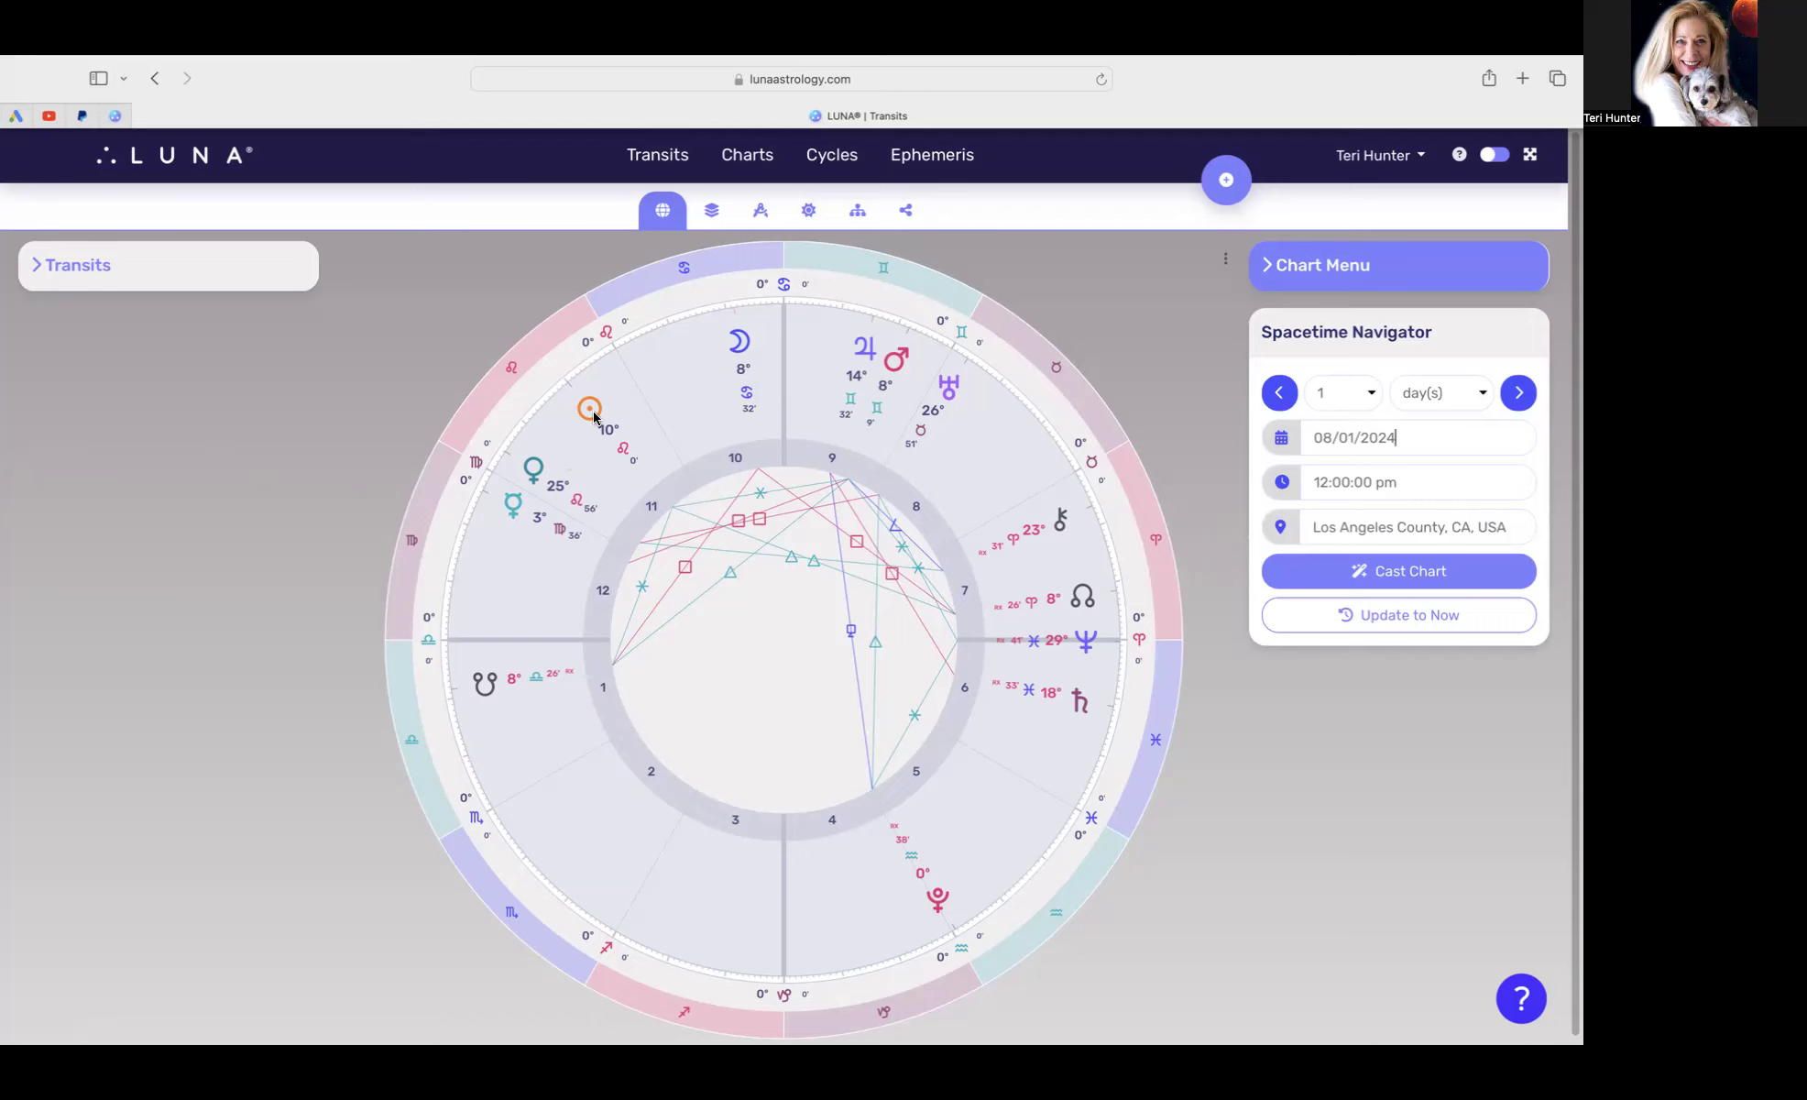
mouse_move(543, 448)
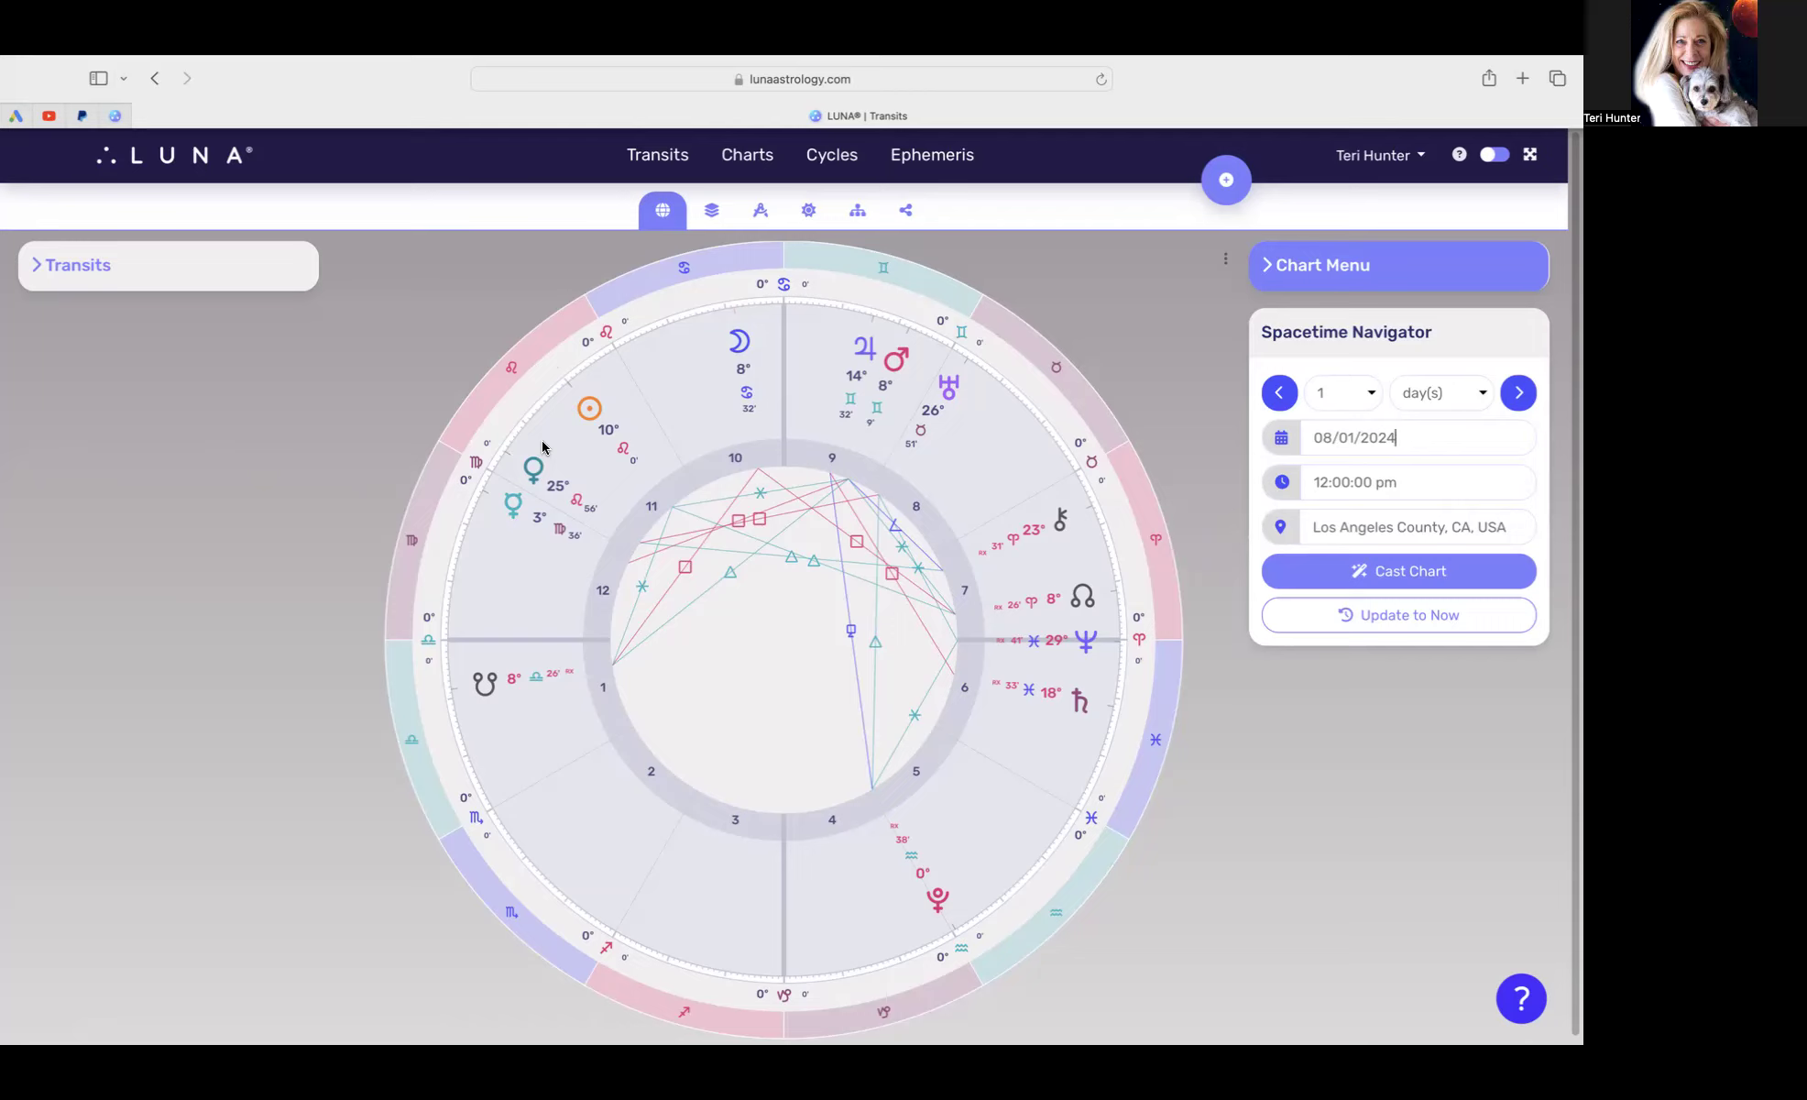
mouse_move(506, 505)
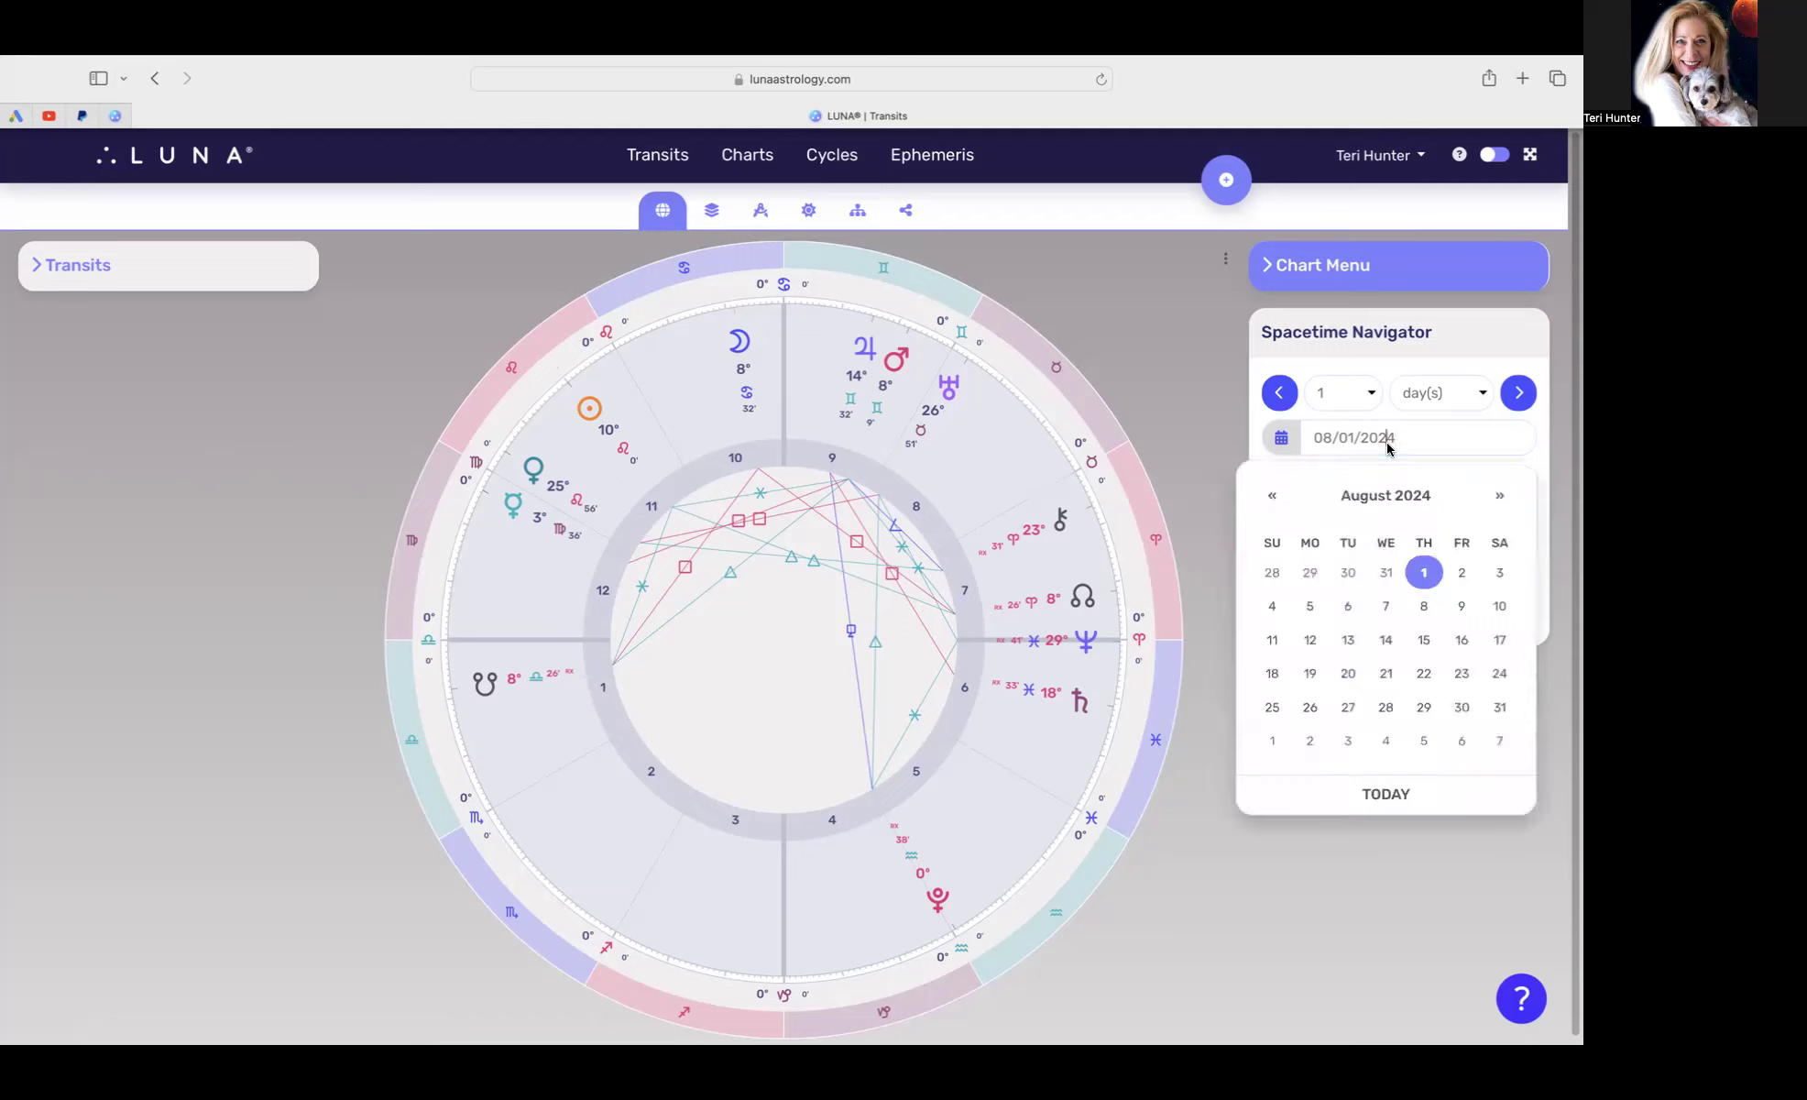
Step: Set the transit date to August 4, 2024 and start entering the 4:13 am time
left_click(1271, 605)
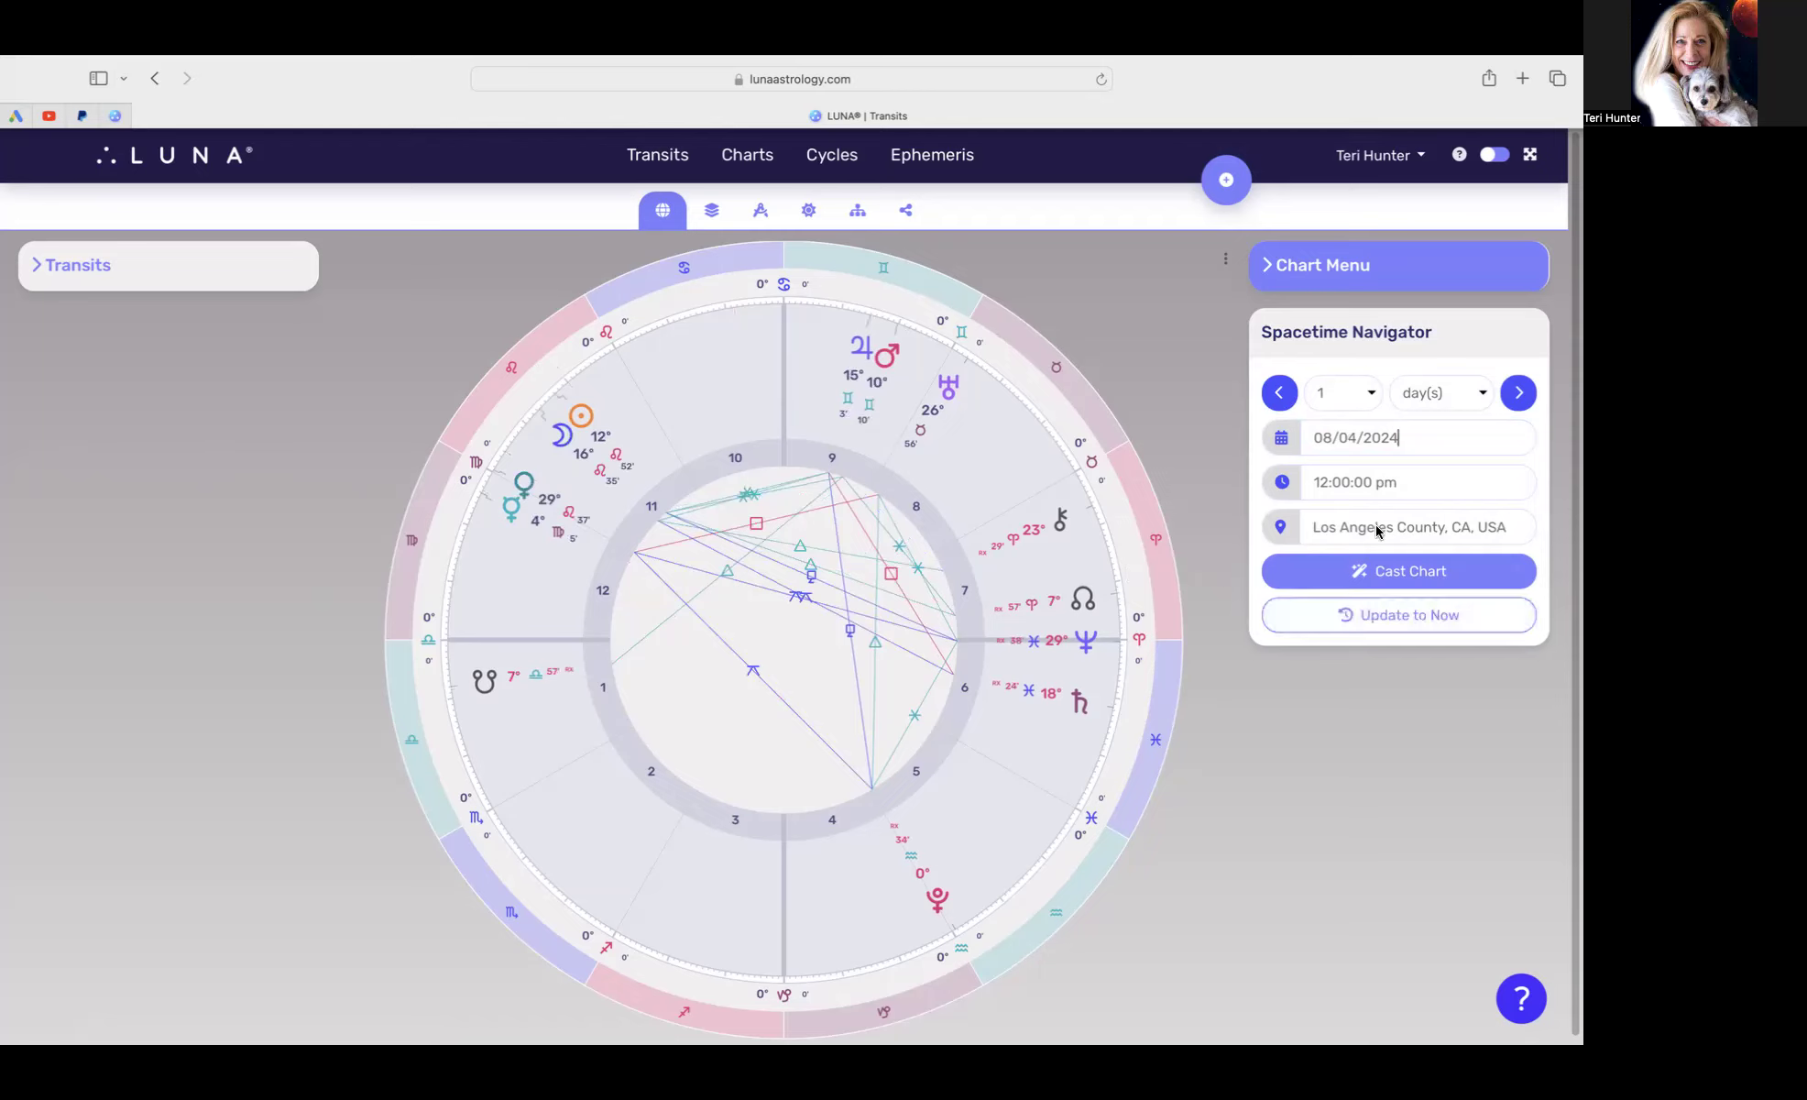
left_click(1395, 482)
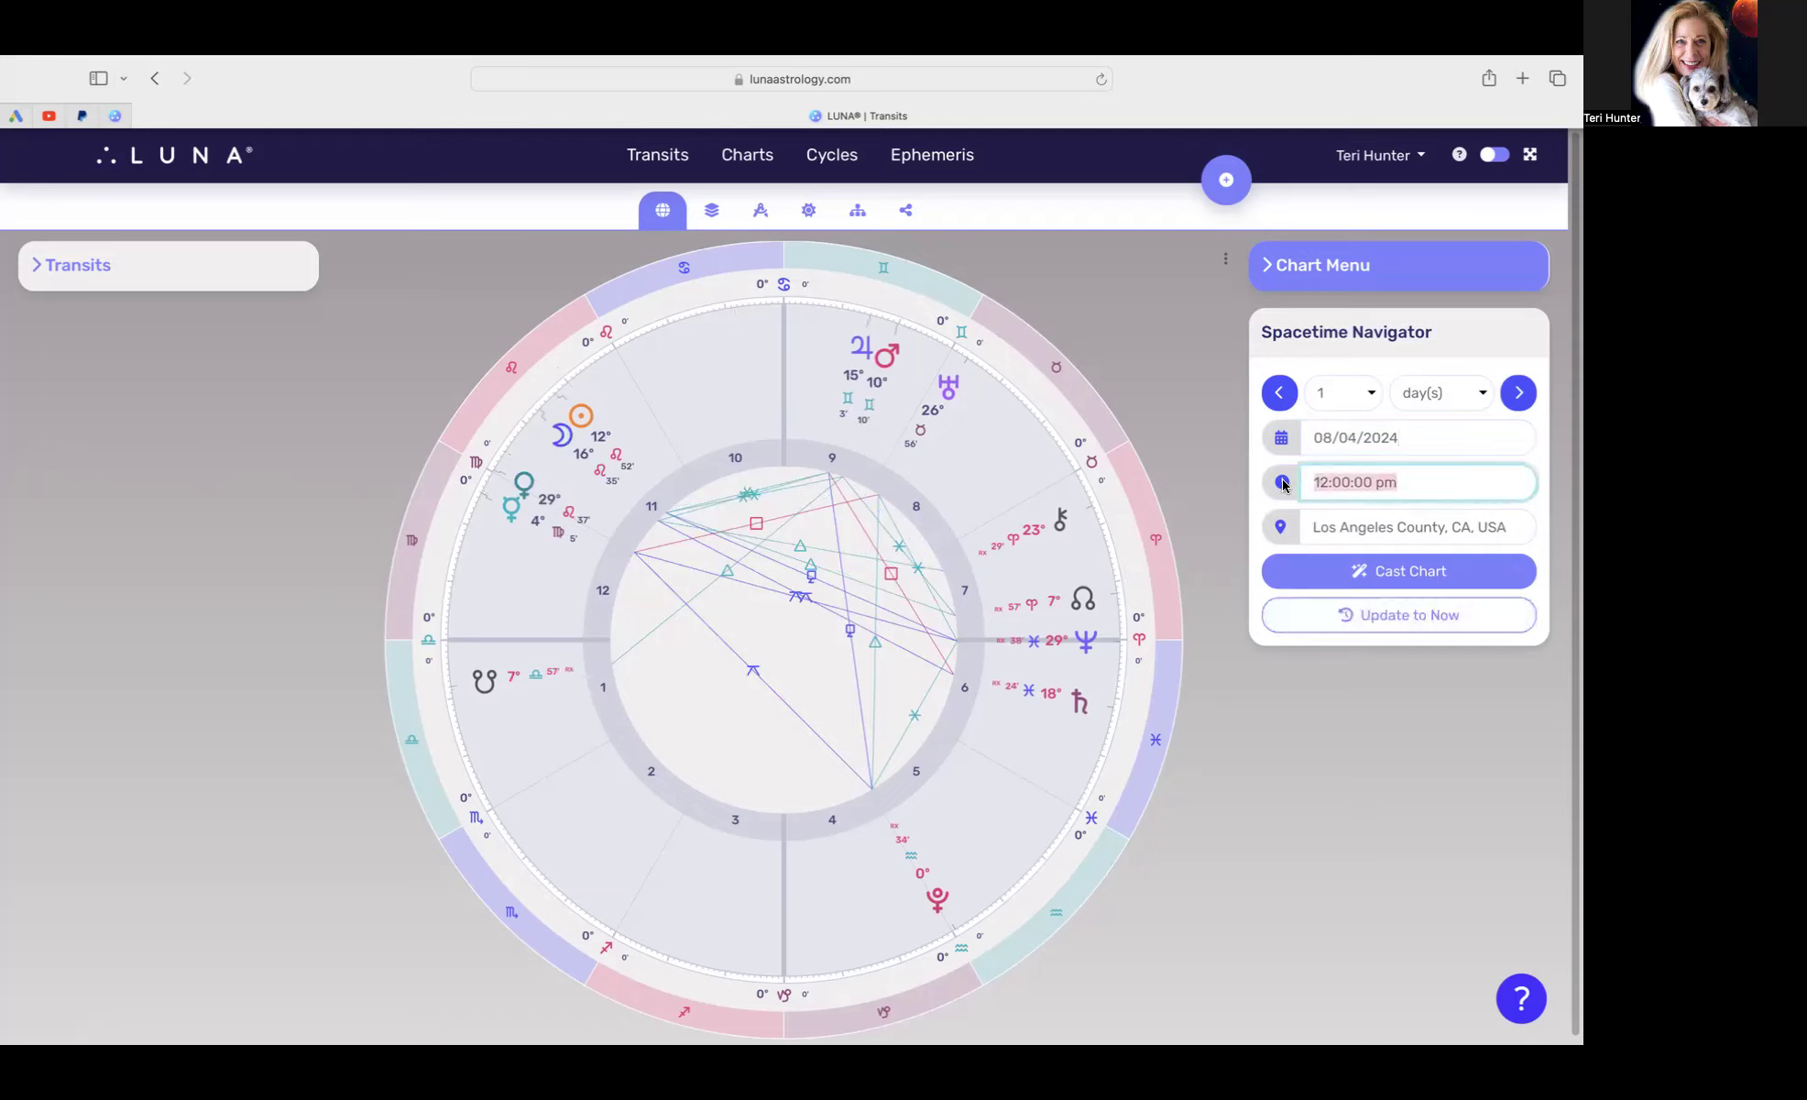
type("4:13")
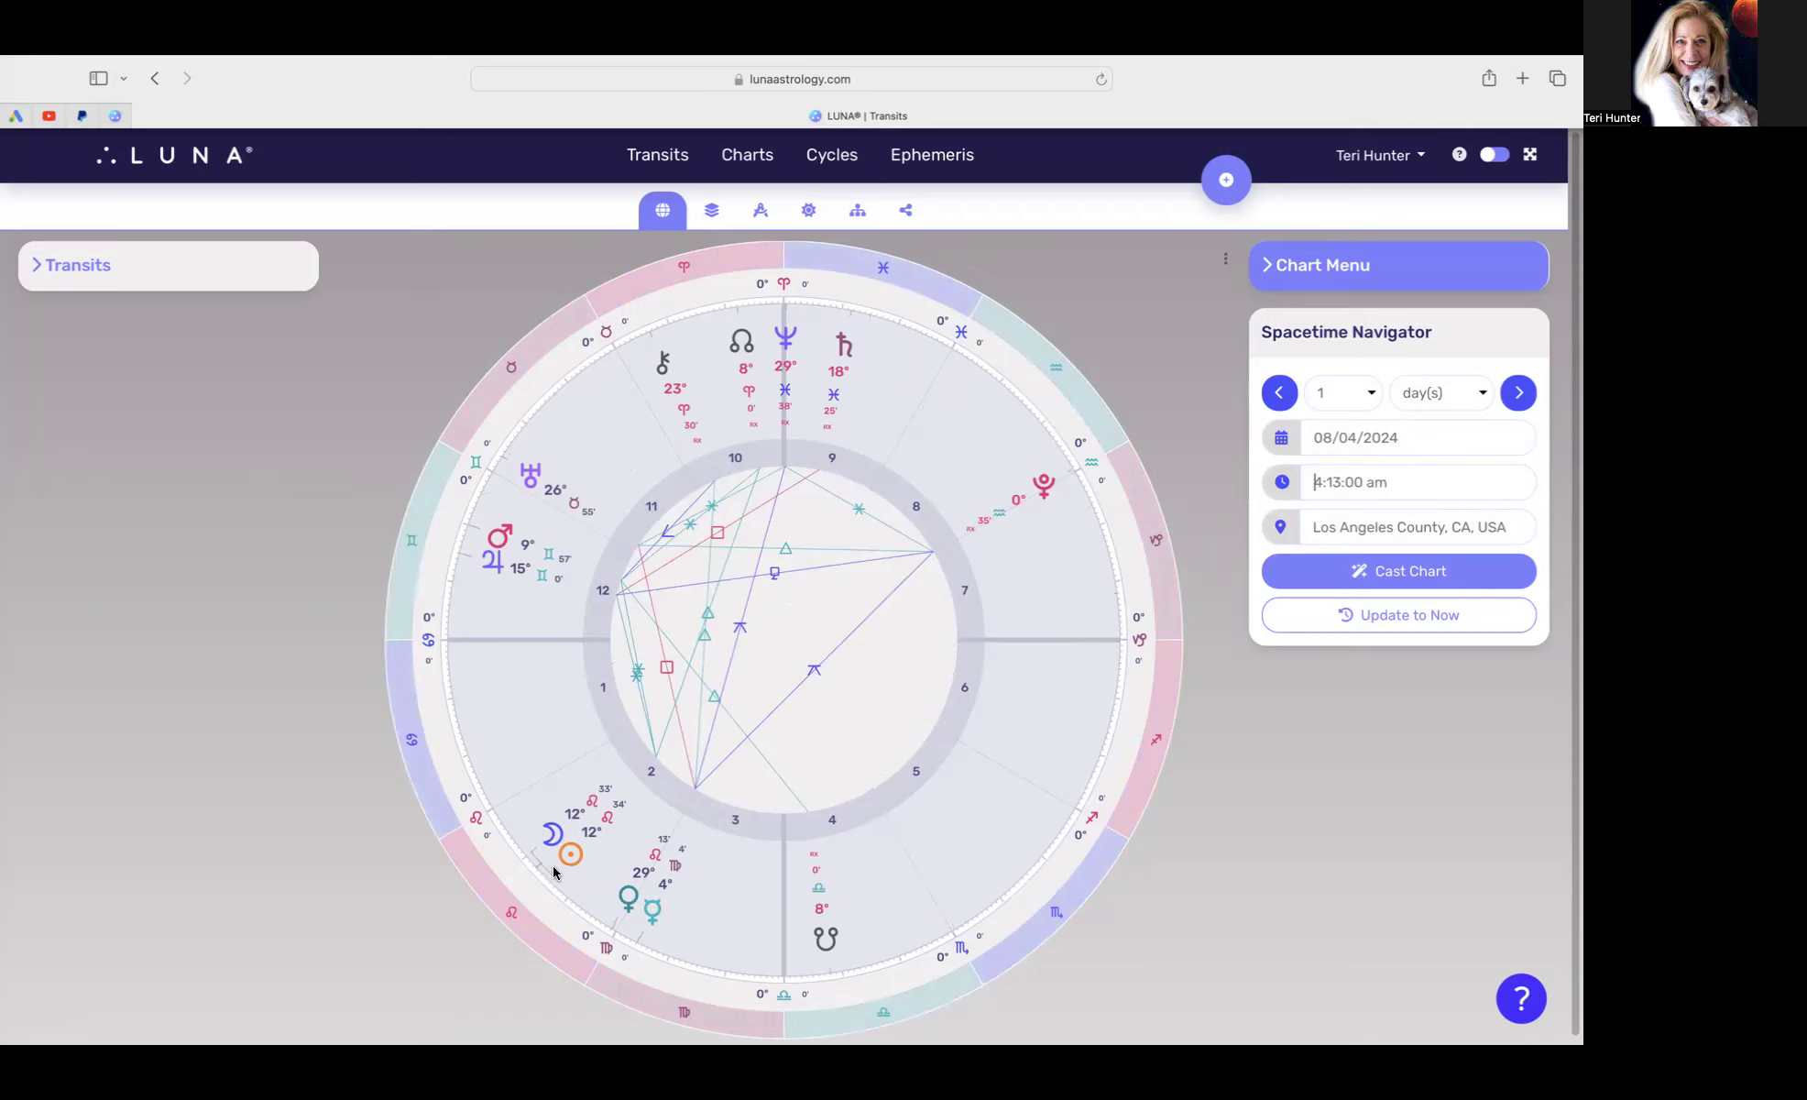
mouse_move(509, 596)
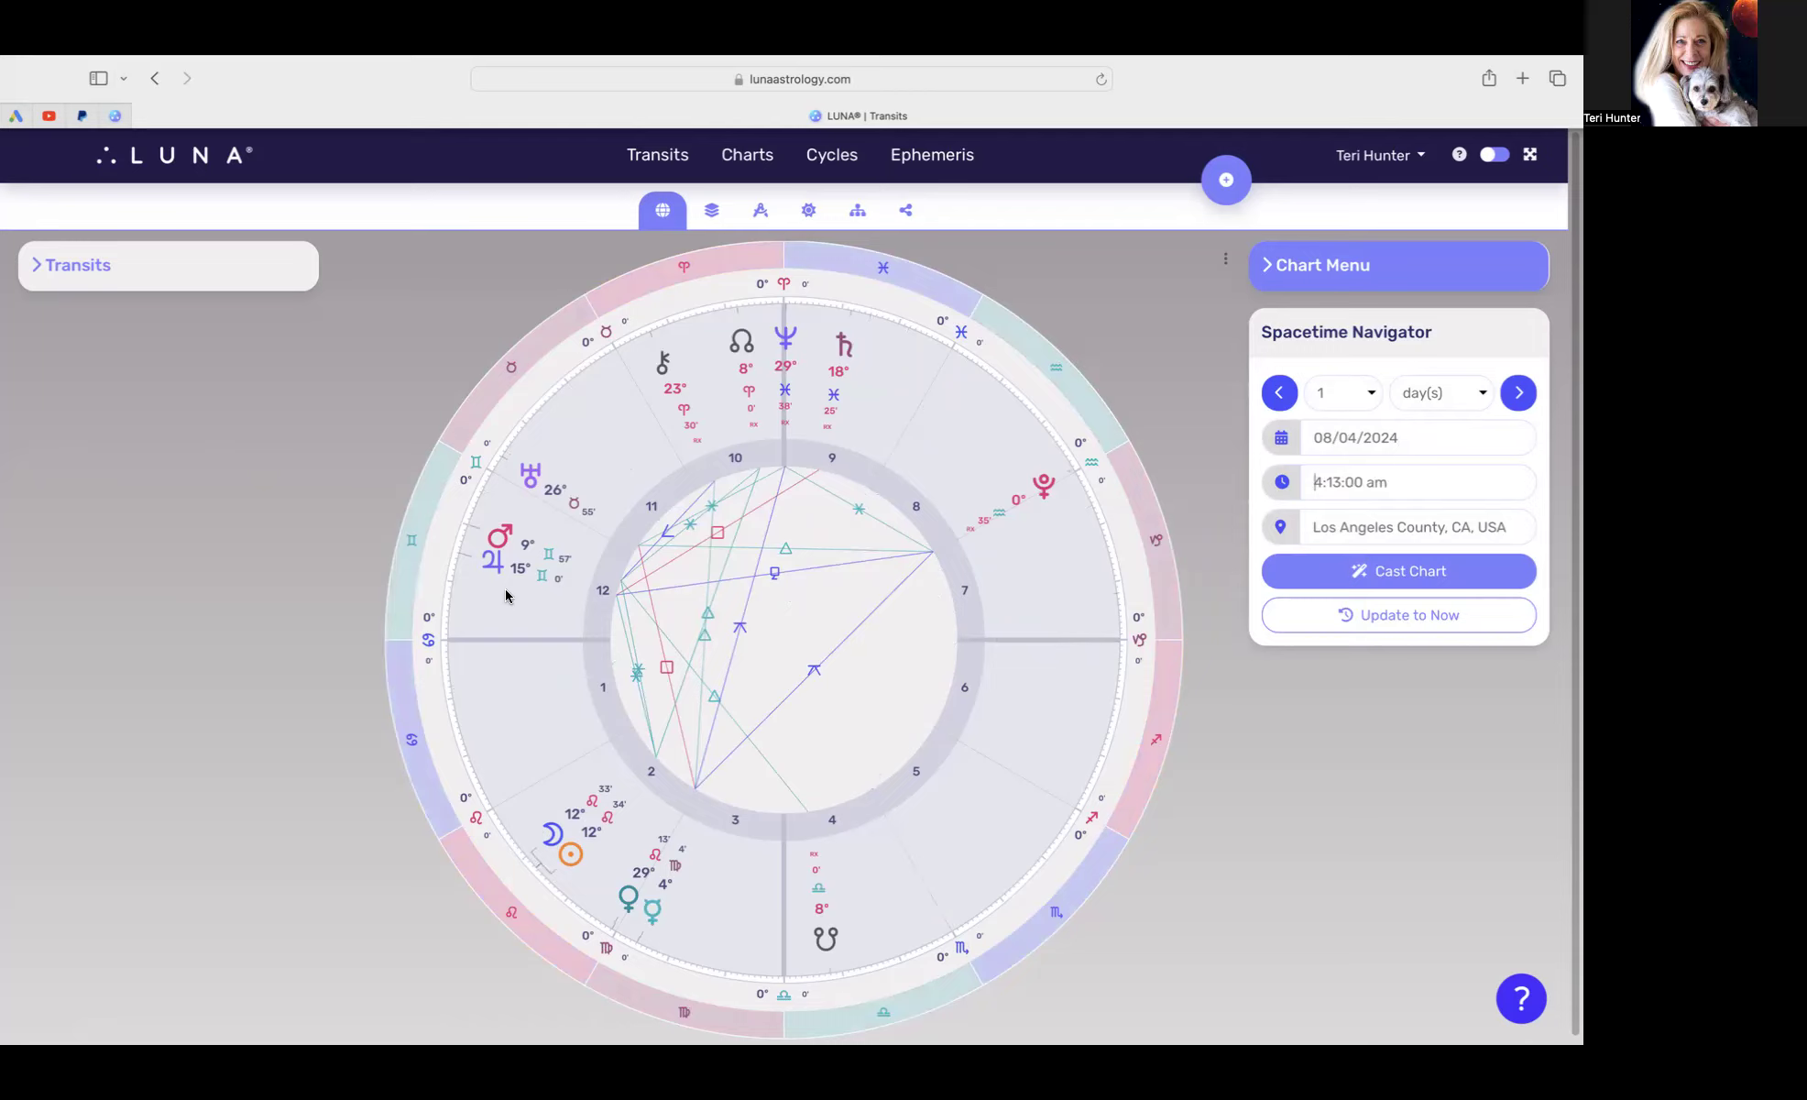
mouse_move(502, 578)
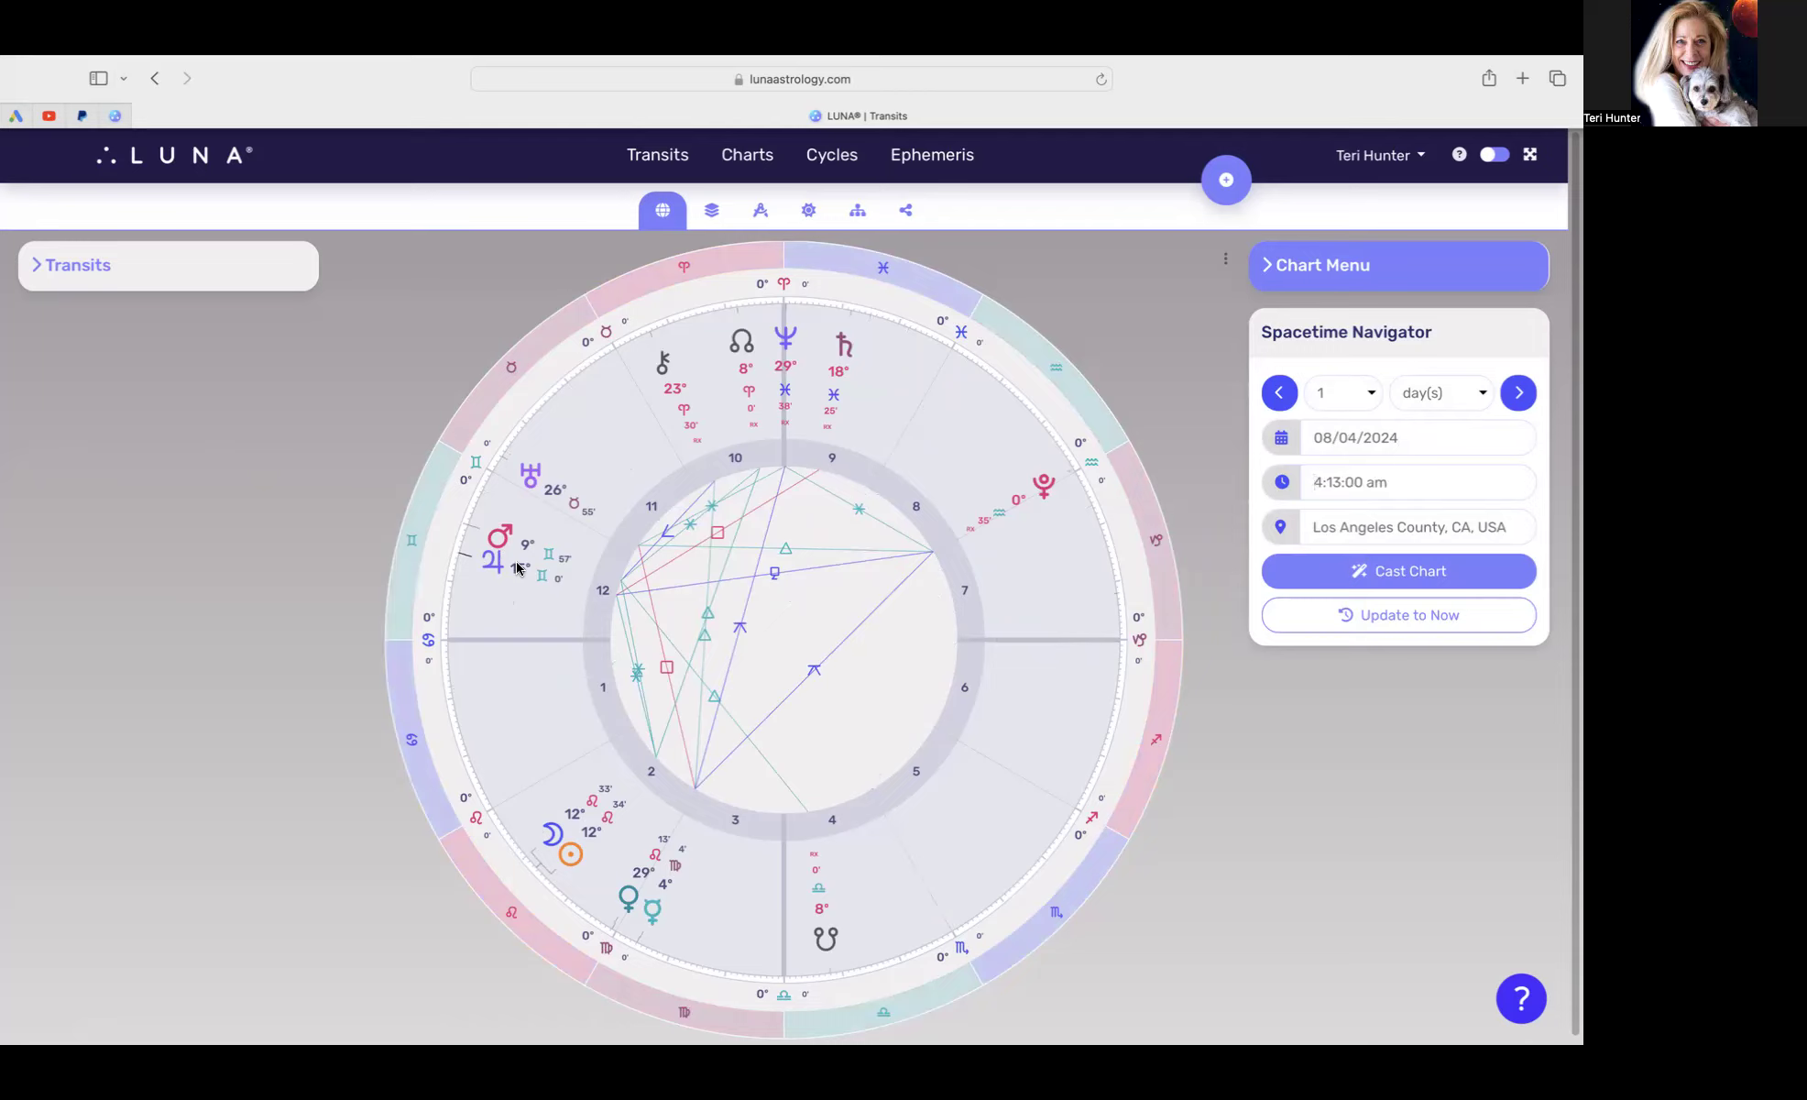
left_click(1348, 482)
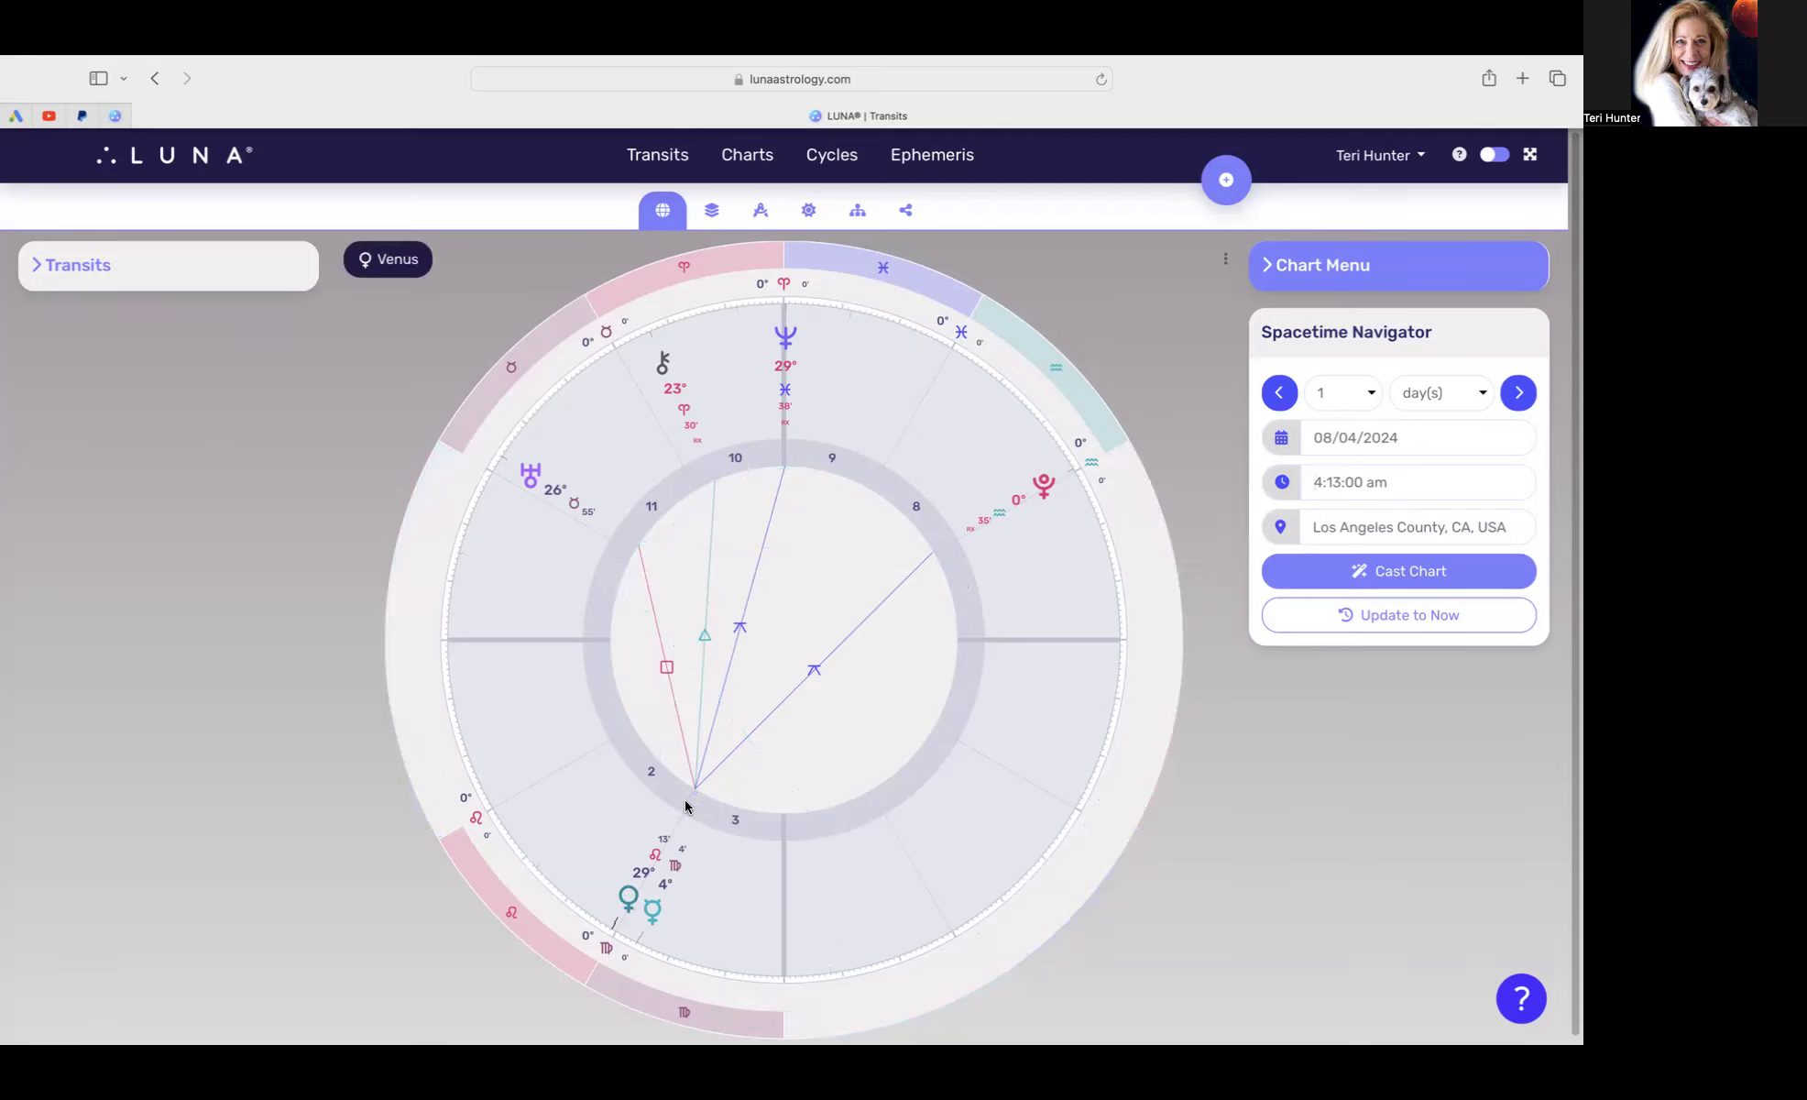
mouse_move(989, 531)
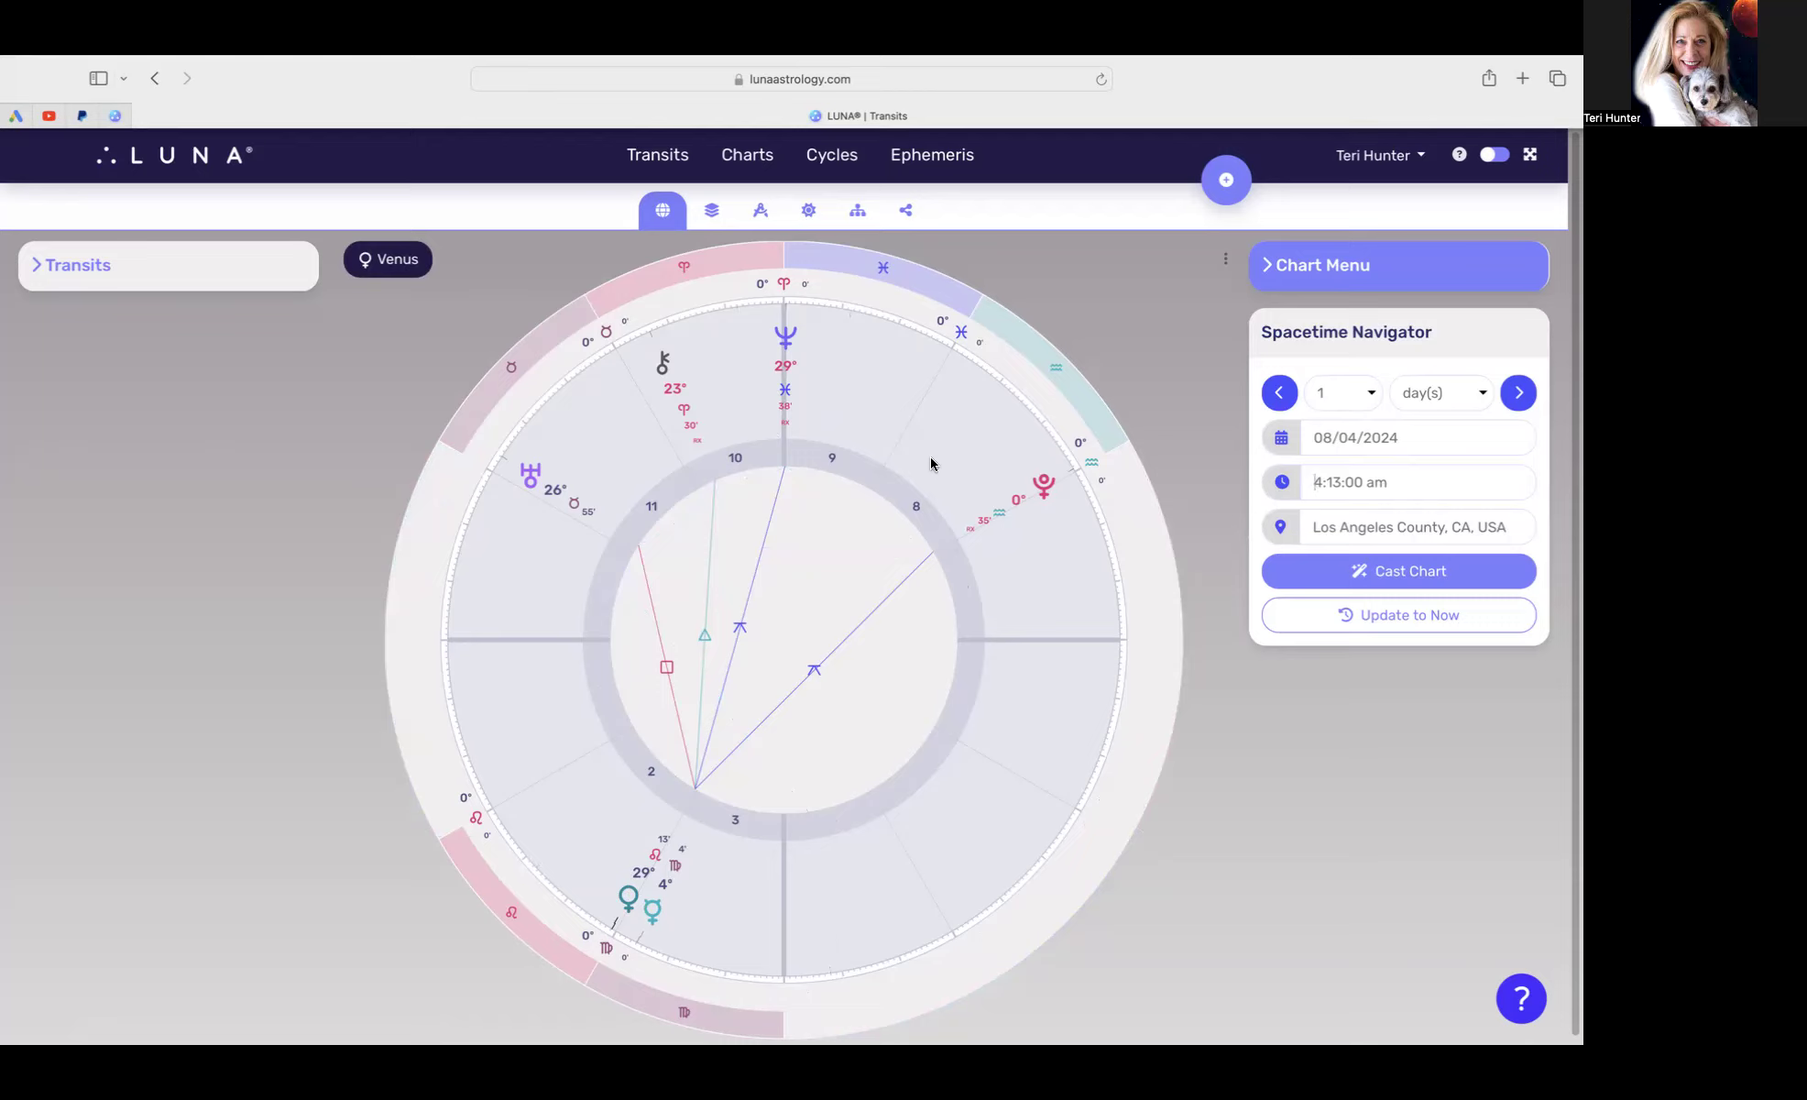
left_click(1314, 482)
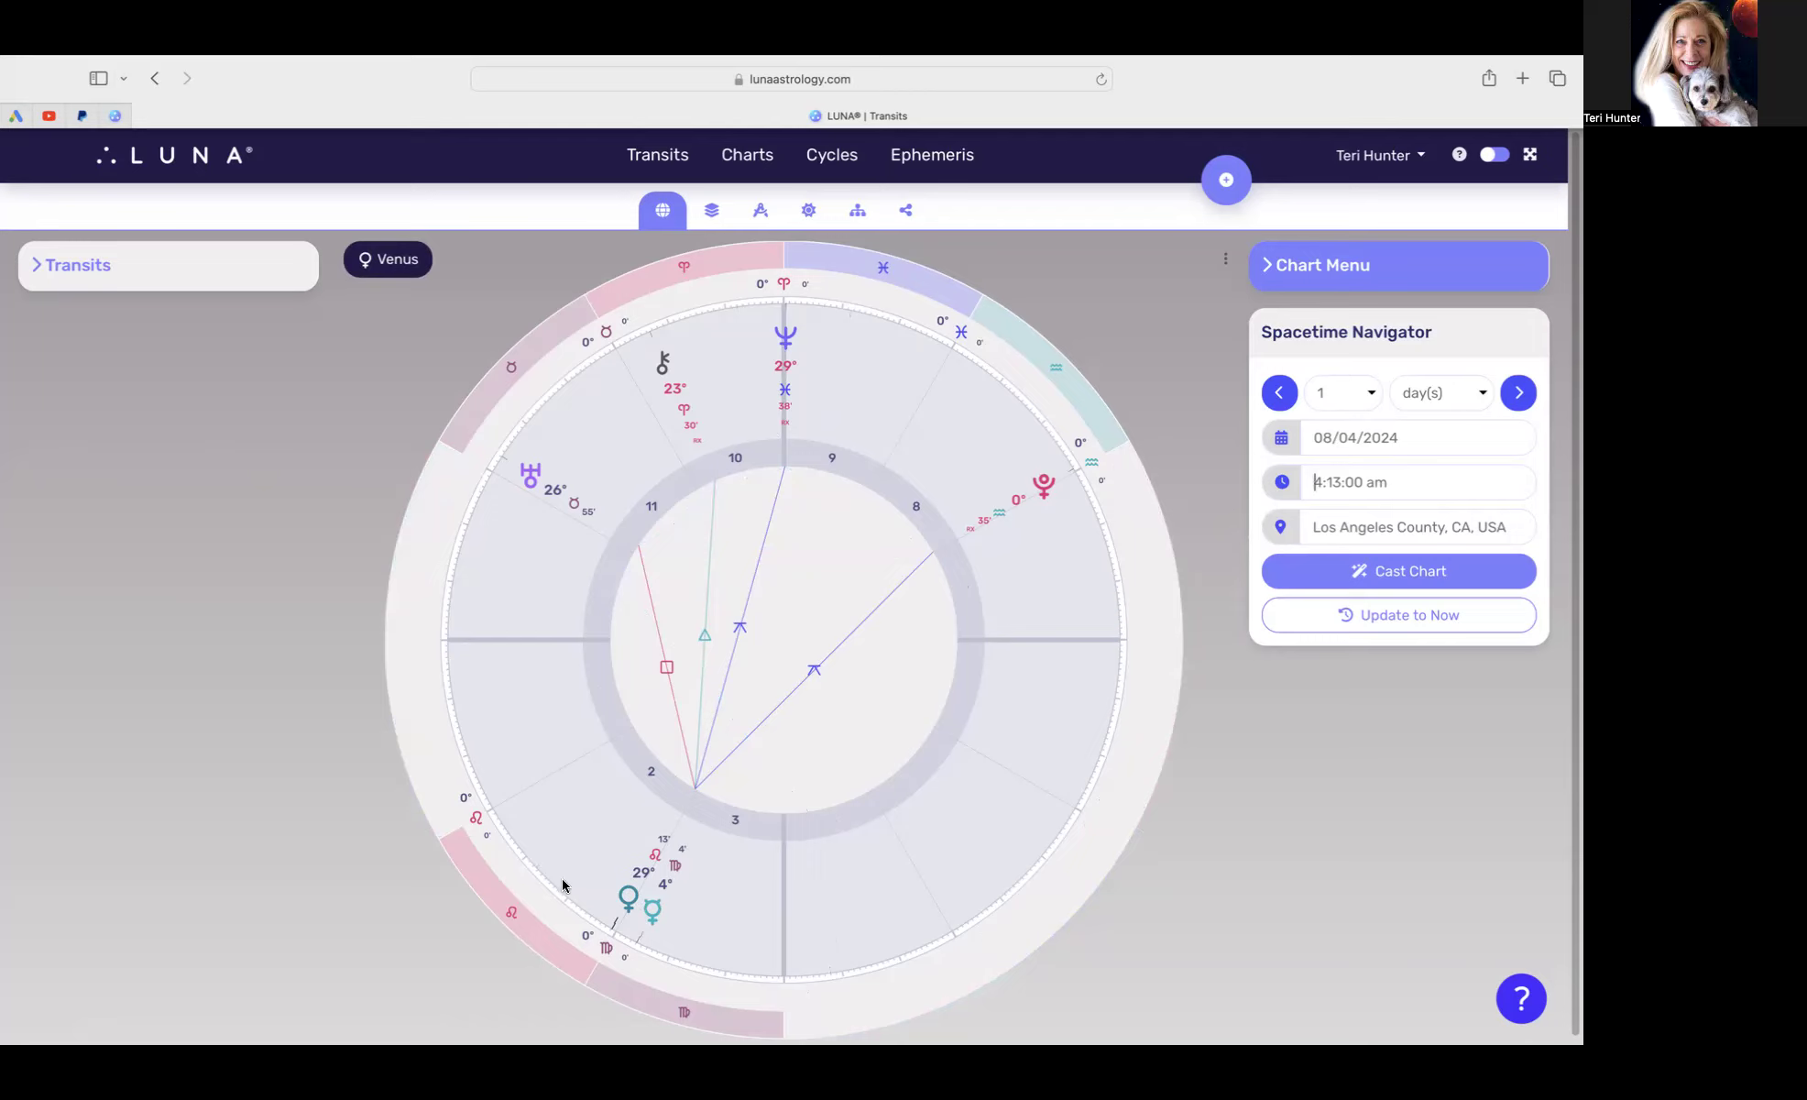
mouse_move(626, 934)
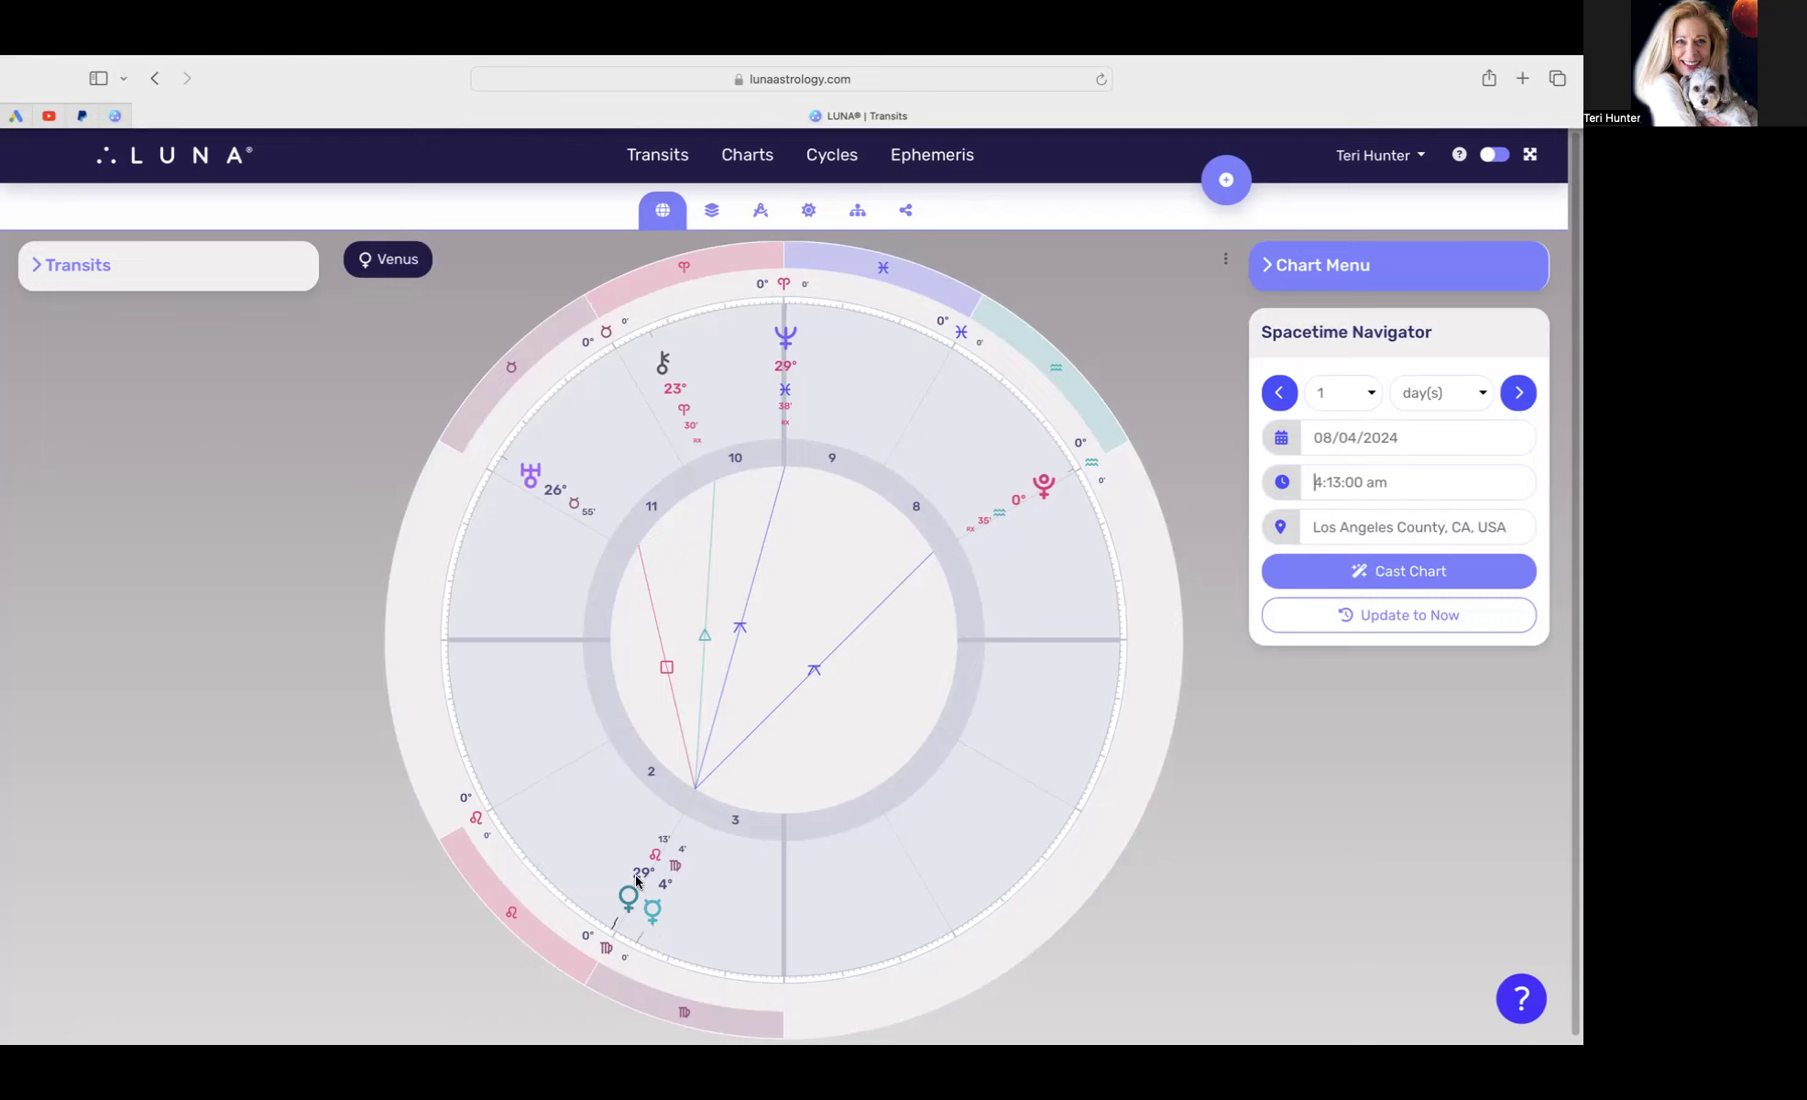
mouse_move(626, 883)
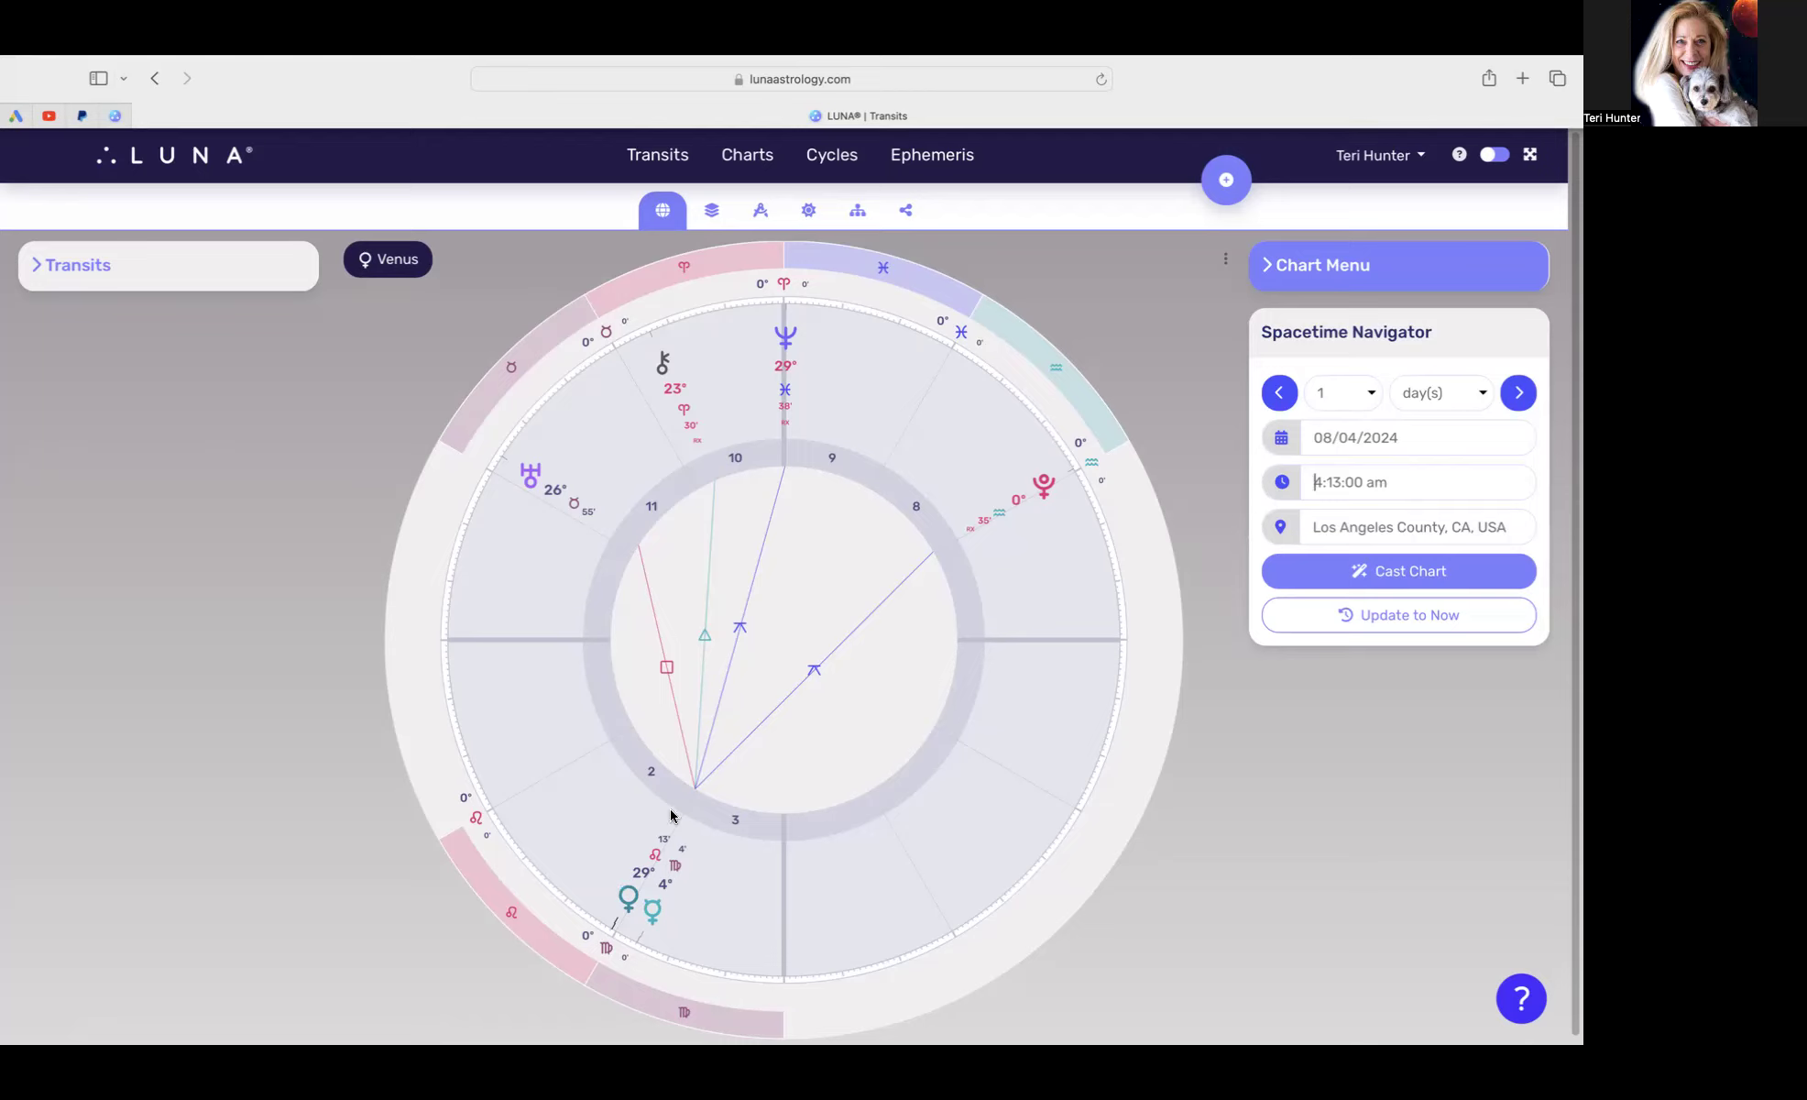
mouse_move(813, 355)
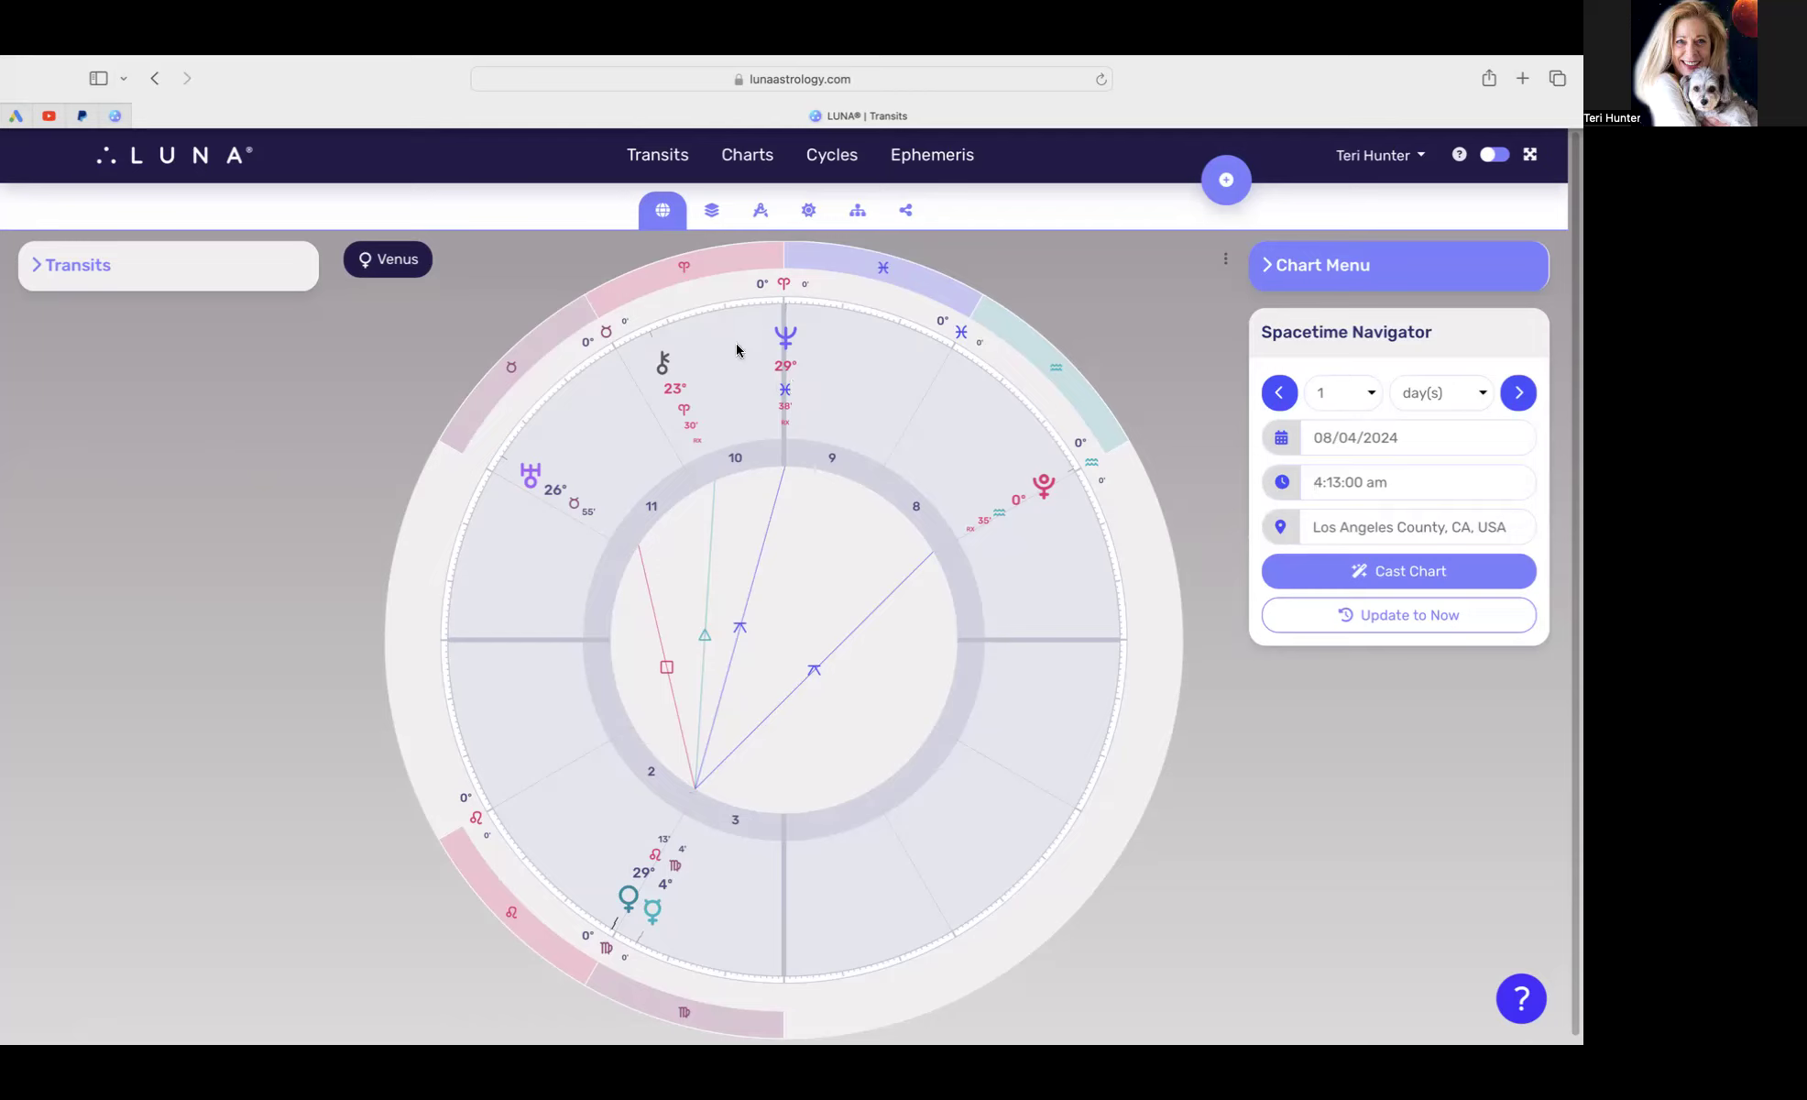
mouse_move(1017, 510)
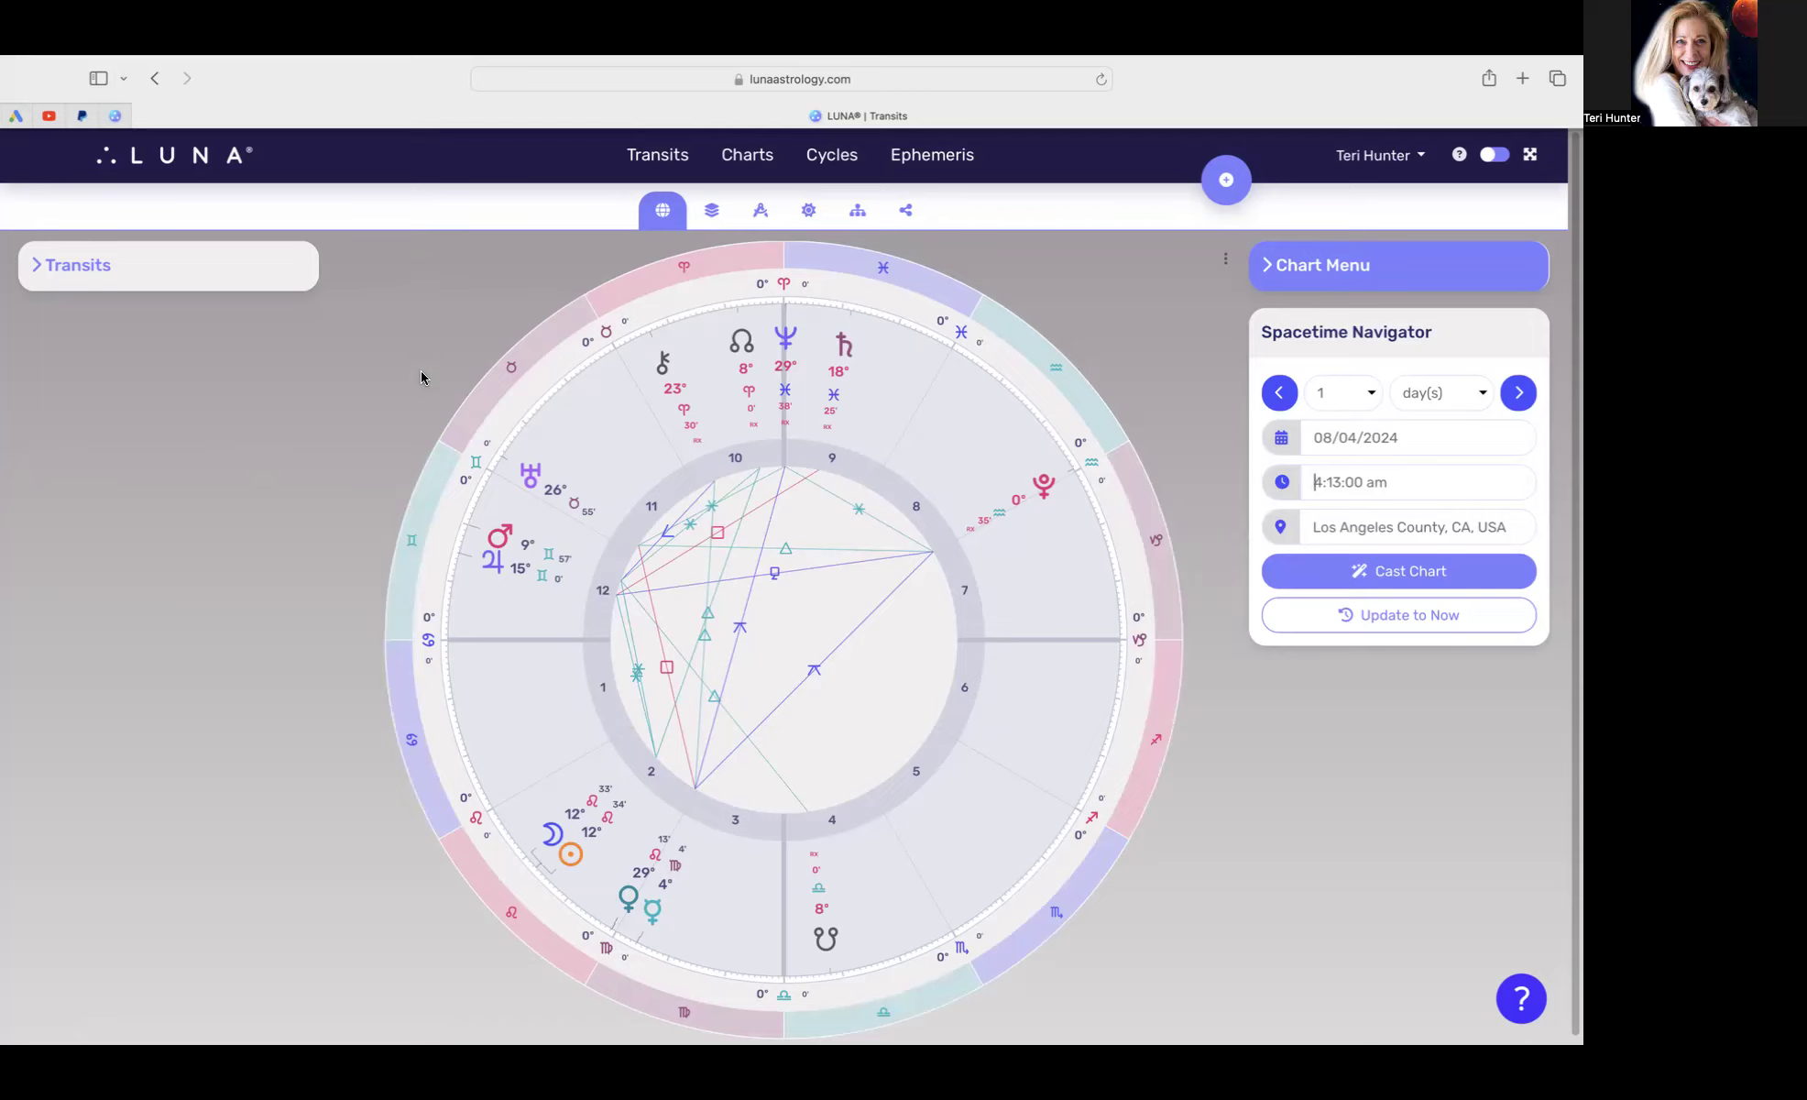
mouse_move(349, 681)
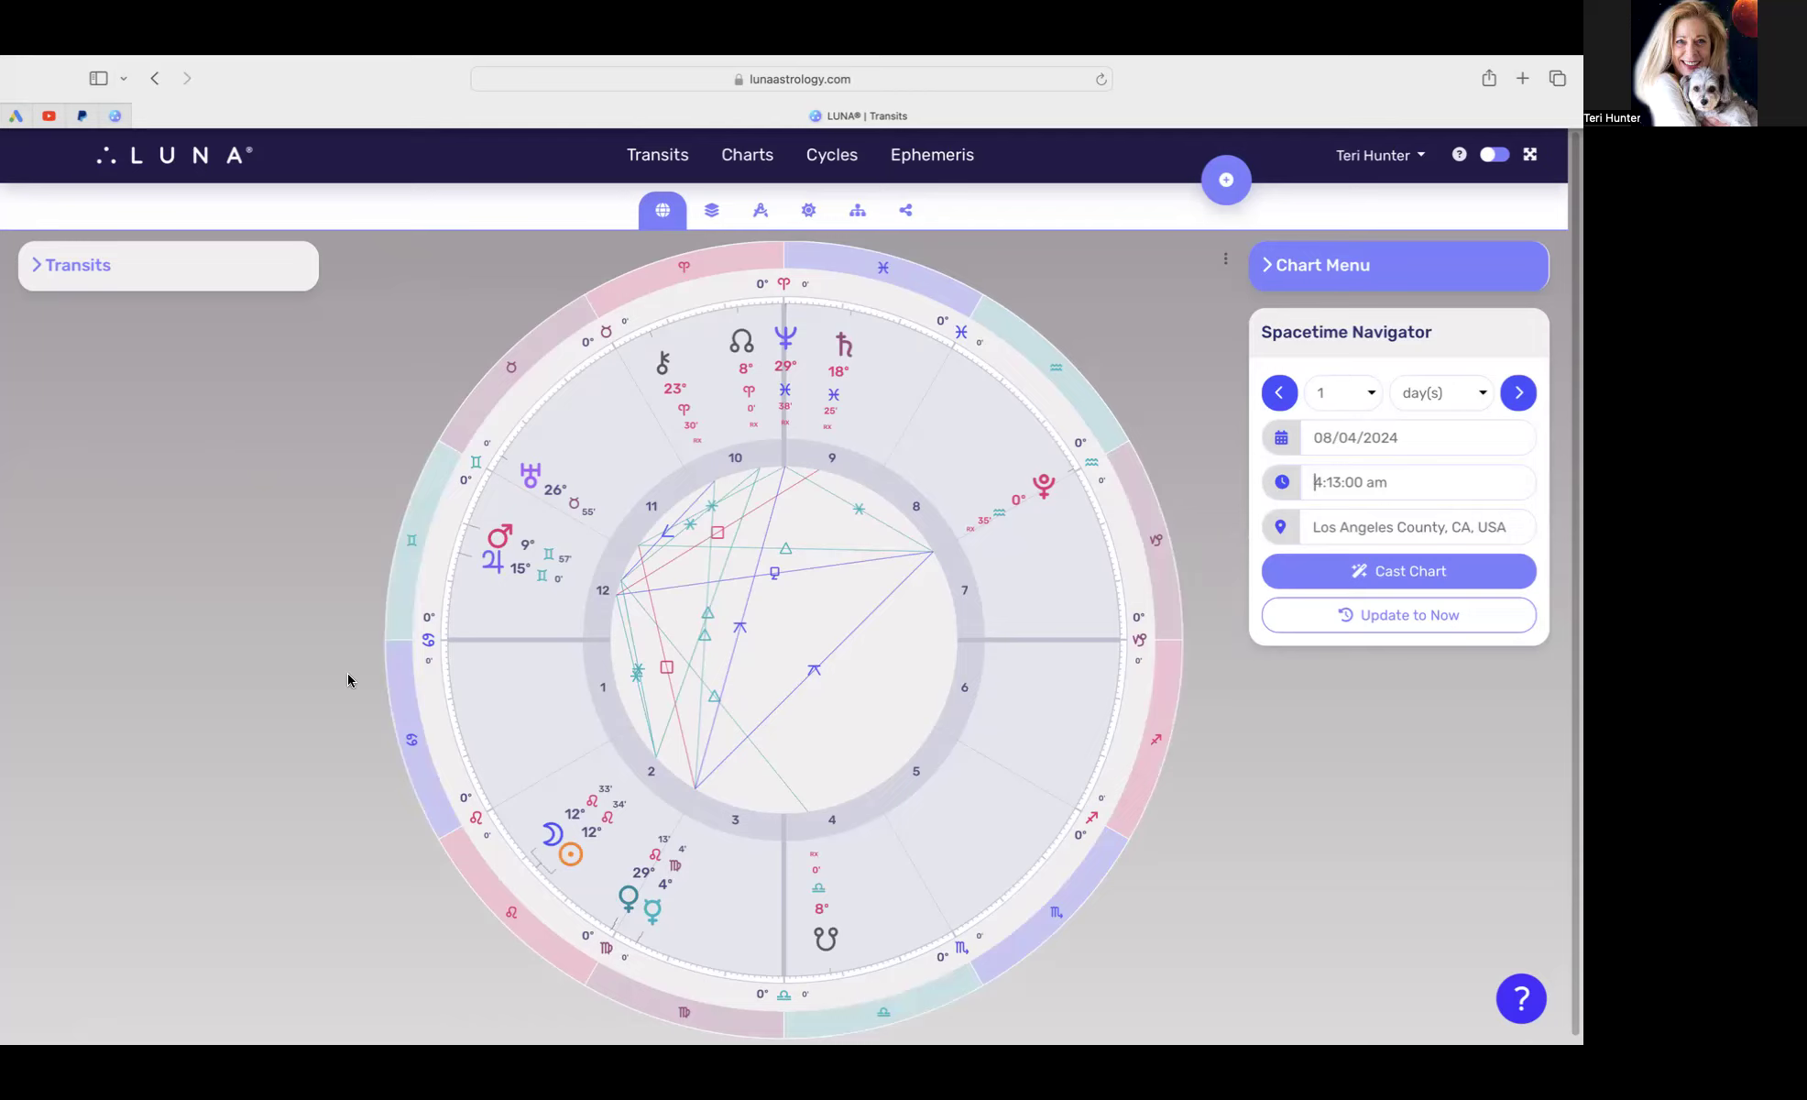
Step: Start changing the transit time to 10:00 pm by entering 10
left_click(1420, 483)
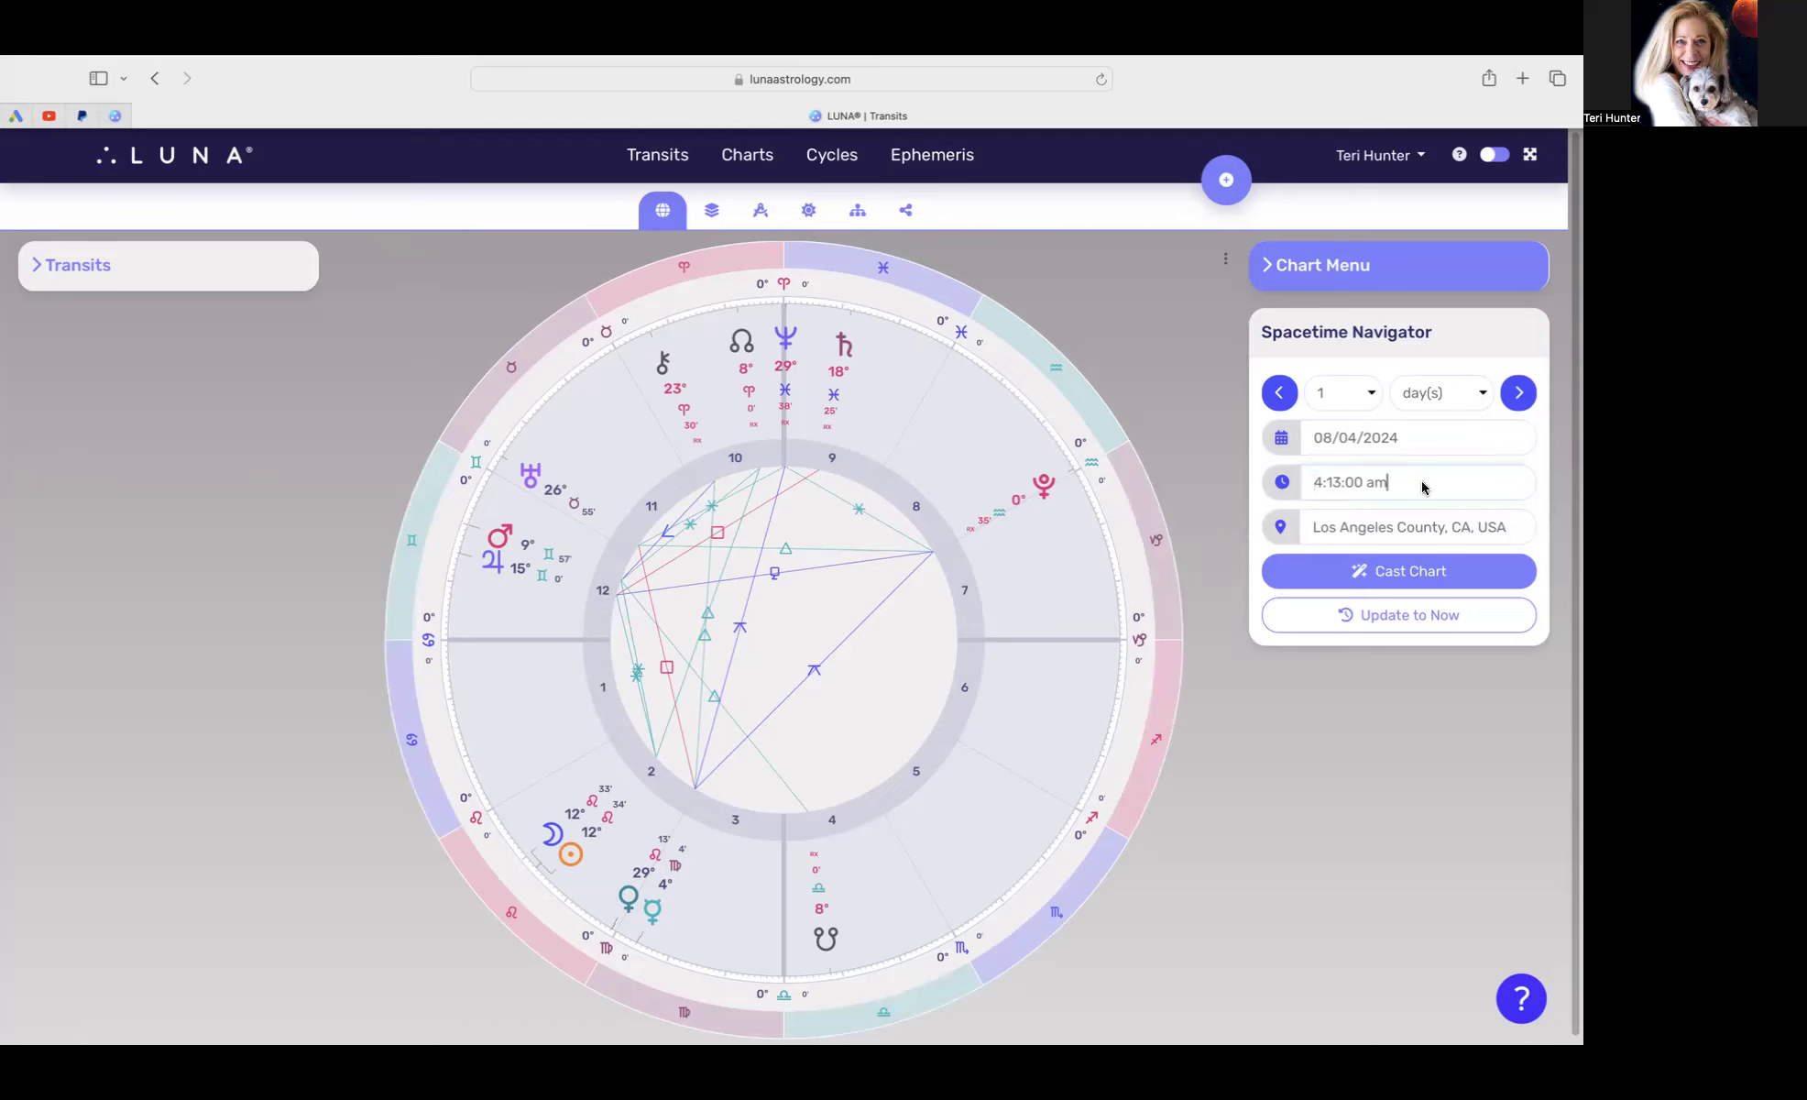
type("10")
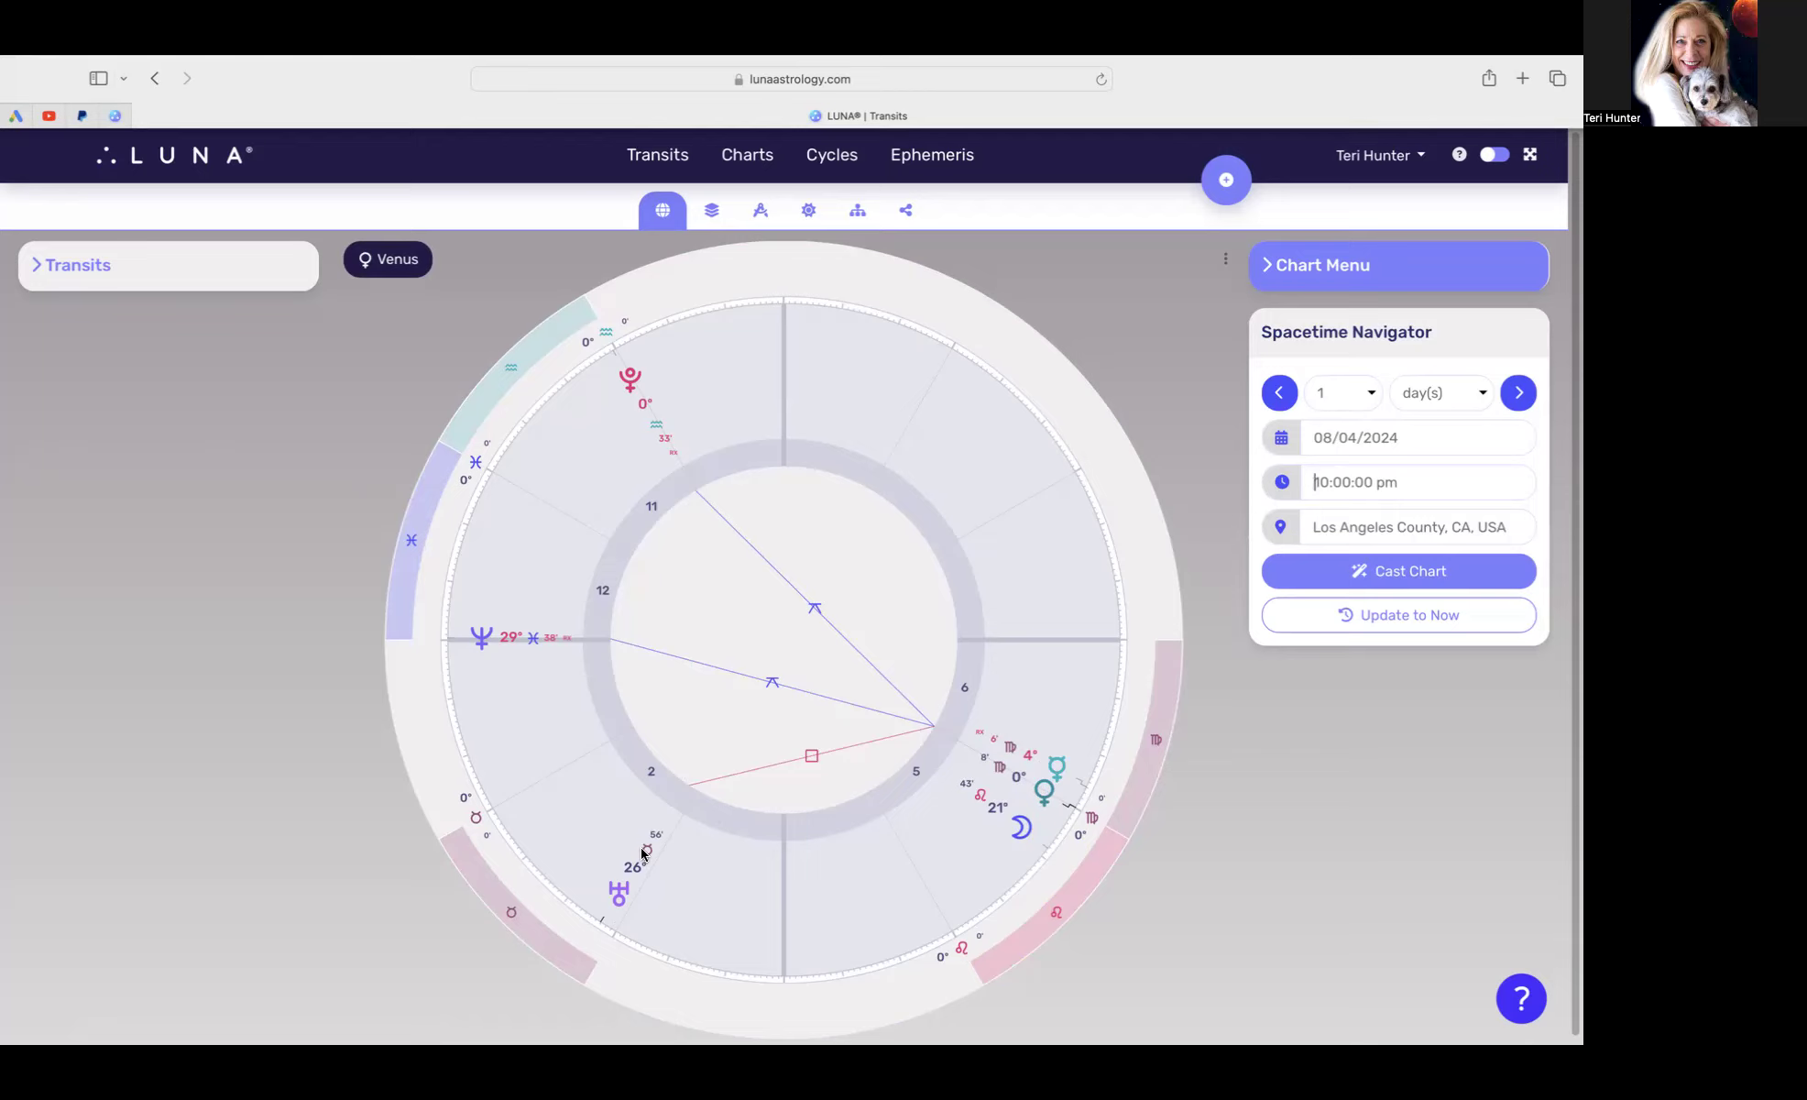
mouse_move(618, 413)
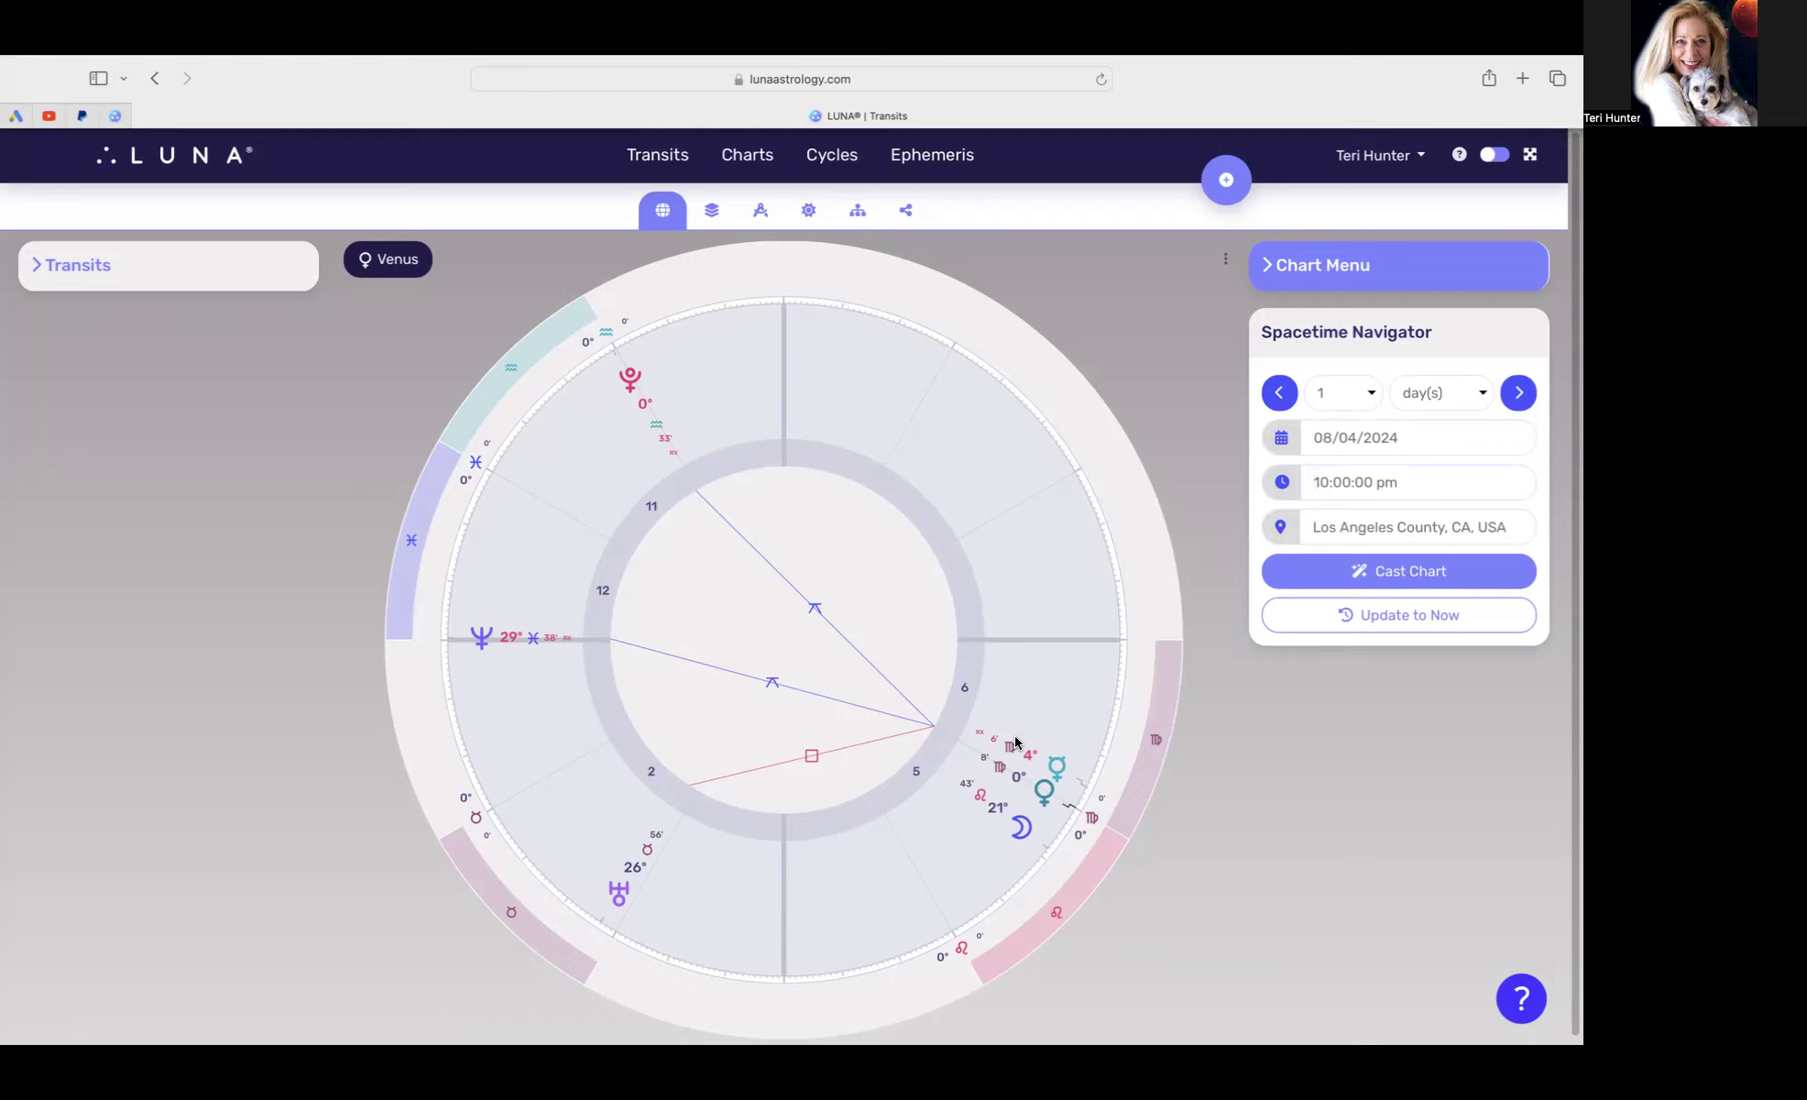
mouse_move(858, 795)
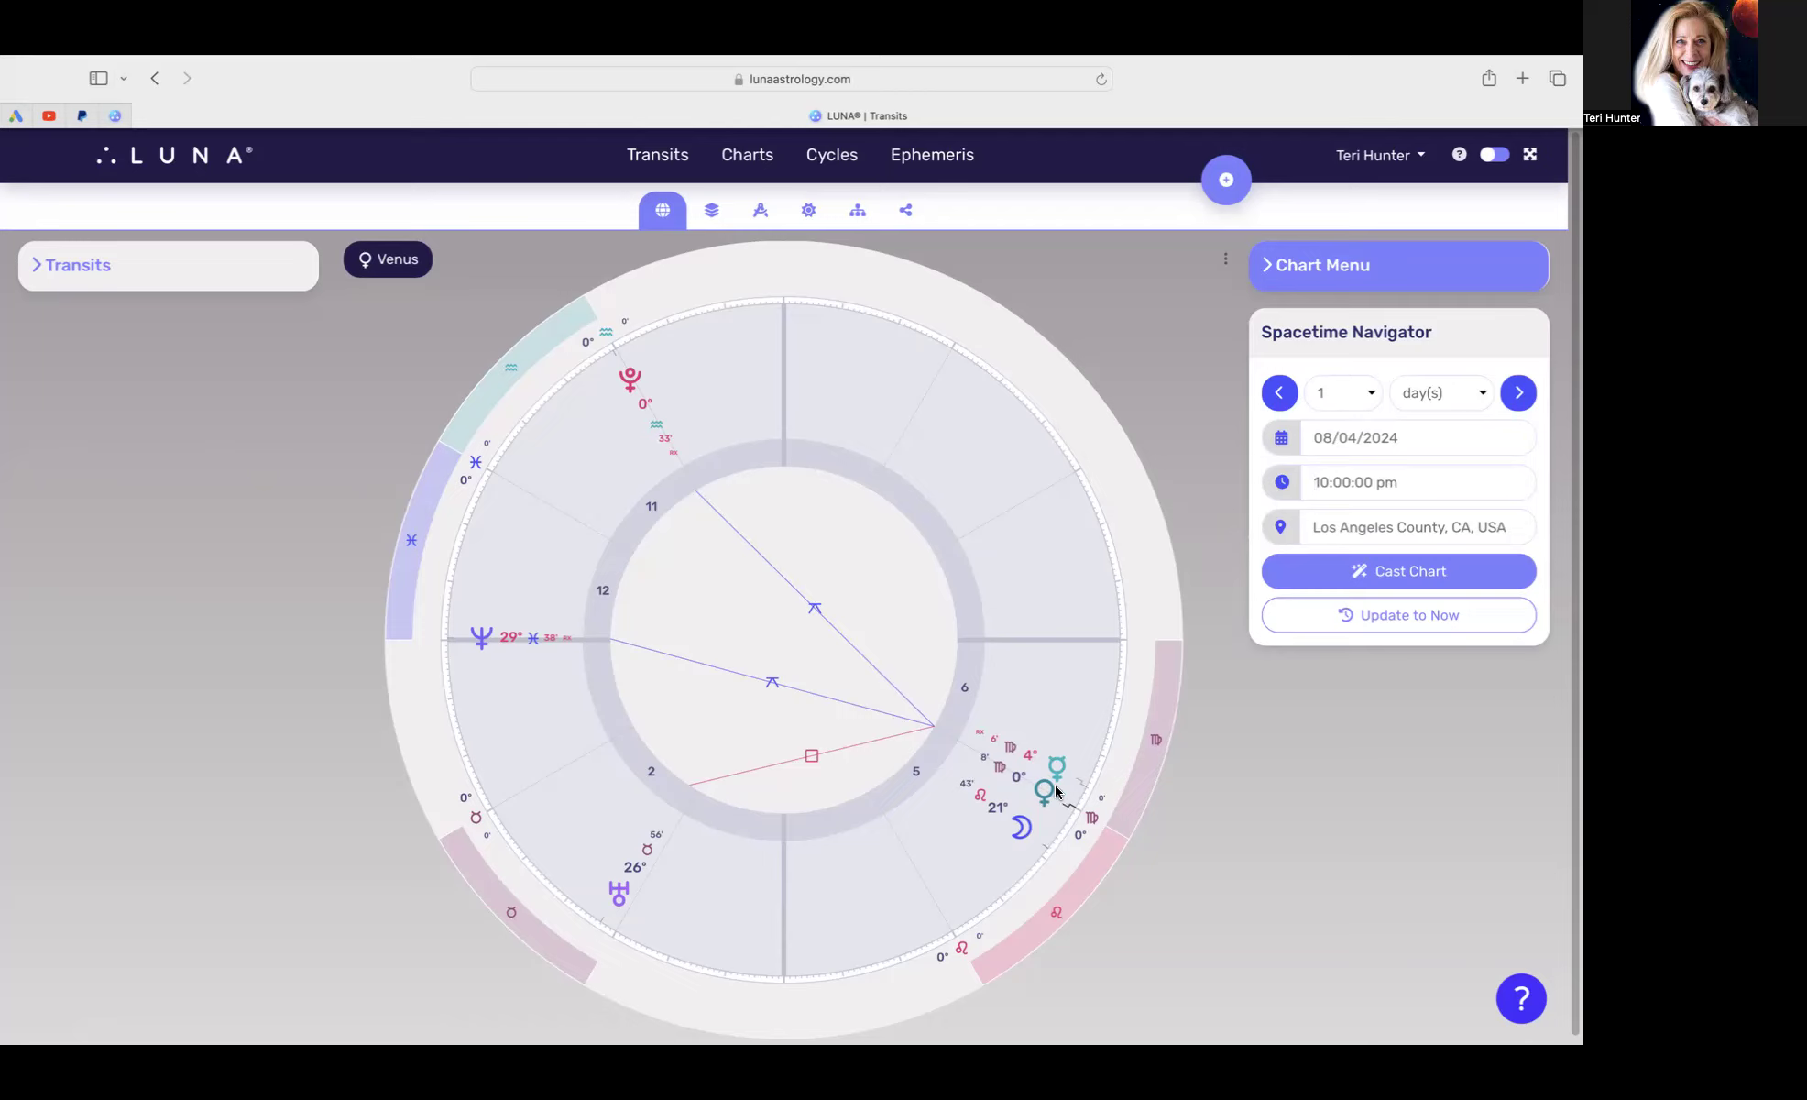
mouse_move(1046, 781)
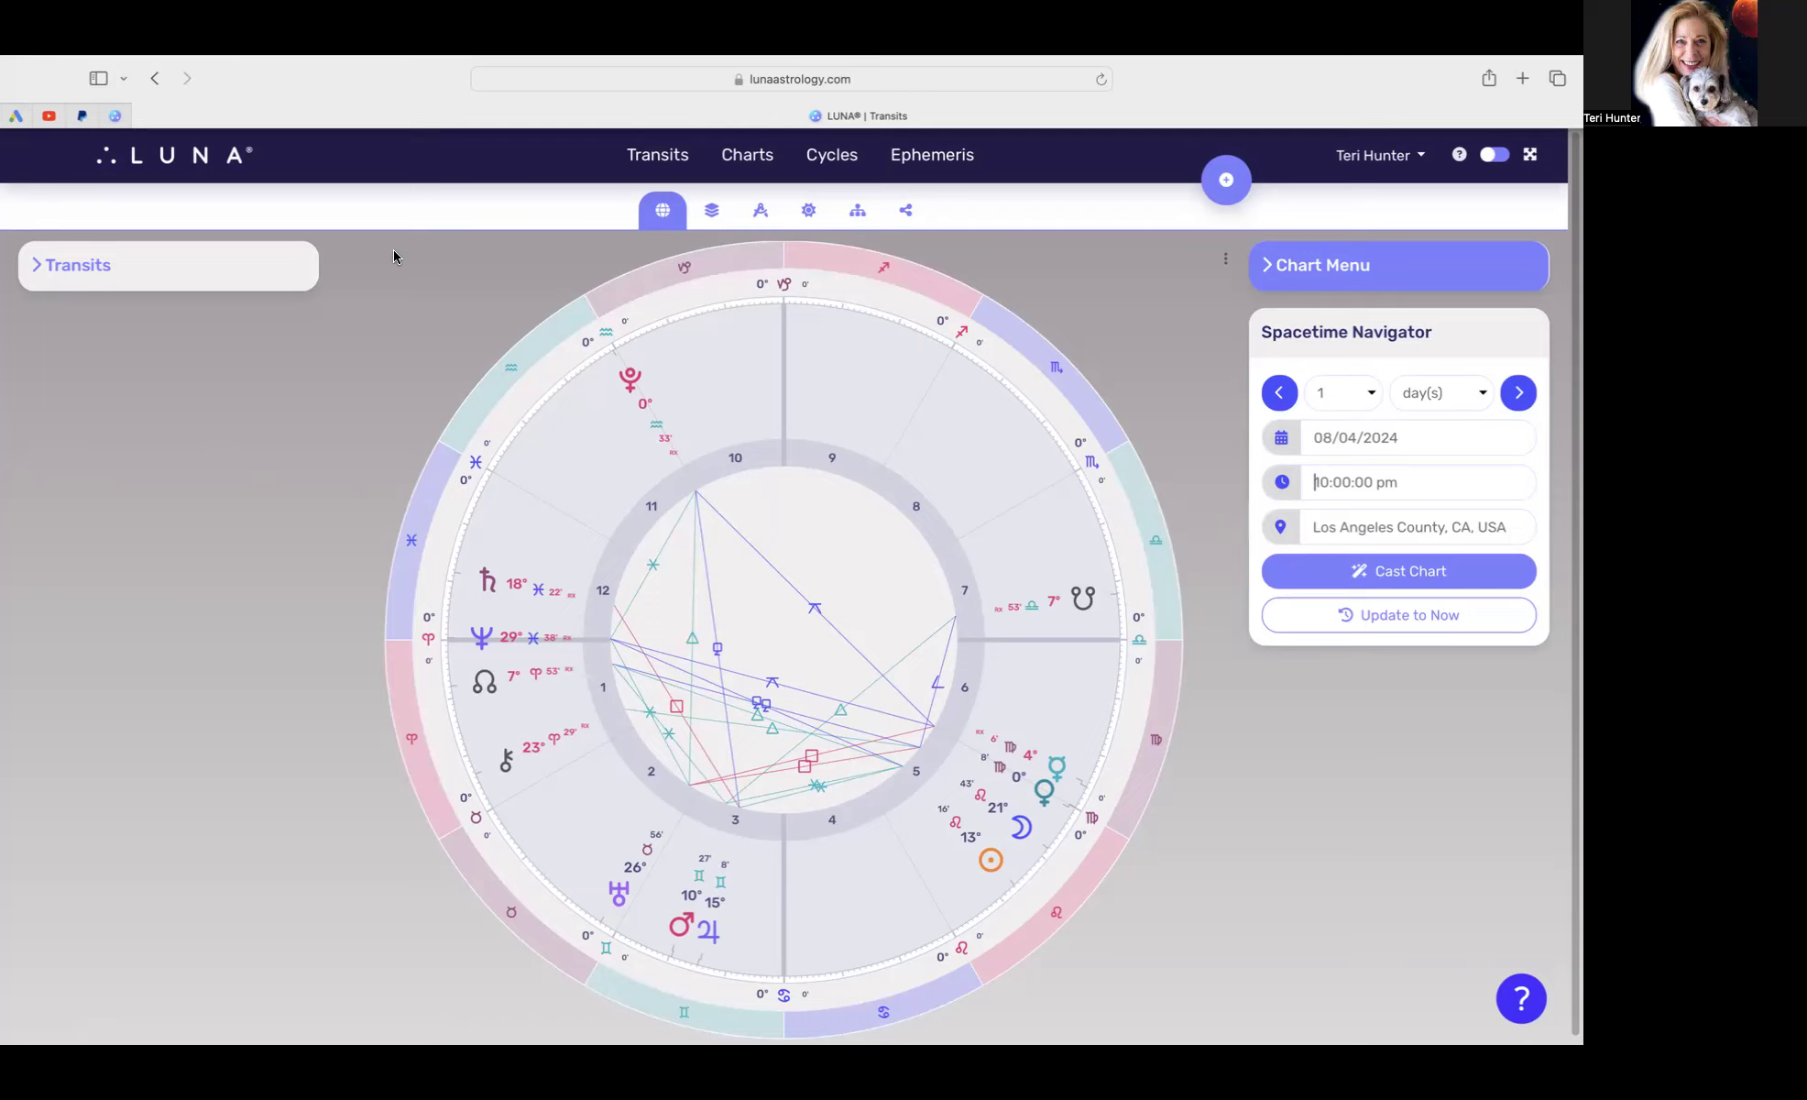
mouse_move(7, 729)
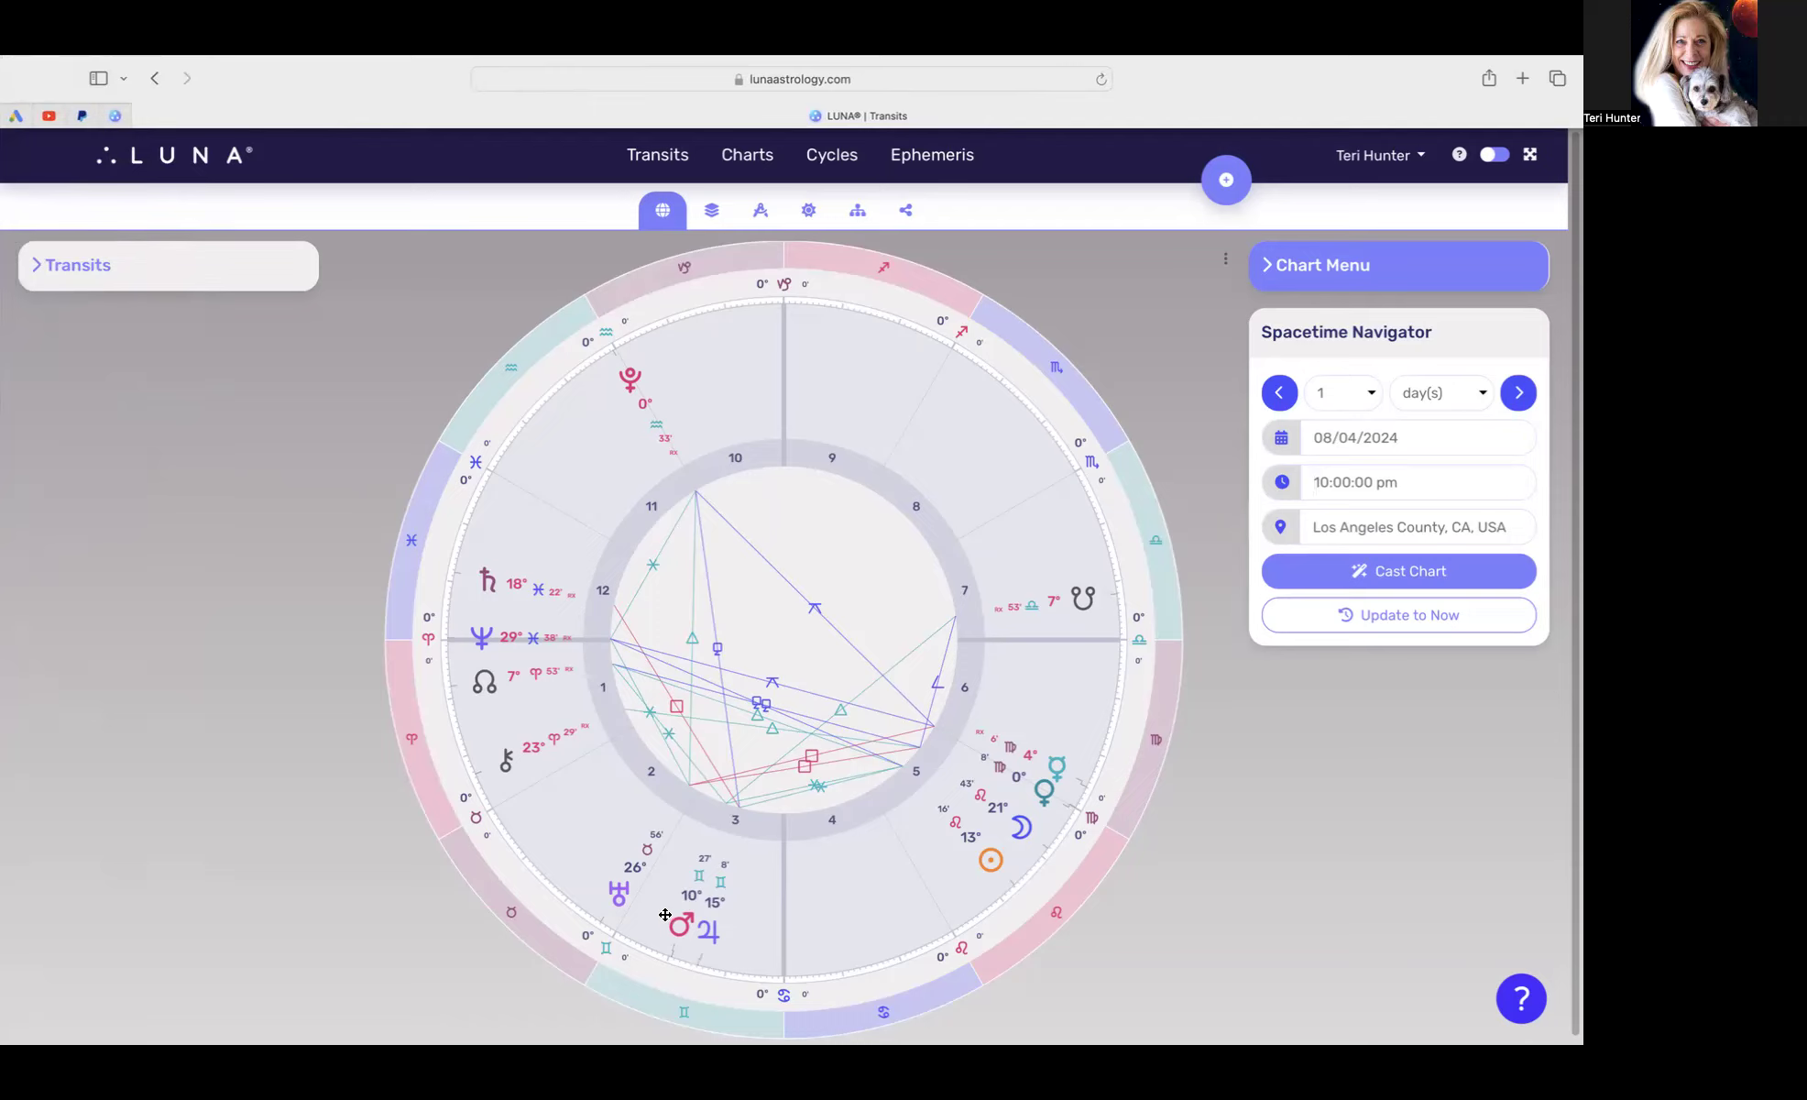
mouse_move(683, 940)
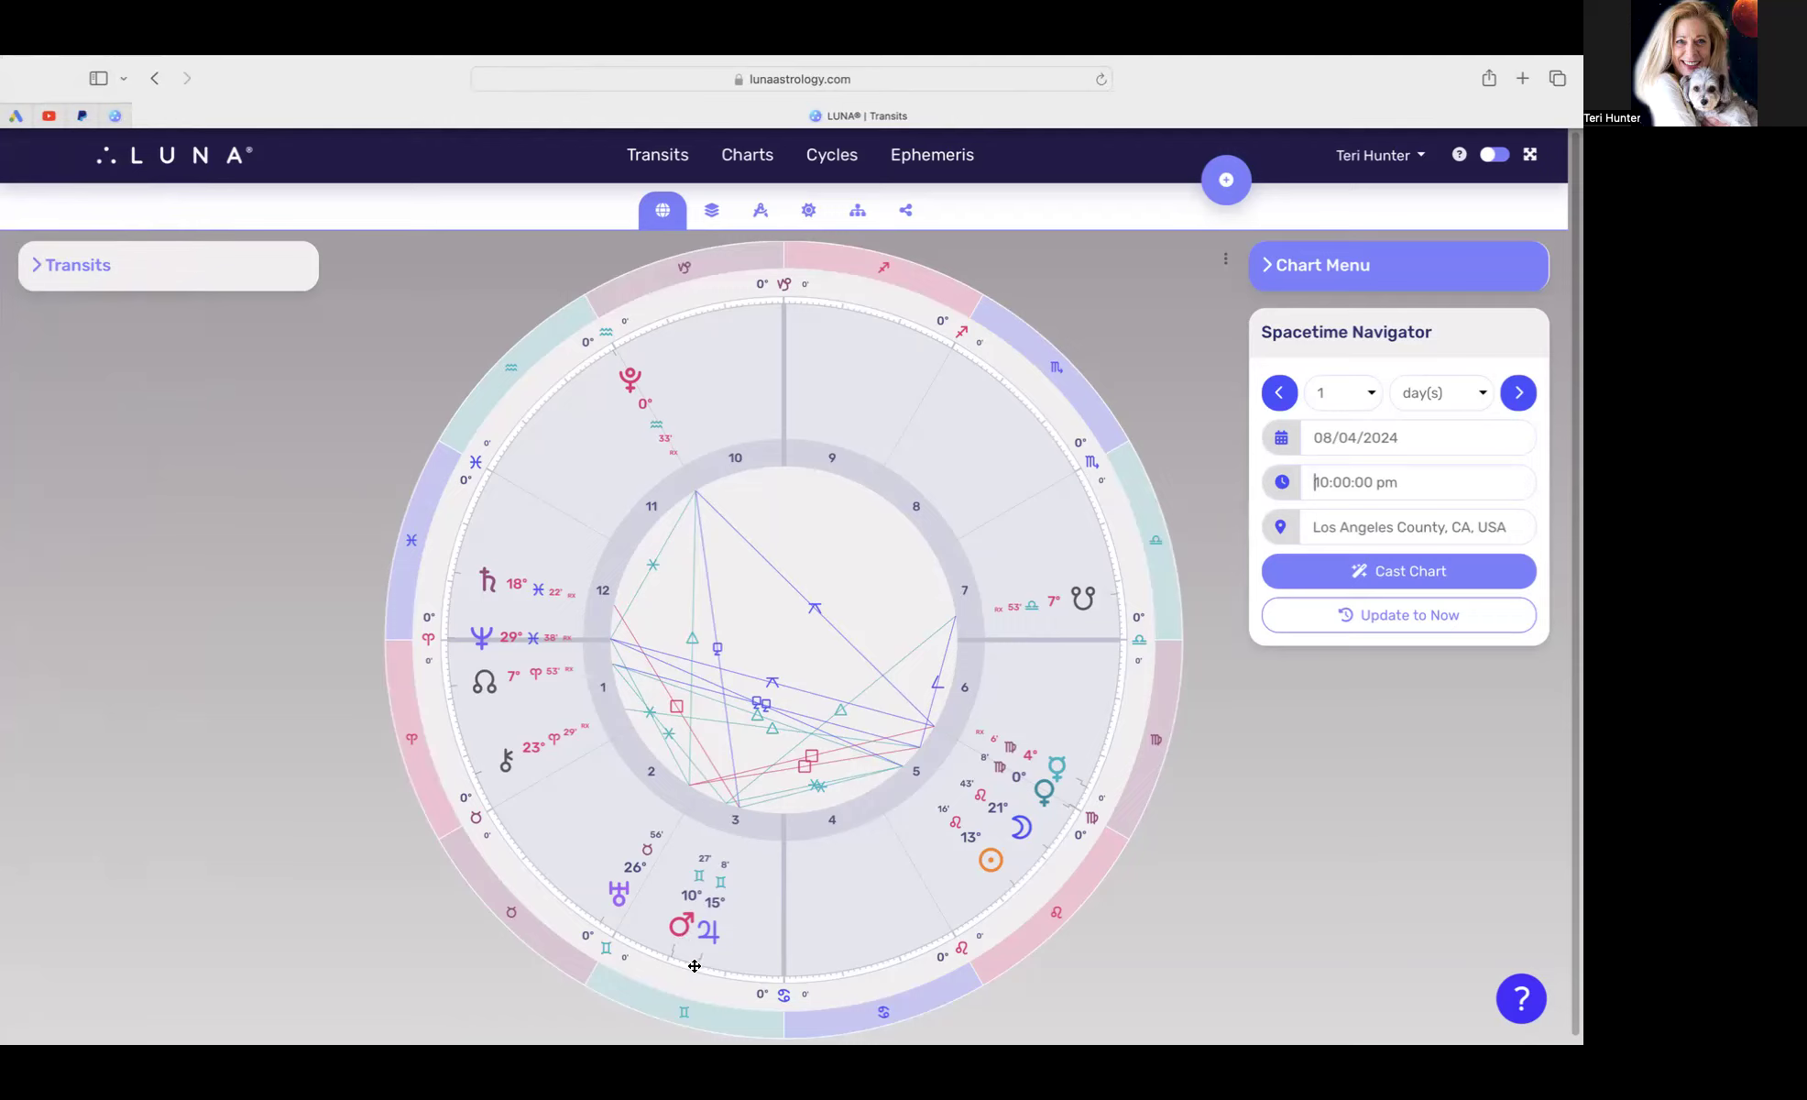
mouse_move(665, 958)
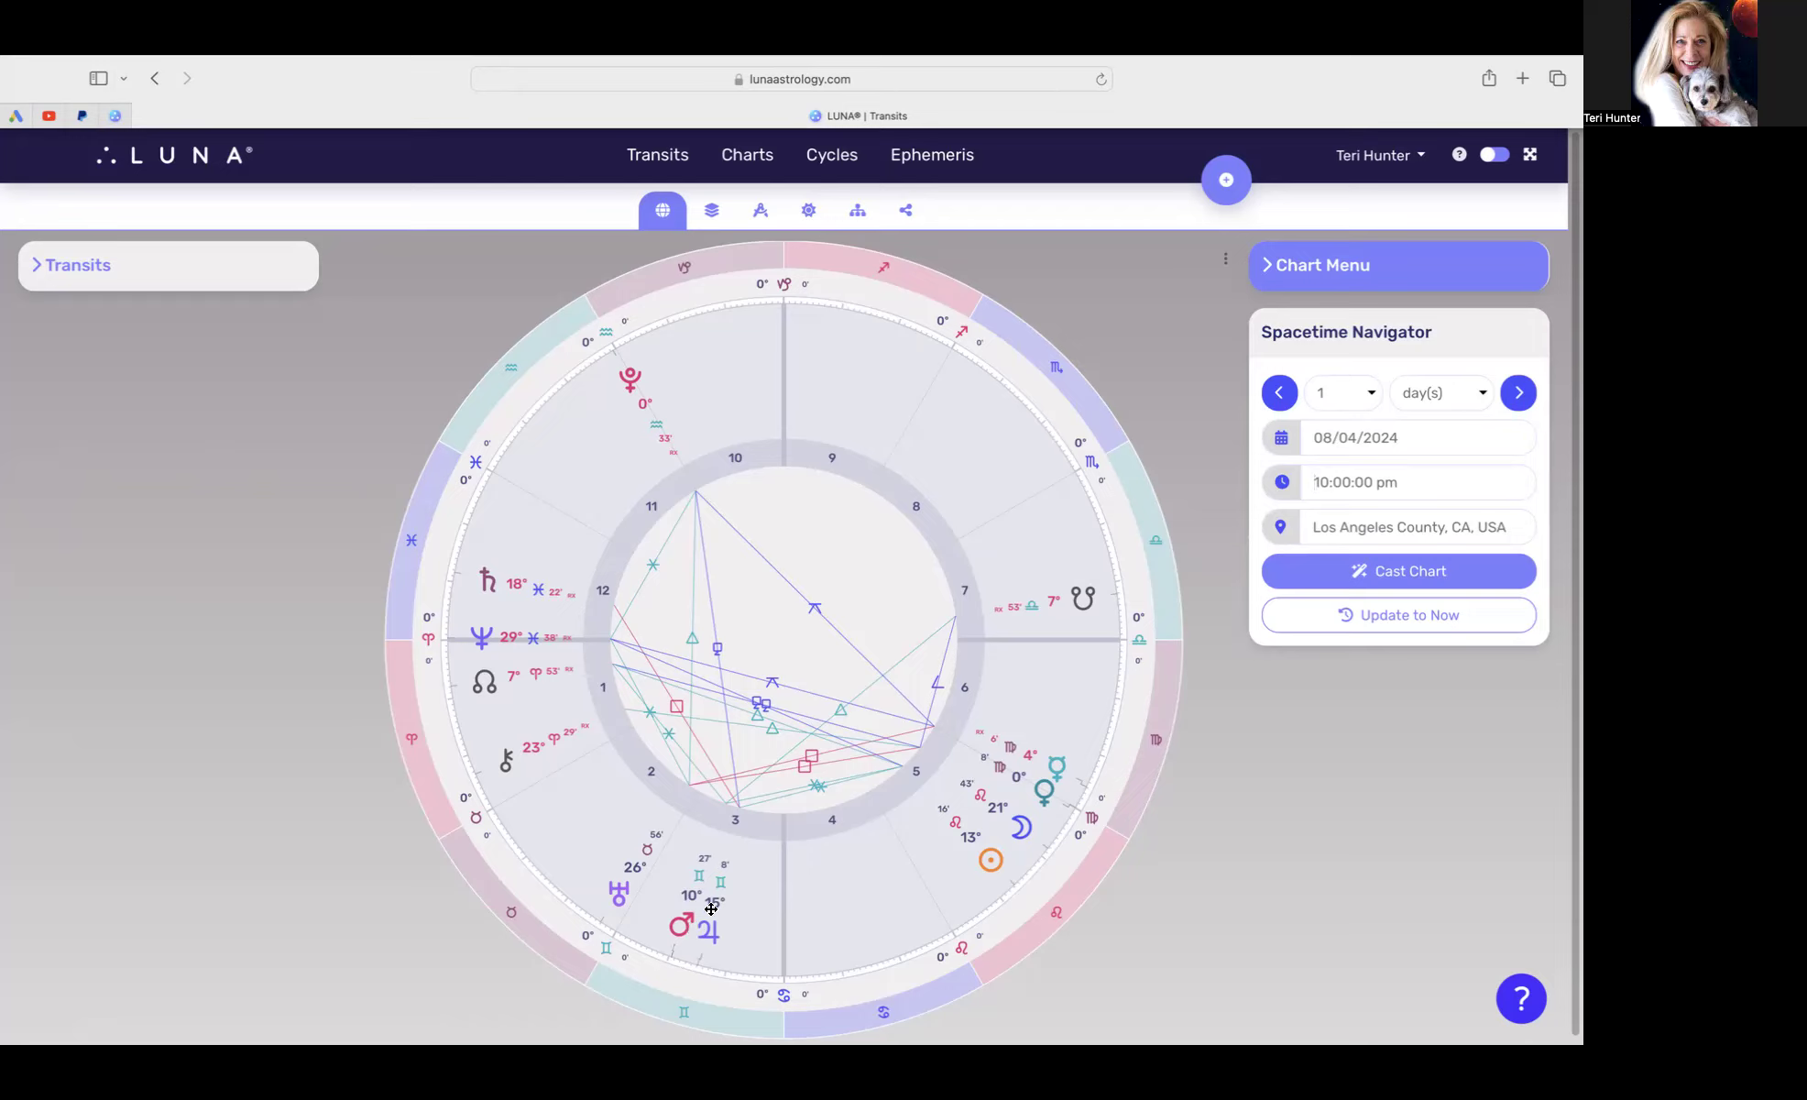
mouse_move(710, 928)
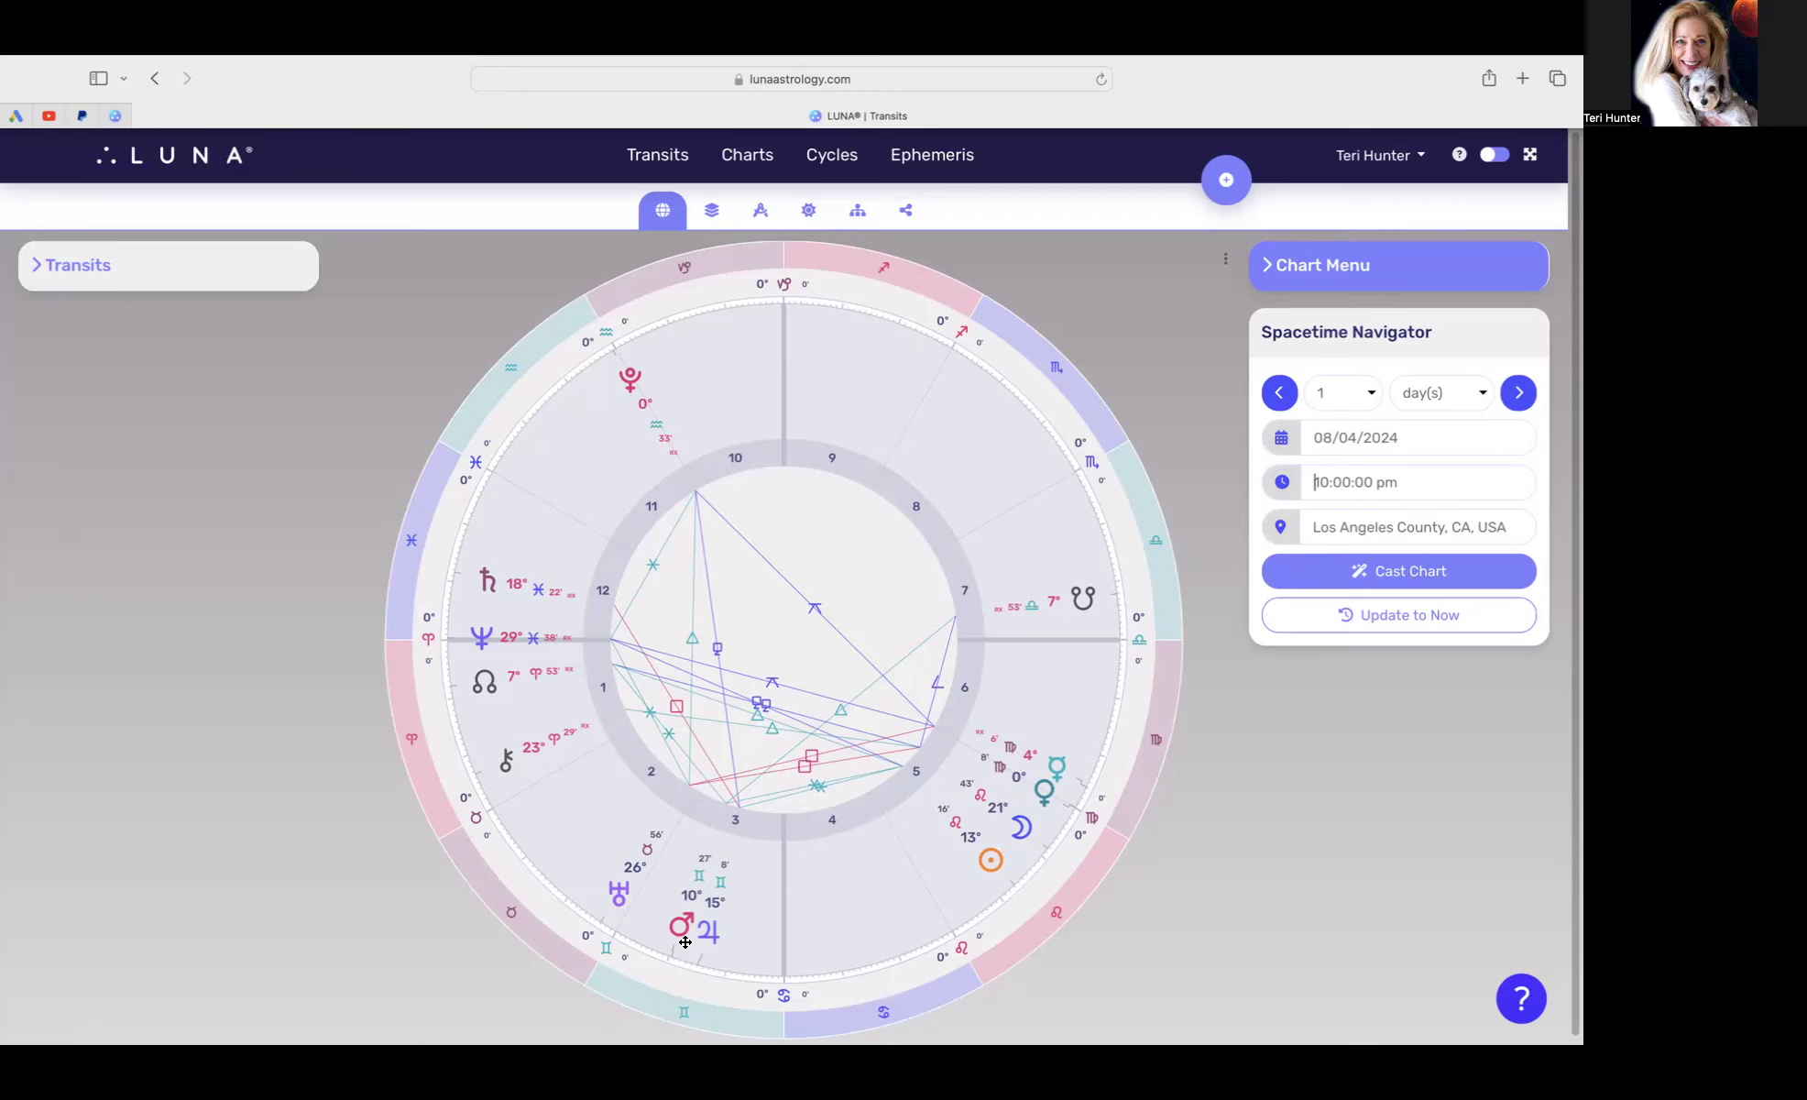
mouse_move(1172, 819)
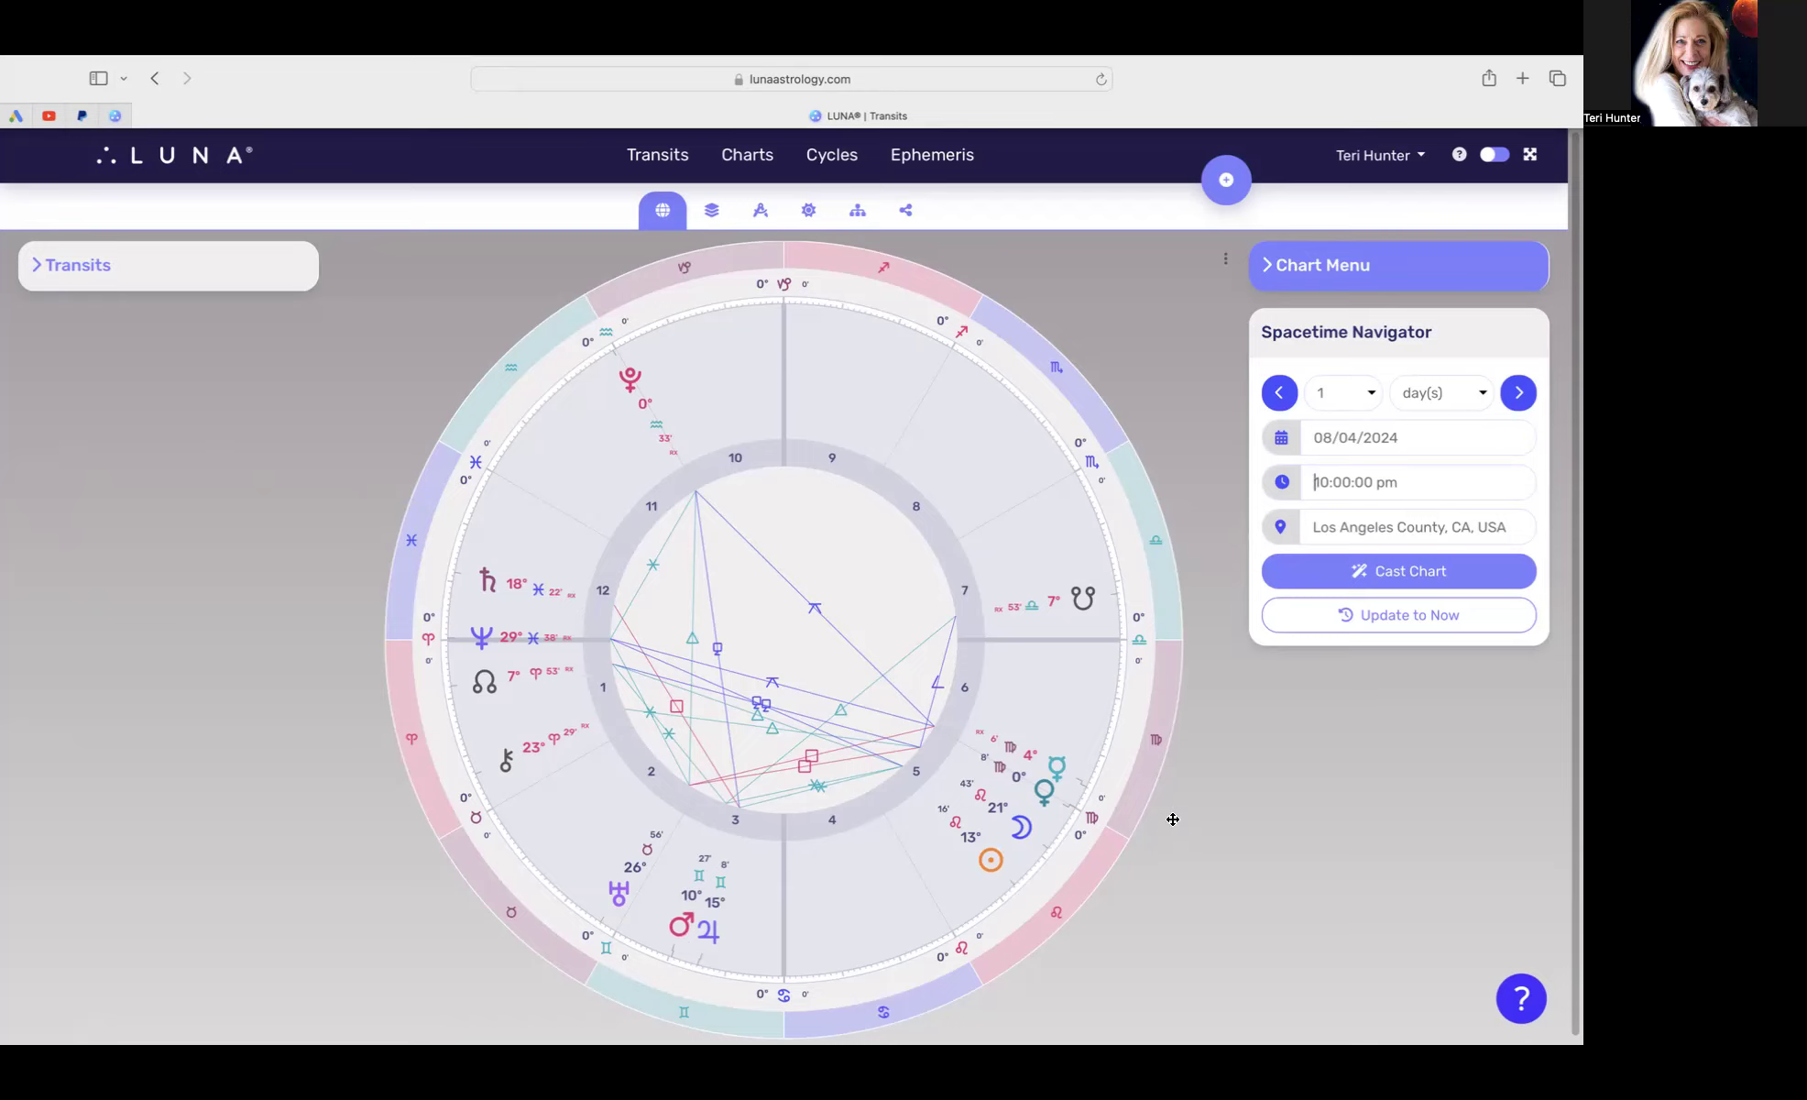
left_click(1417, 437)
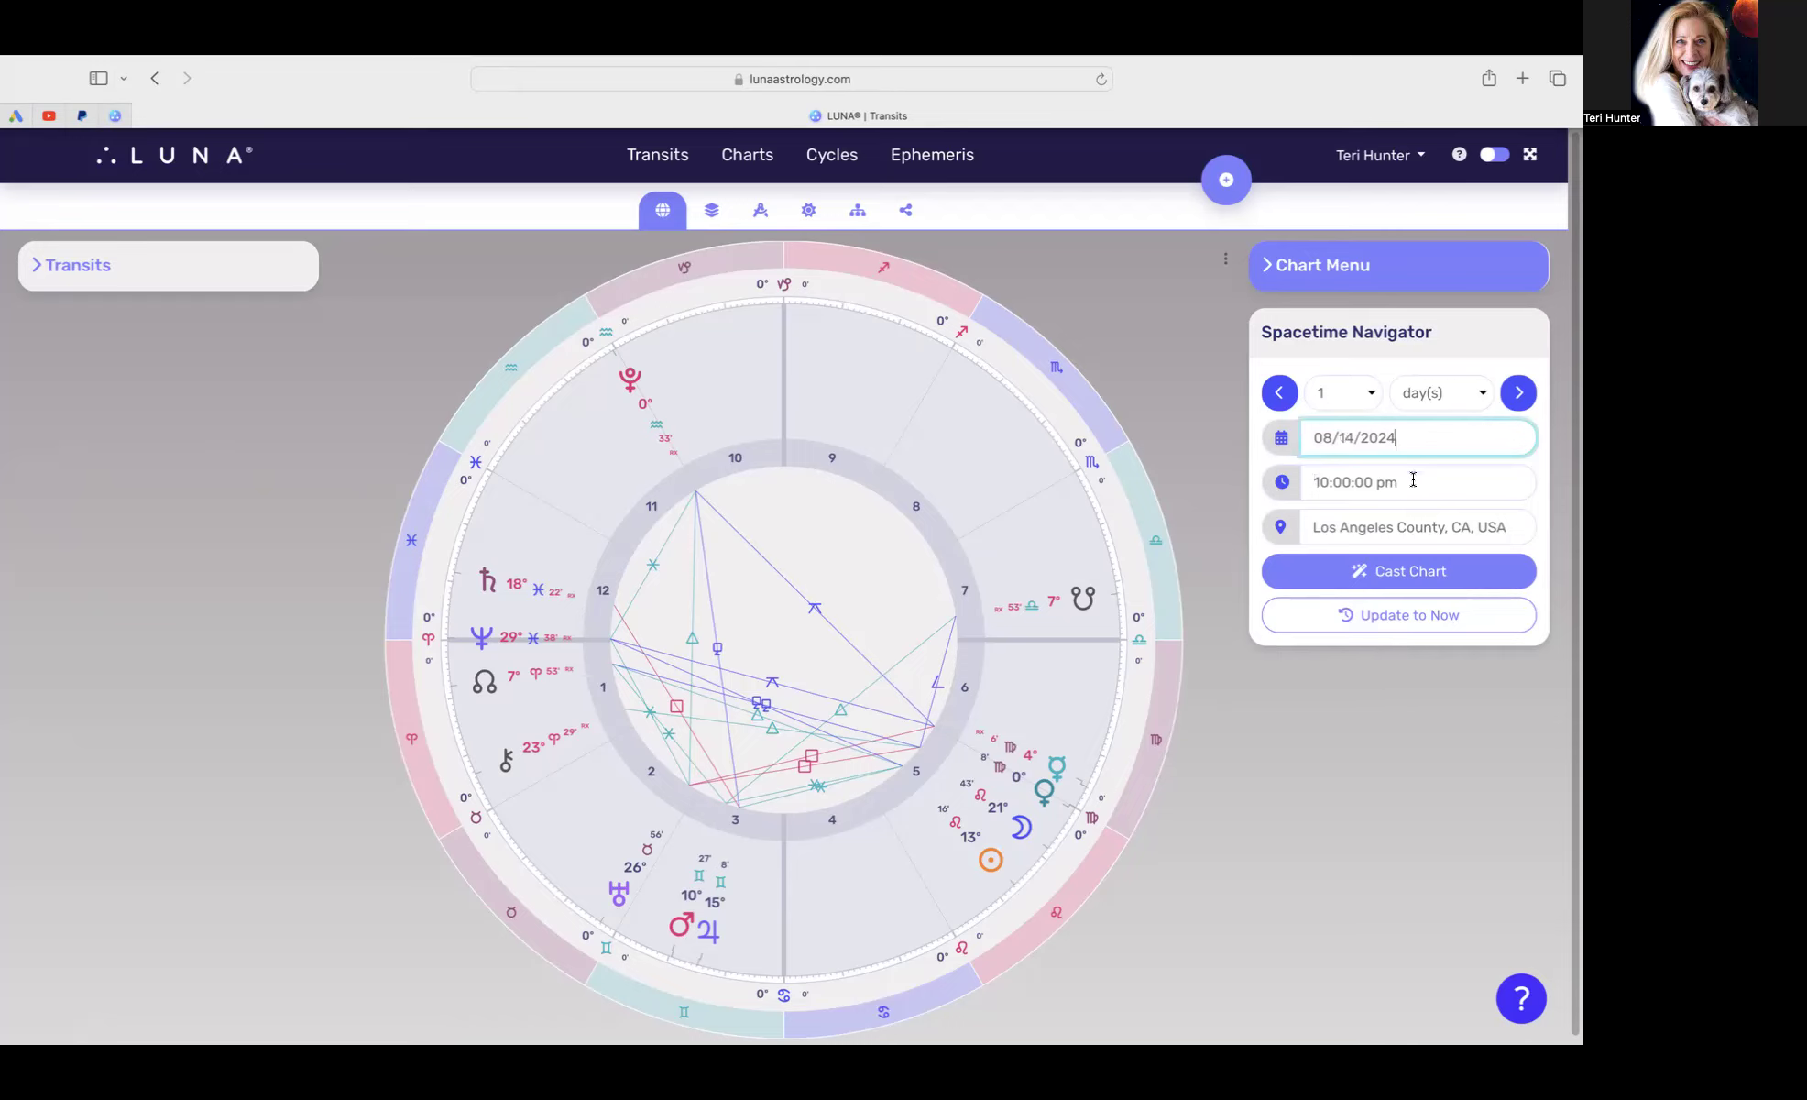
type("12p")
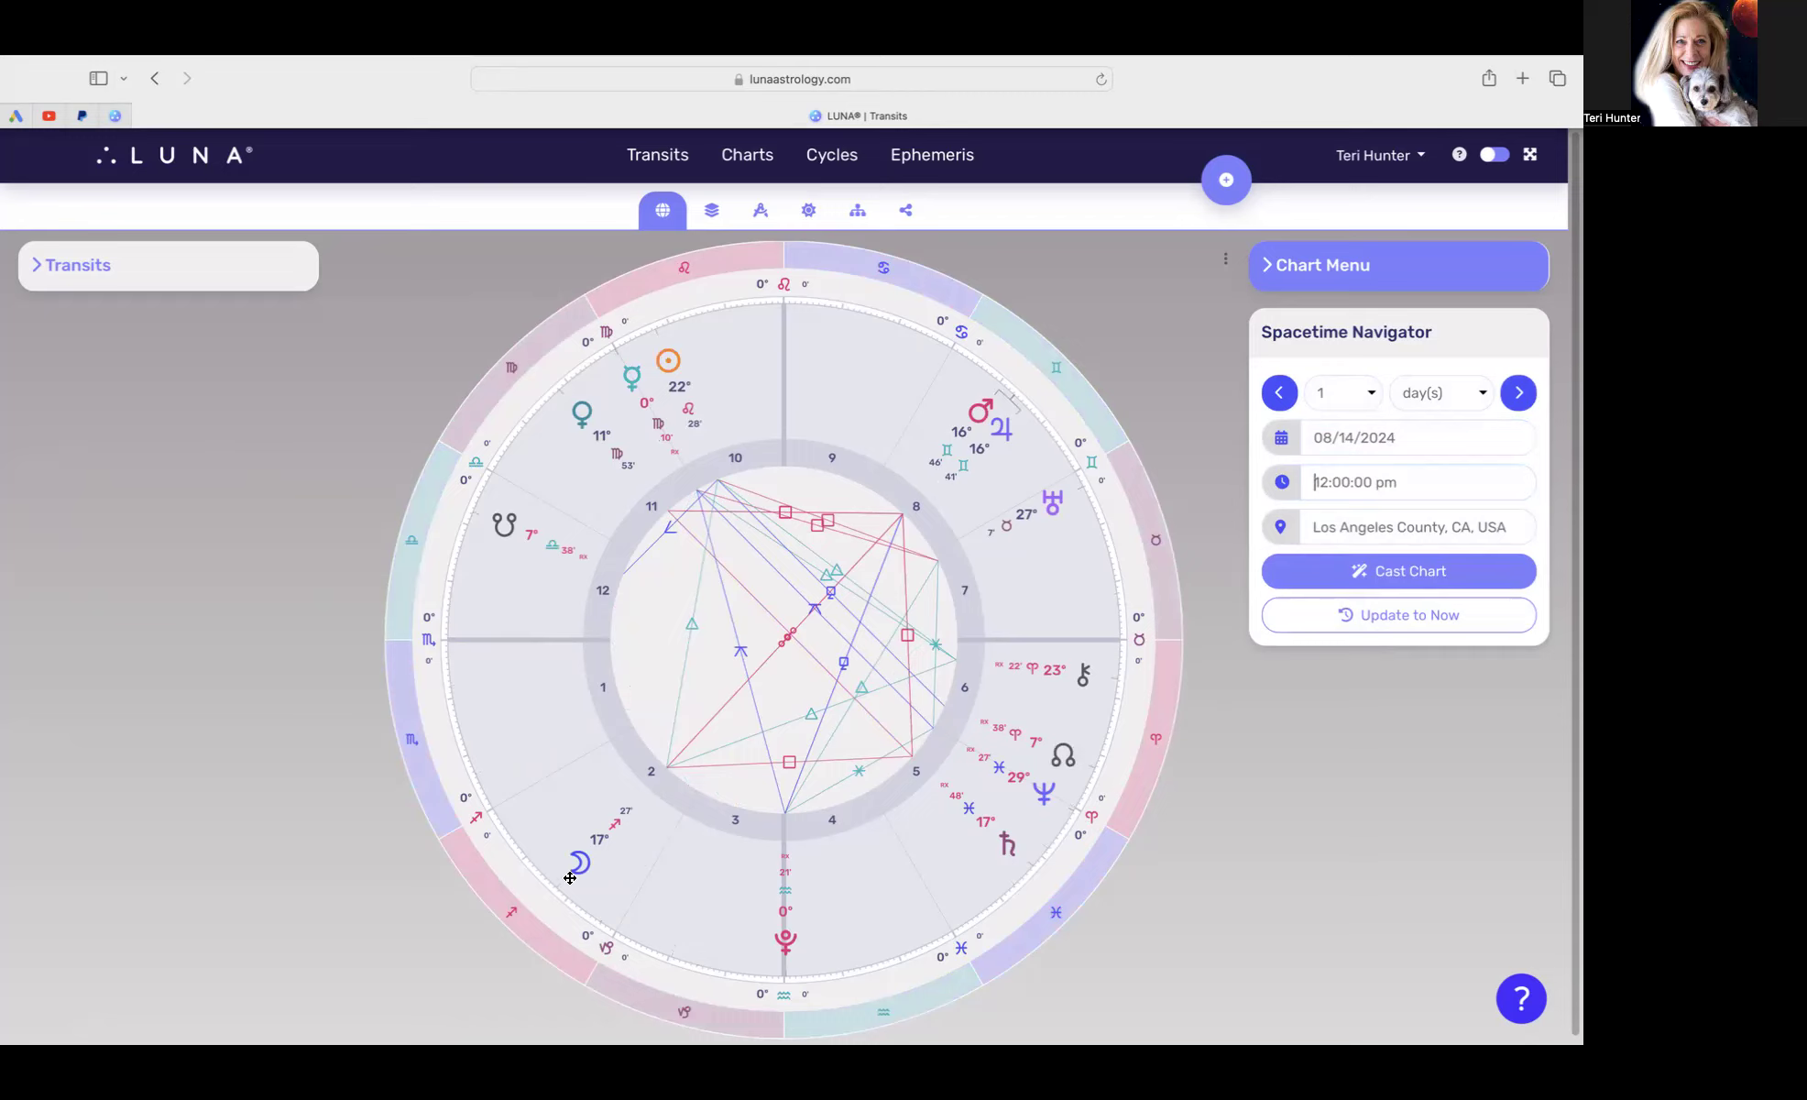
mouse_move(578, 864)
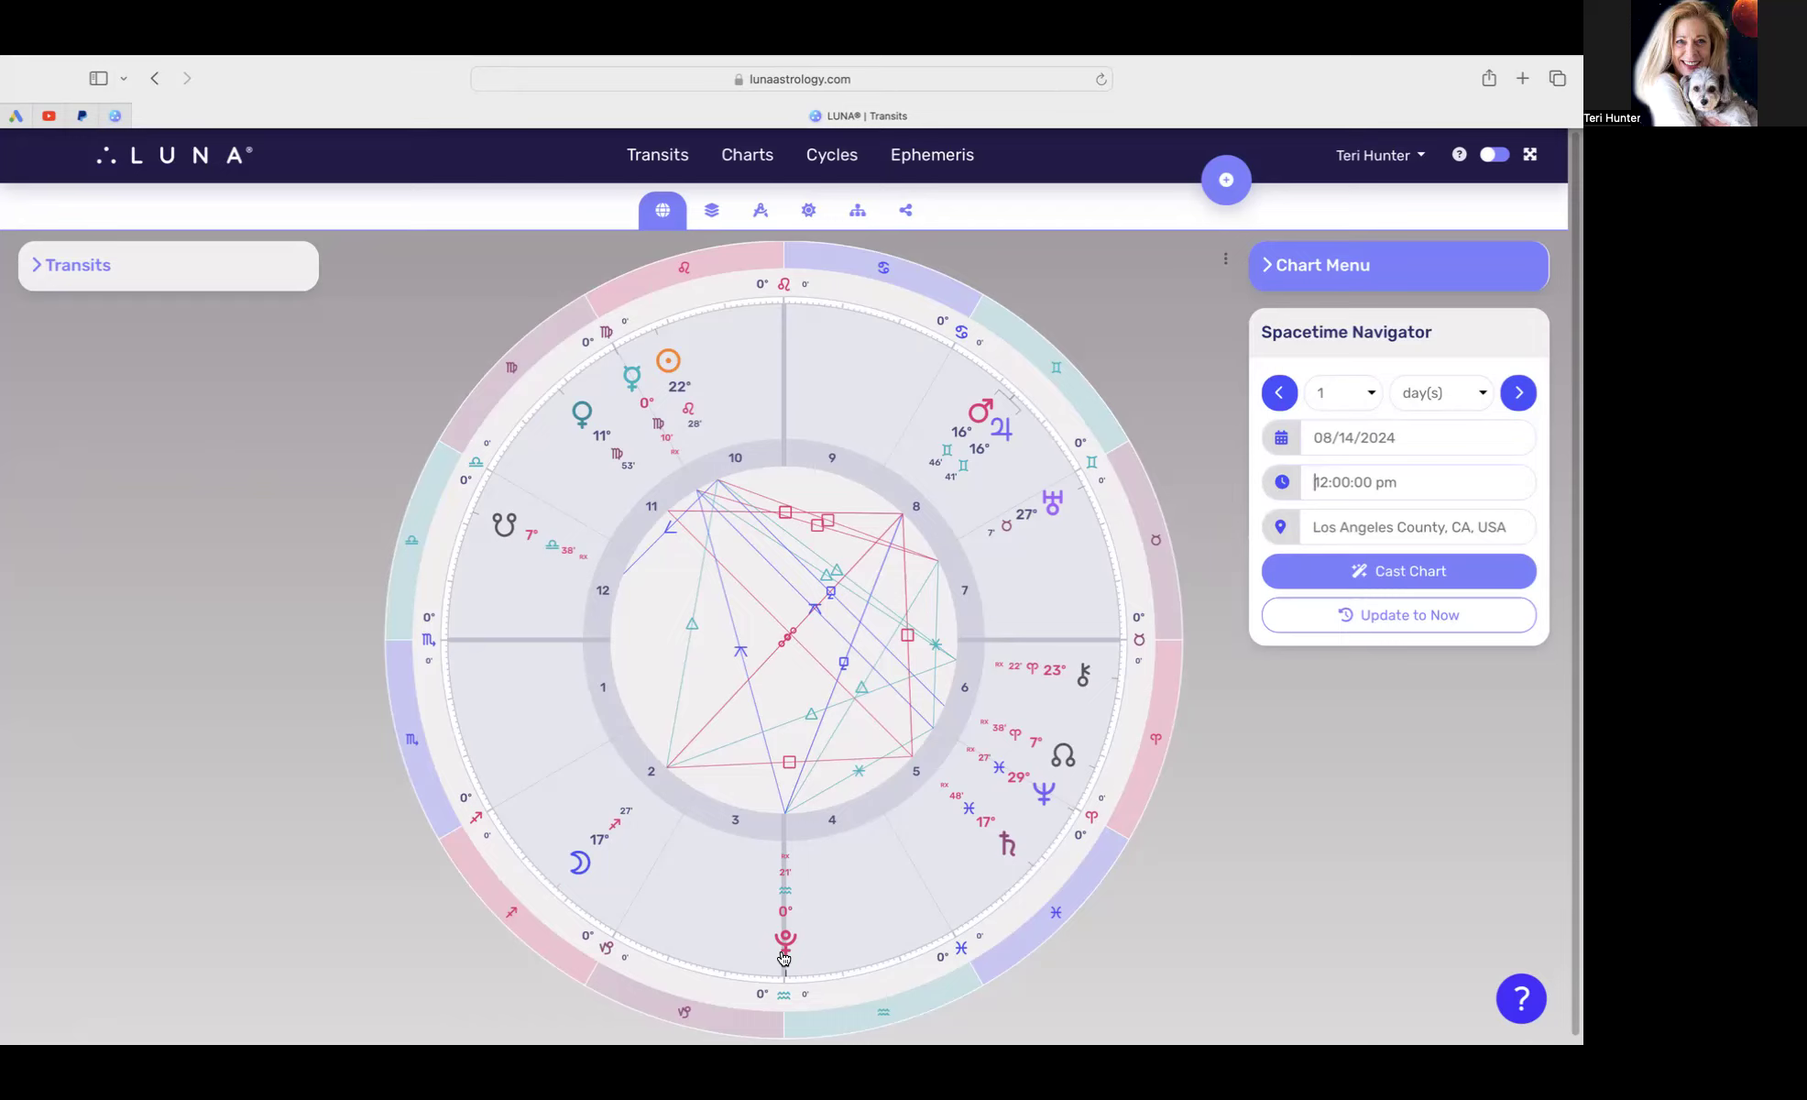
mouse_move(976, 821)
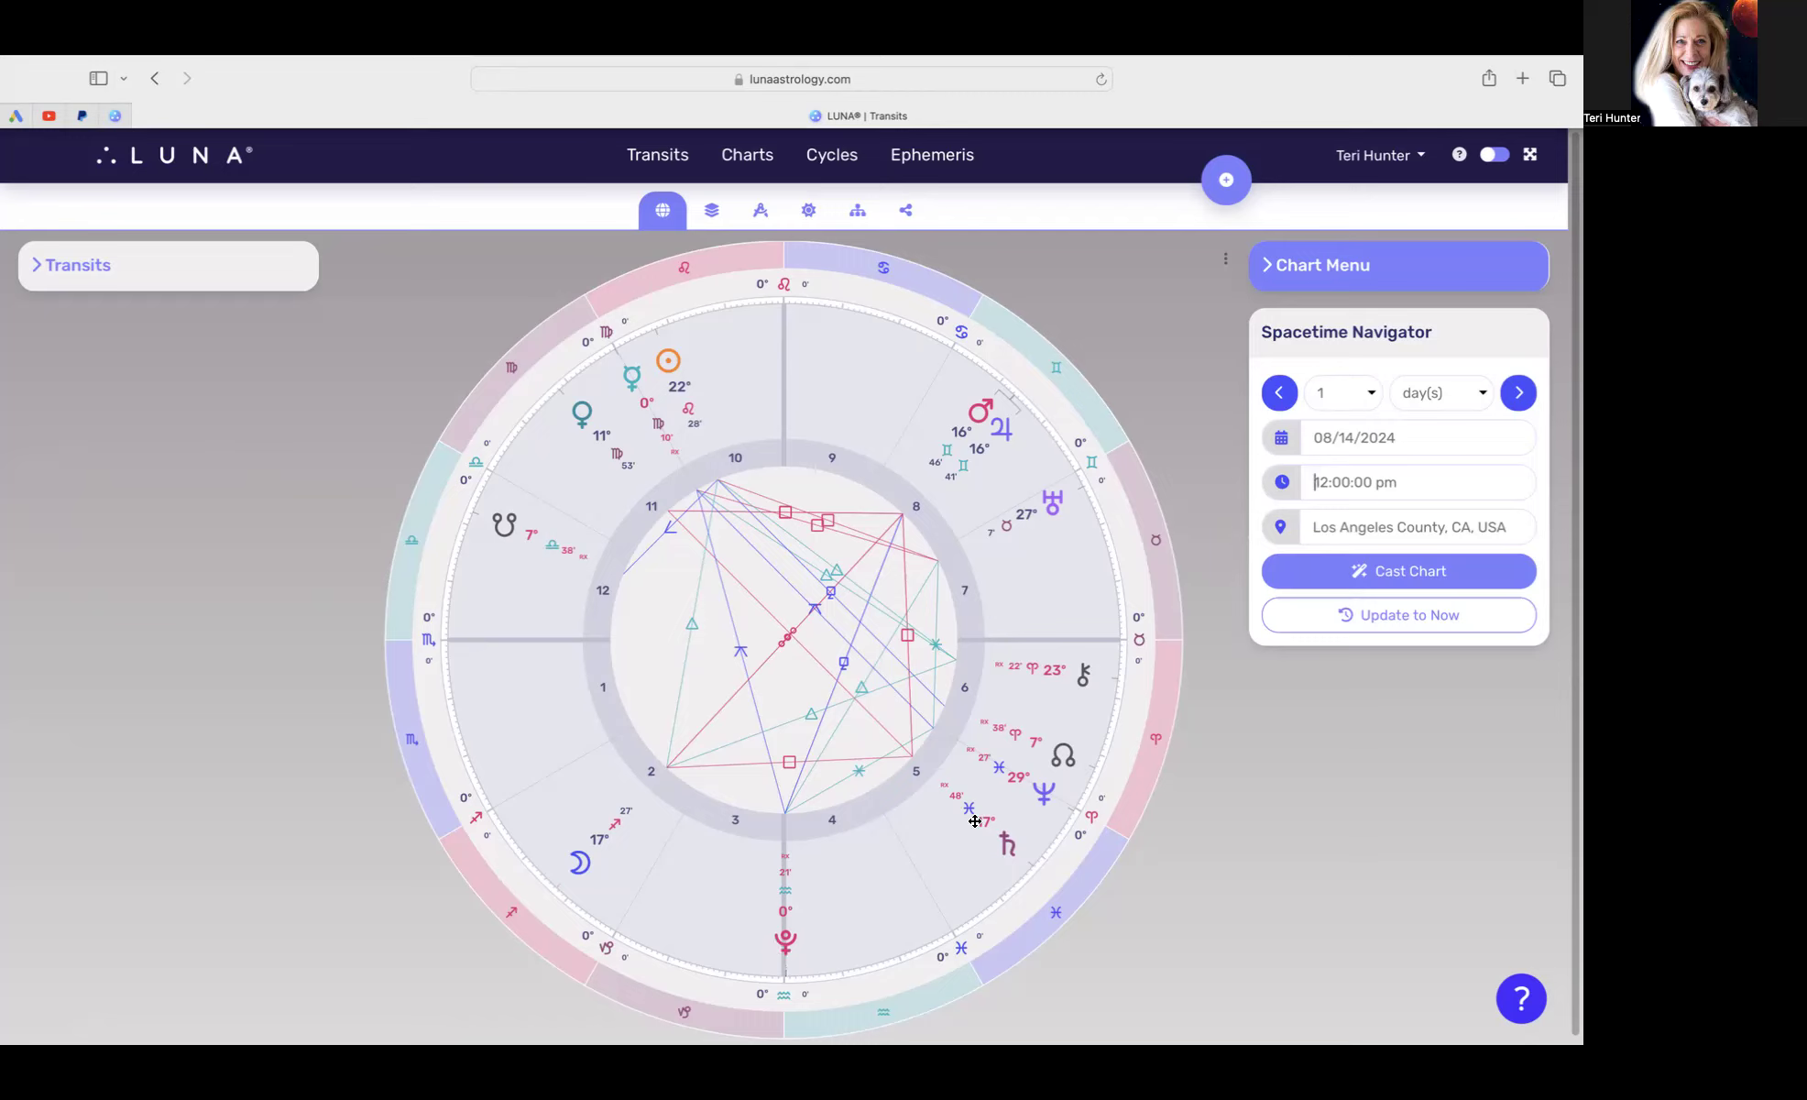
mouse_move(981, 605)
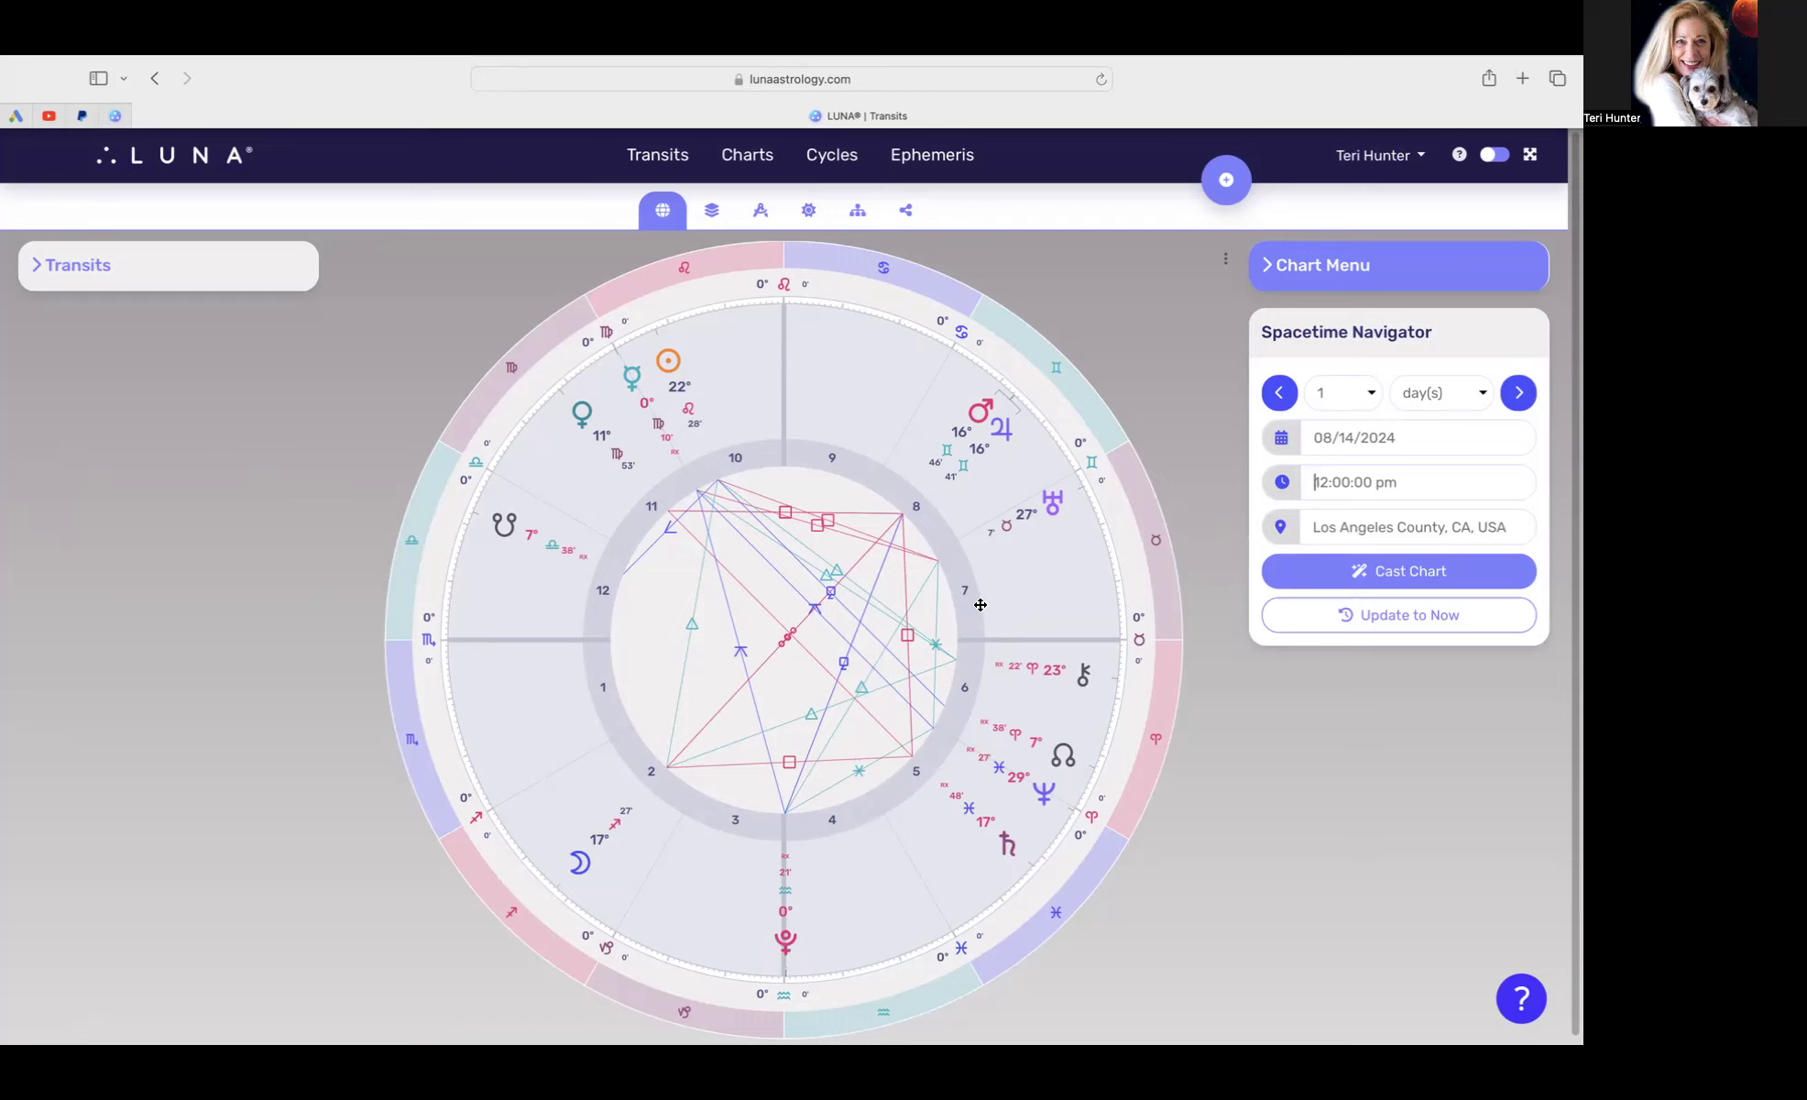
mouse_move(980, 442)
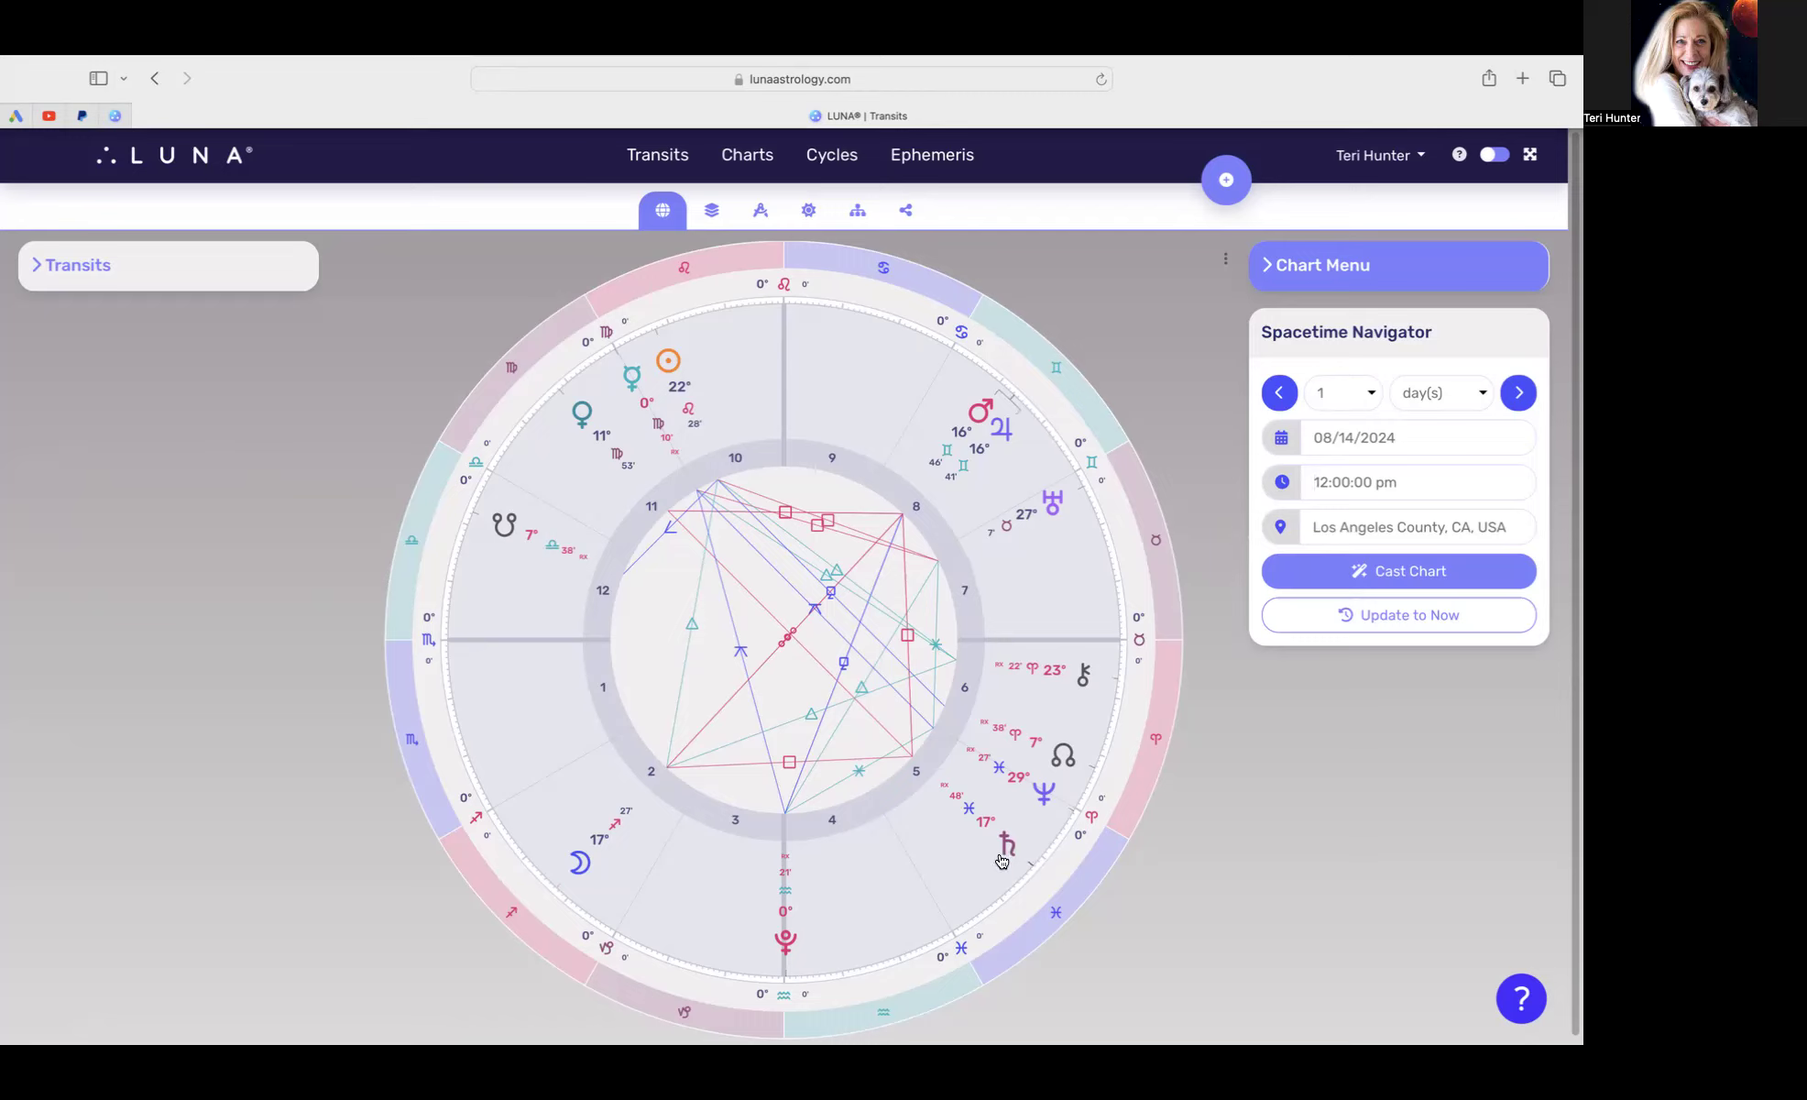
mouse_move(976, 838)
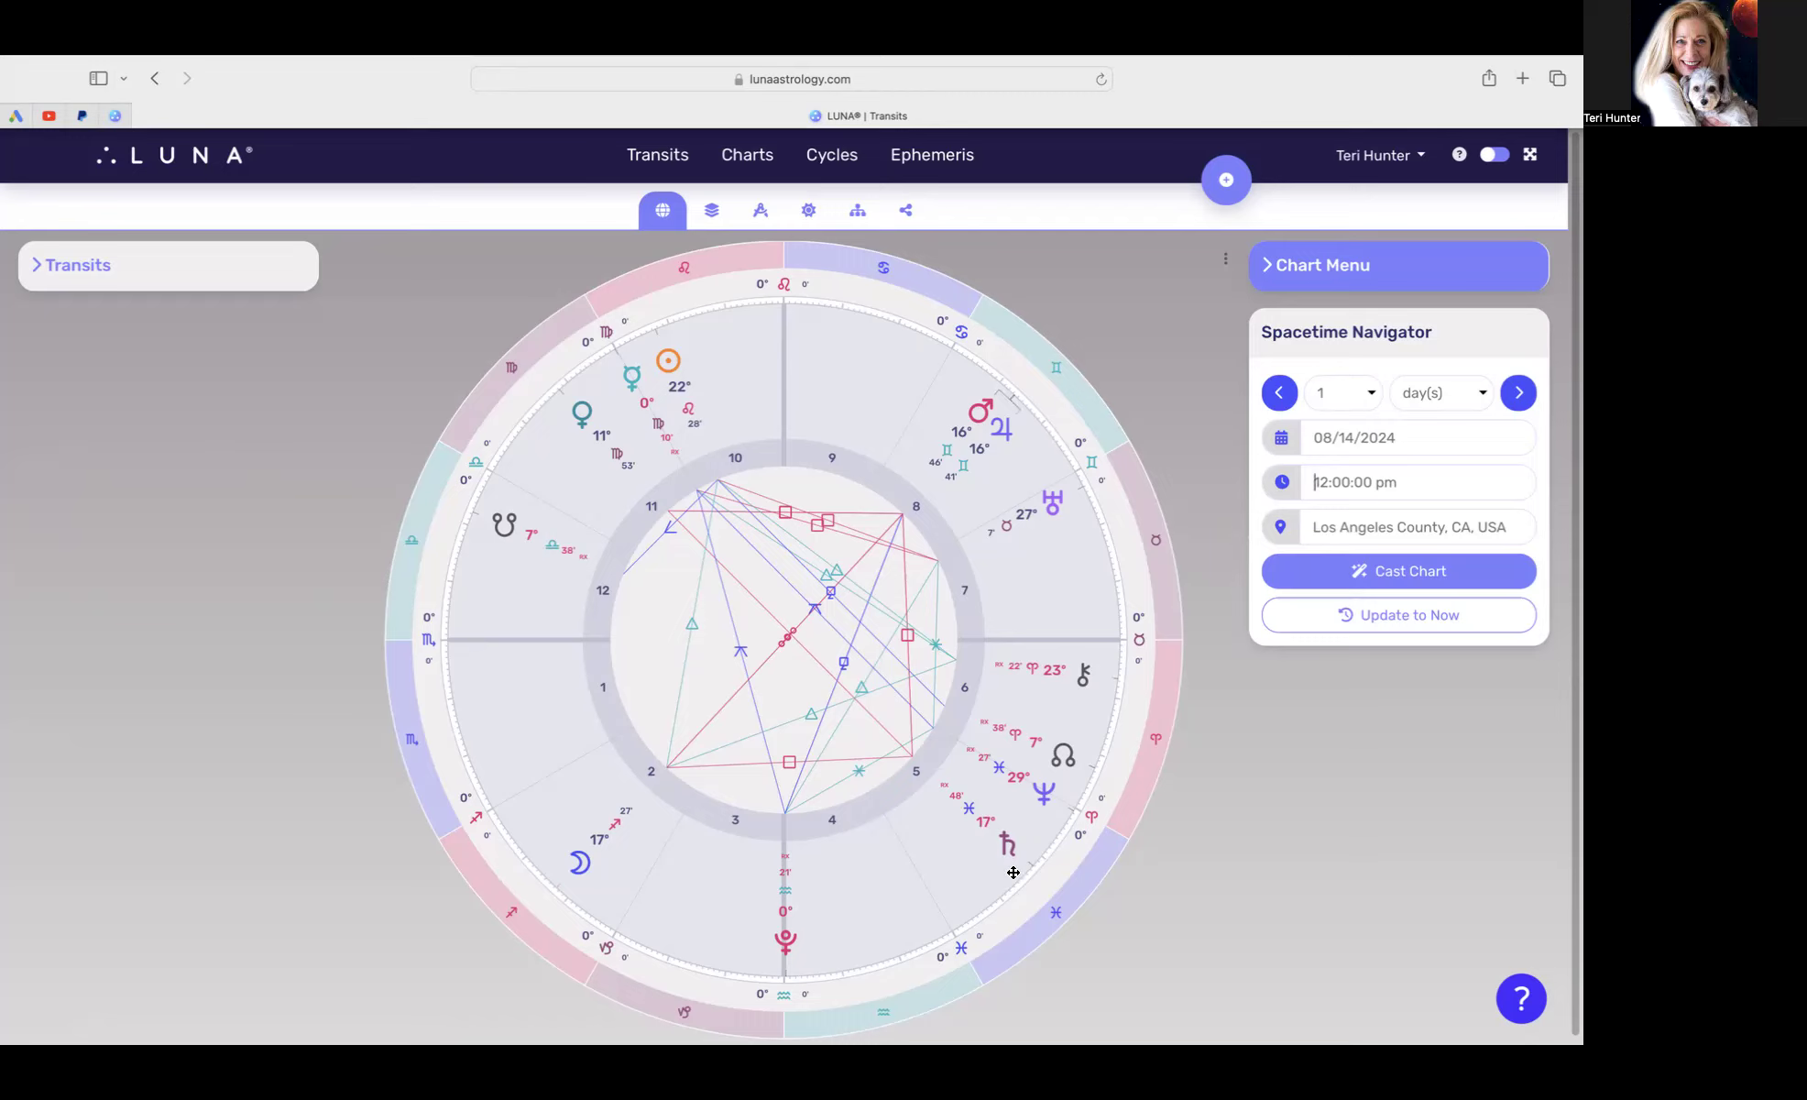
mouse_move(979, 860)
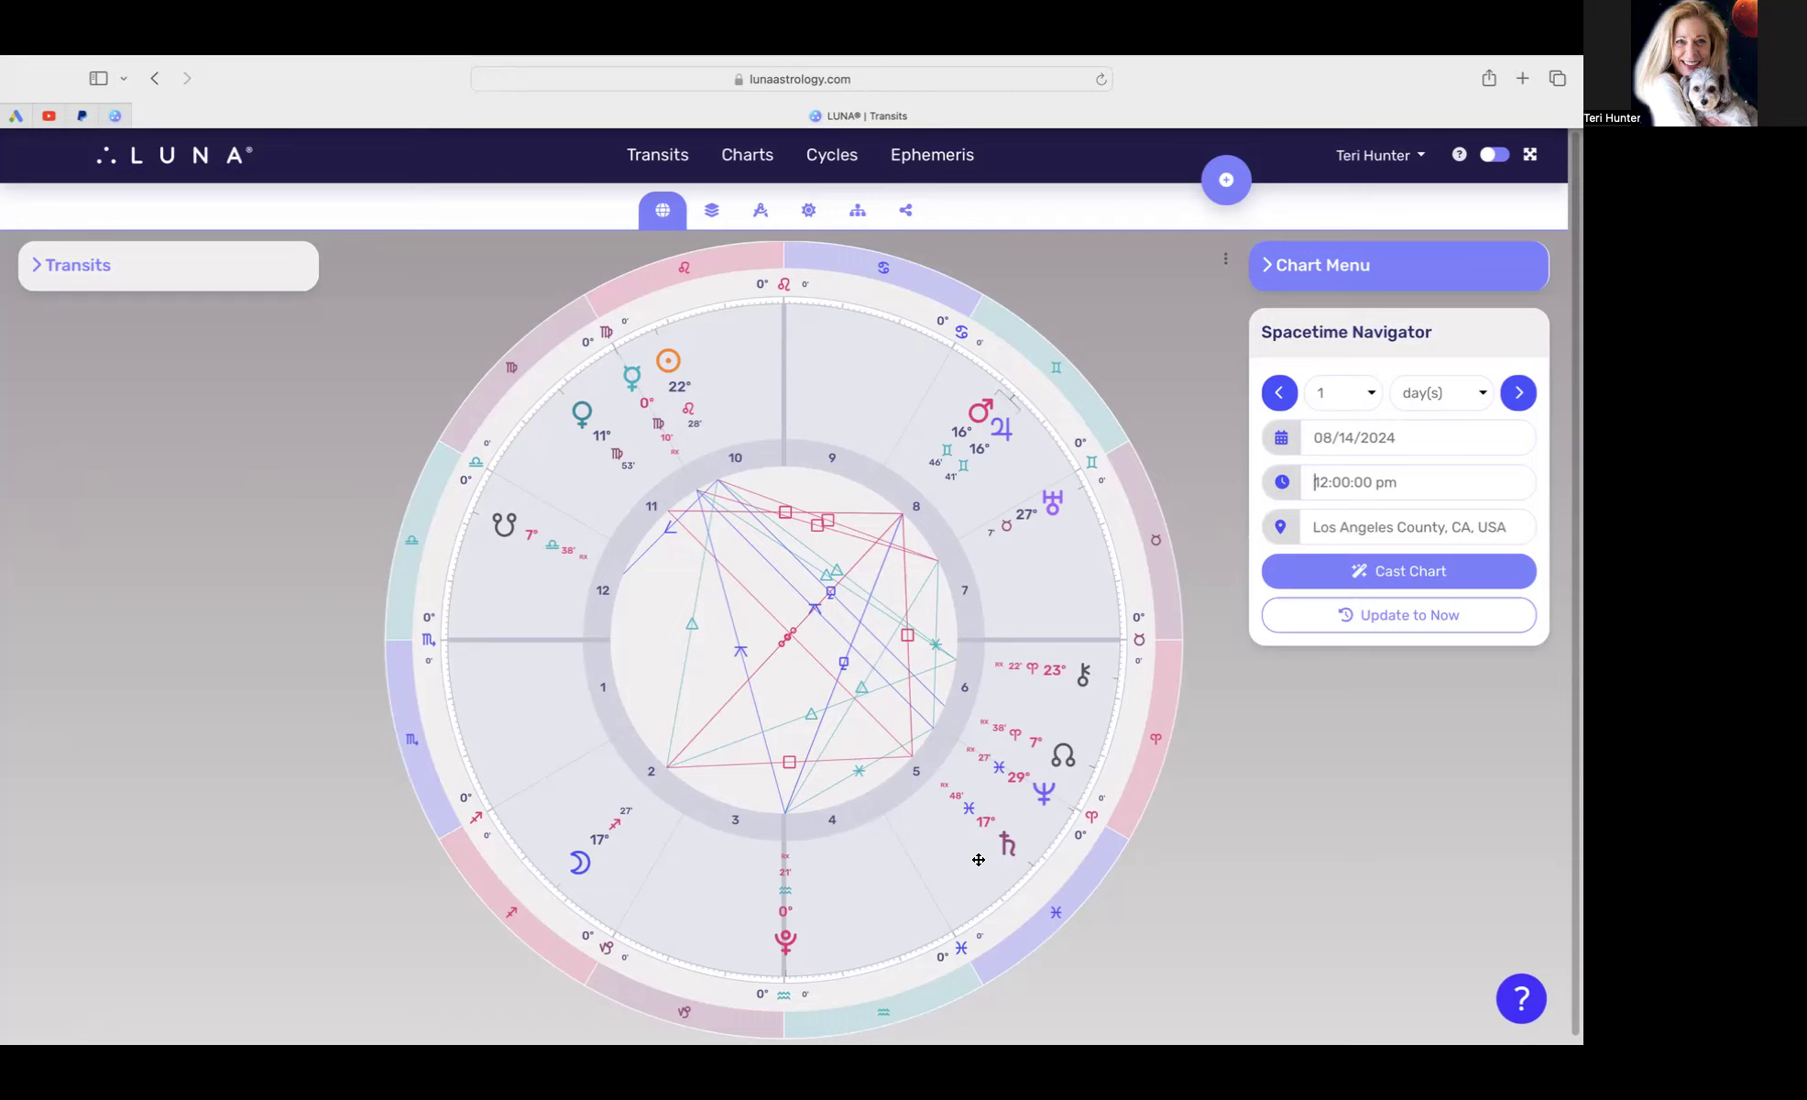
mouse_move(997, 882)
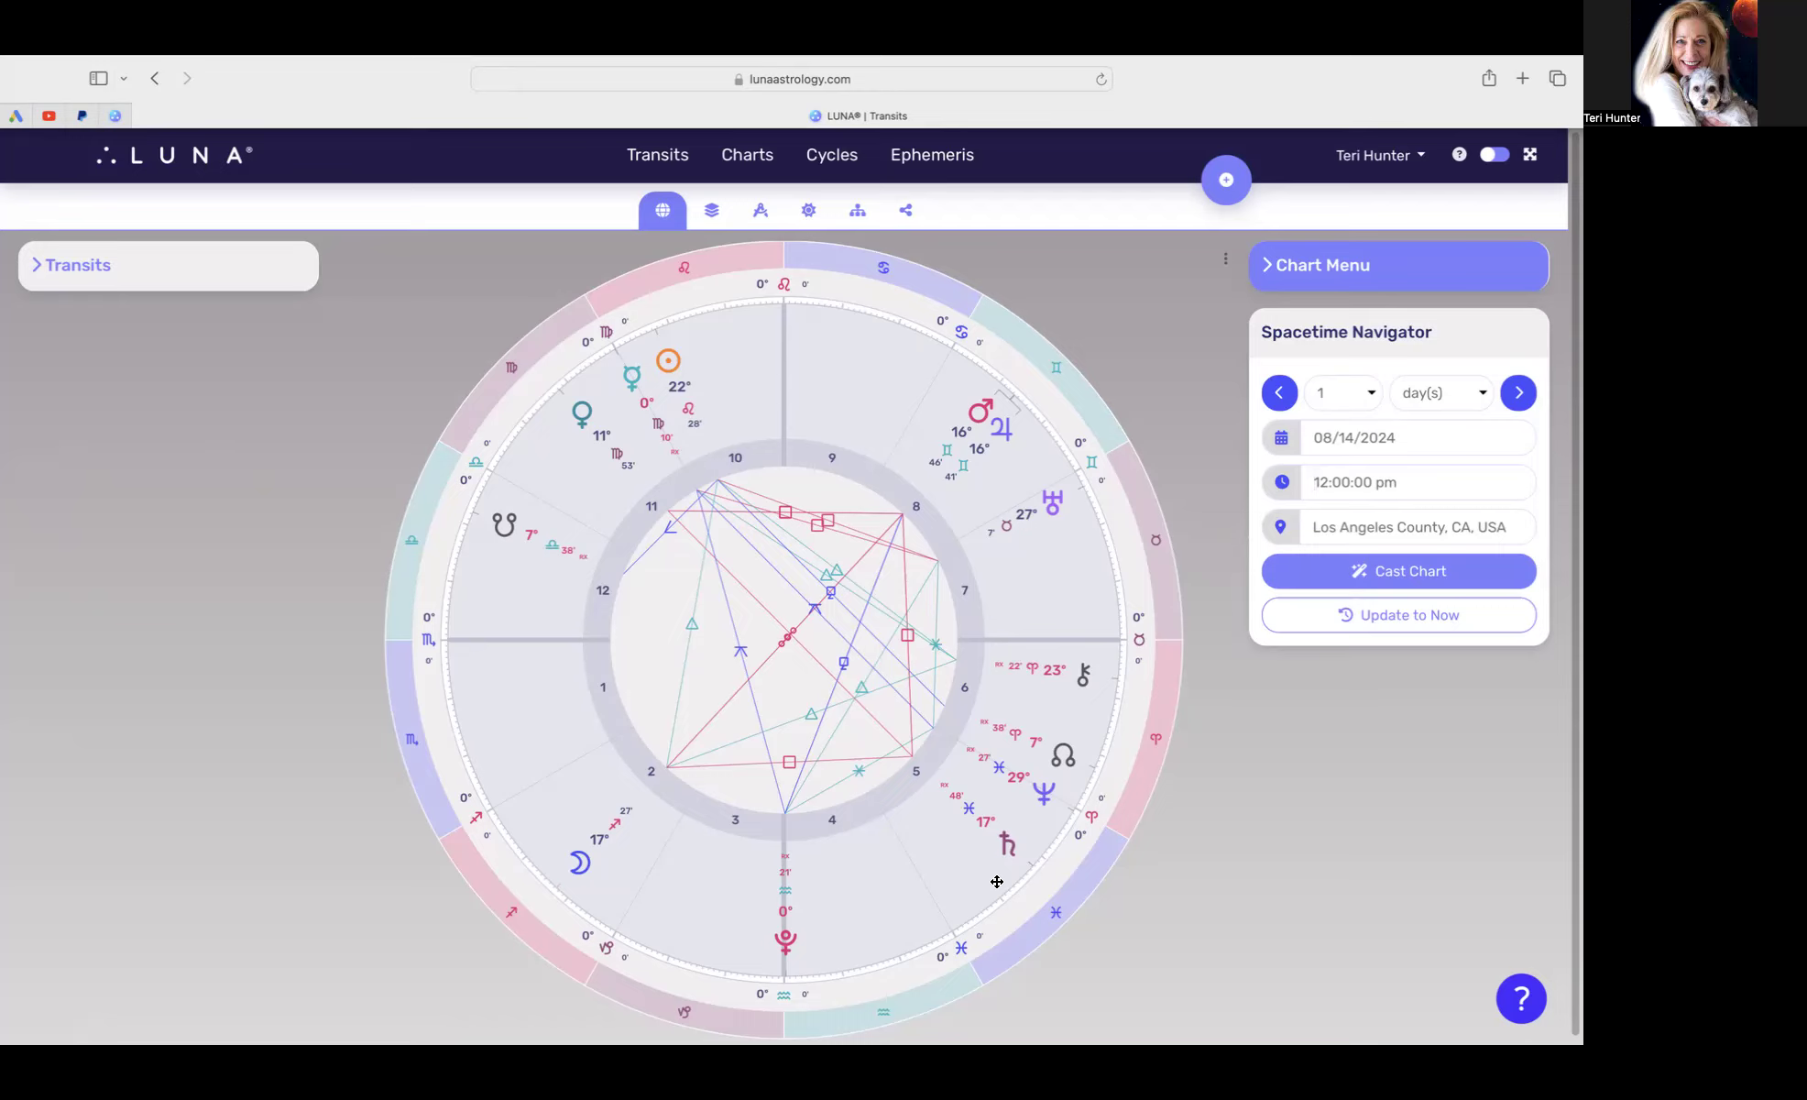
mouse_move(634, 384)
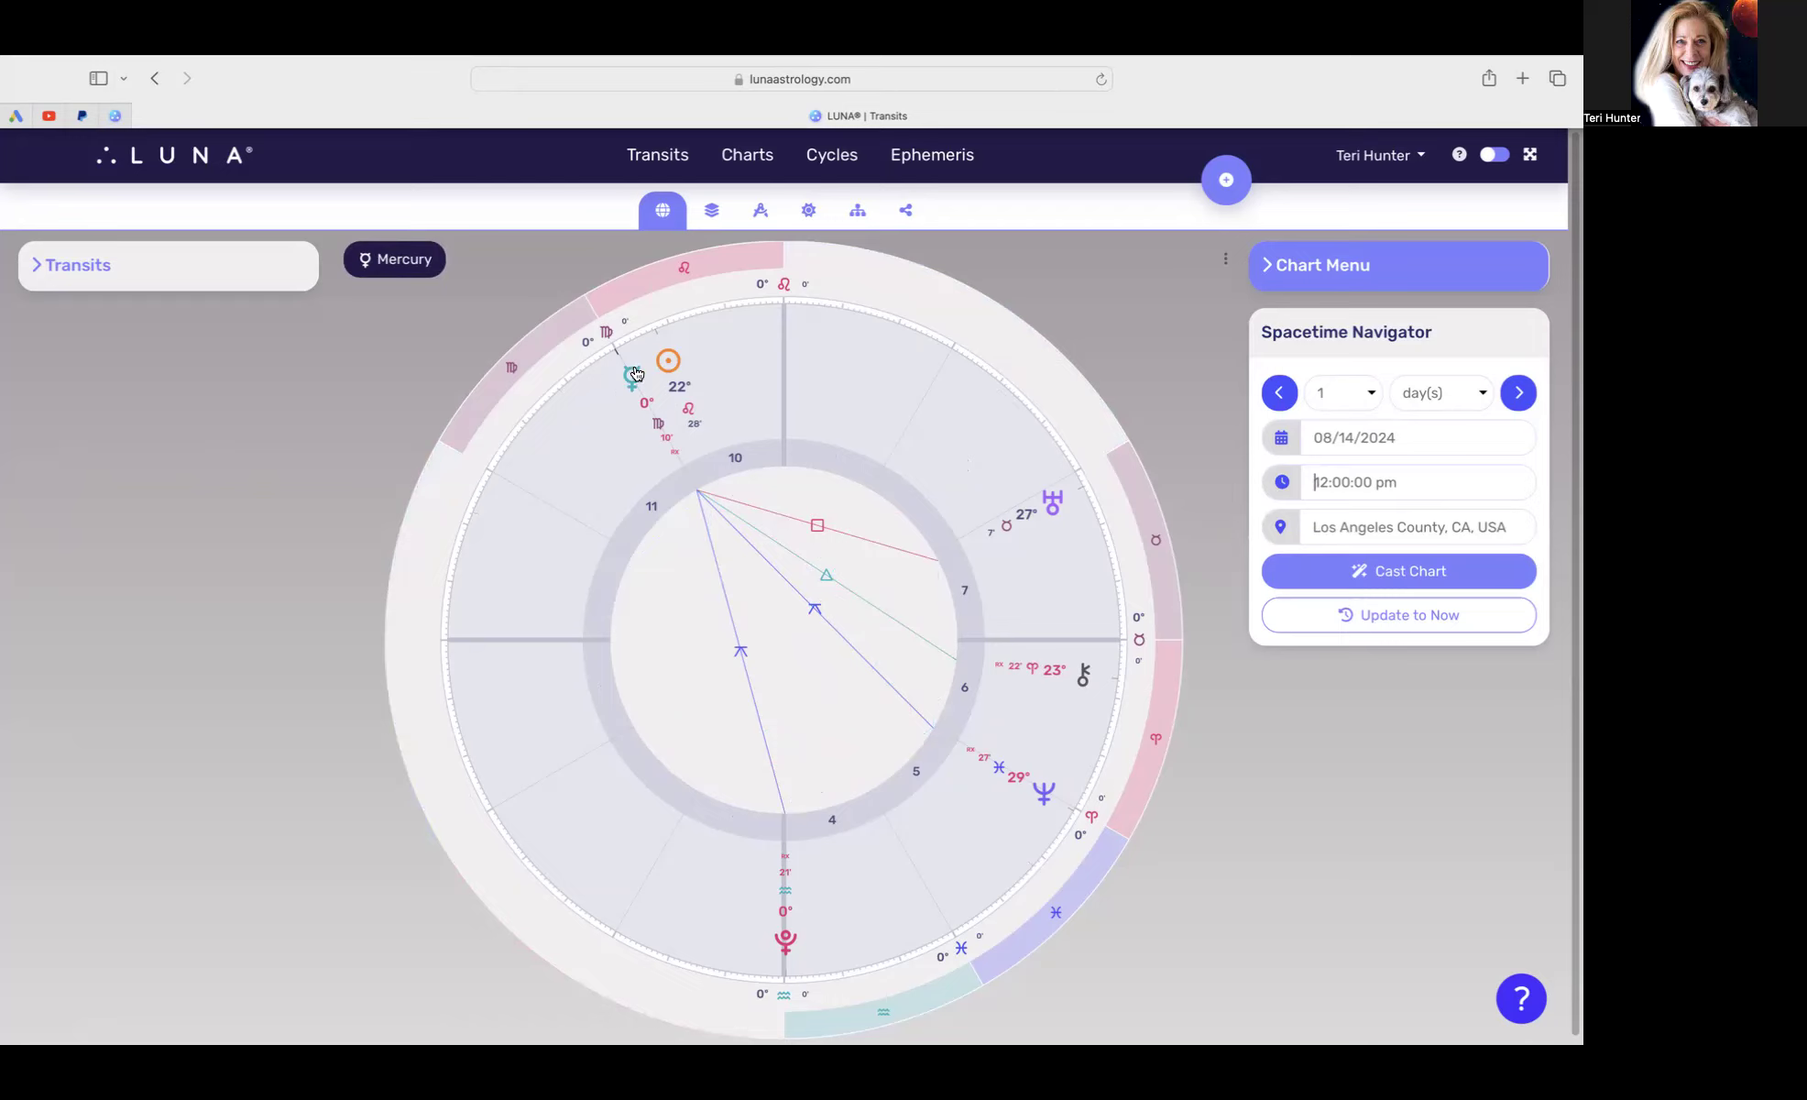
mouse_move(627, 361)
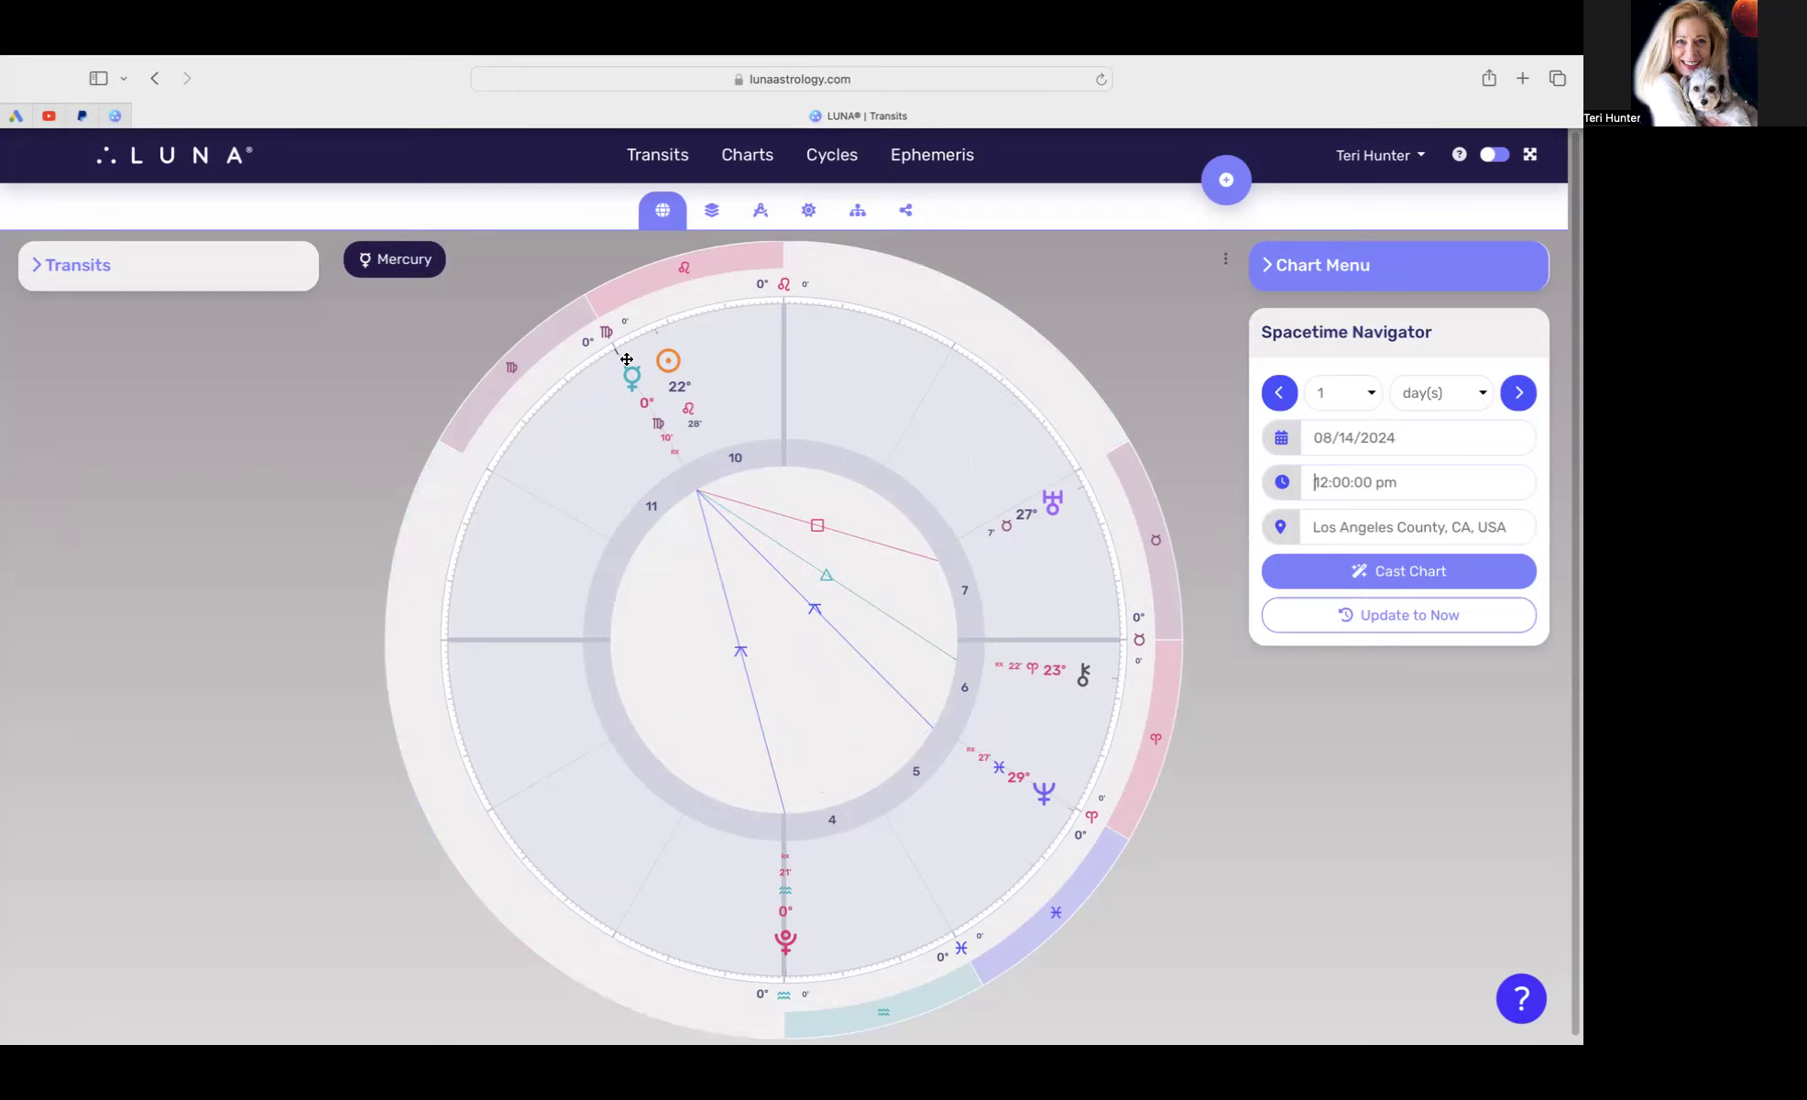
mouse_move(632, 397)
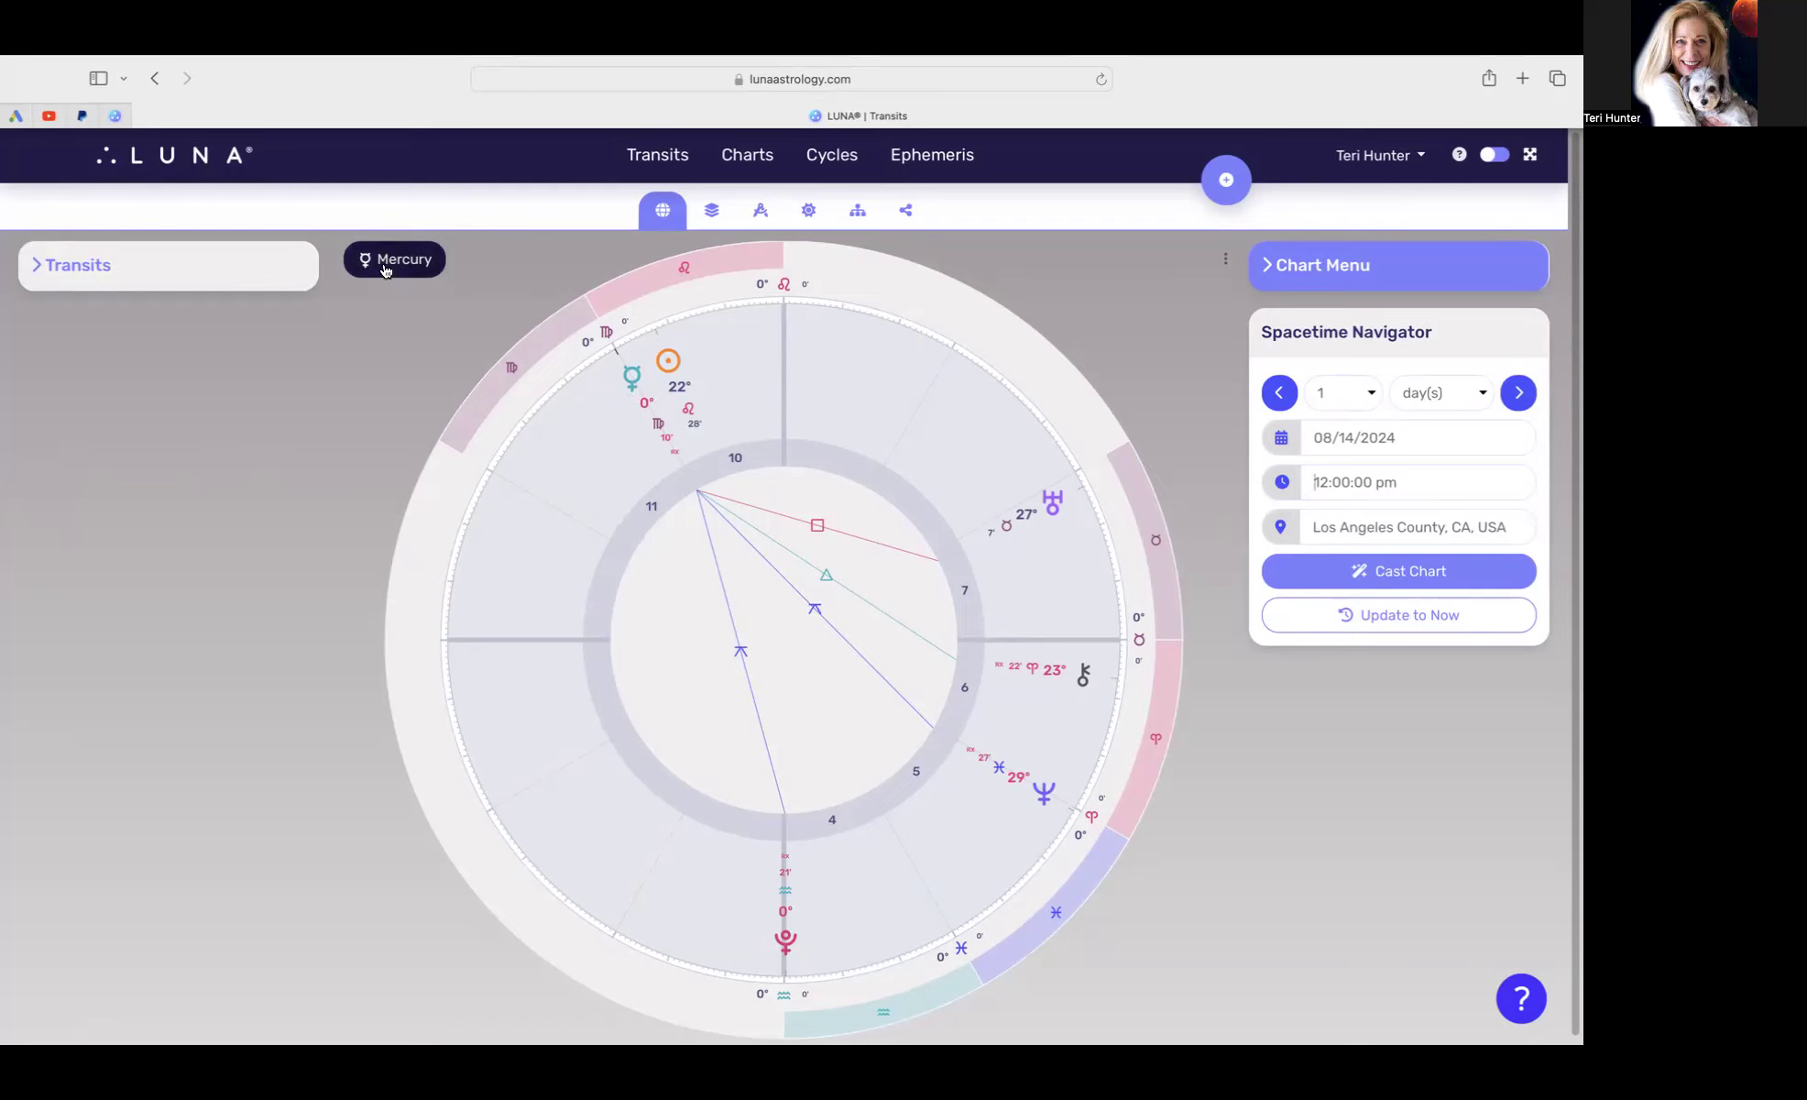
Step: Filter the 08/14/2024 wheel to Mercury's aspect lines via its glyph
left_click(393, 259)
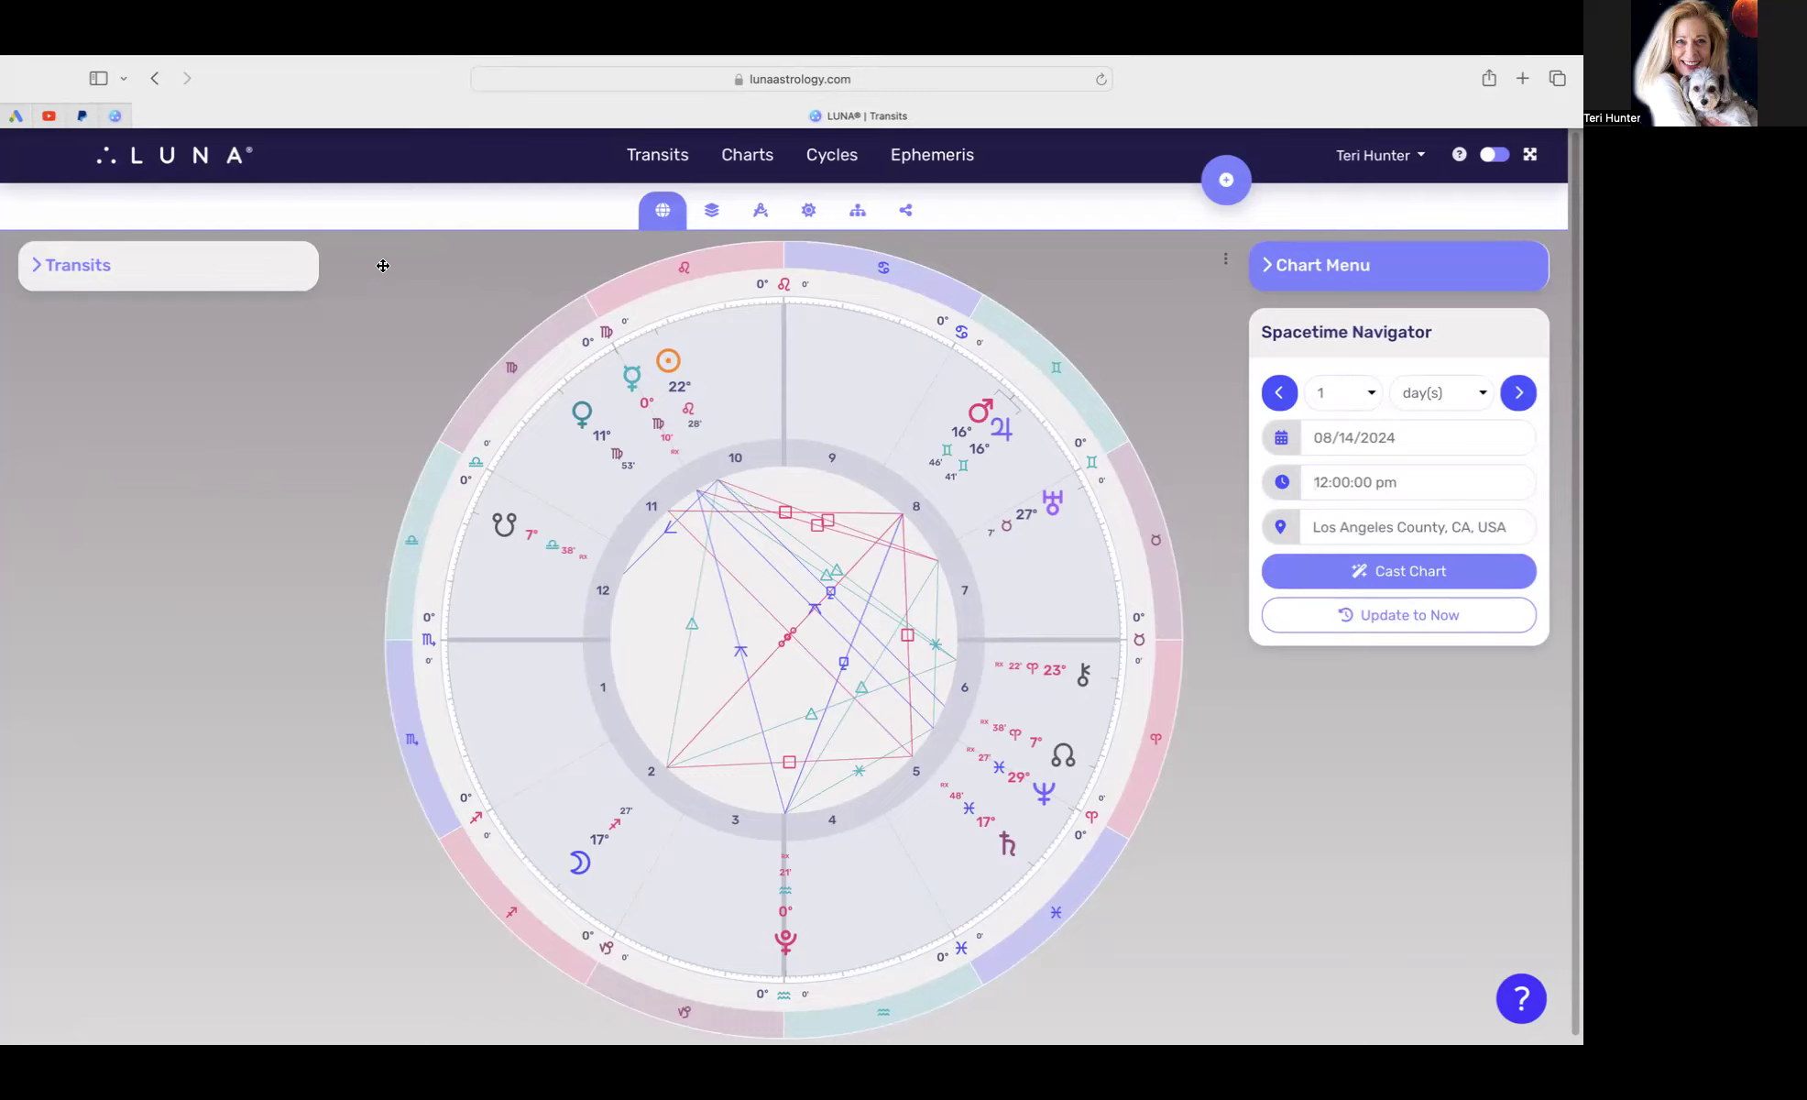
mouse_move(381, 267)
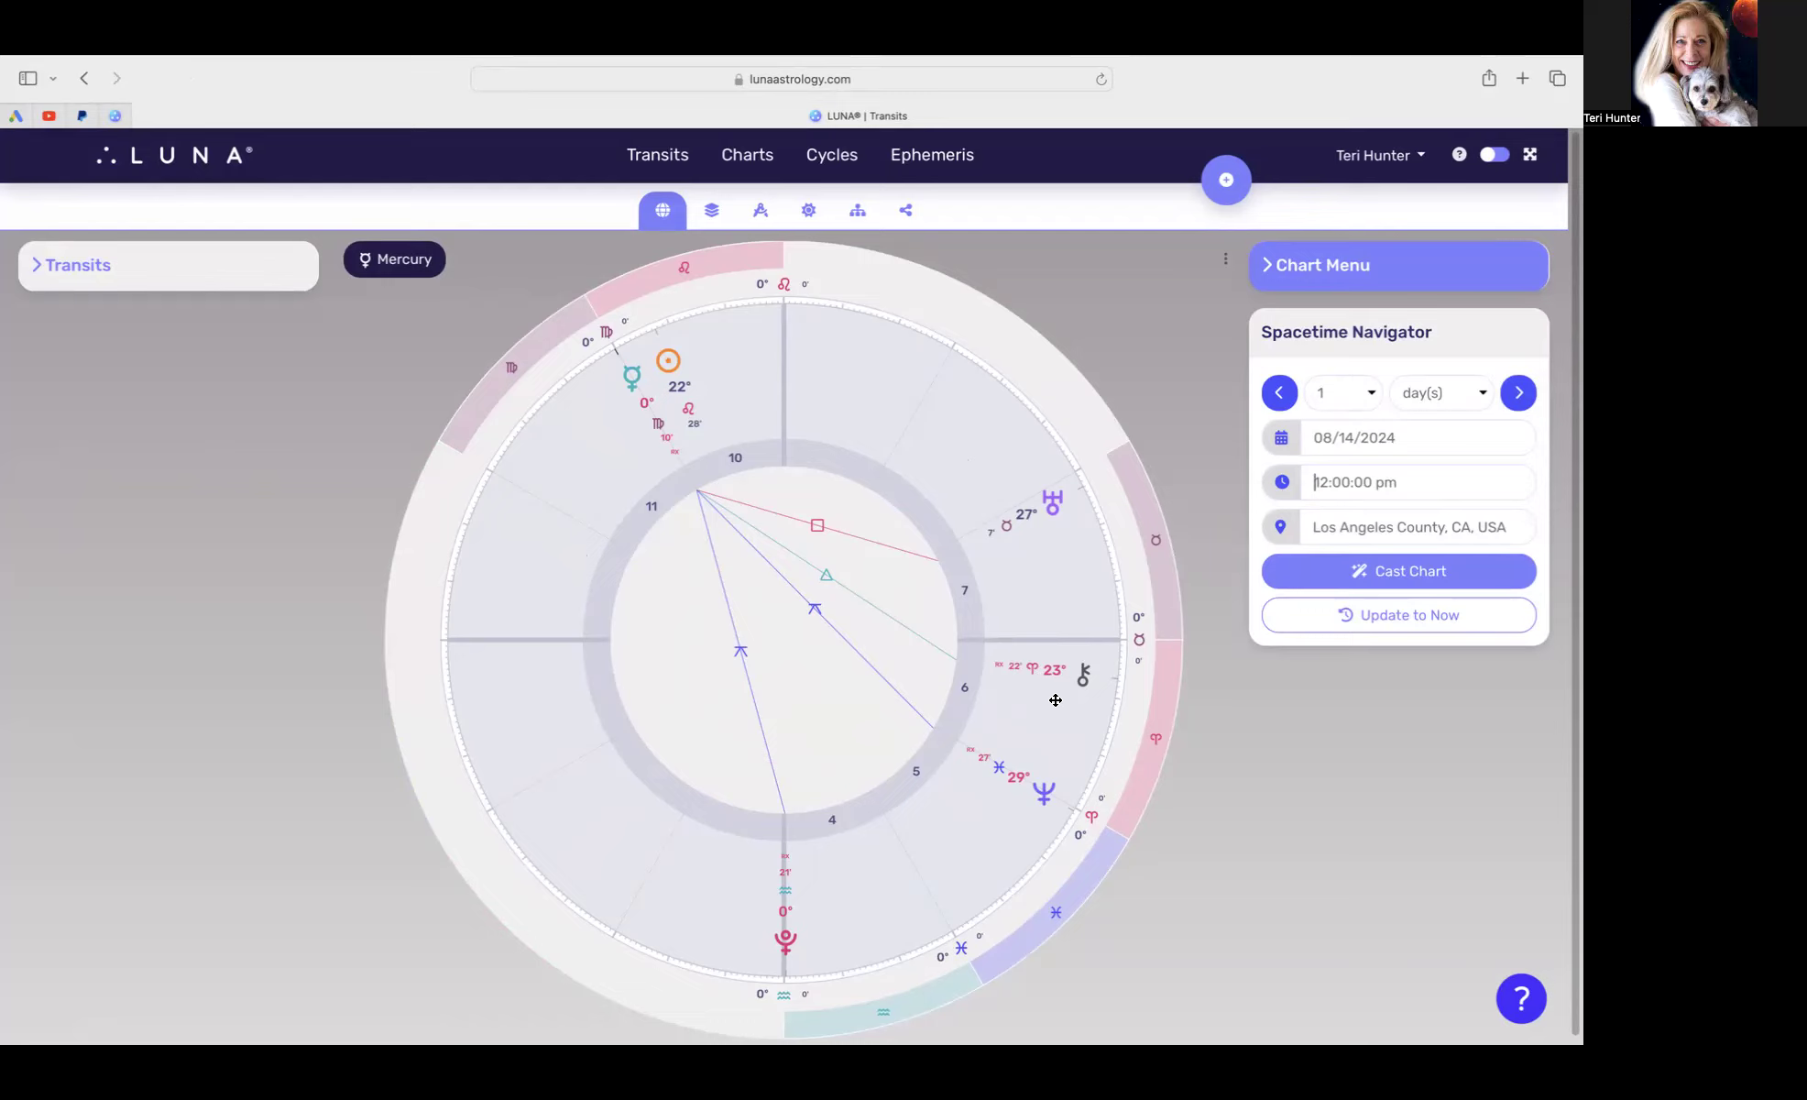
mouse_move(1061, 693)
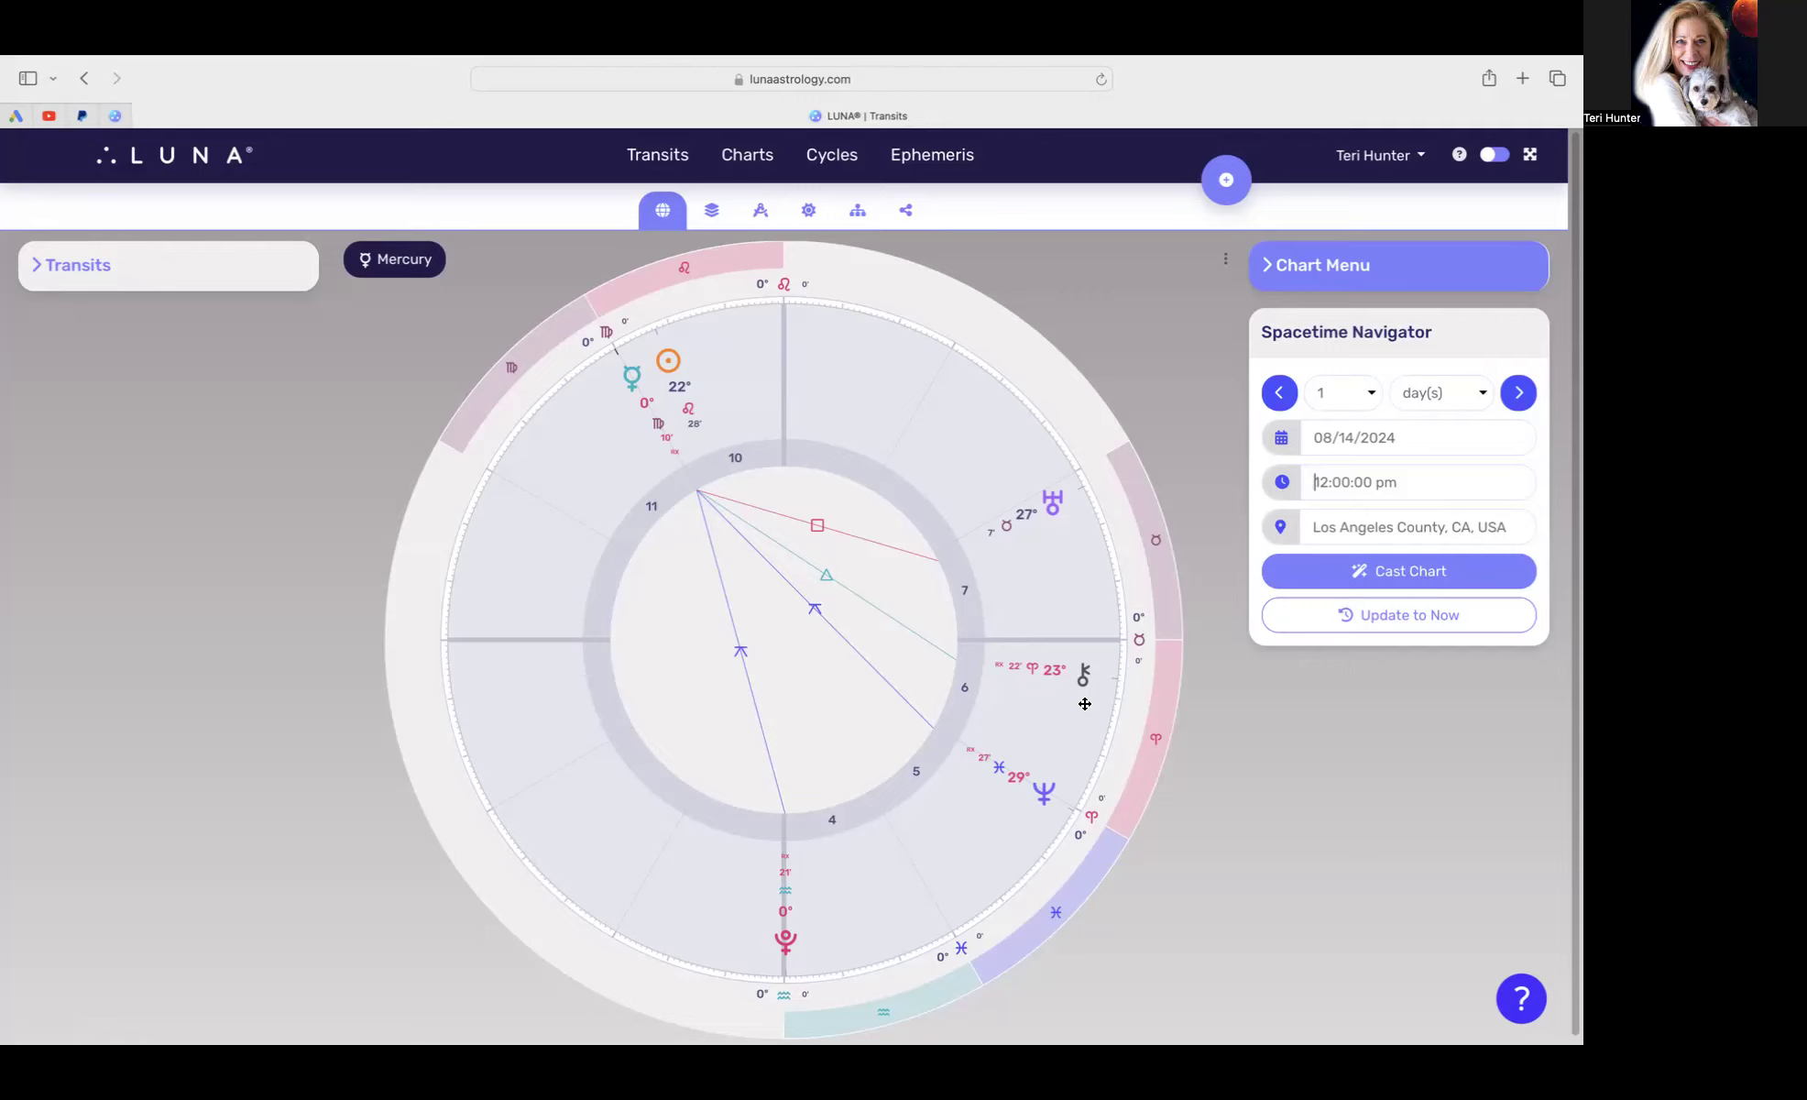
mouse_move(979, 721)
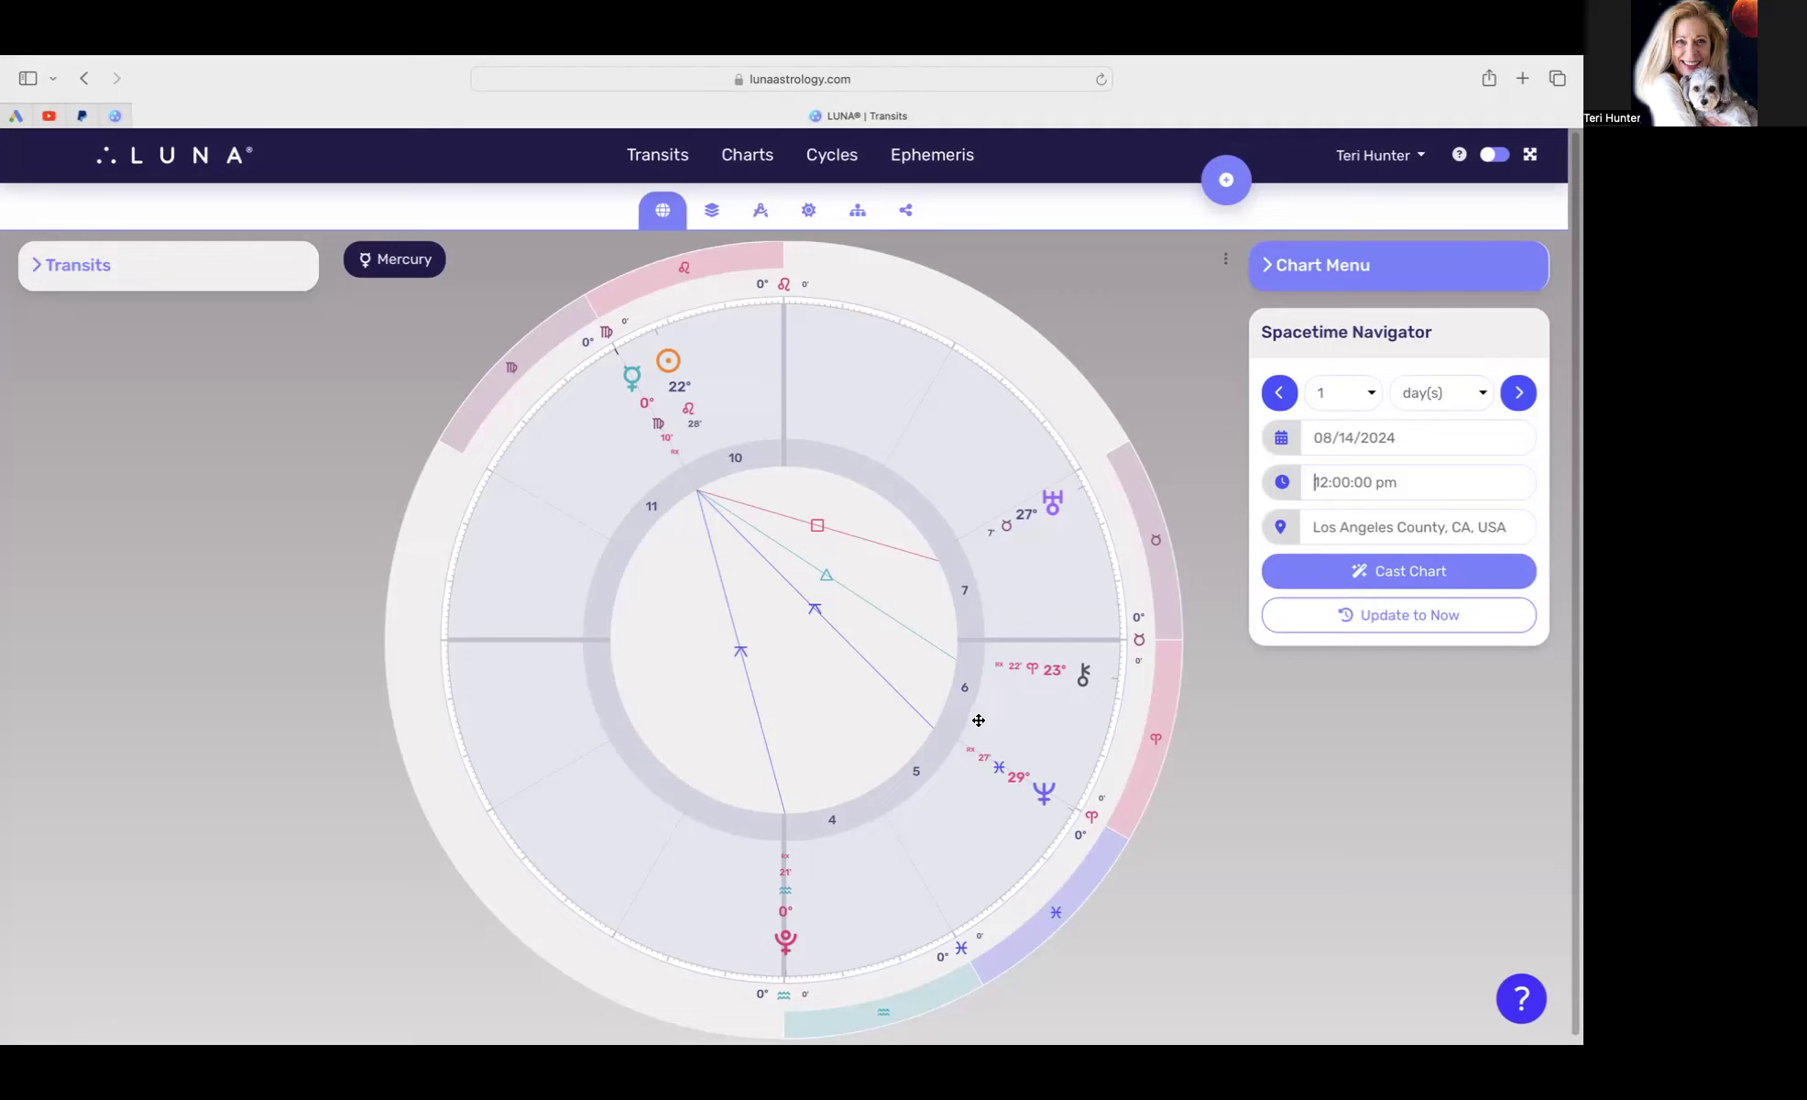
mouse_move(760, 777)
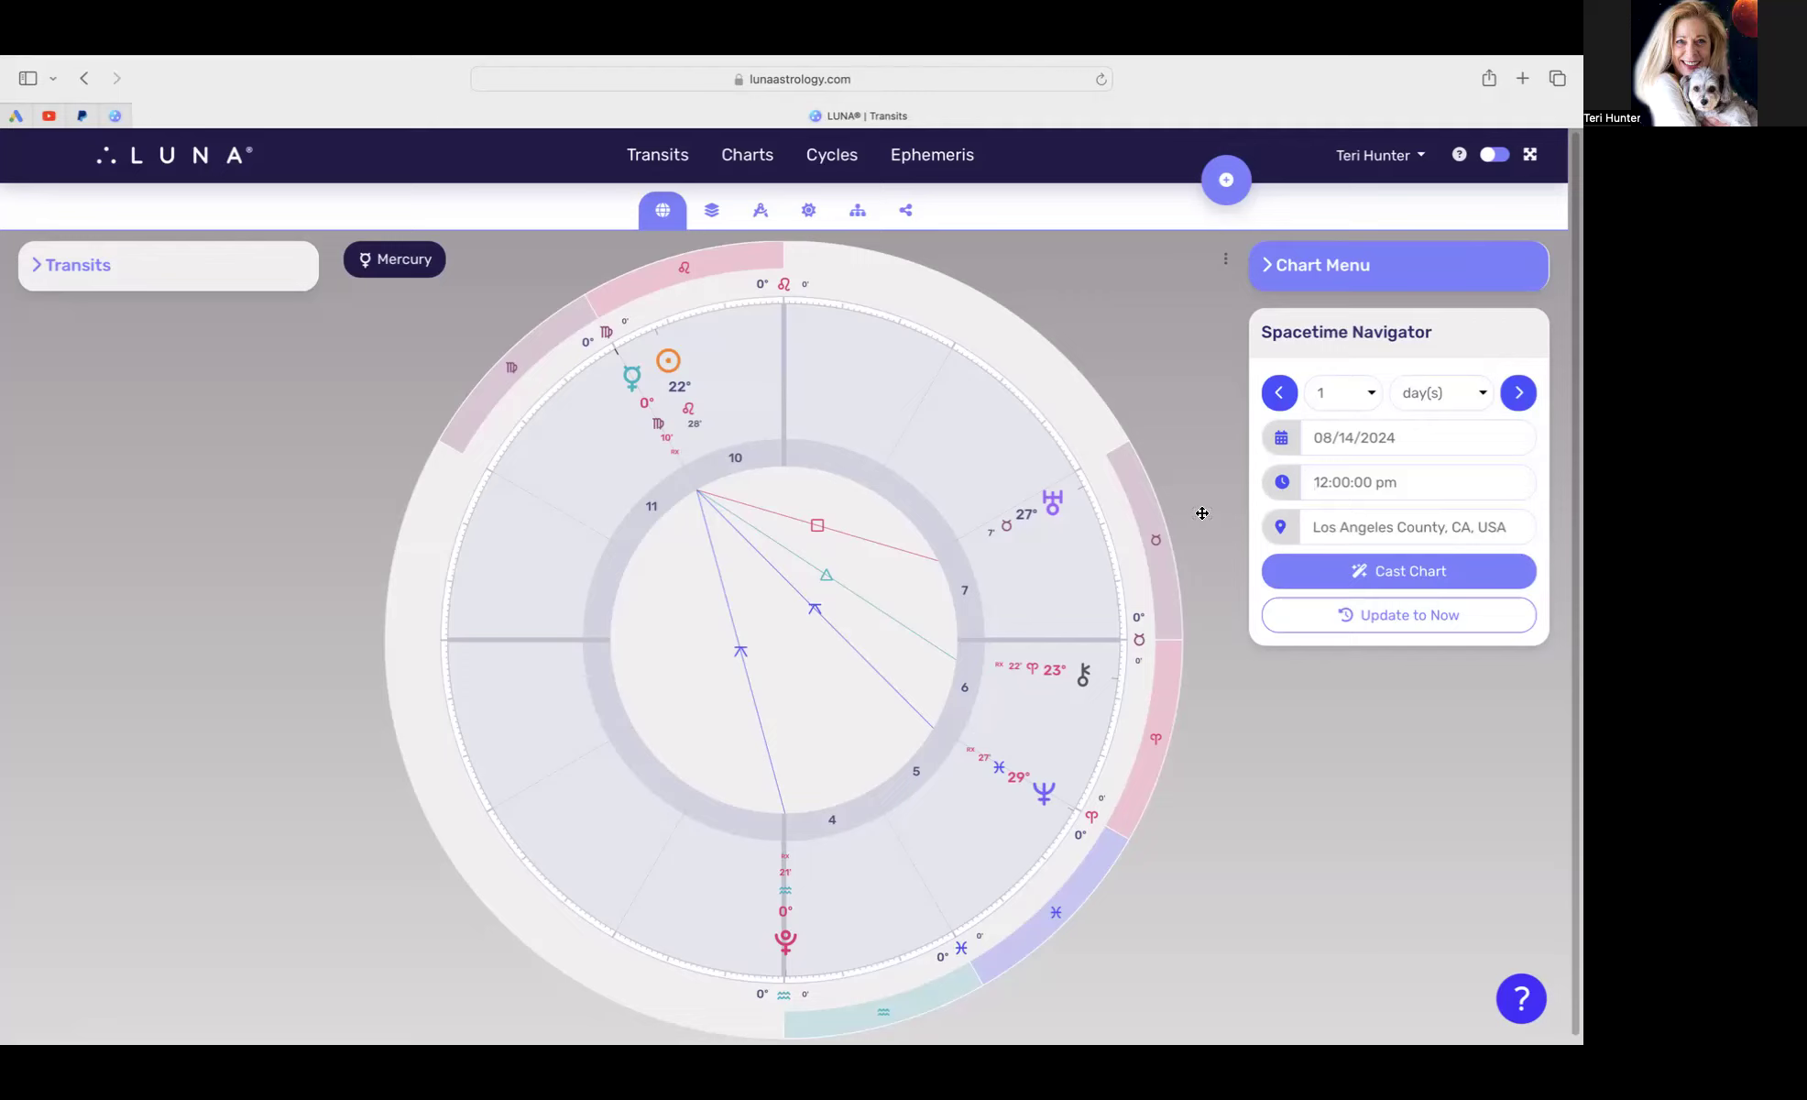
mouse_move(1033, 548)
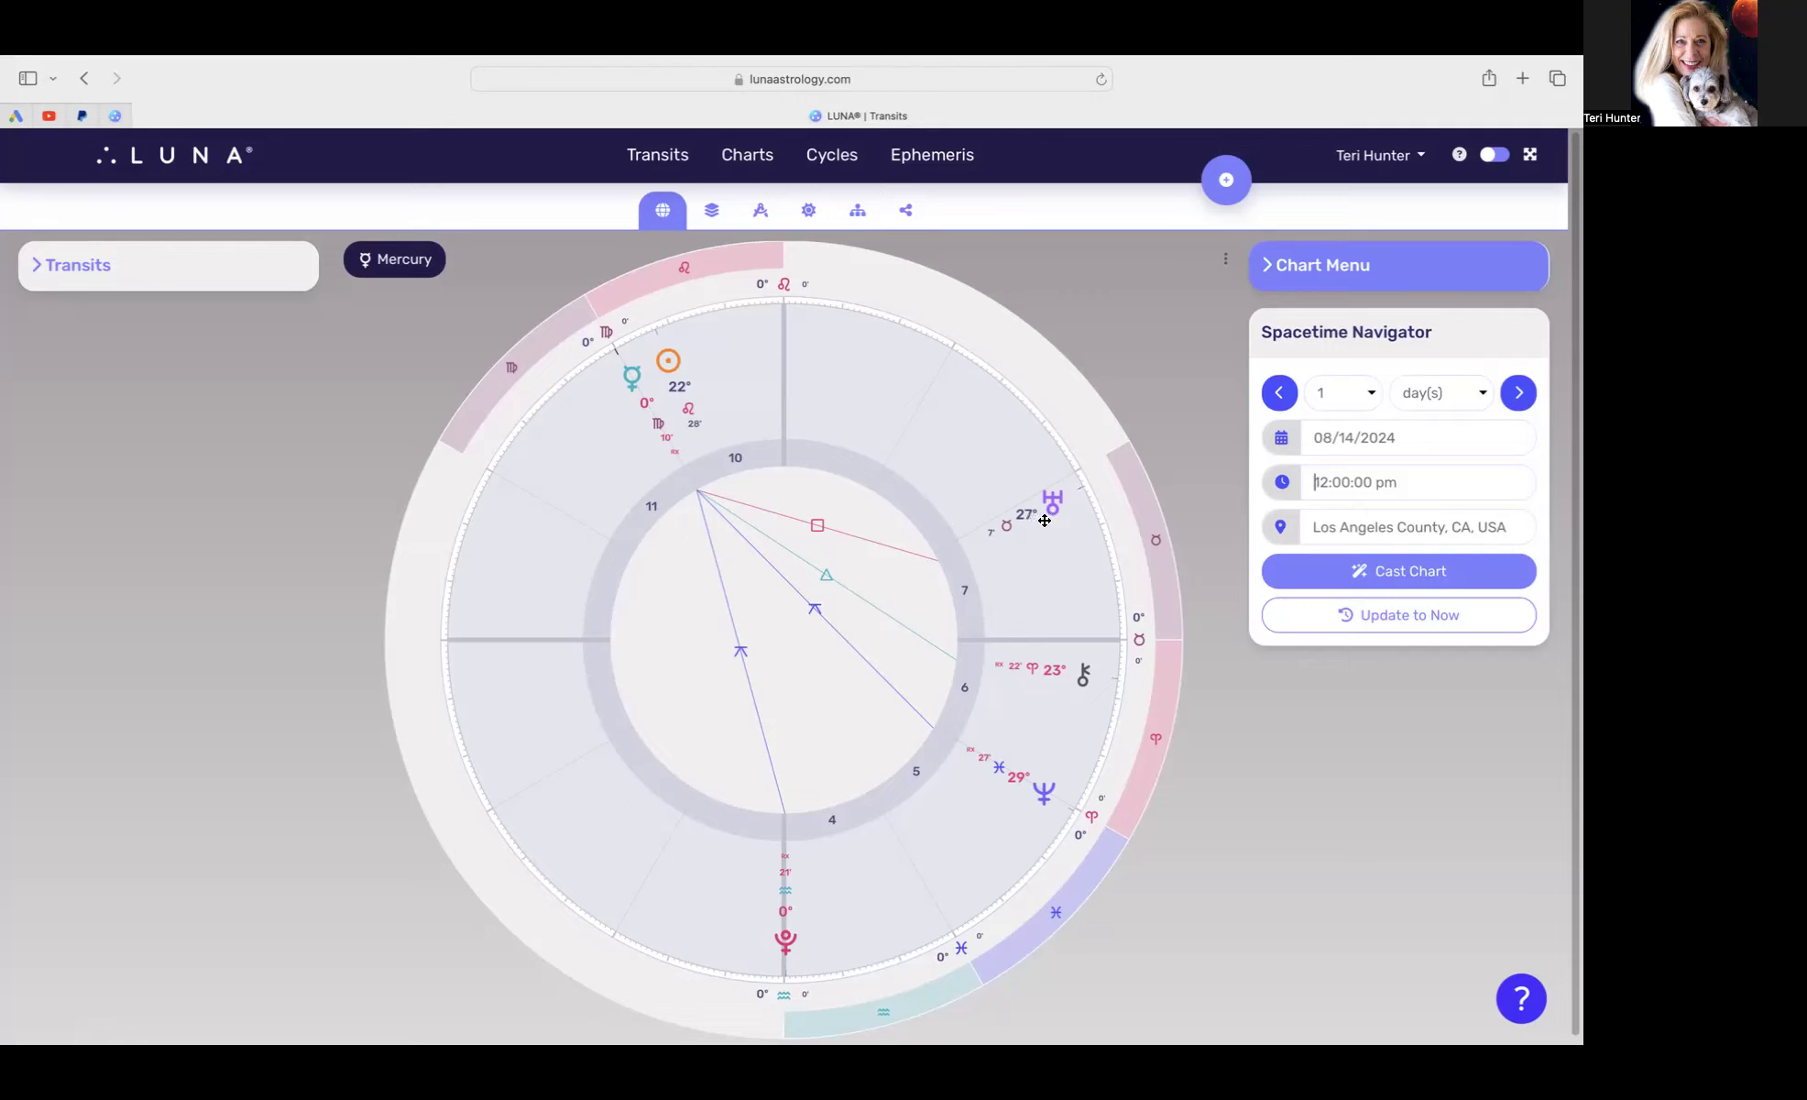
mouse_move(1043, 511)
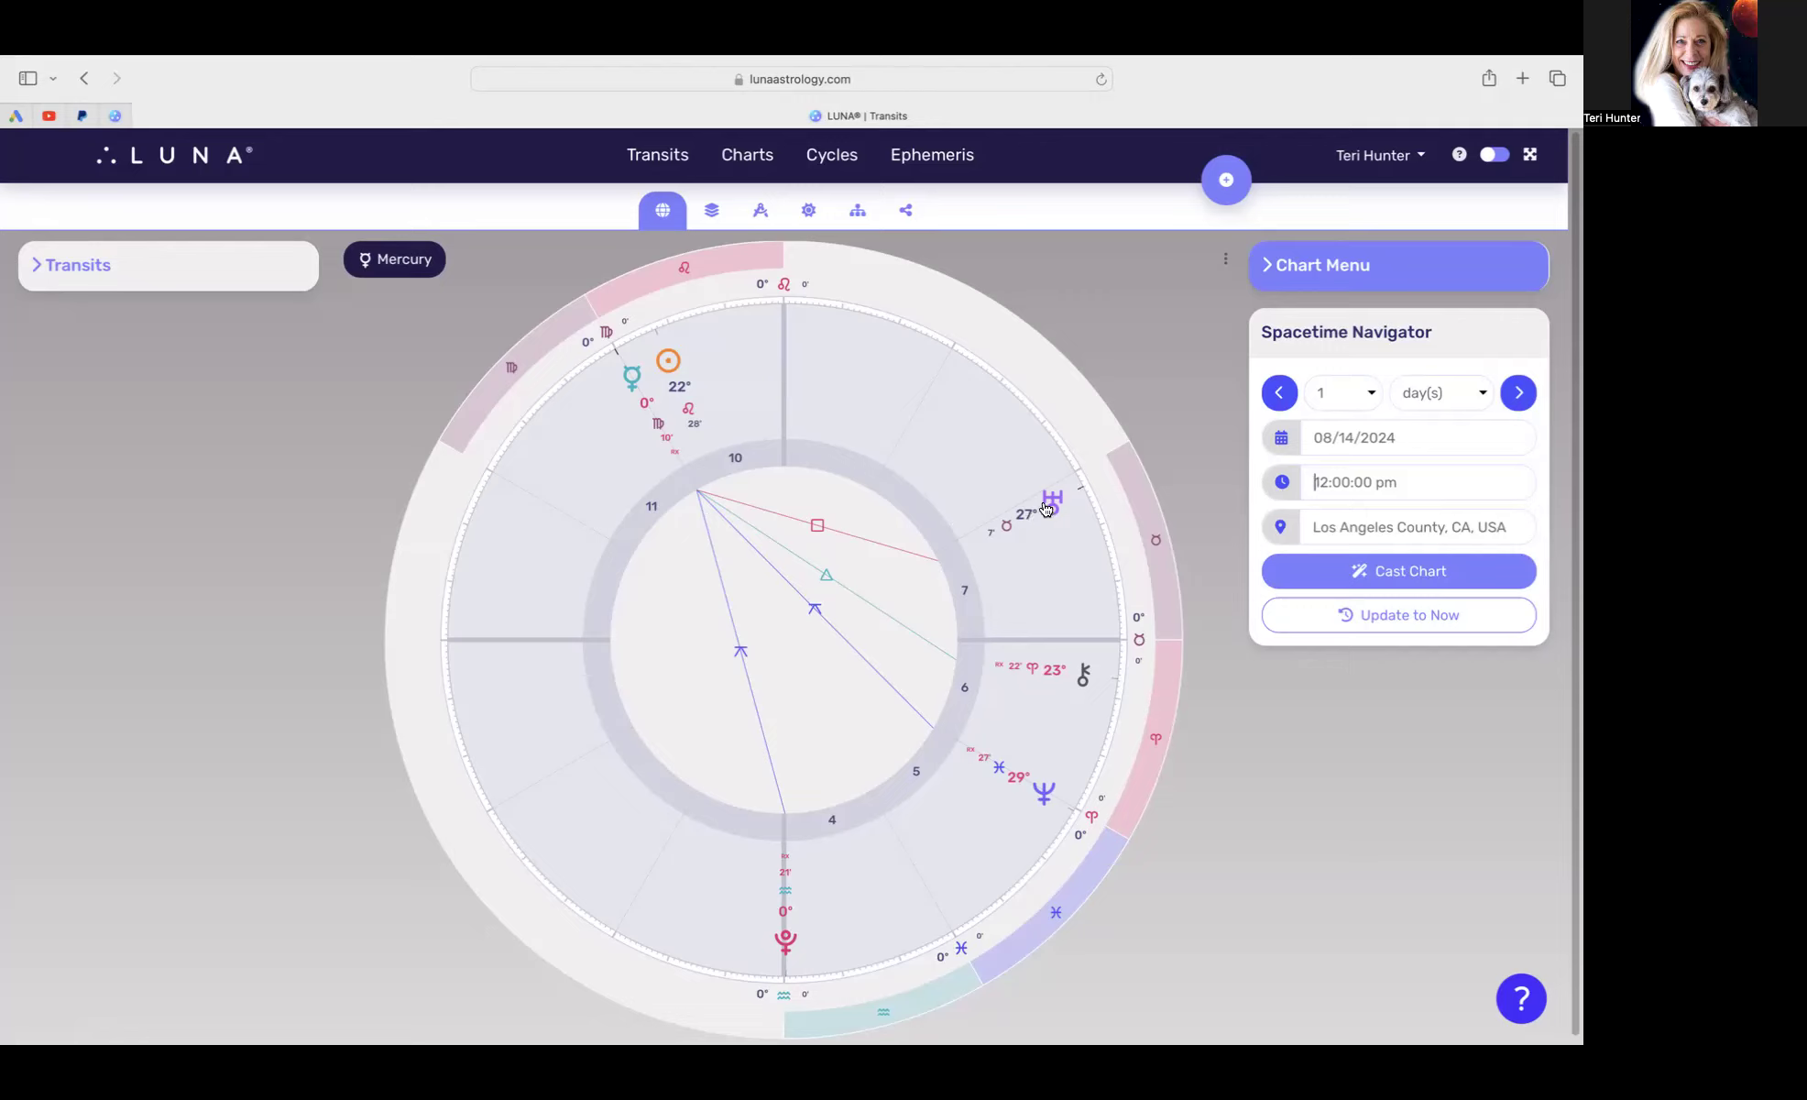
mouse_move(1046, 507)
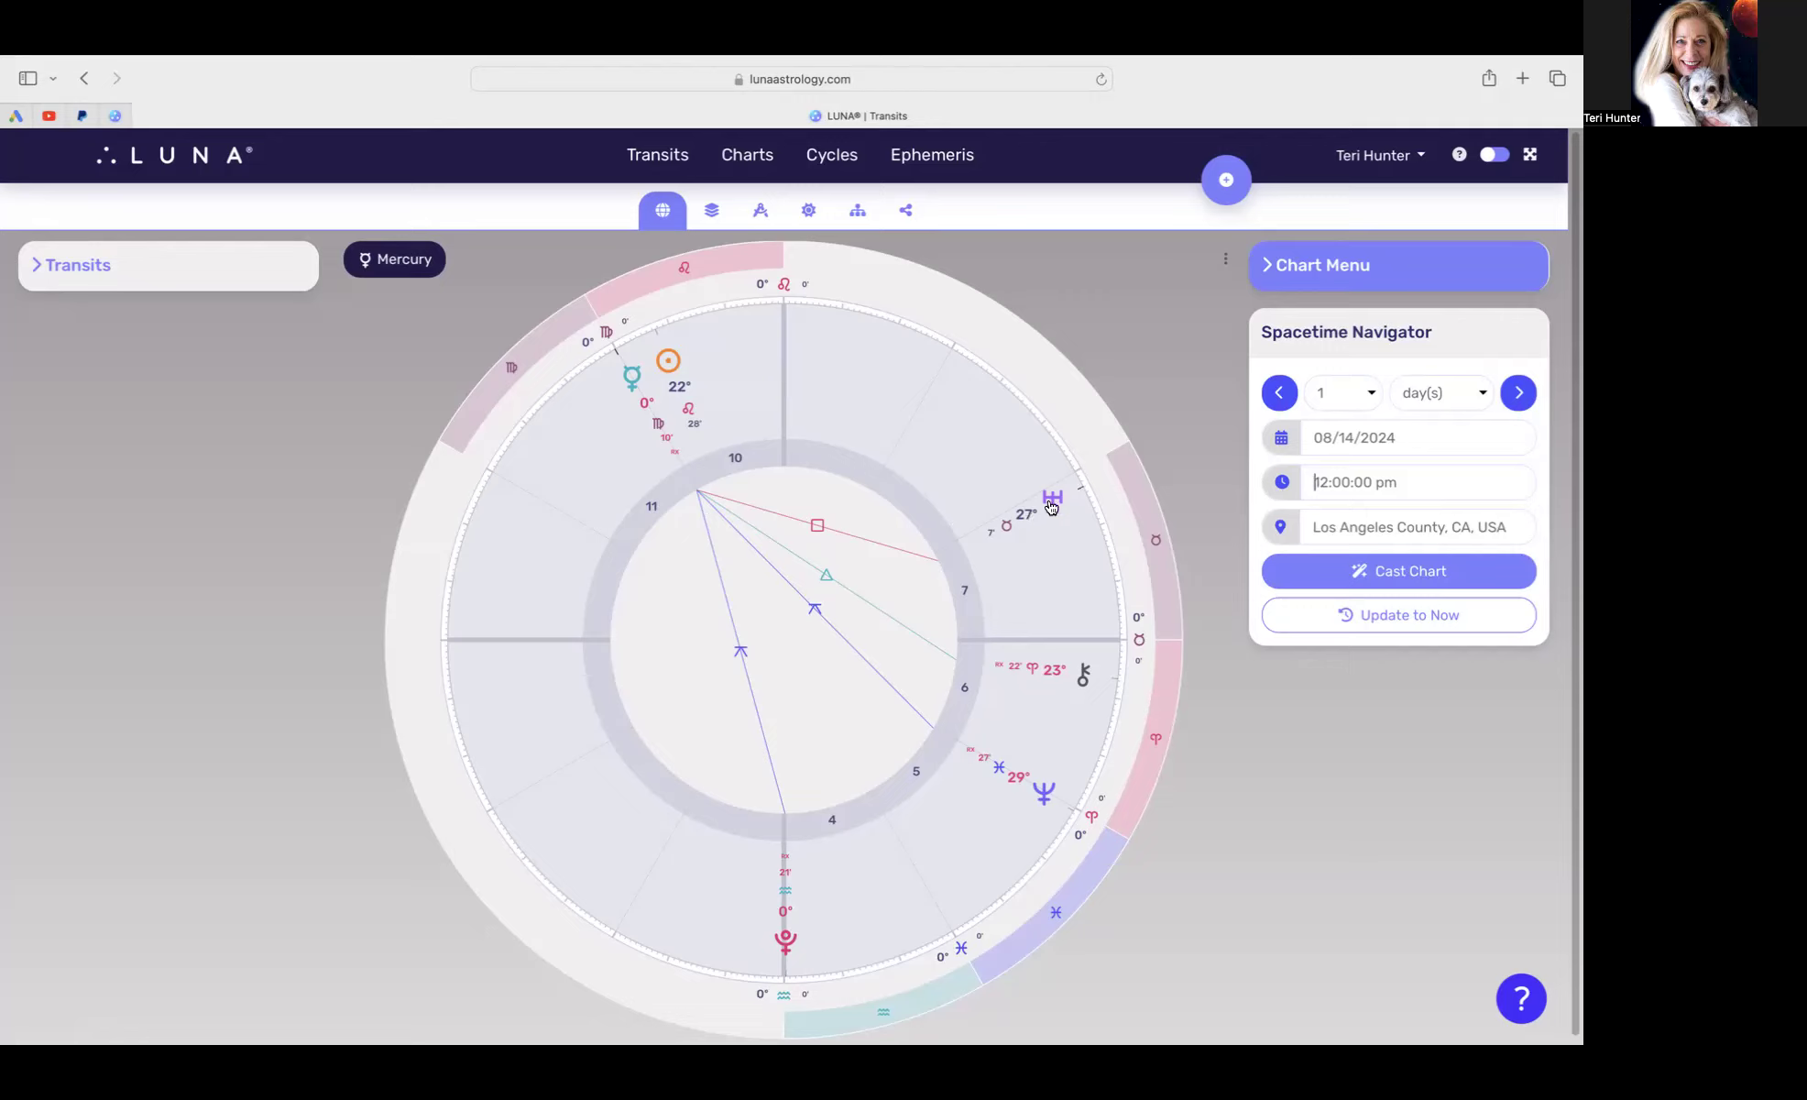
mouse_move(1041, 542)
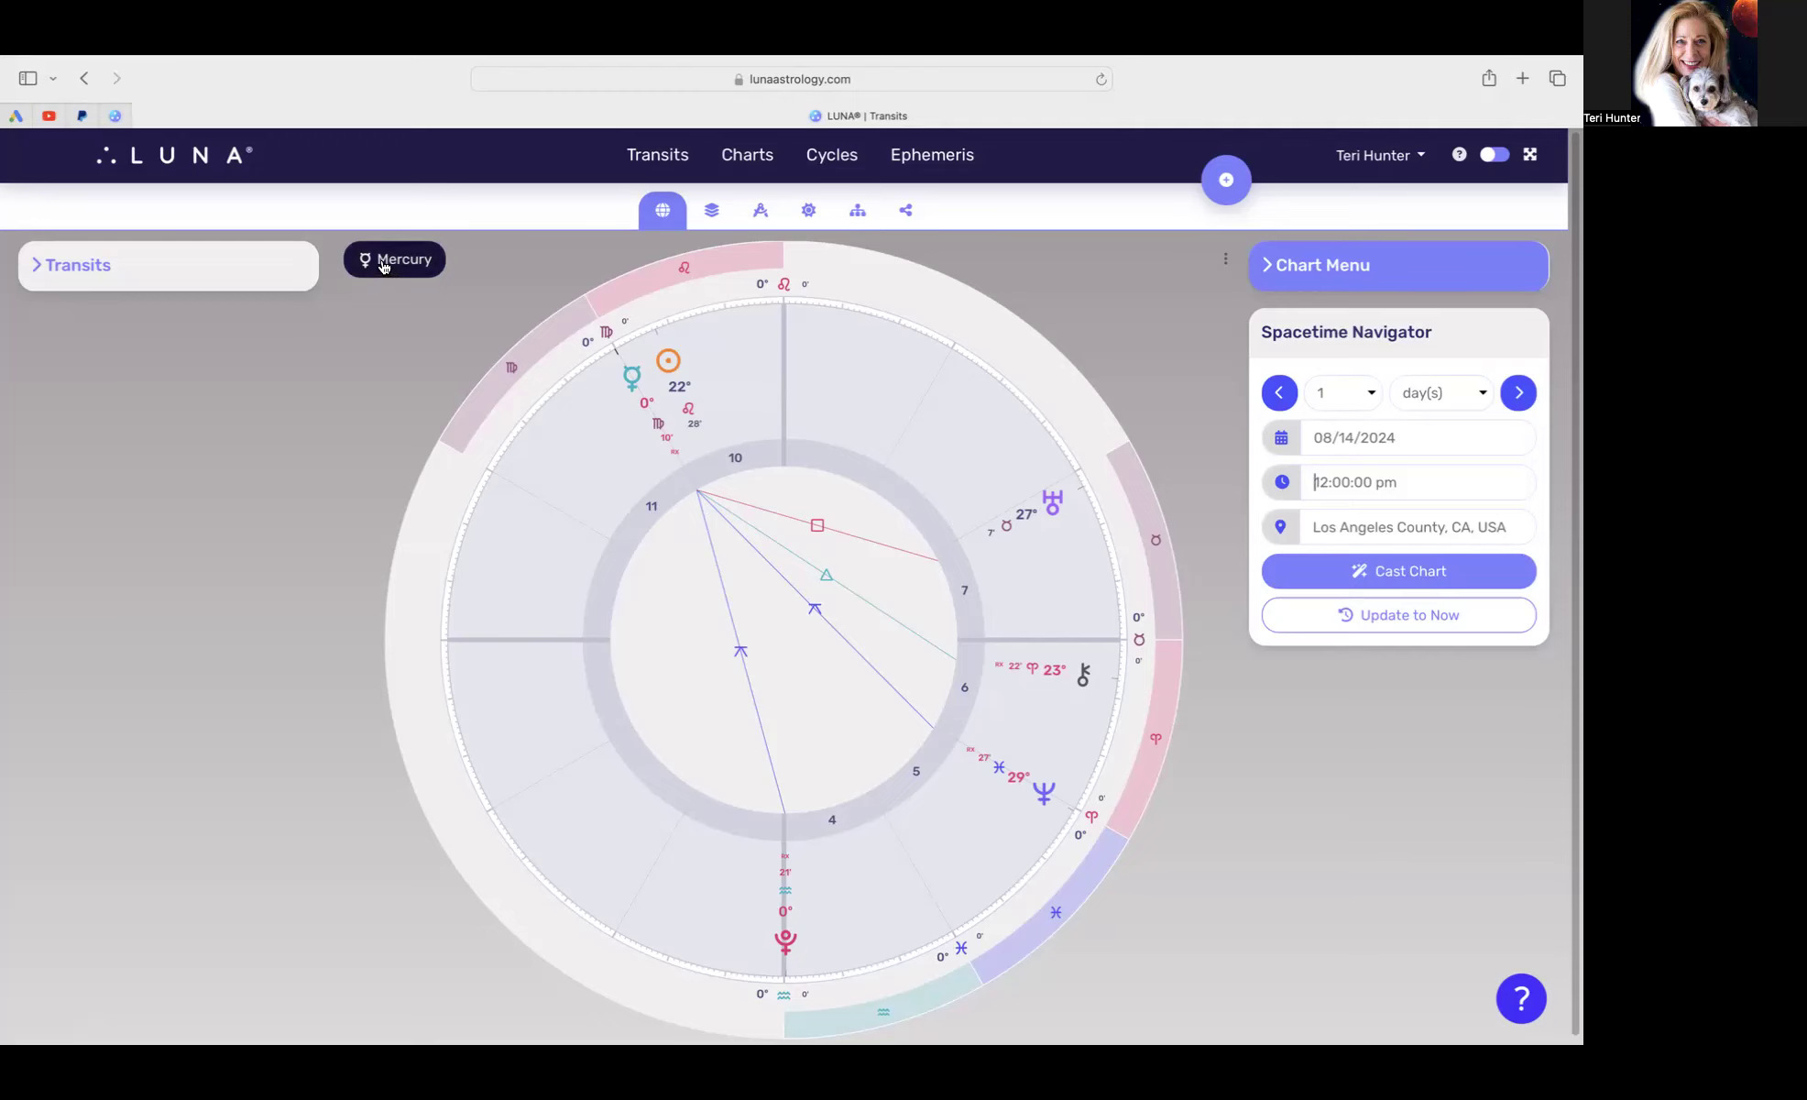
Step: Remove the Mercury filter tag so all planets and aspects reappear
left_click(393, 259)
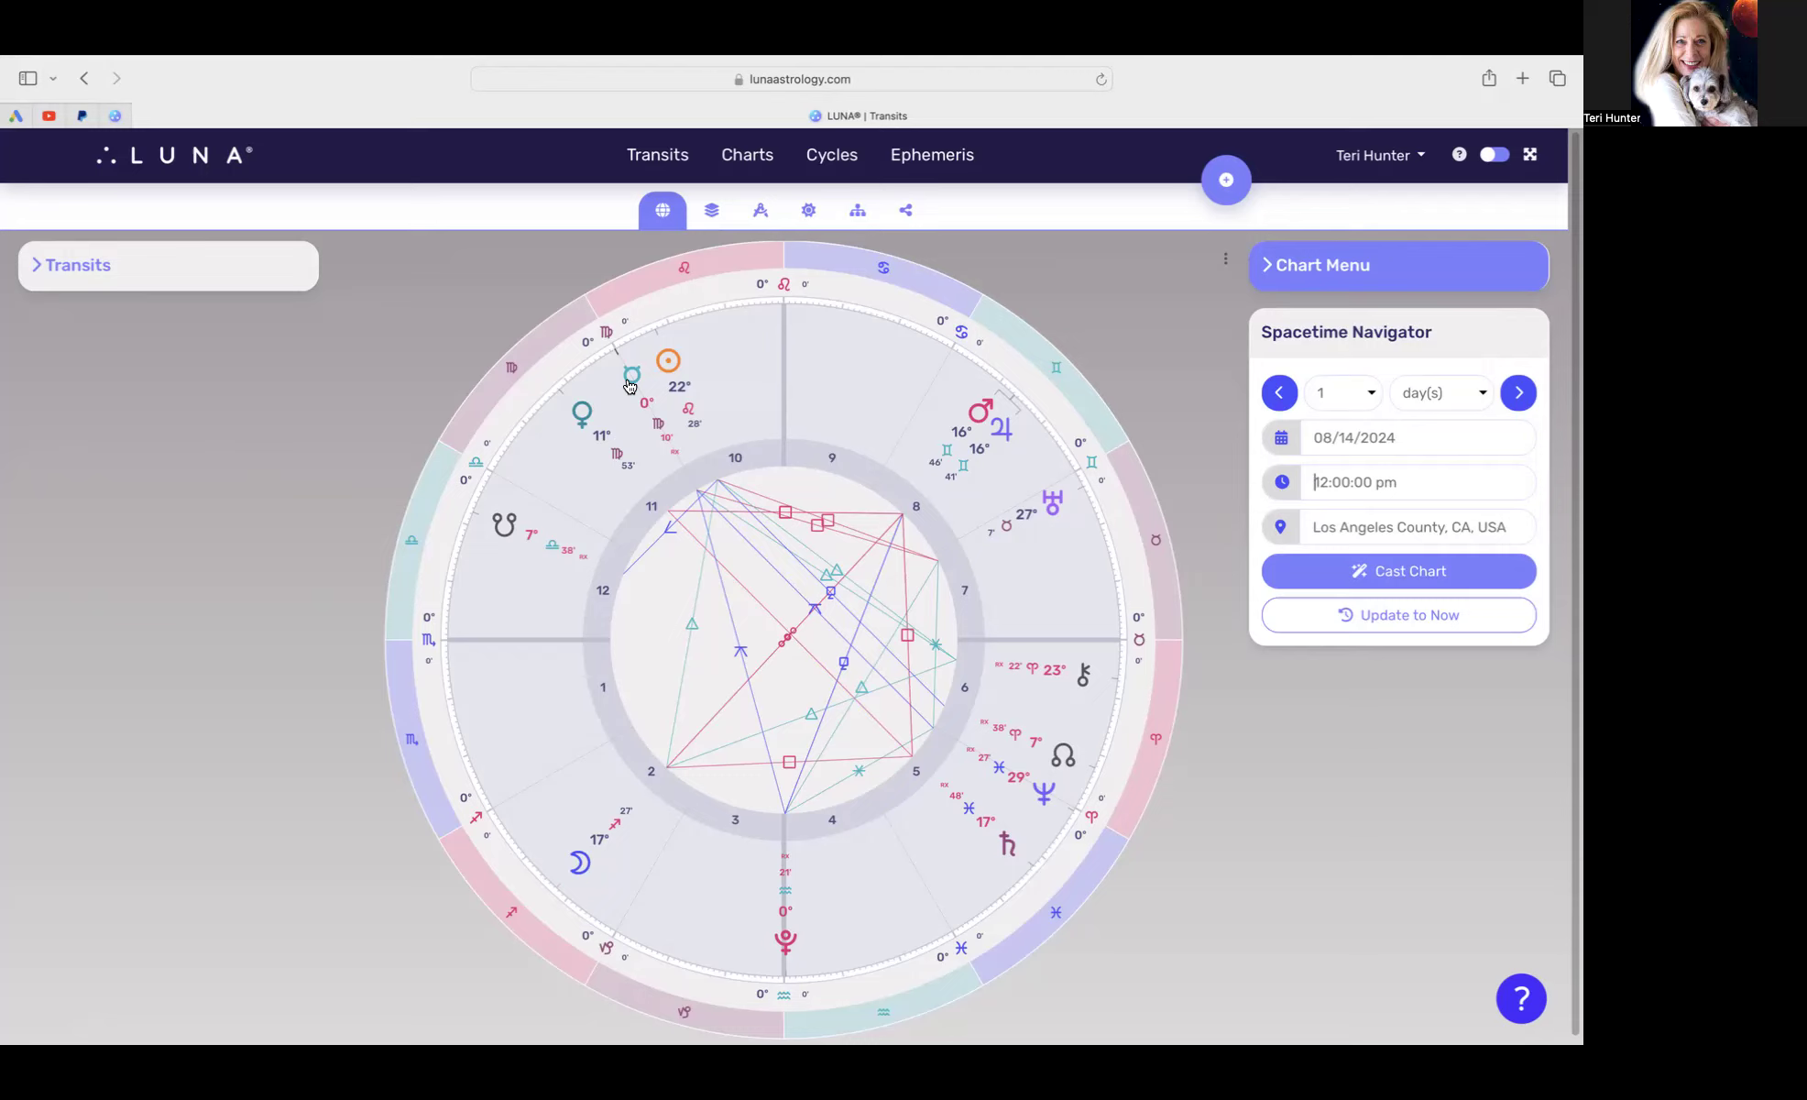
mouse_move(908, 488)
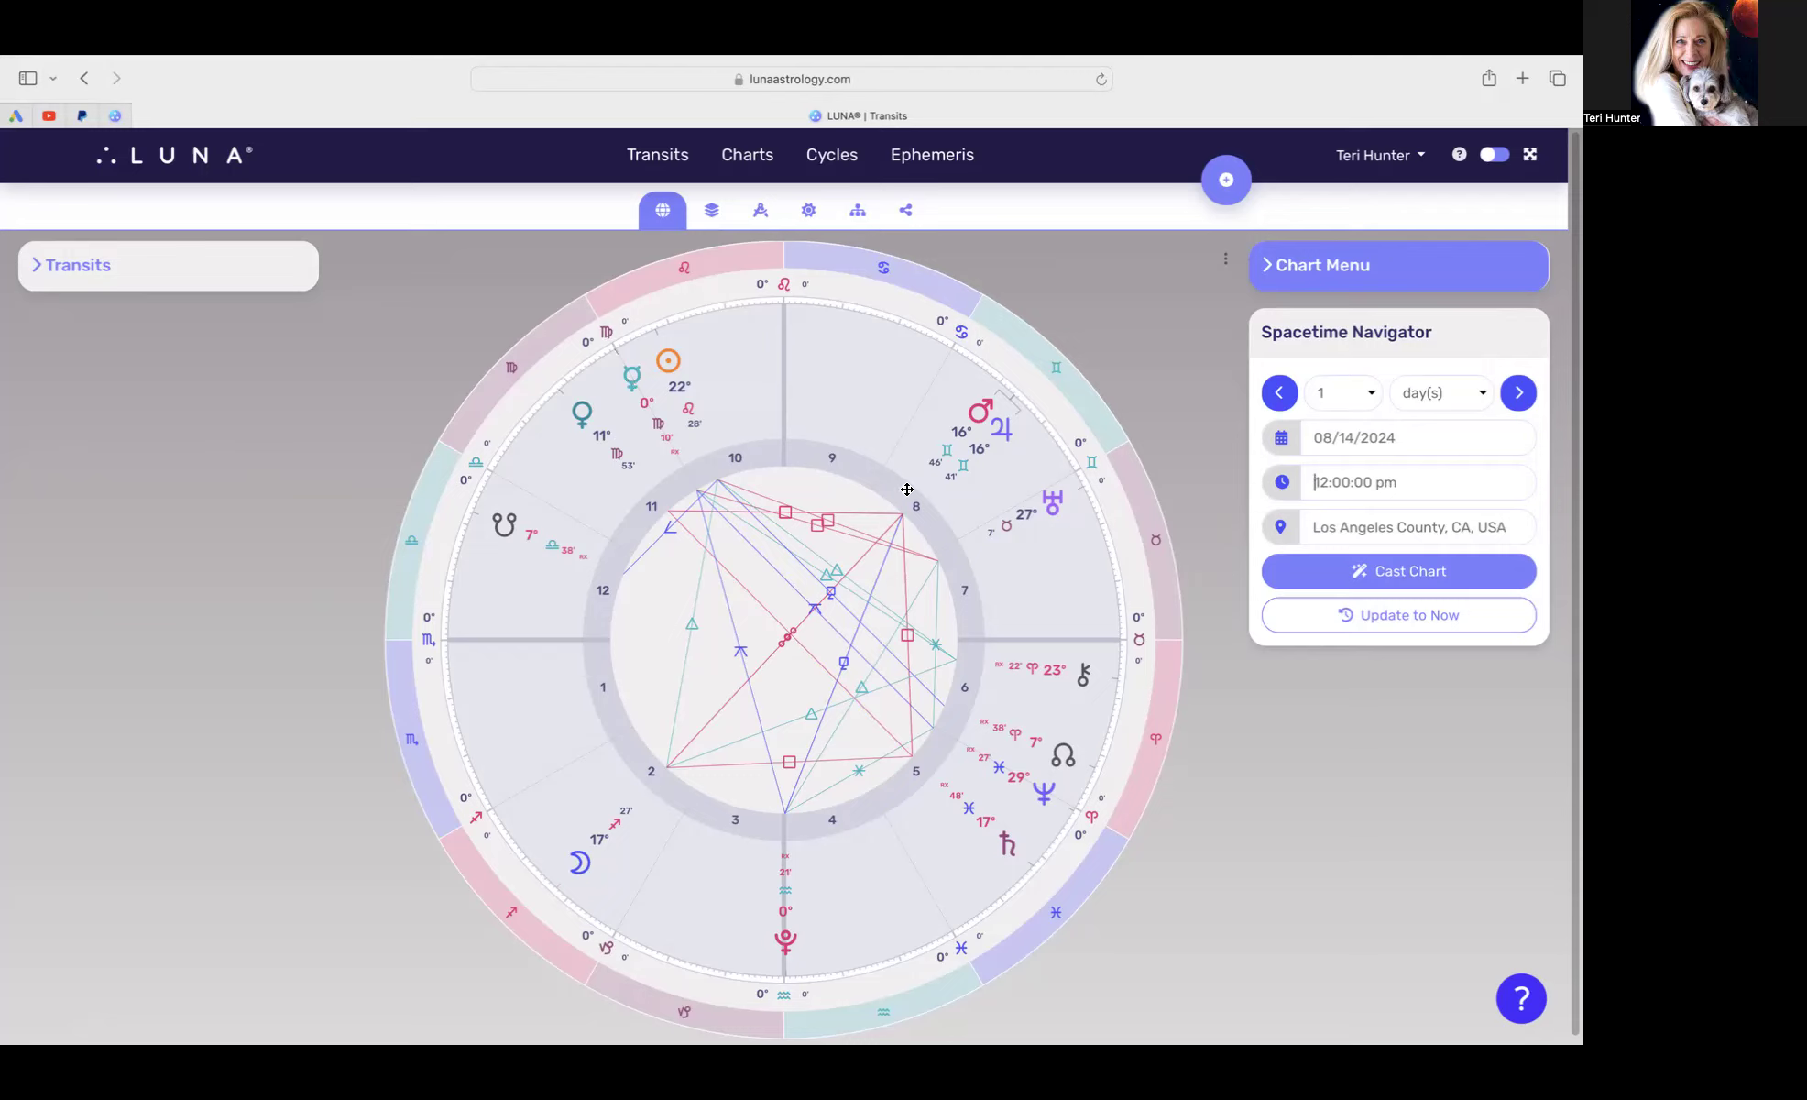
mouse_move(1511, 441)
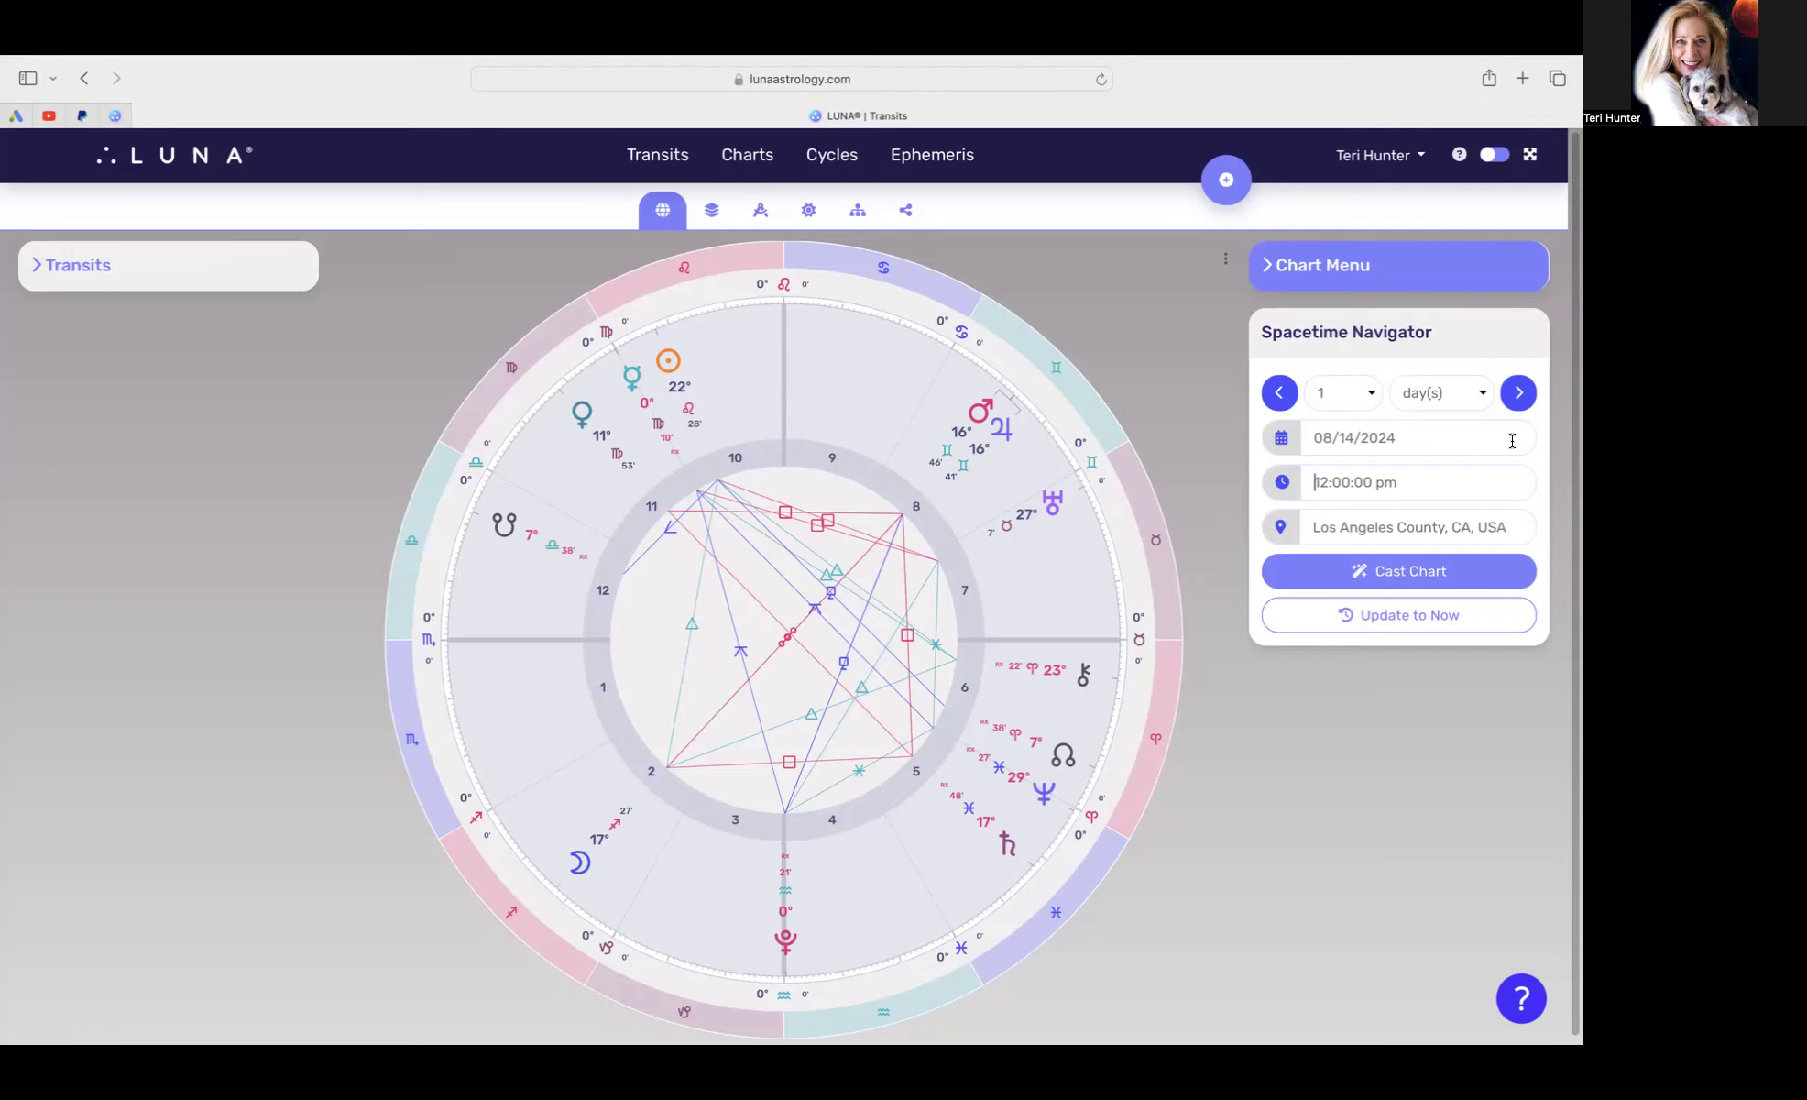
Step: Begin editing the chart date and enter 11: toward the 11:25 am time
left_click(1417, 437)
type("9")
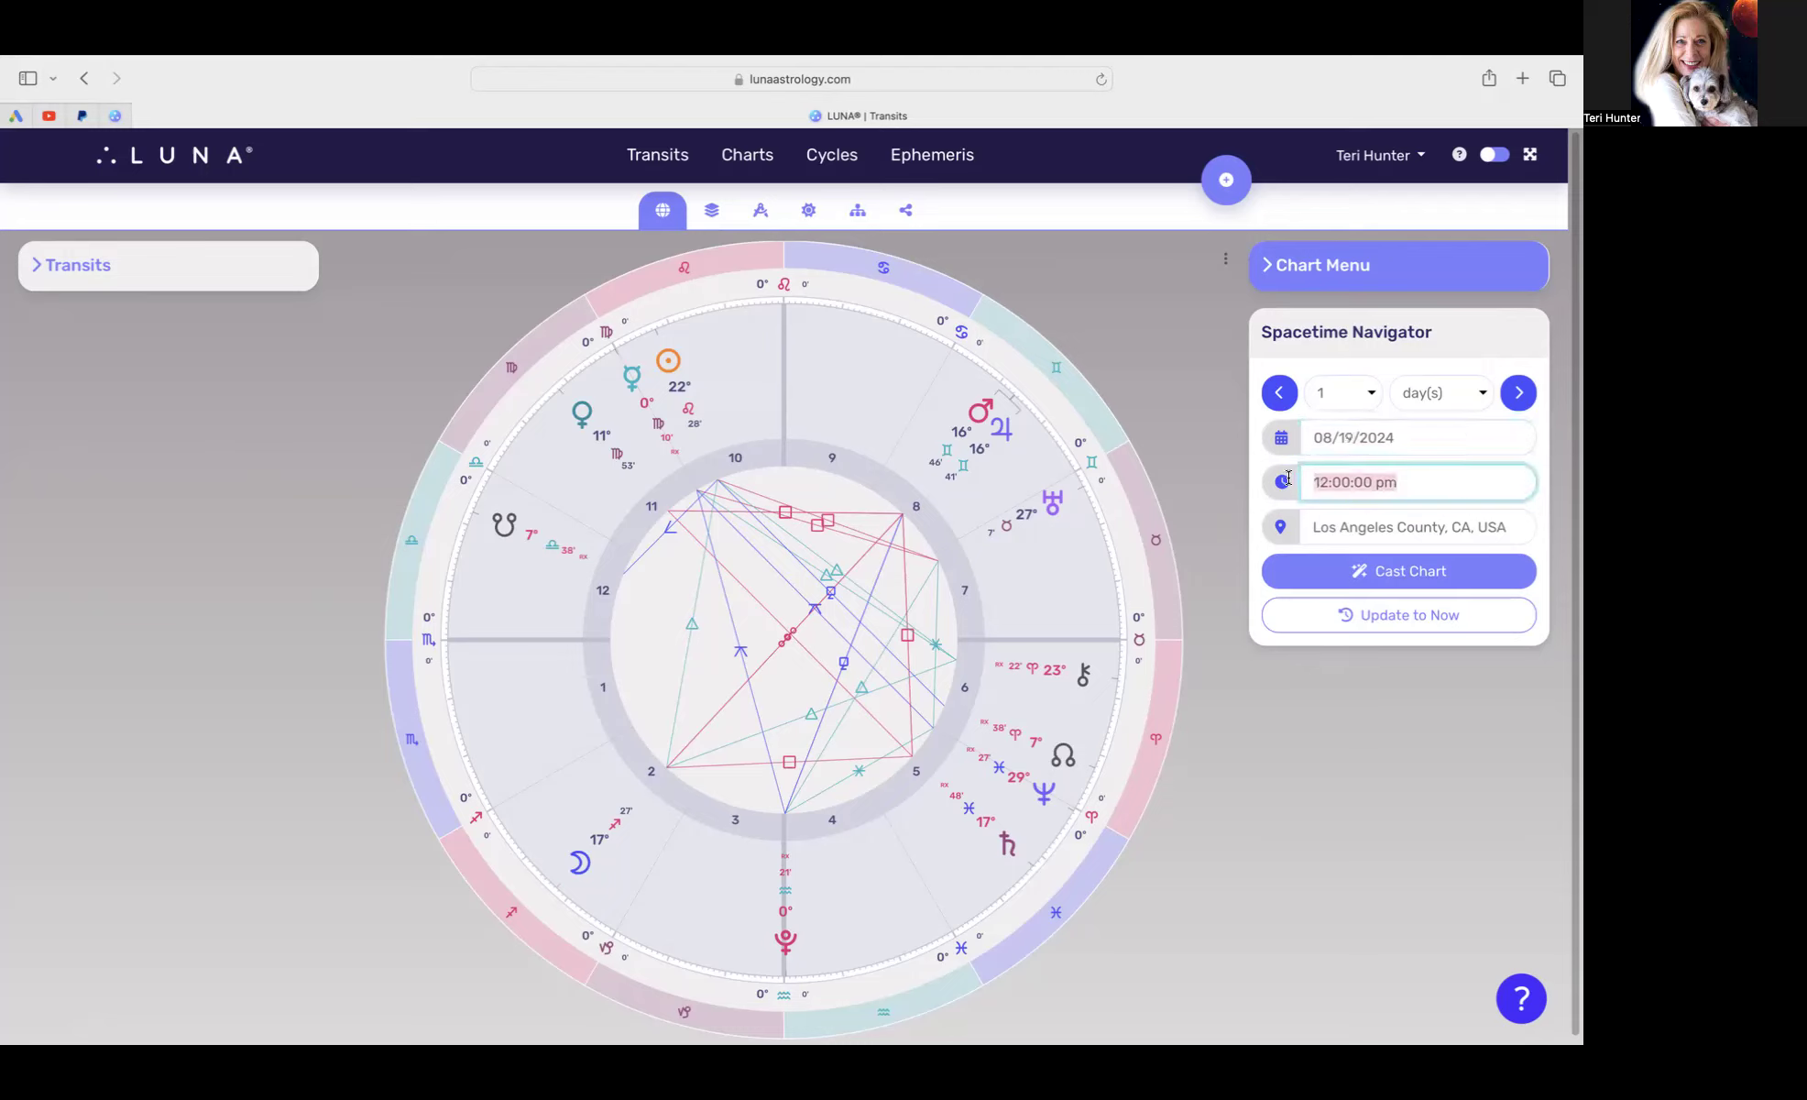
type("11:25")
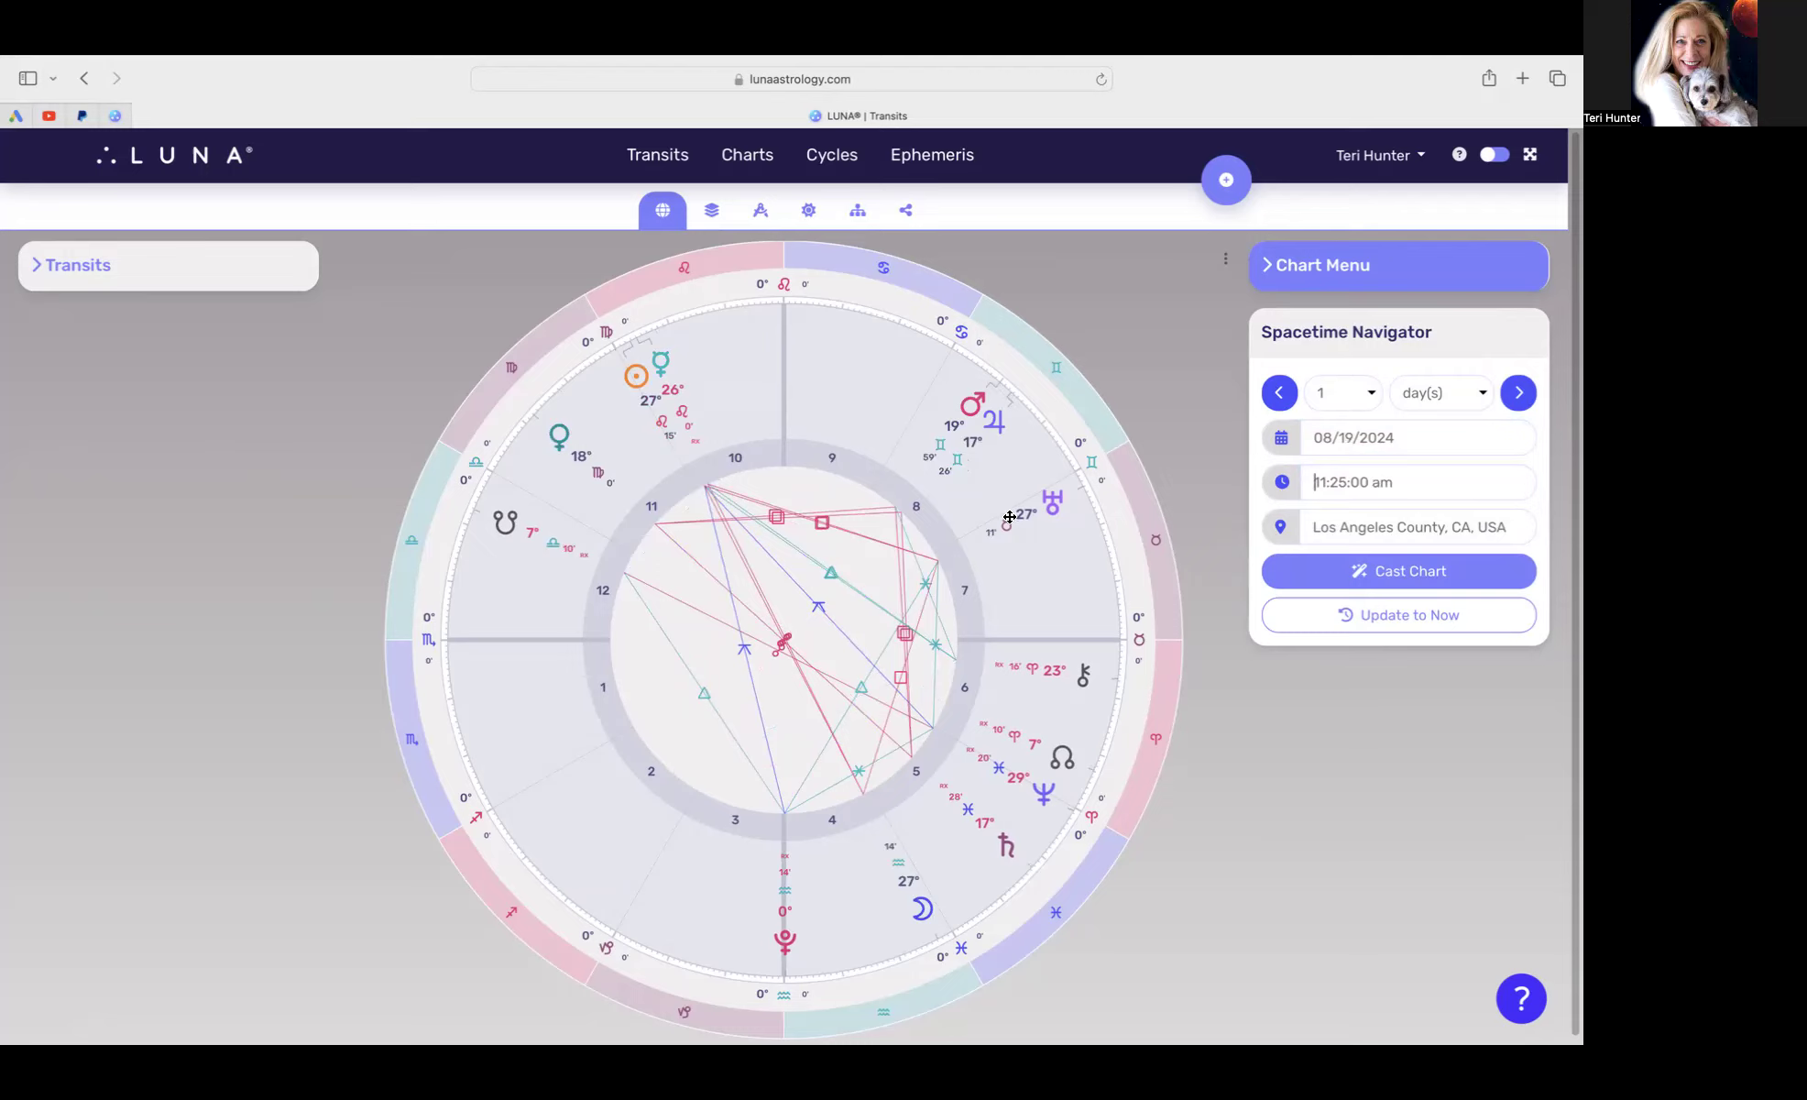
mouse_move(1033, 529)
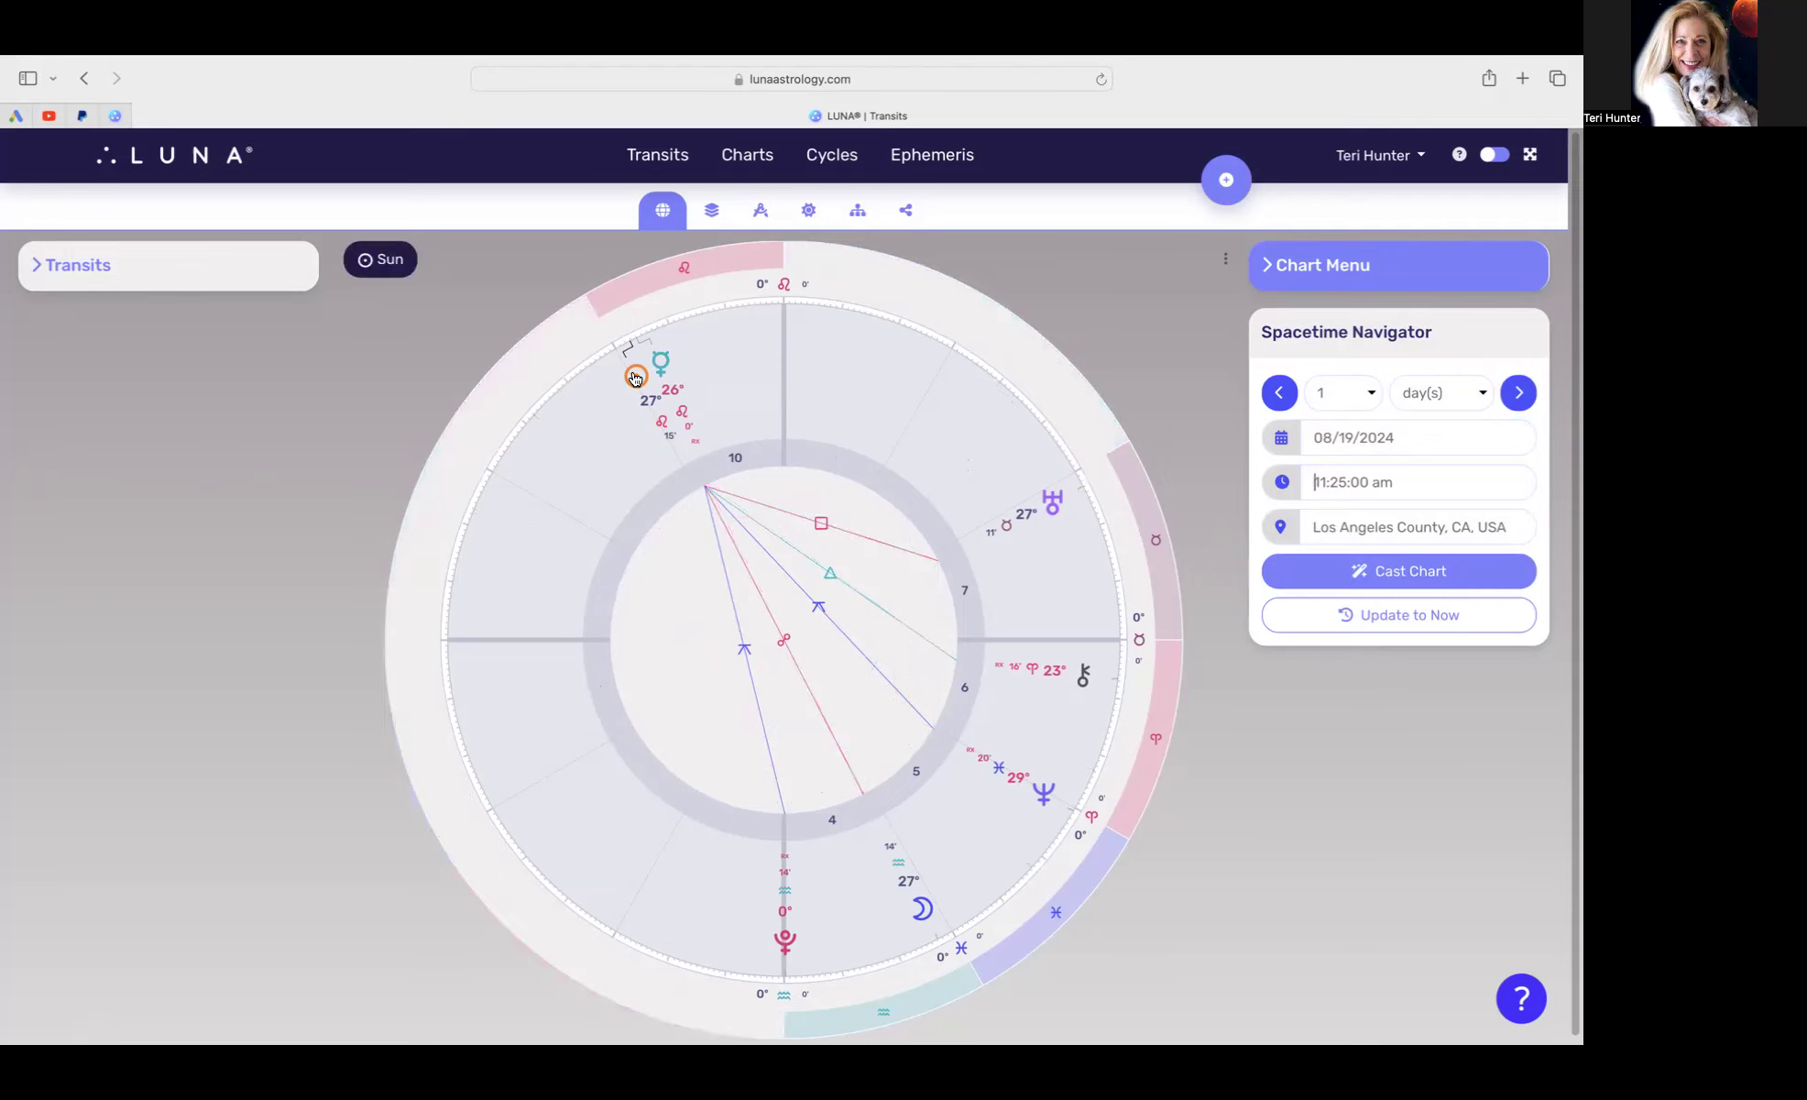
mouse_move(890, 874)
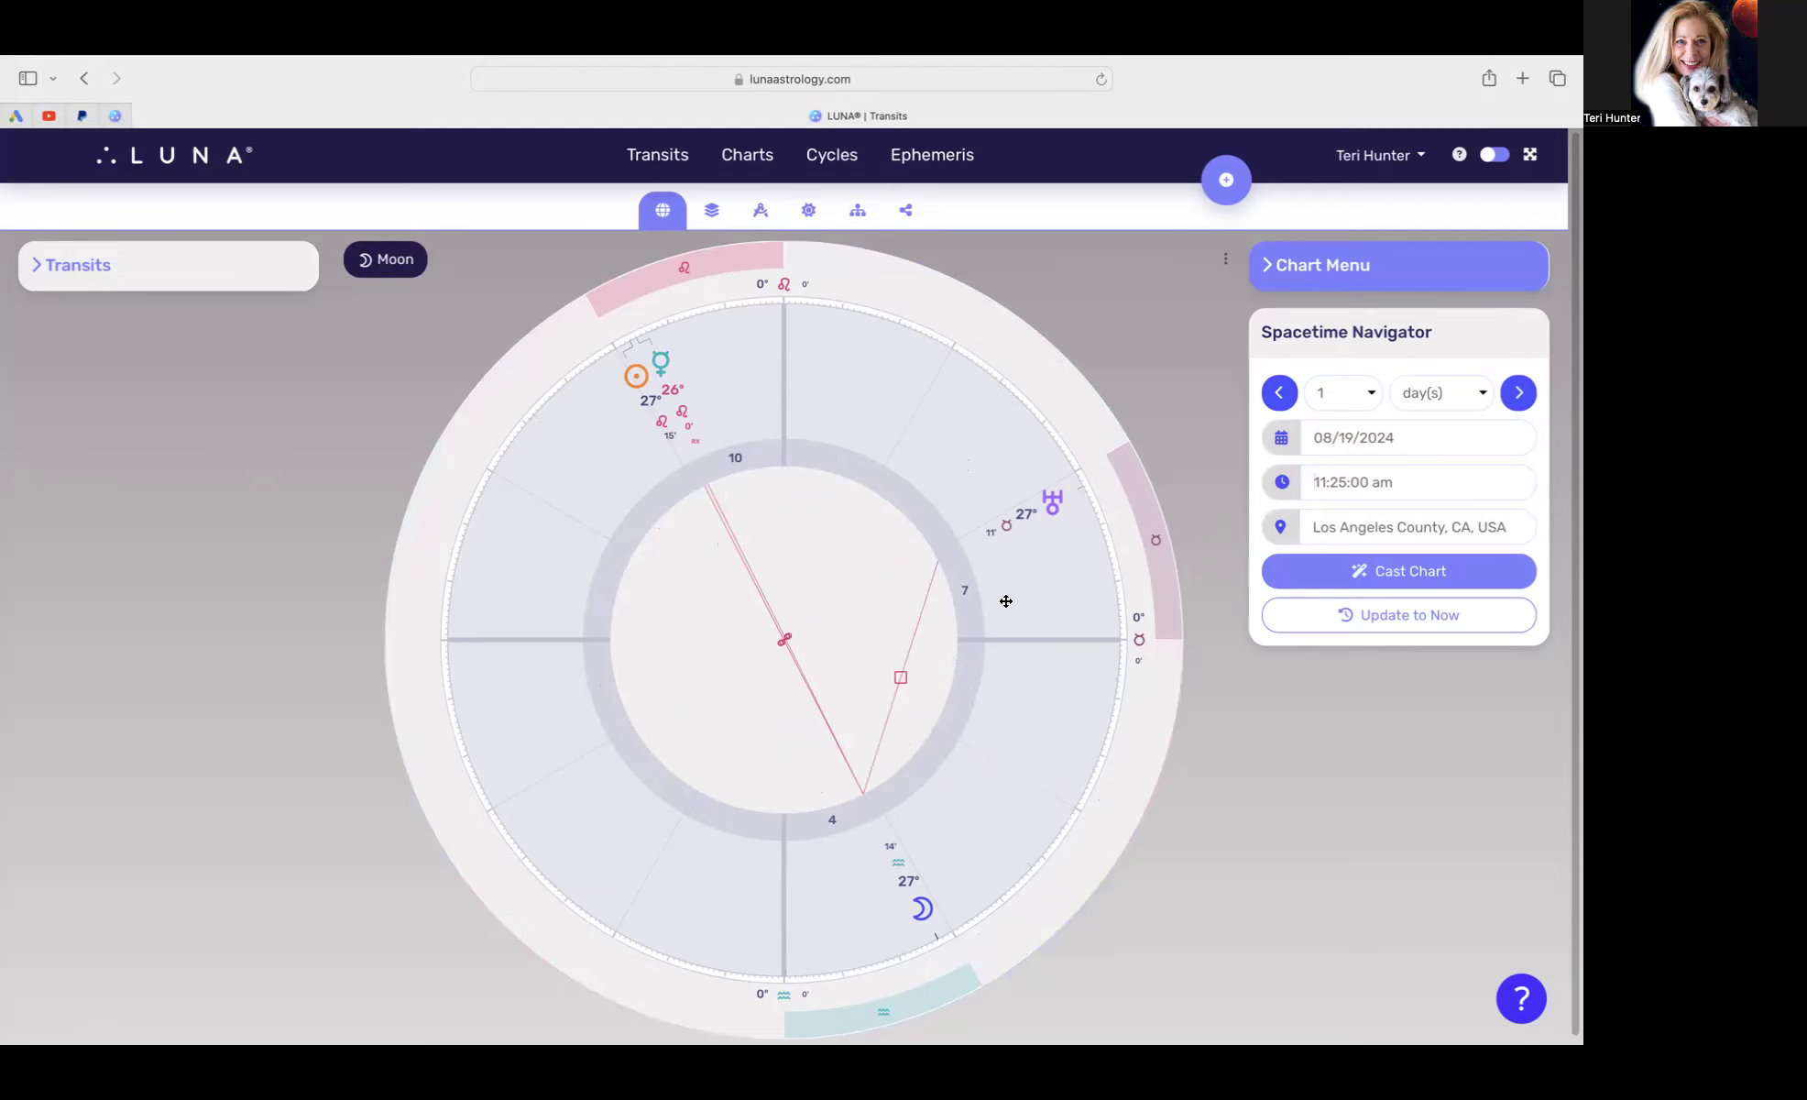
mouse_move(1044, 507)
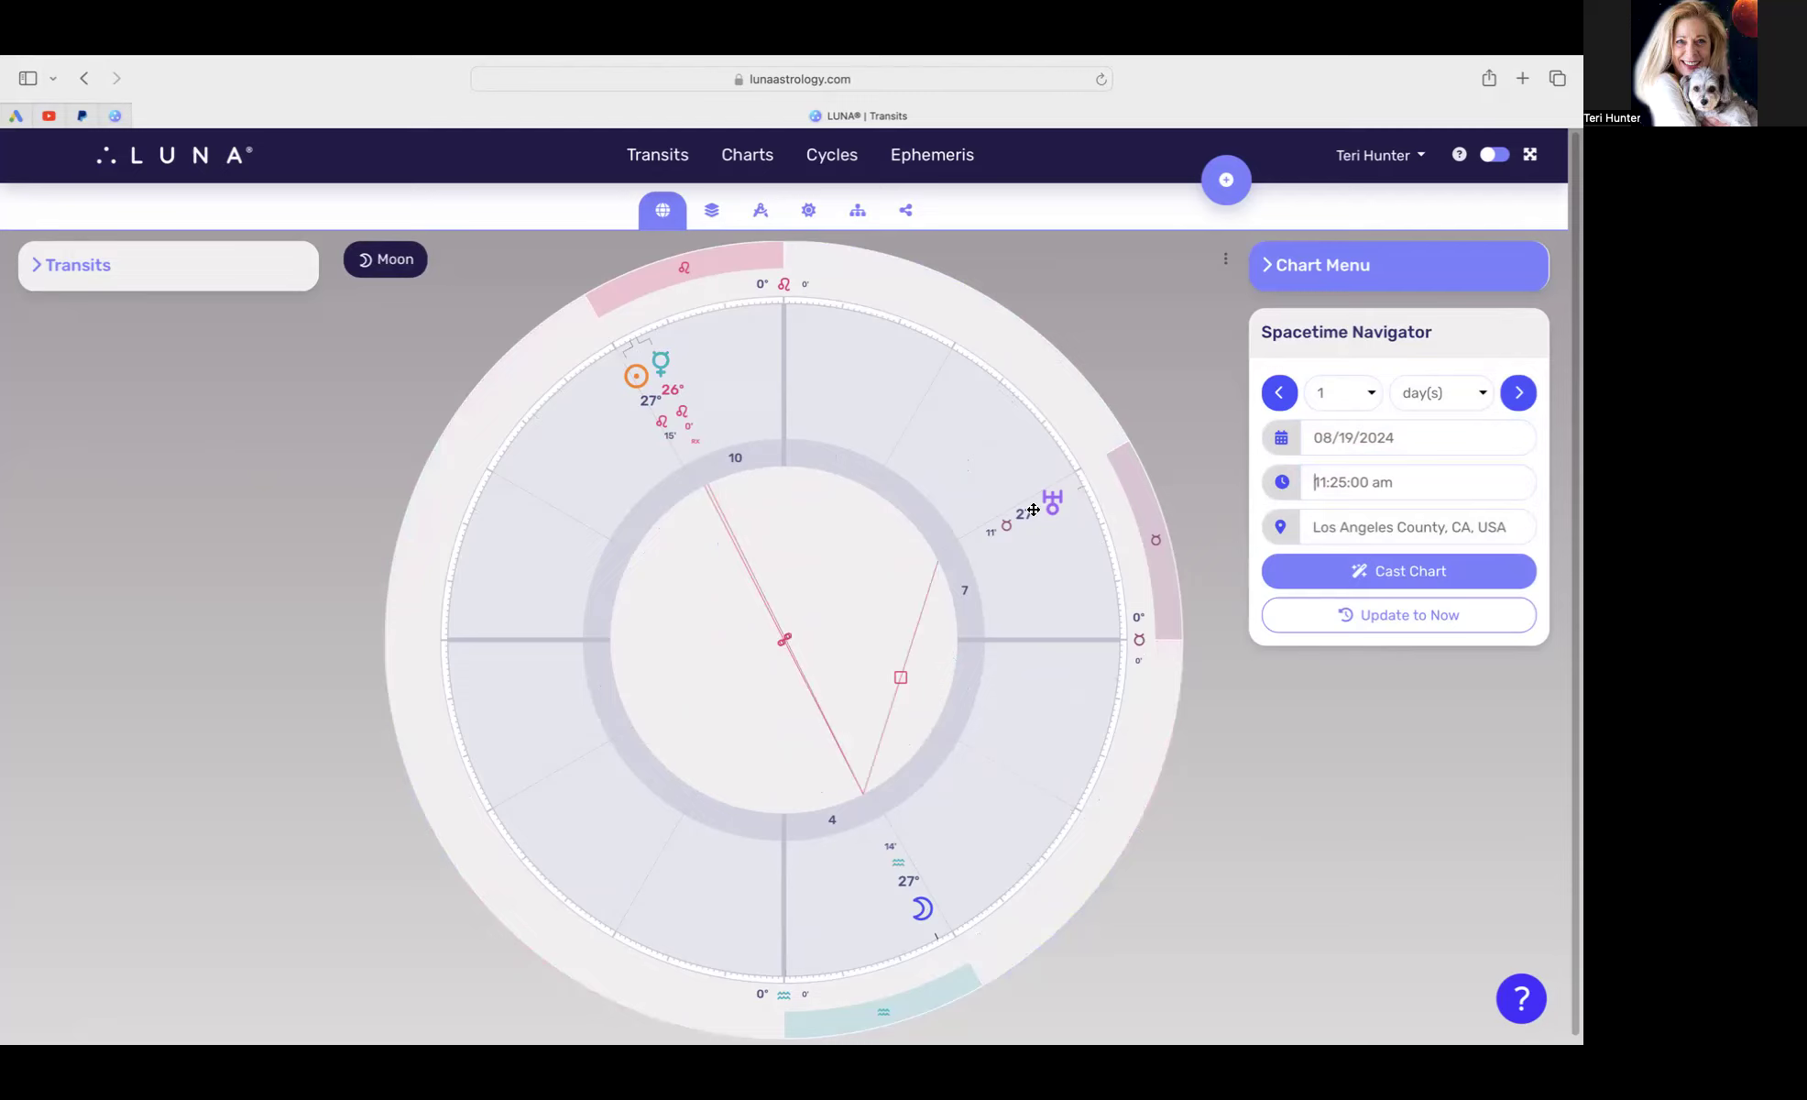
mouse_move(1039, 515)
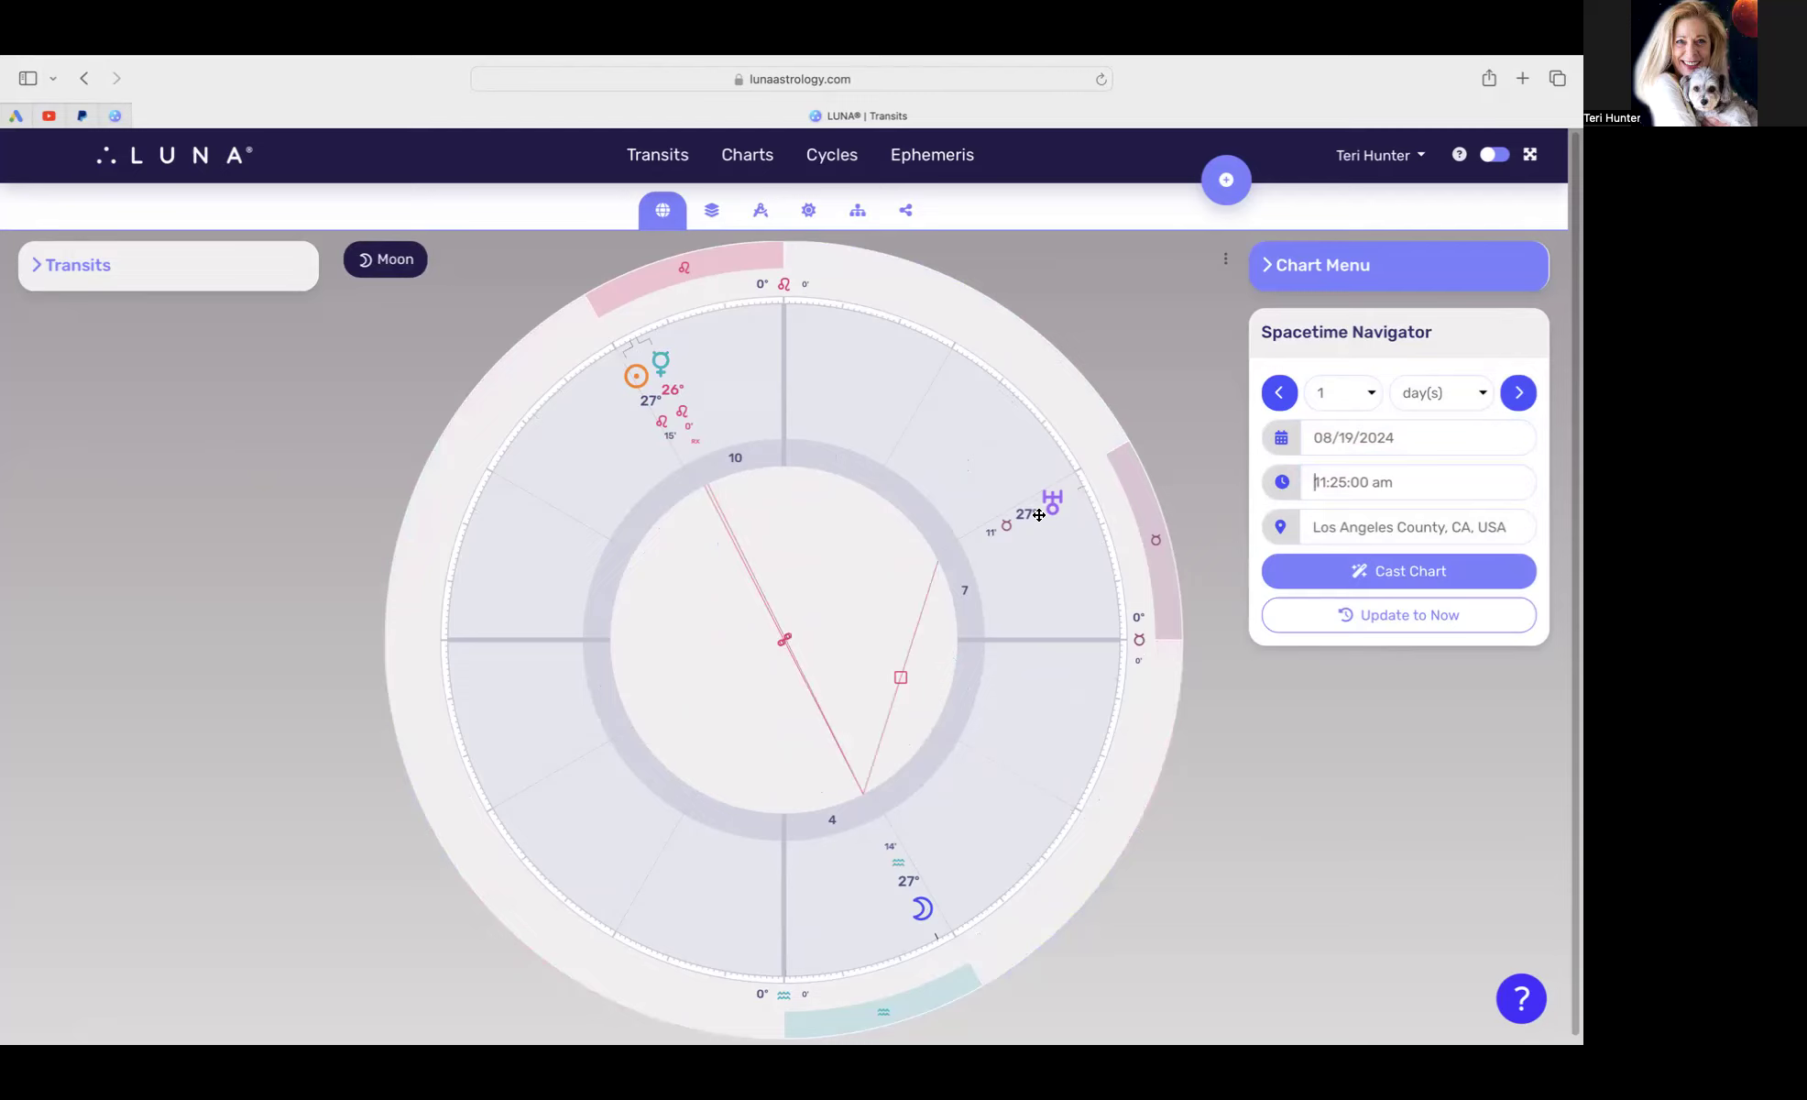
mouse_move(1051, 519)
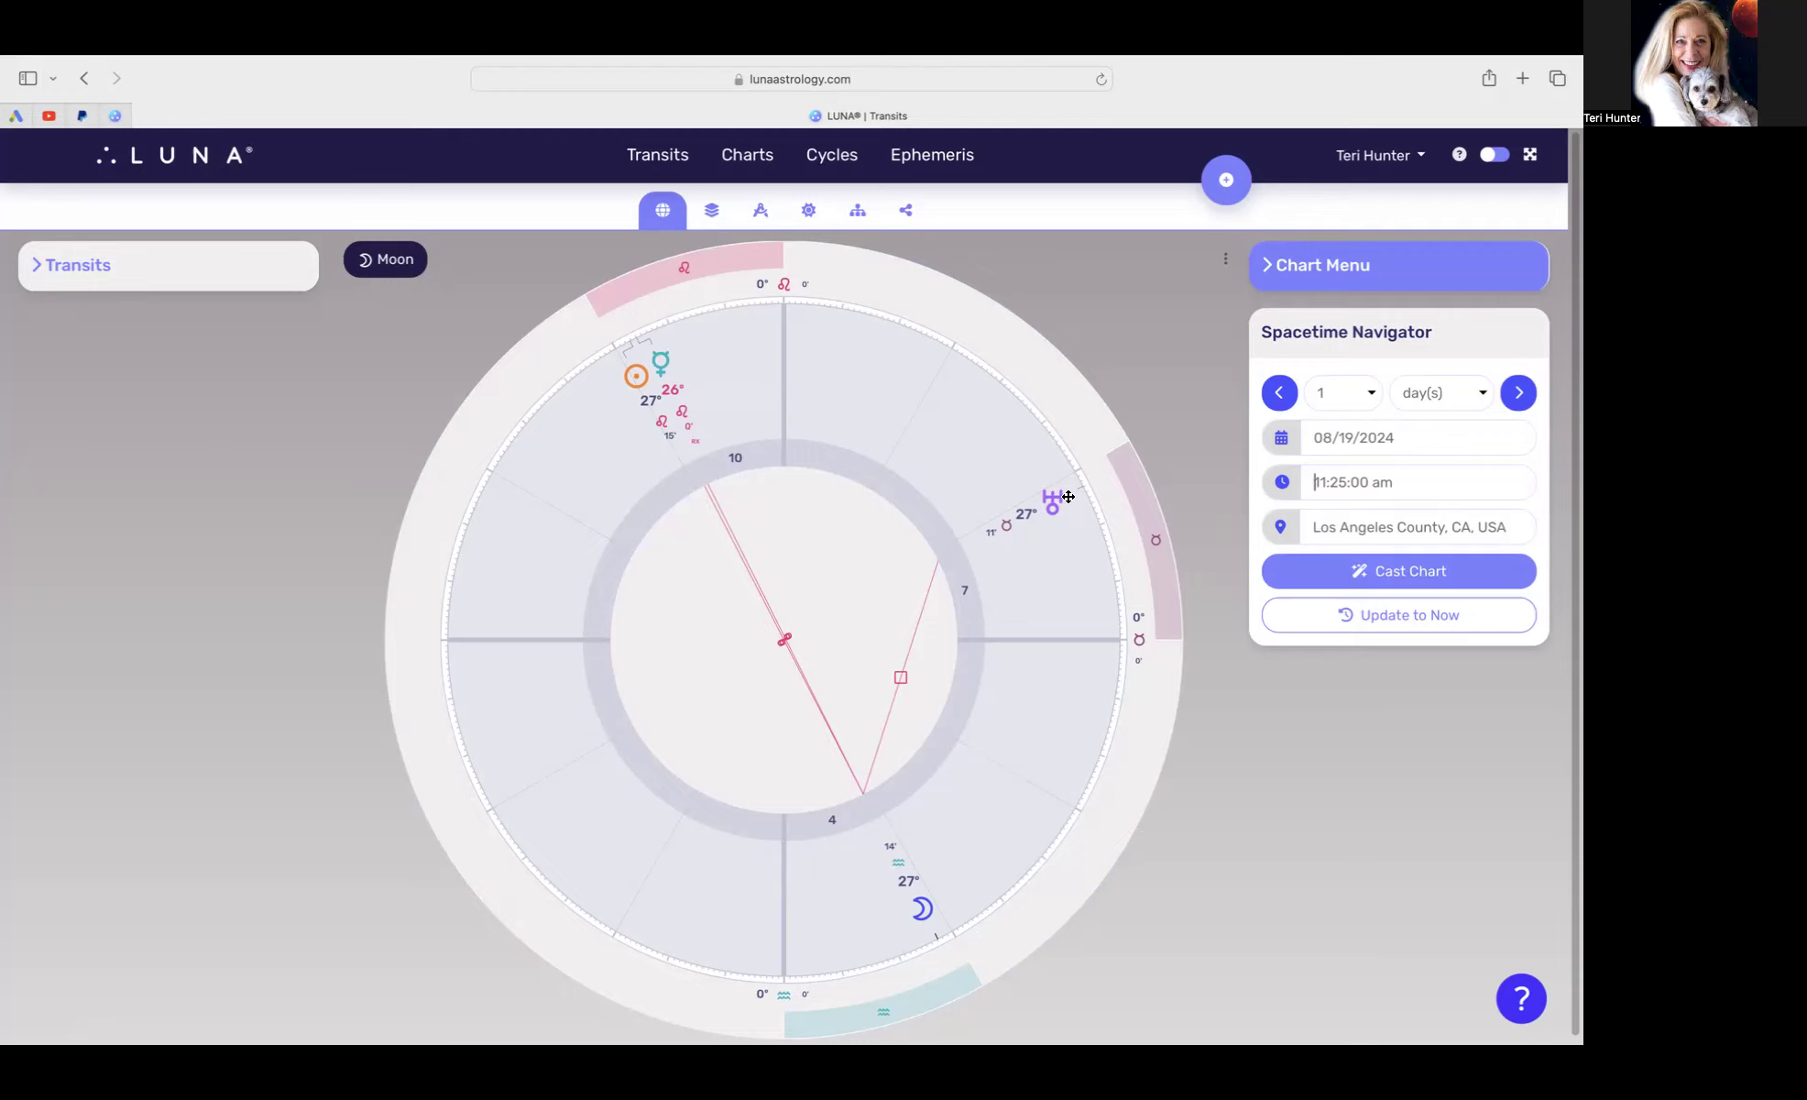
mouse_move(1020, 506)
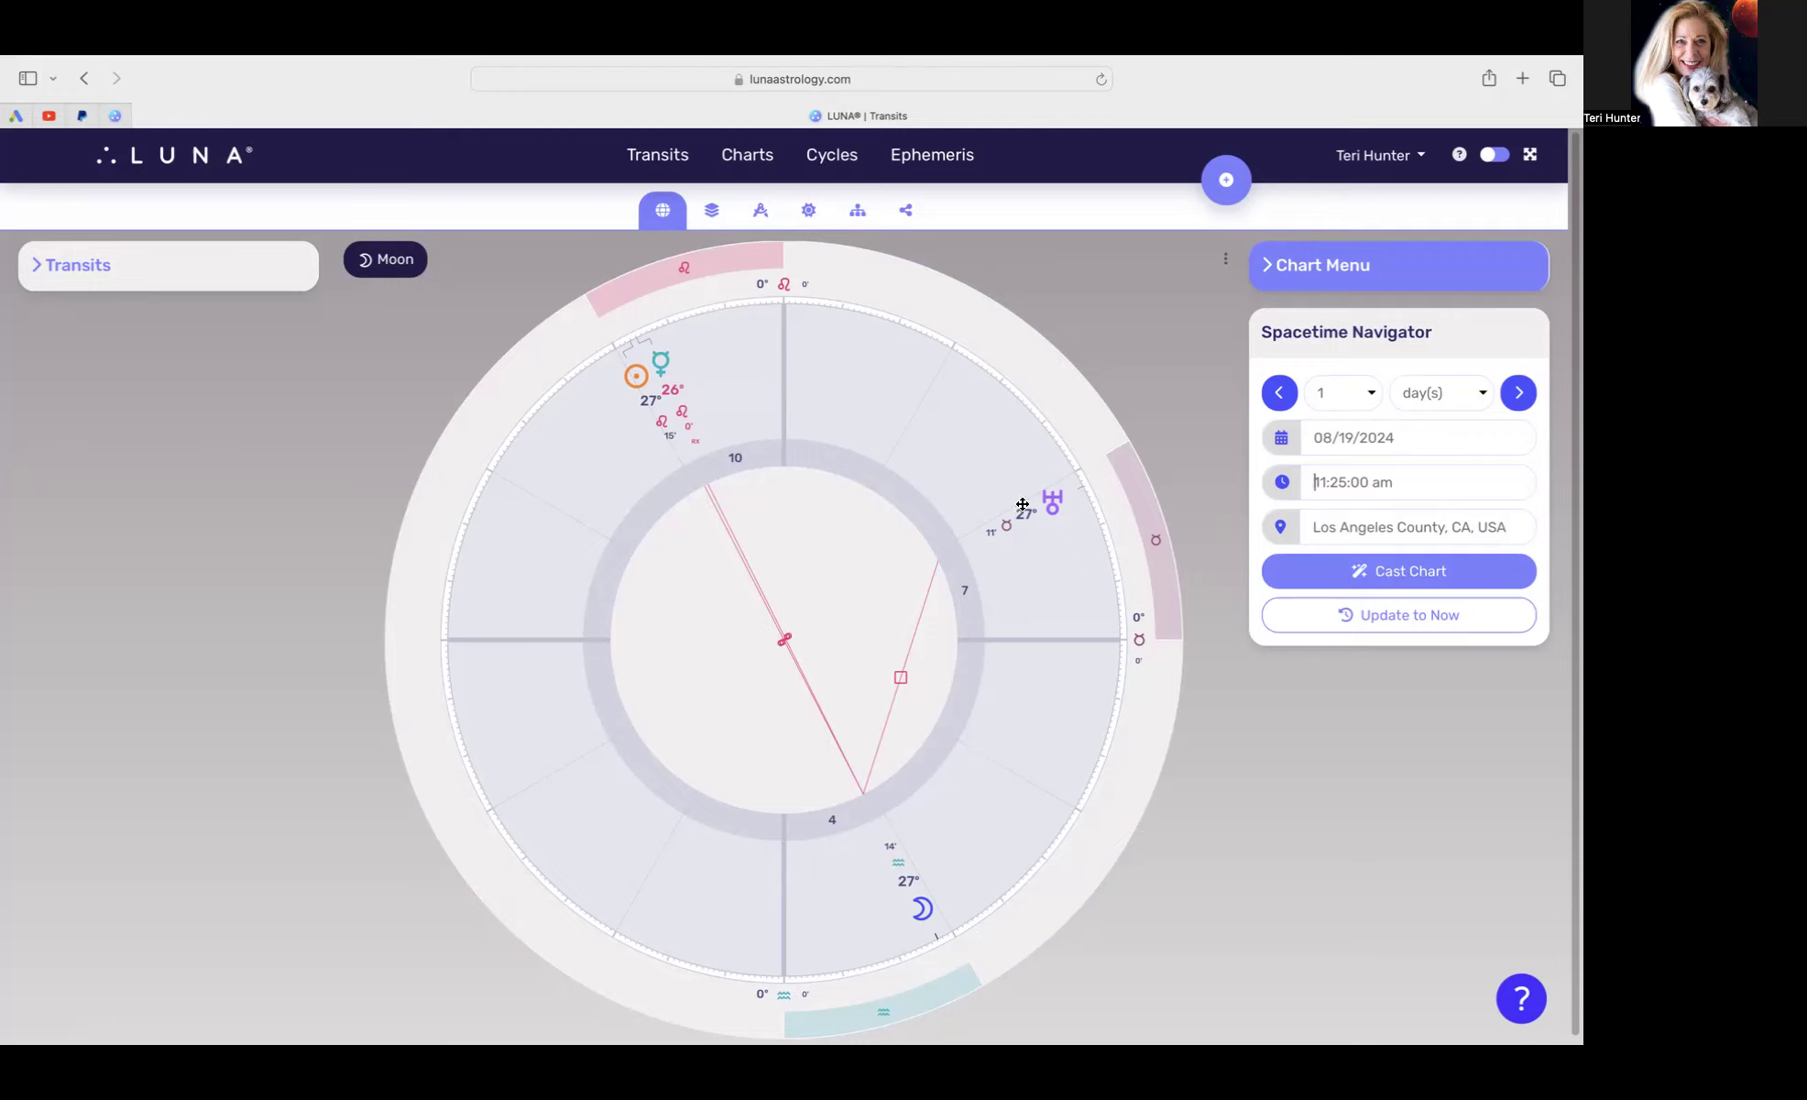
mouse_move(1032, 509)
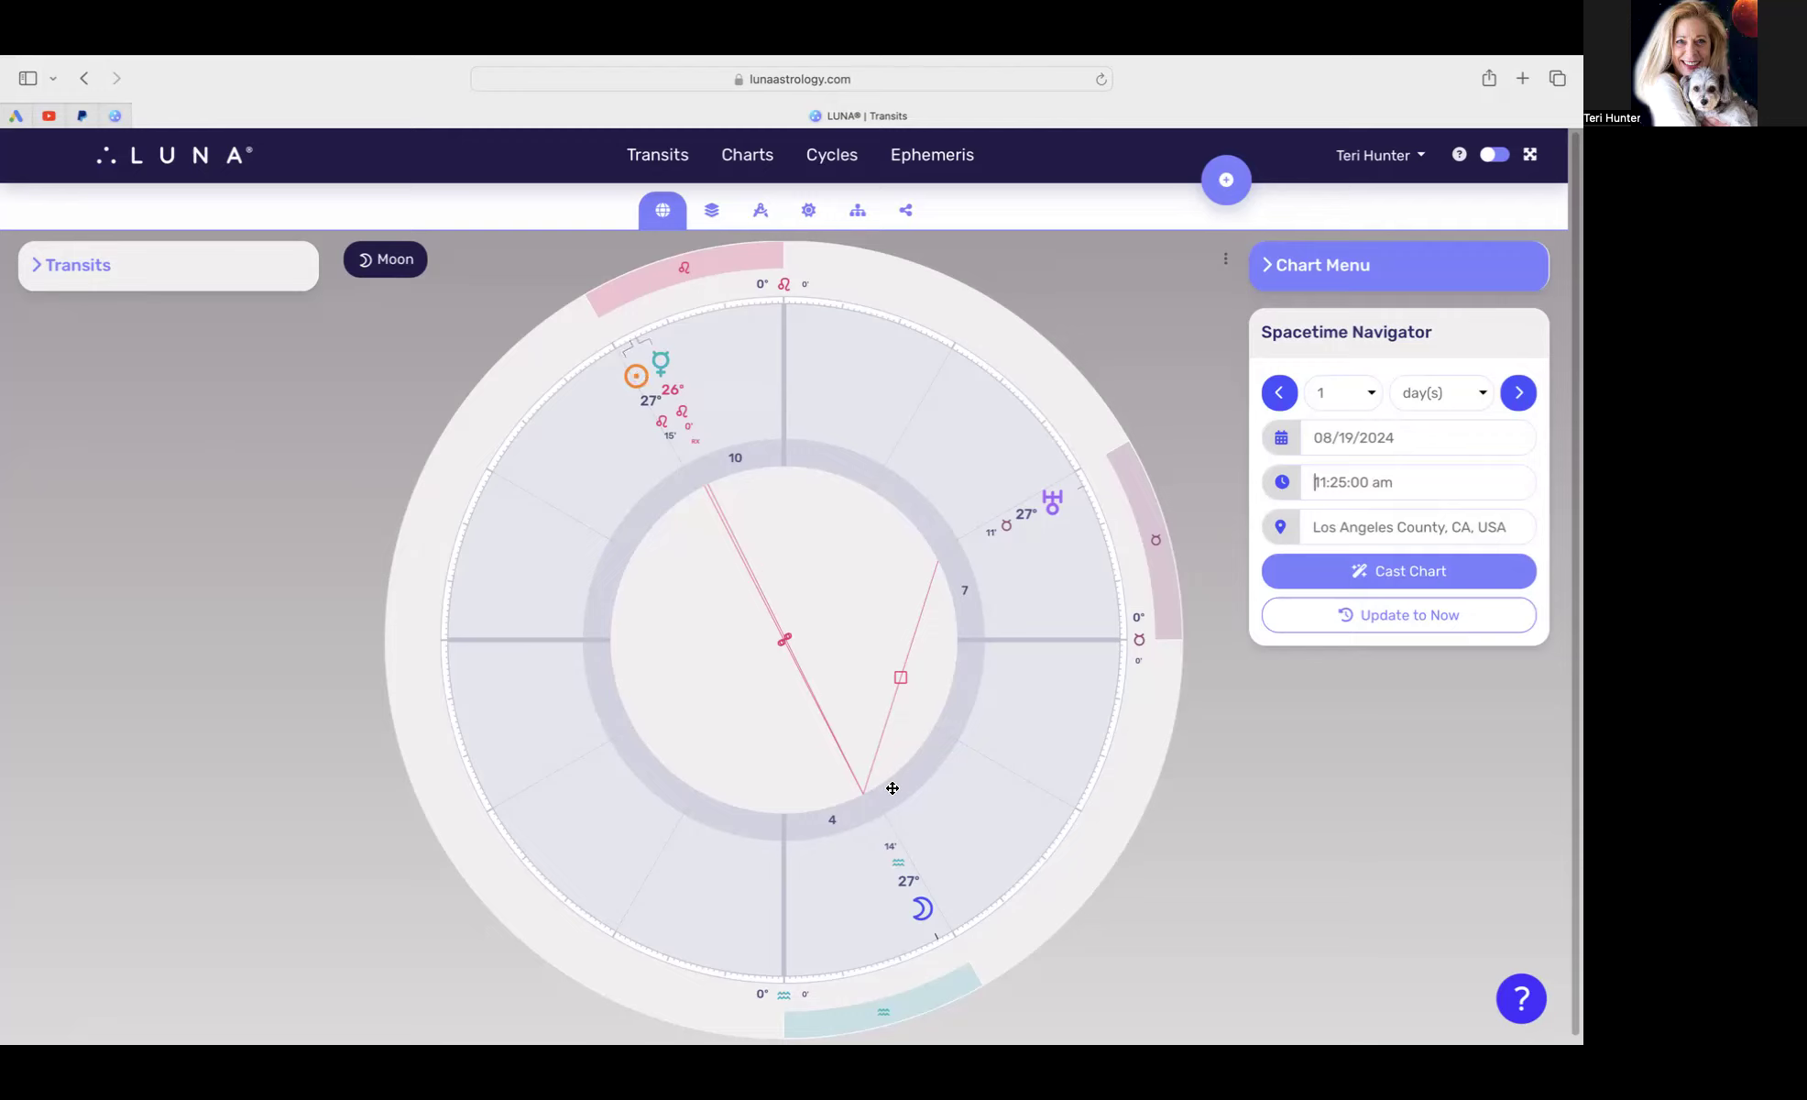
mouse_move(947, 940)
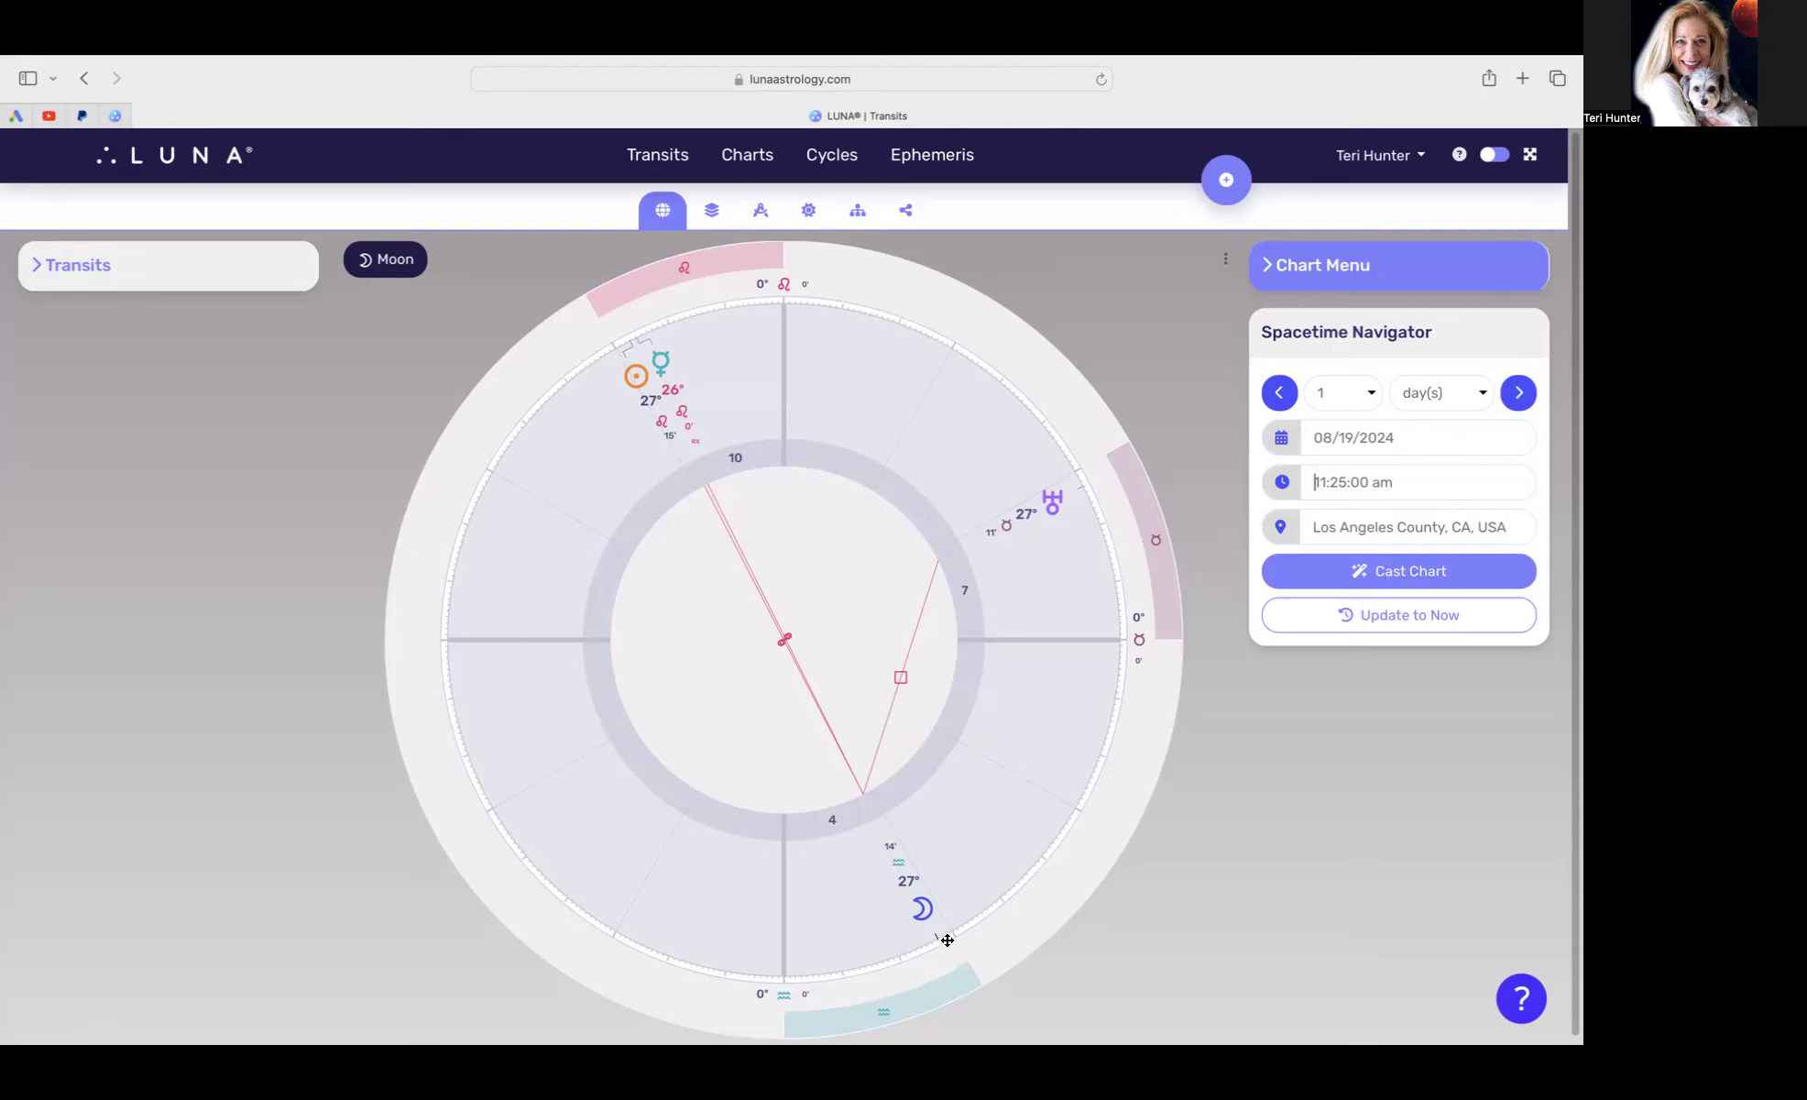
mouse_move(642, 389)
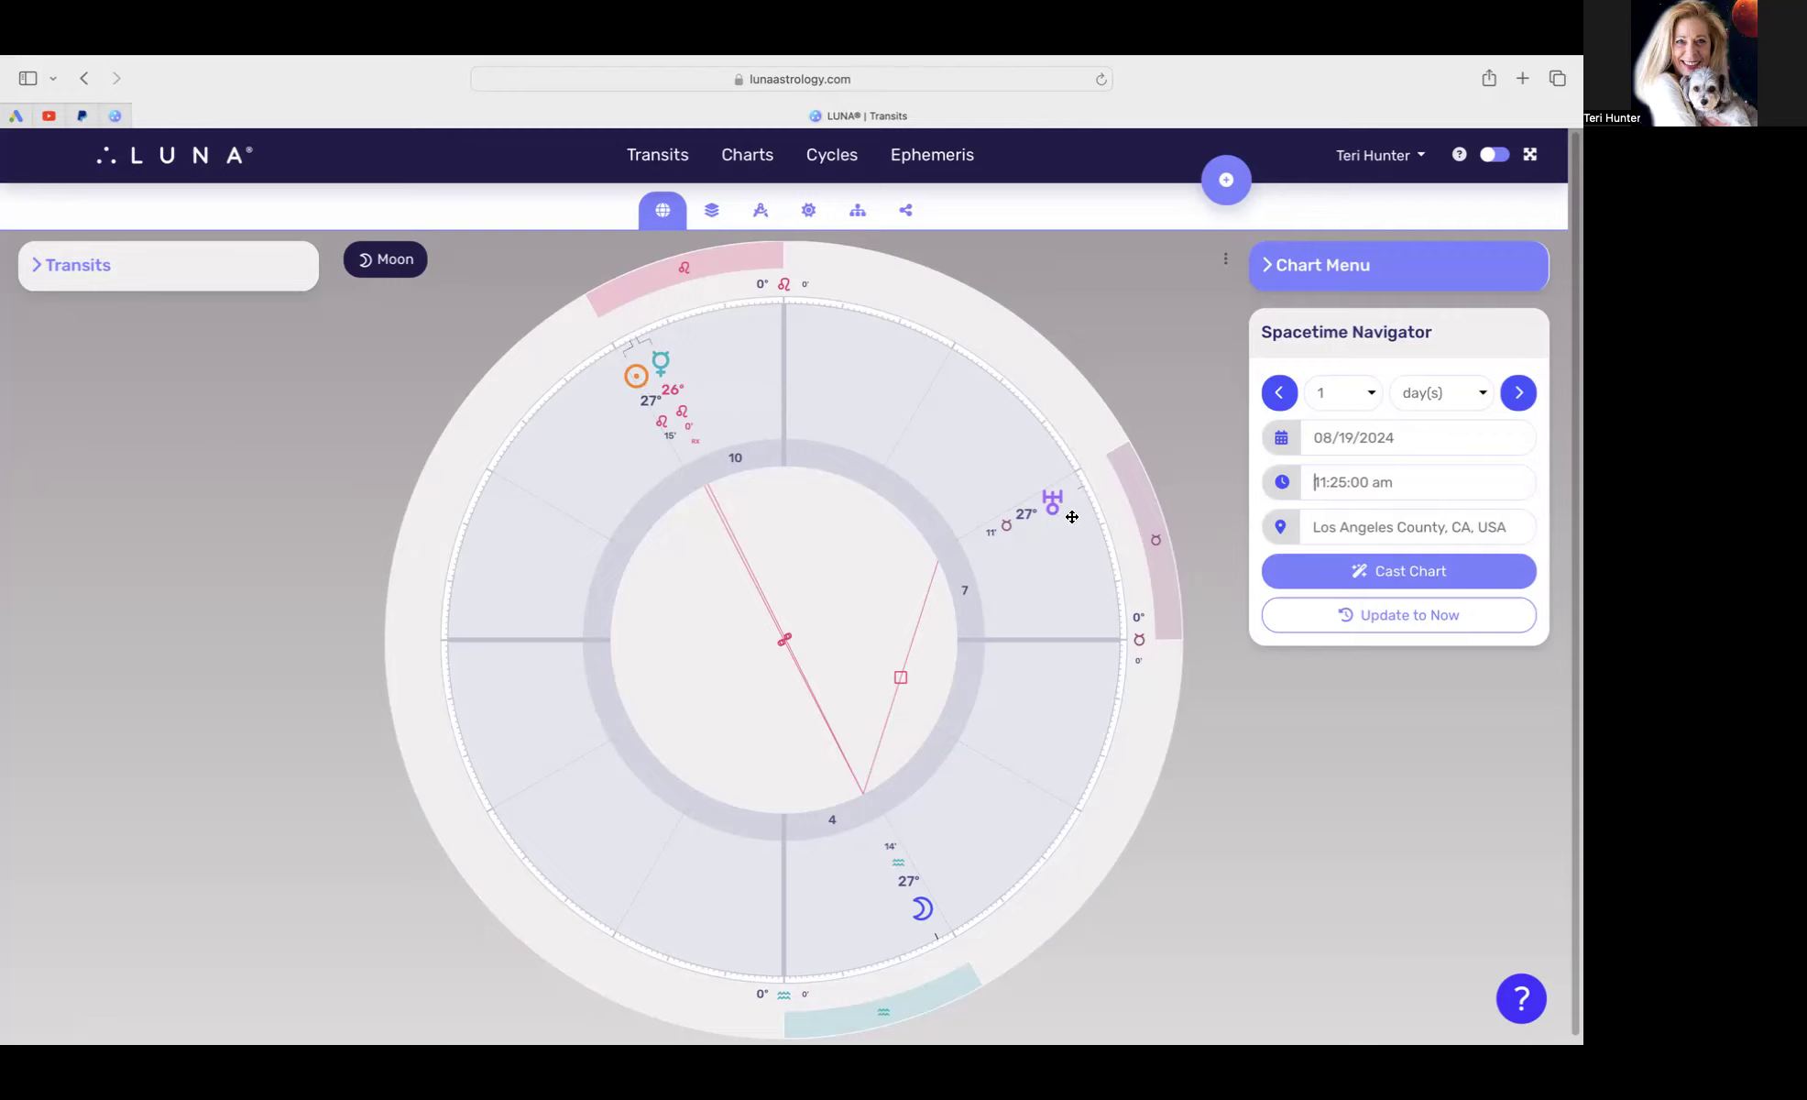
mouse_move(1064, 520)
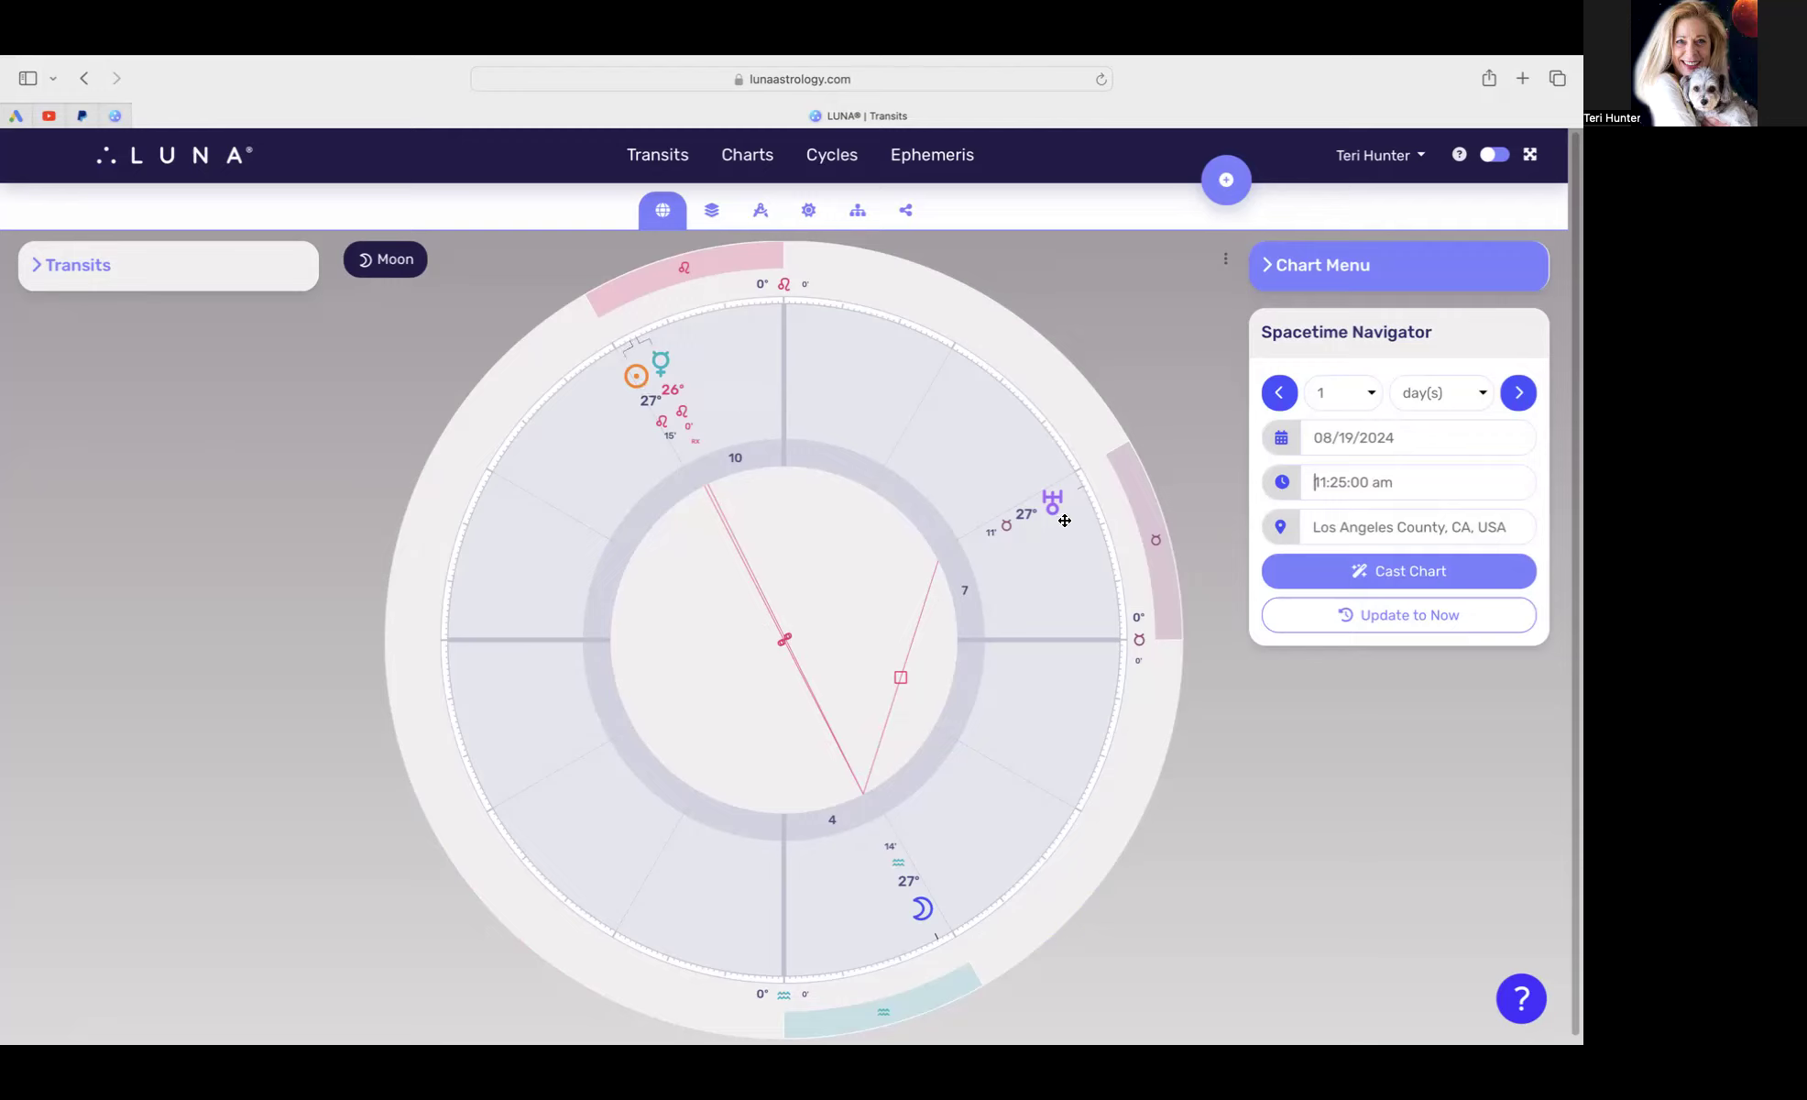
mouse_move(1073, 510)
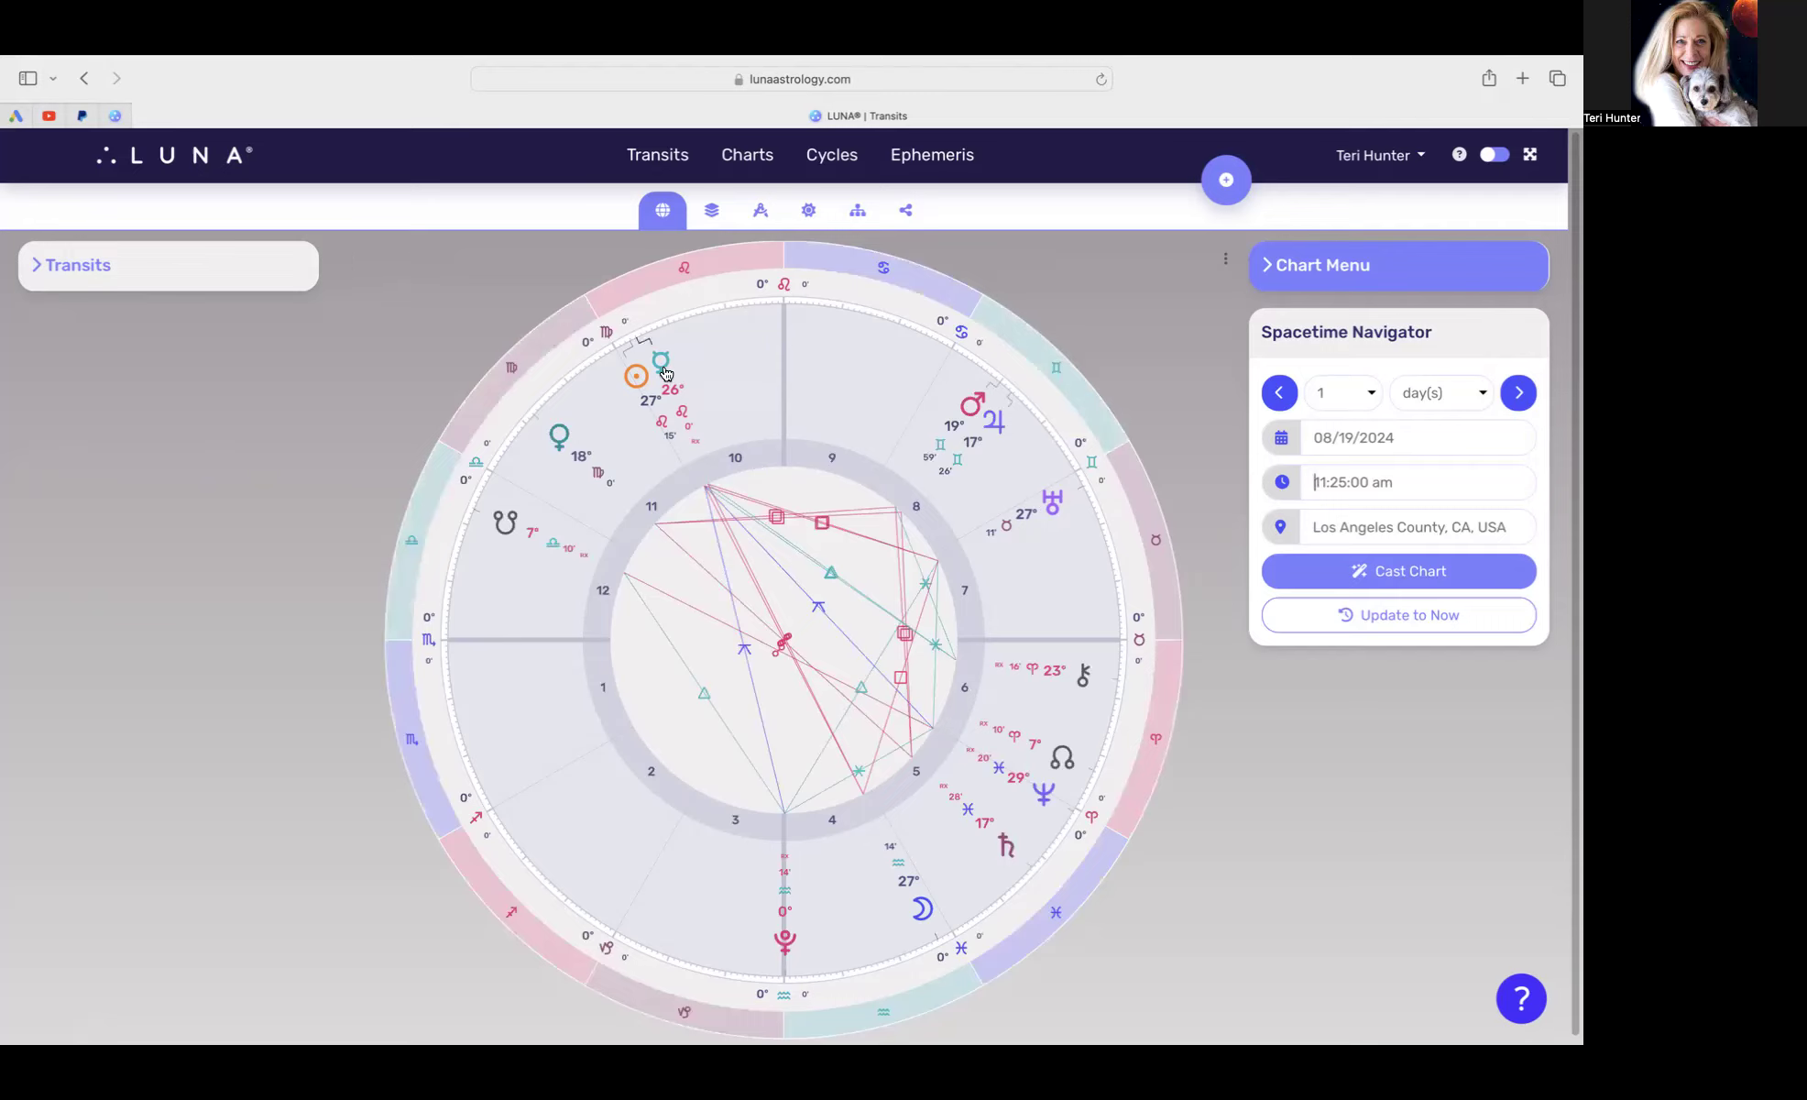
Step: Focus the 08/19/2024 wheel on the Sun's aspect lines
left_click(635, 376)
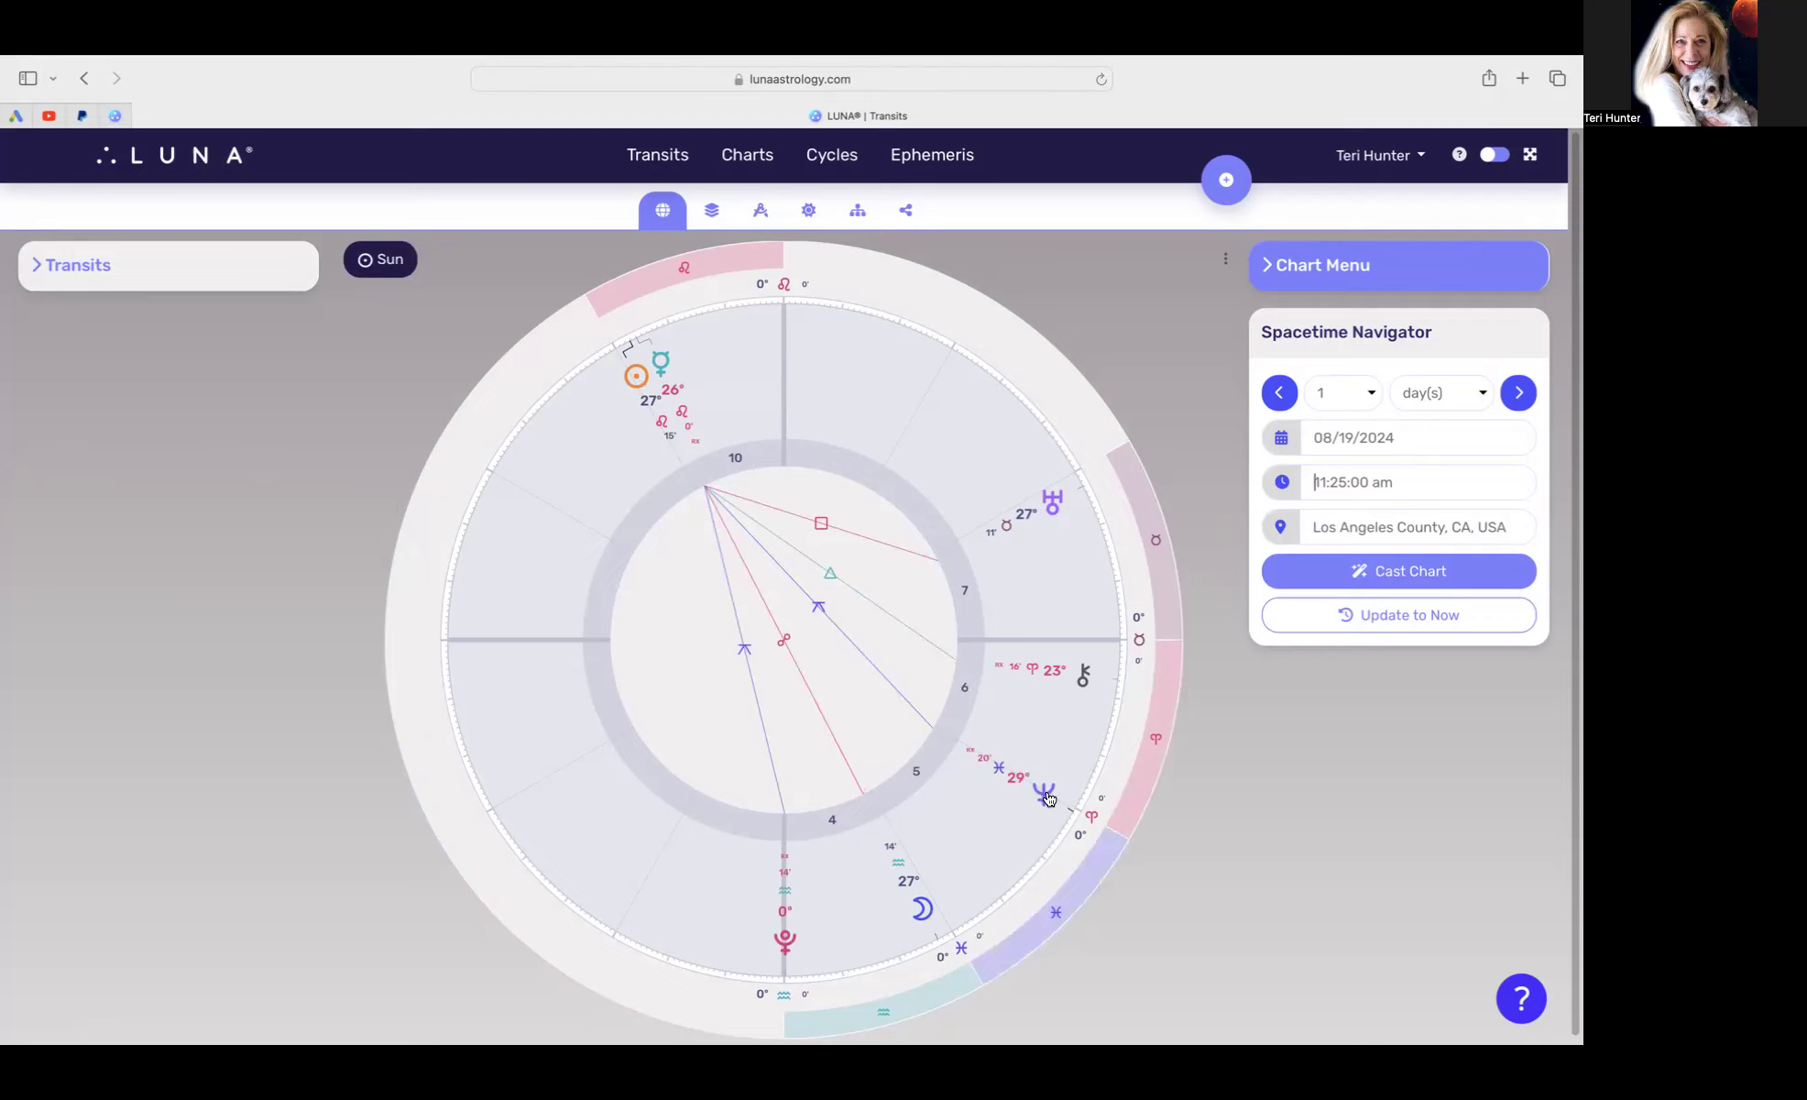
mouse_move(775, 913)
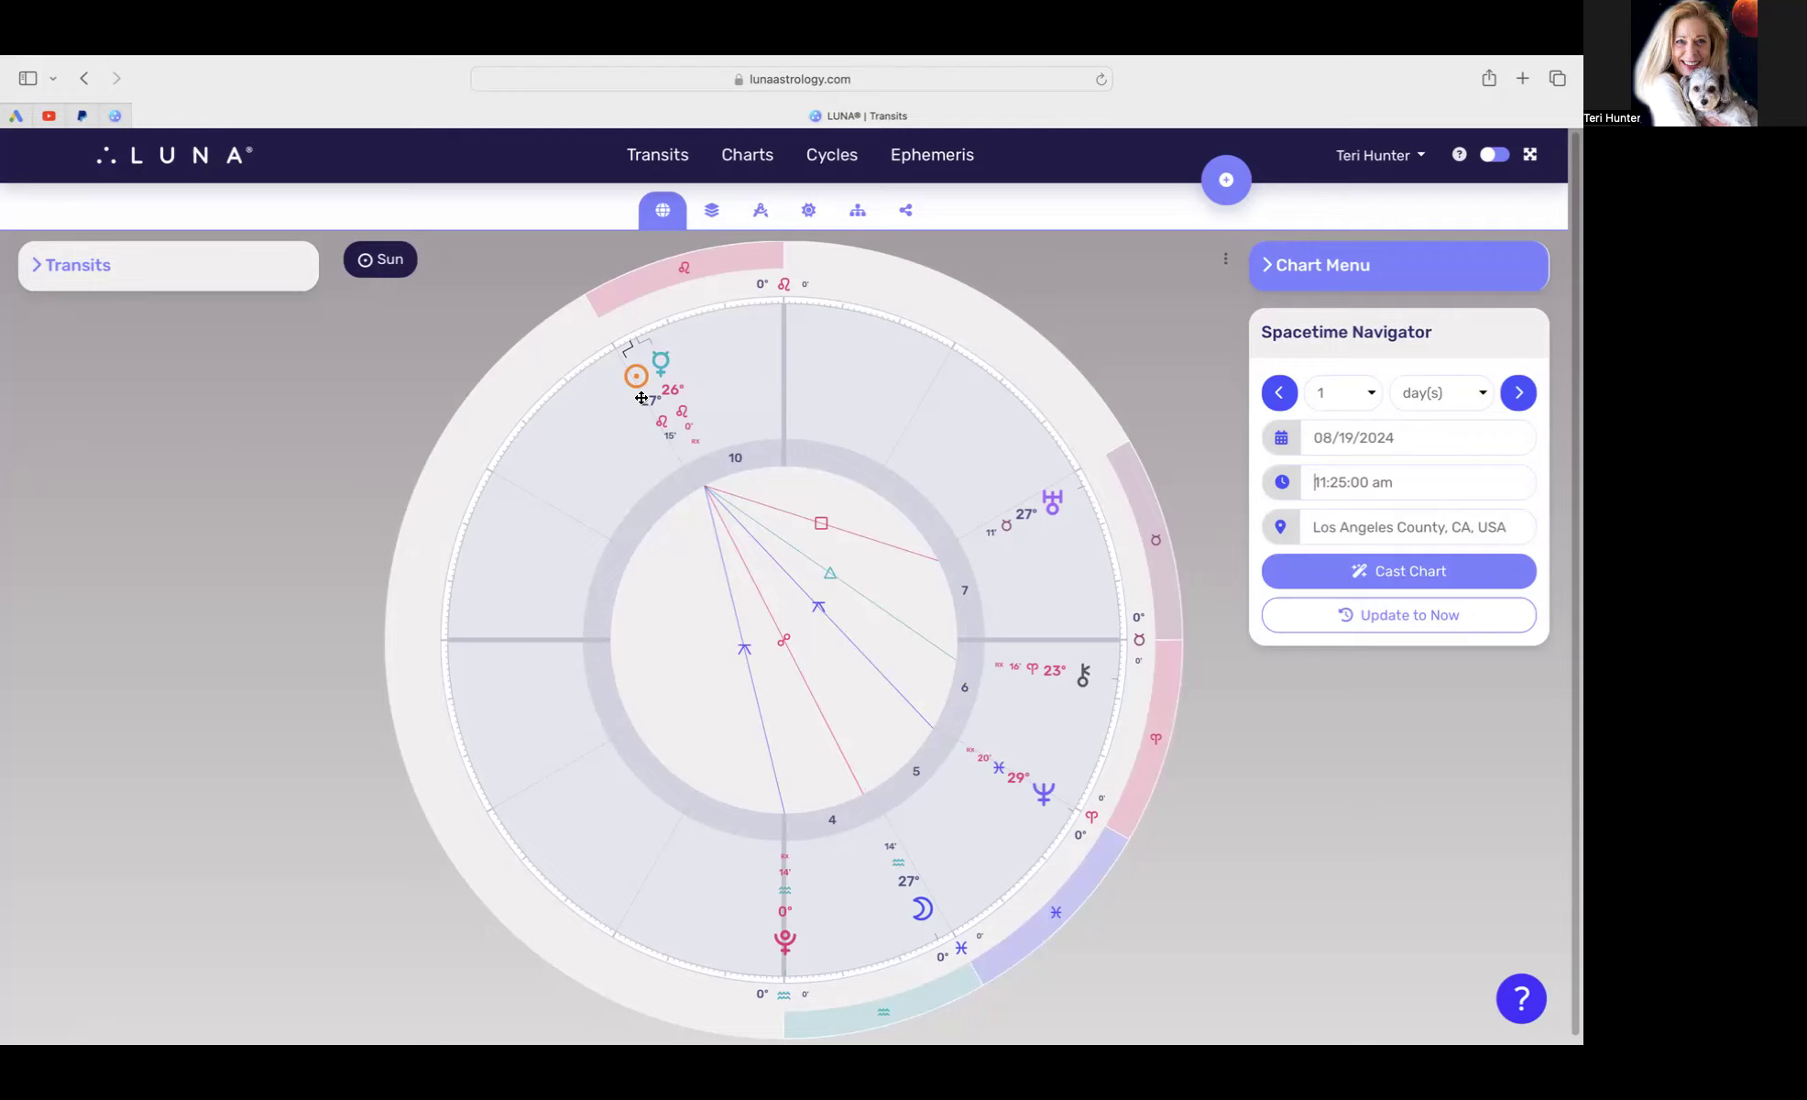
mouse_move(1021, 742)
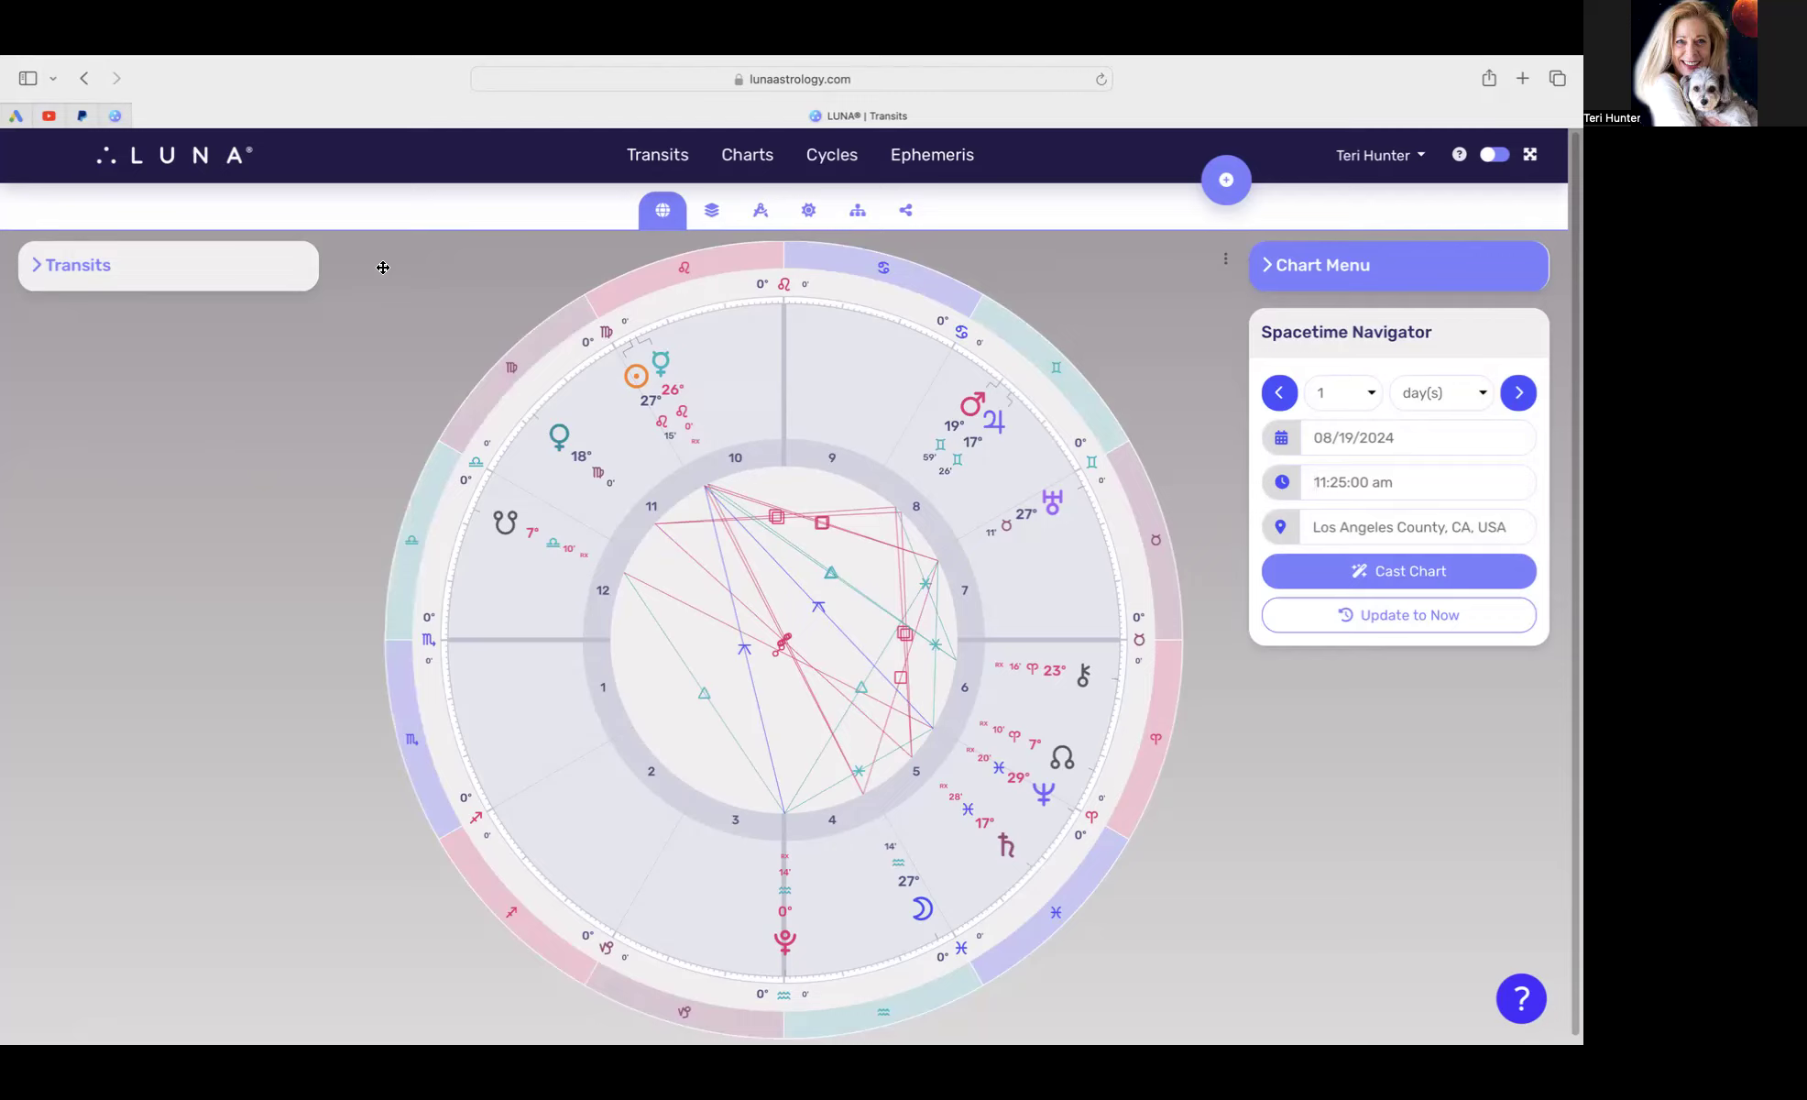
mouse_move(327, 380)
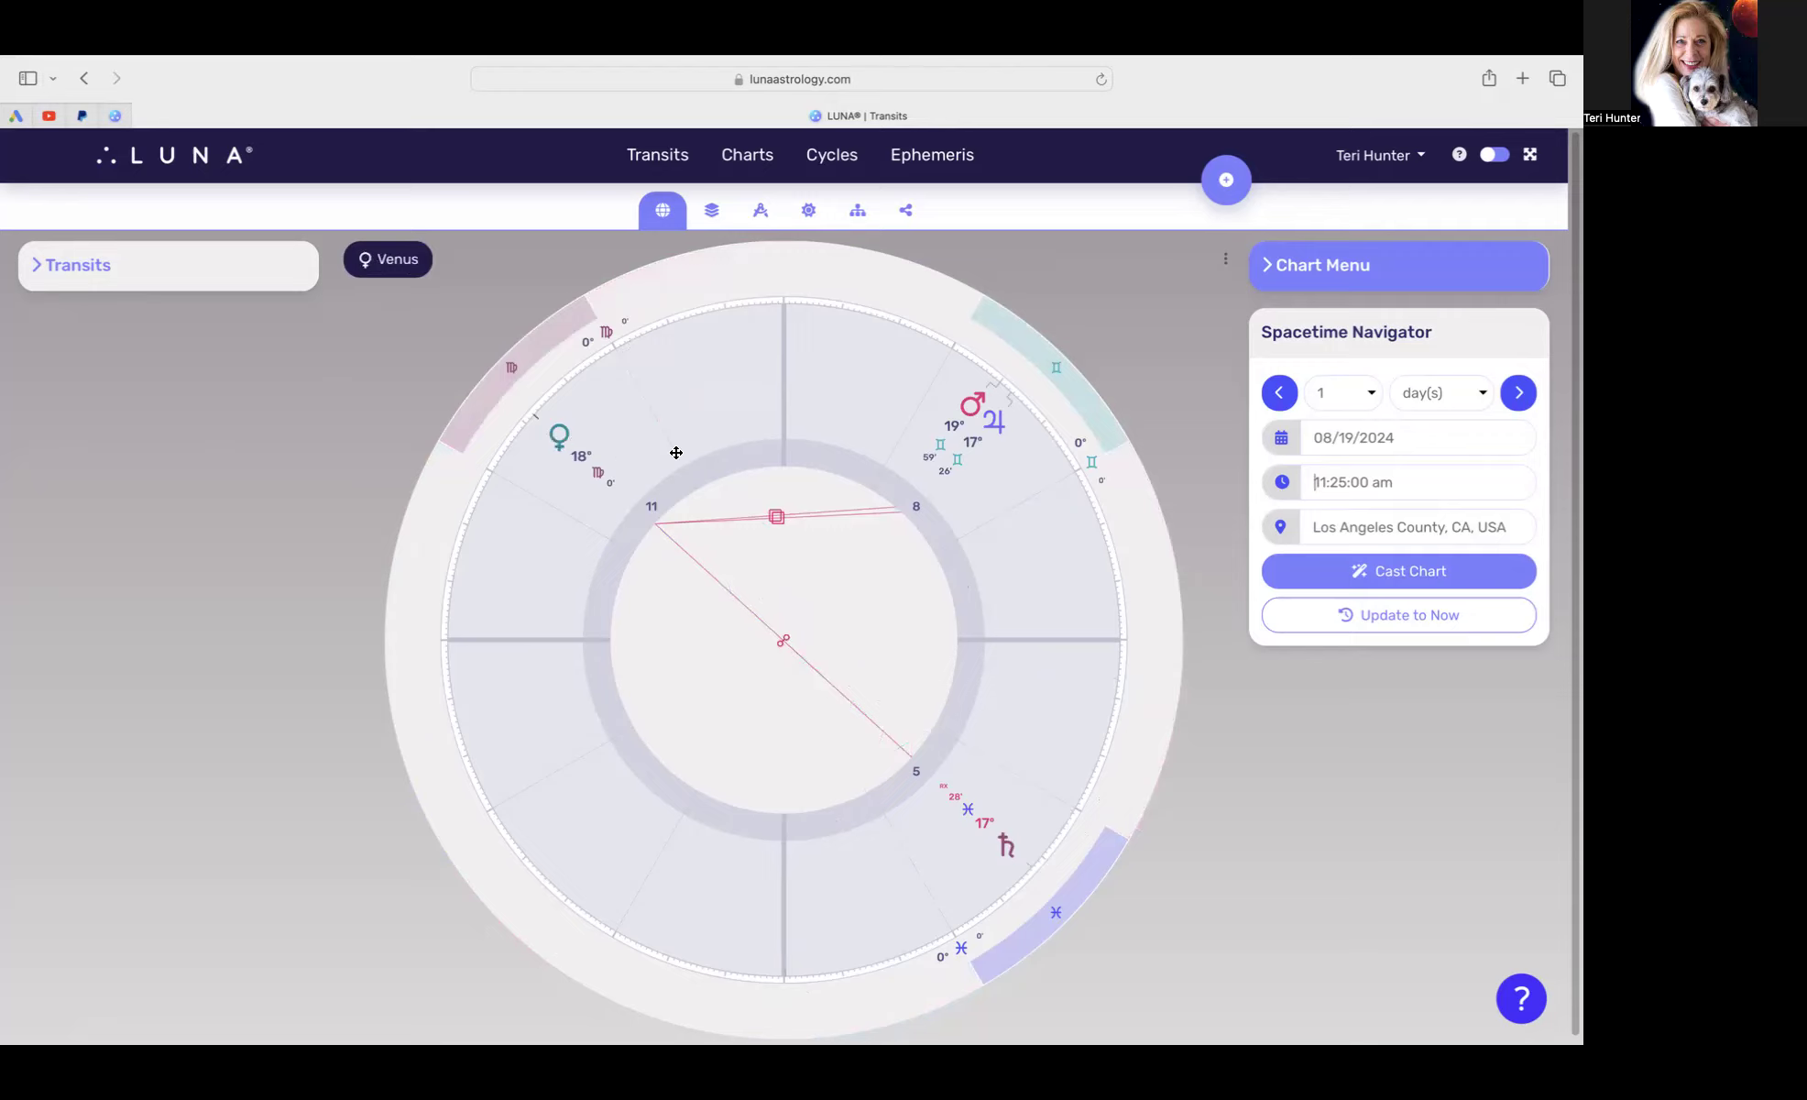
mouse_move(1014, 417)
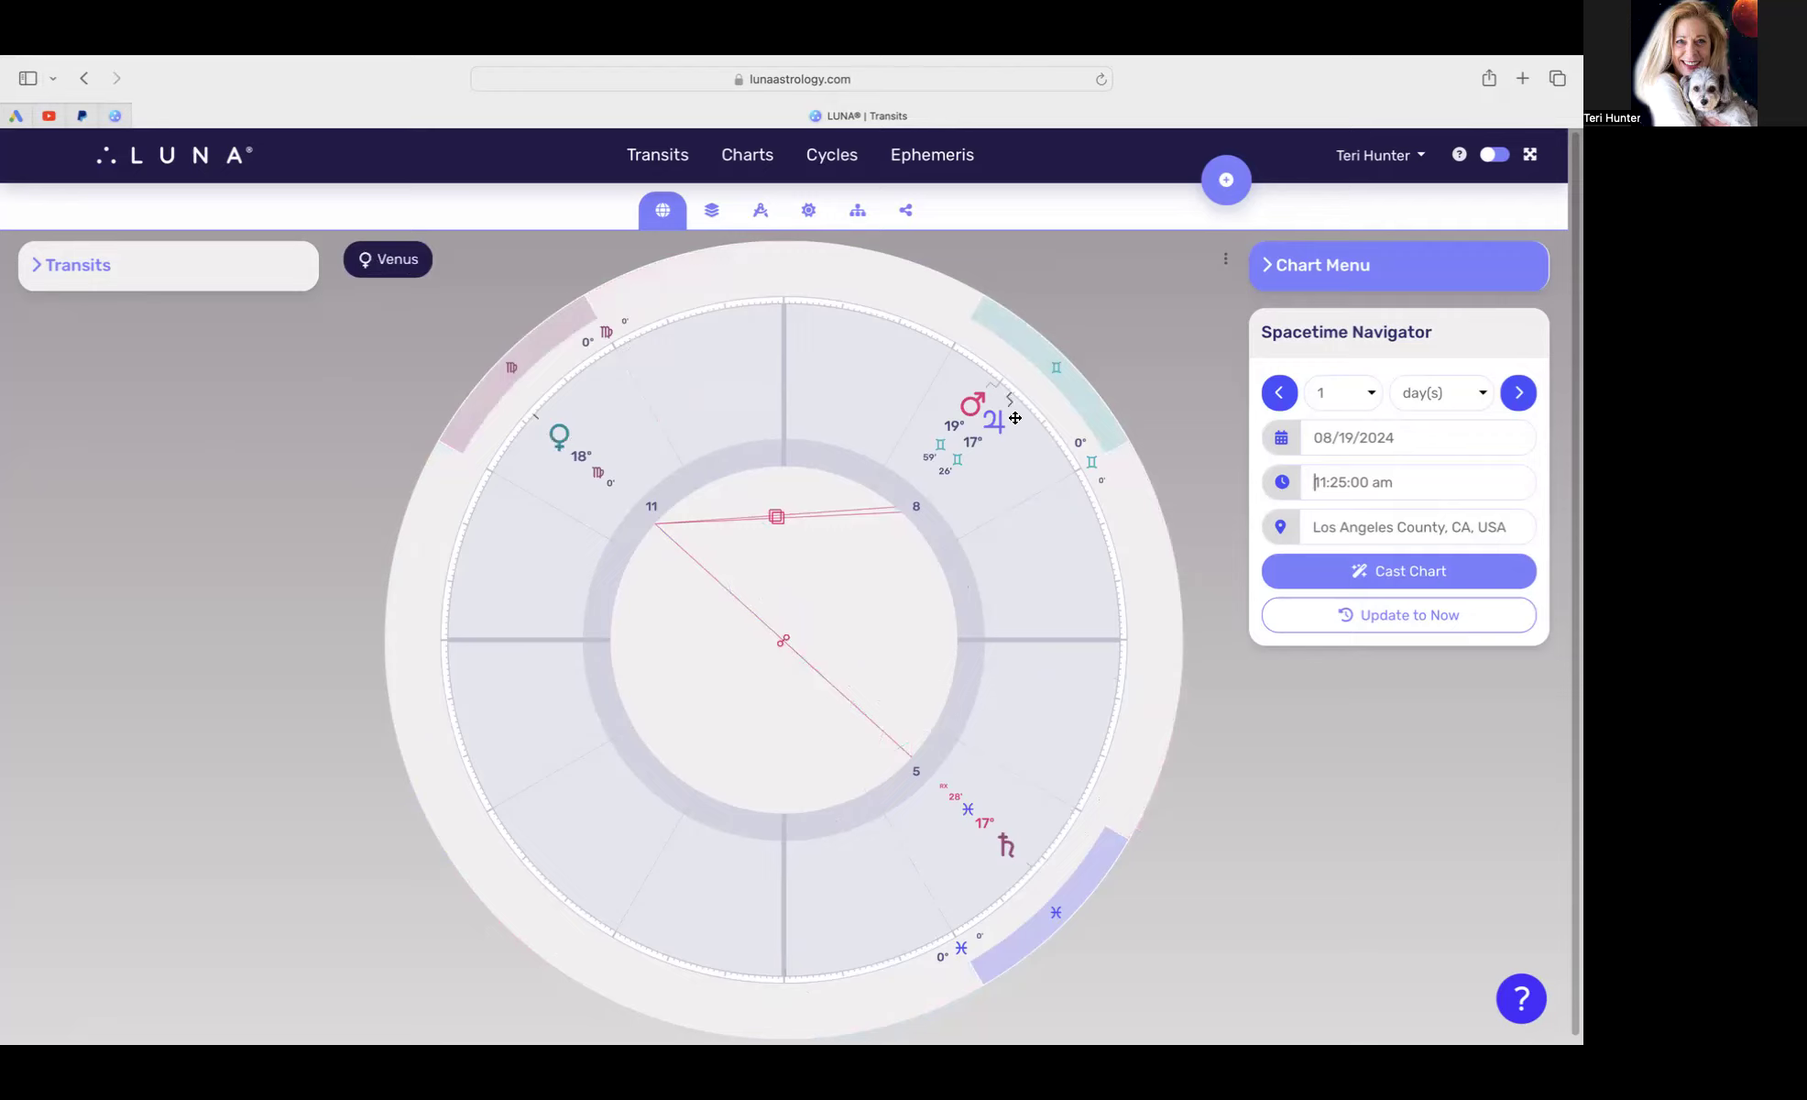
mouse_move(994, 439)
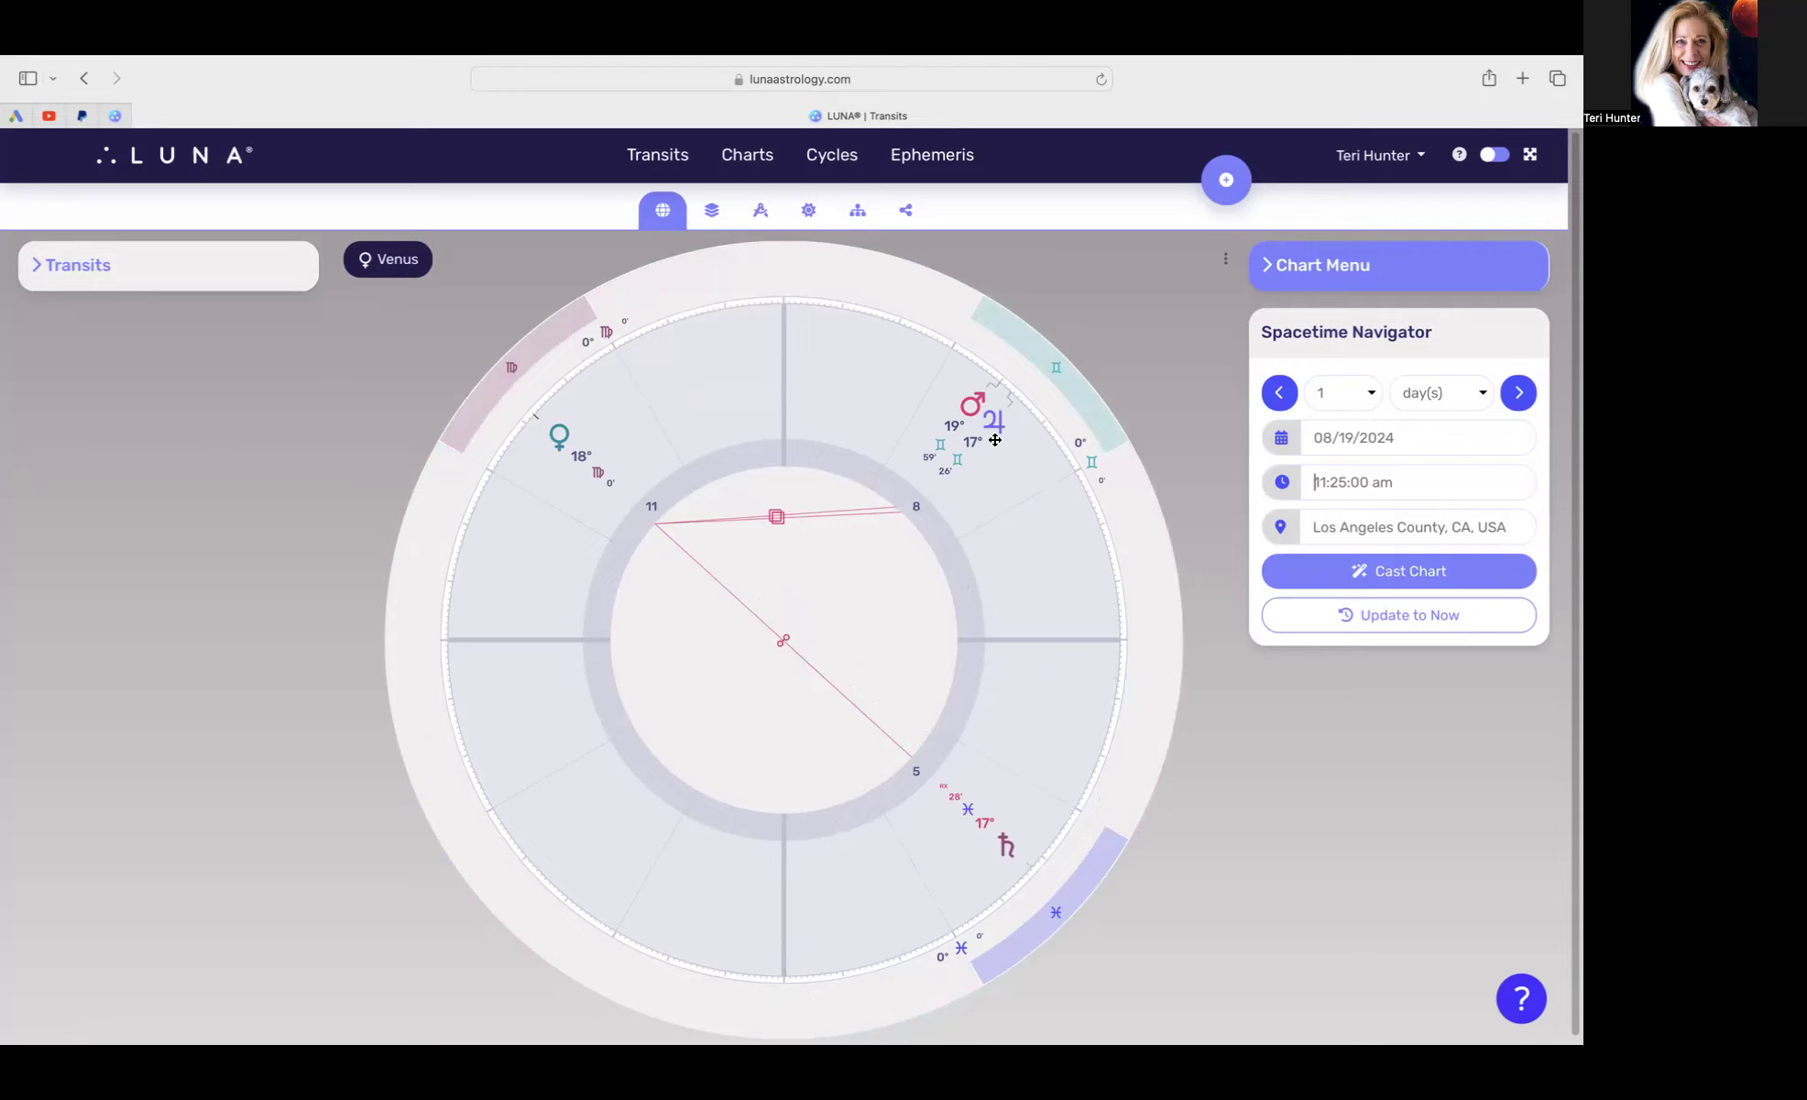
mouse_move(970, 464)
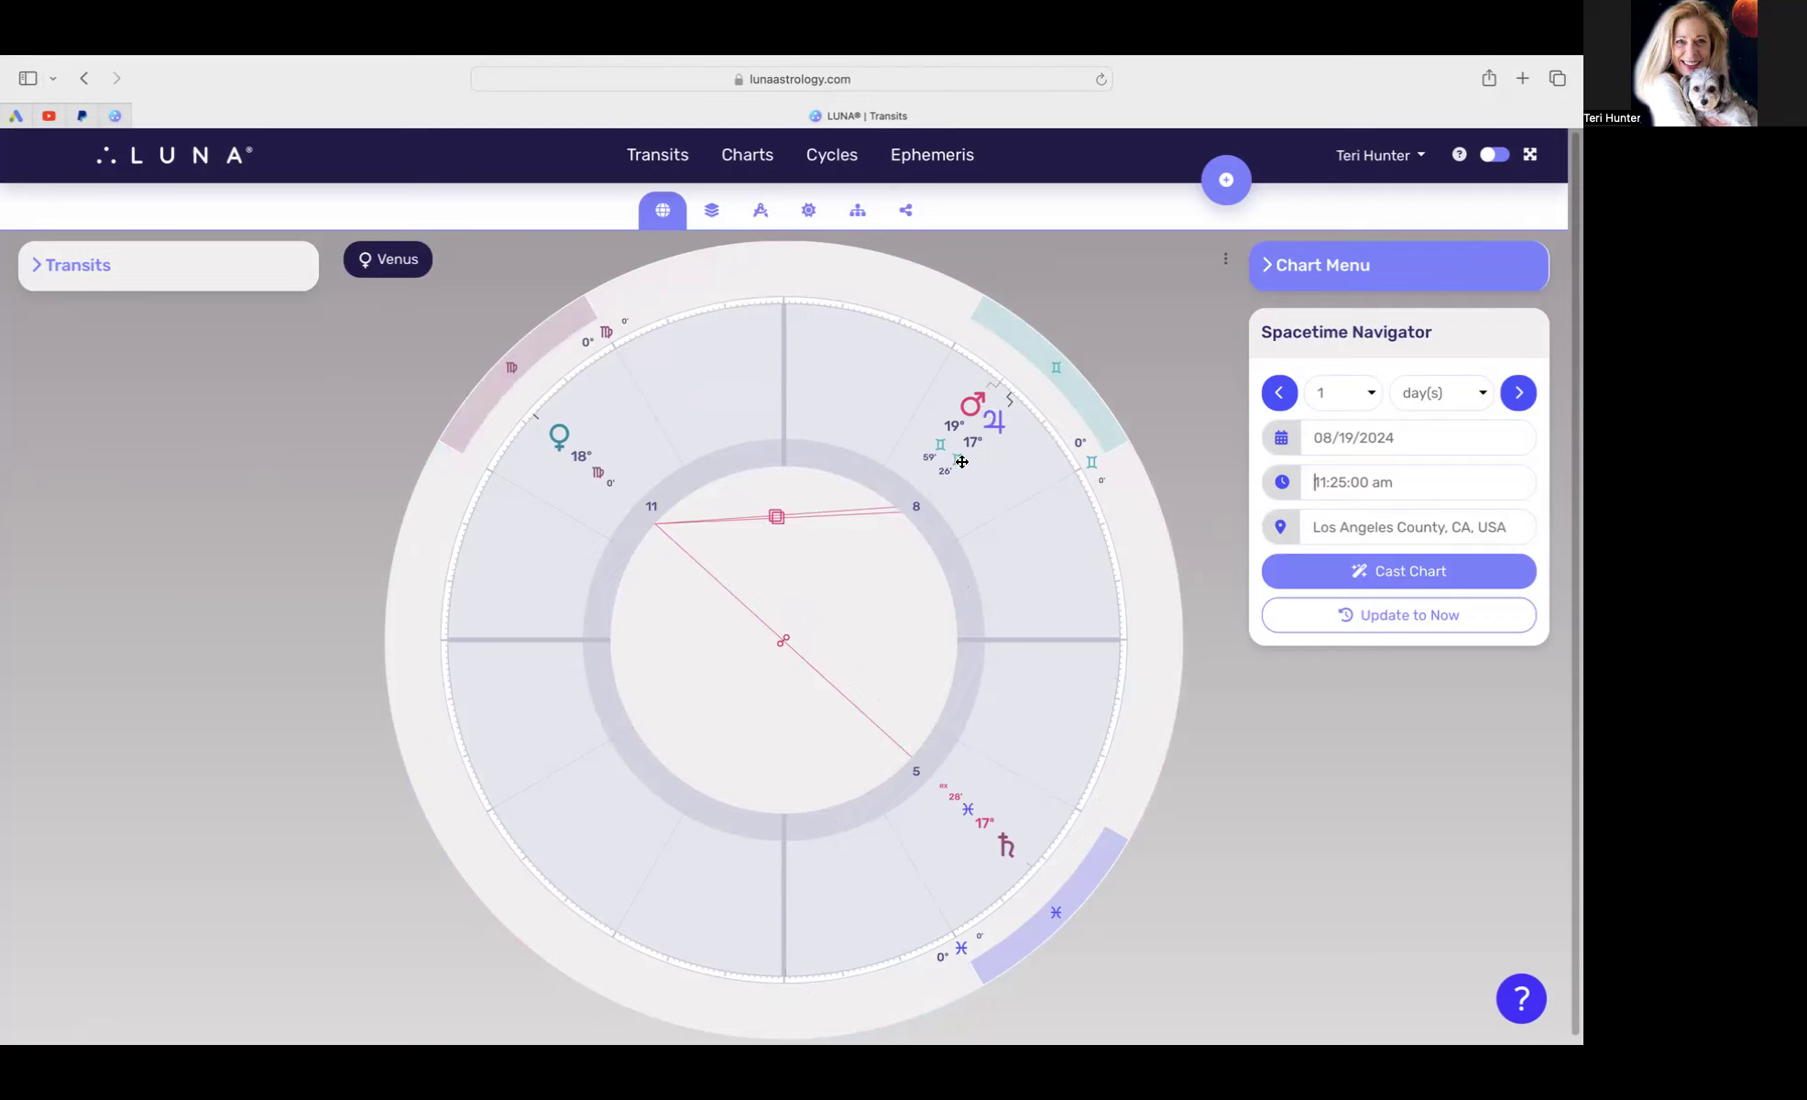
mouse_move(966, 381)
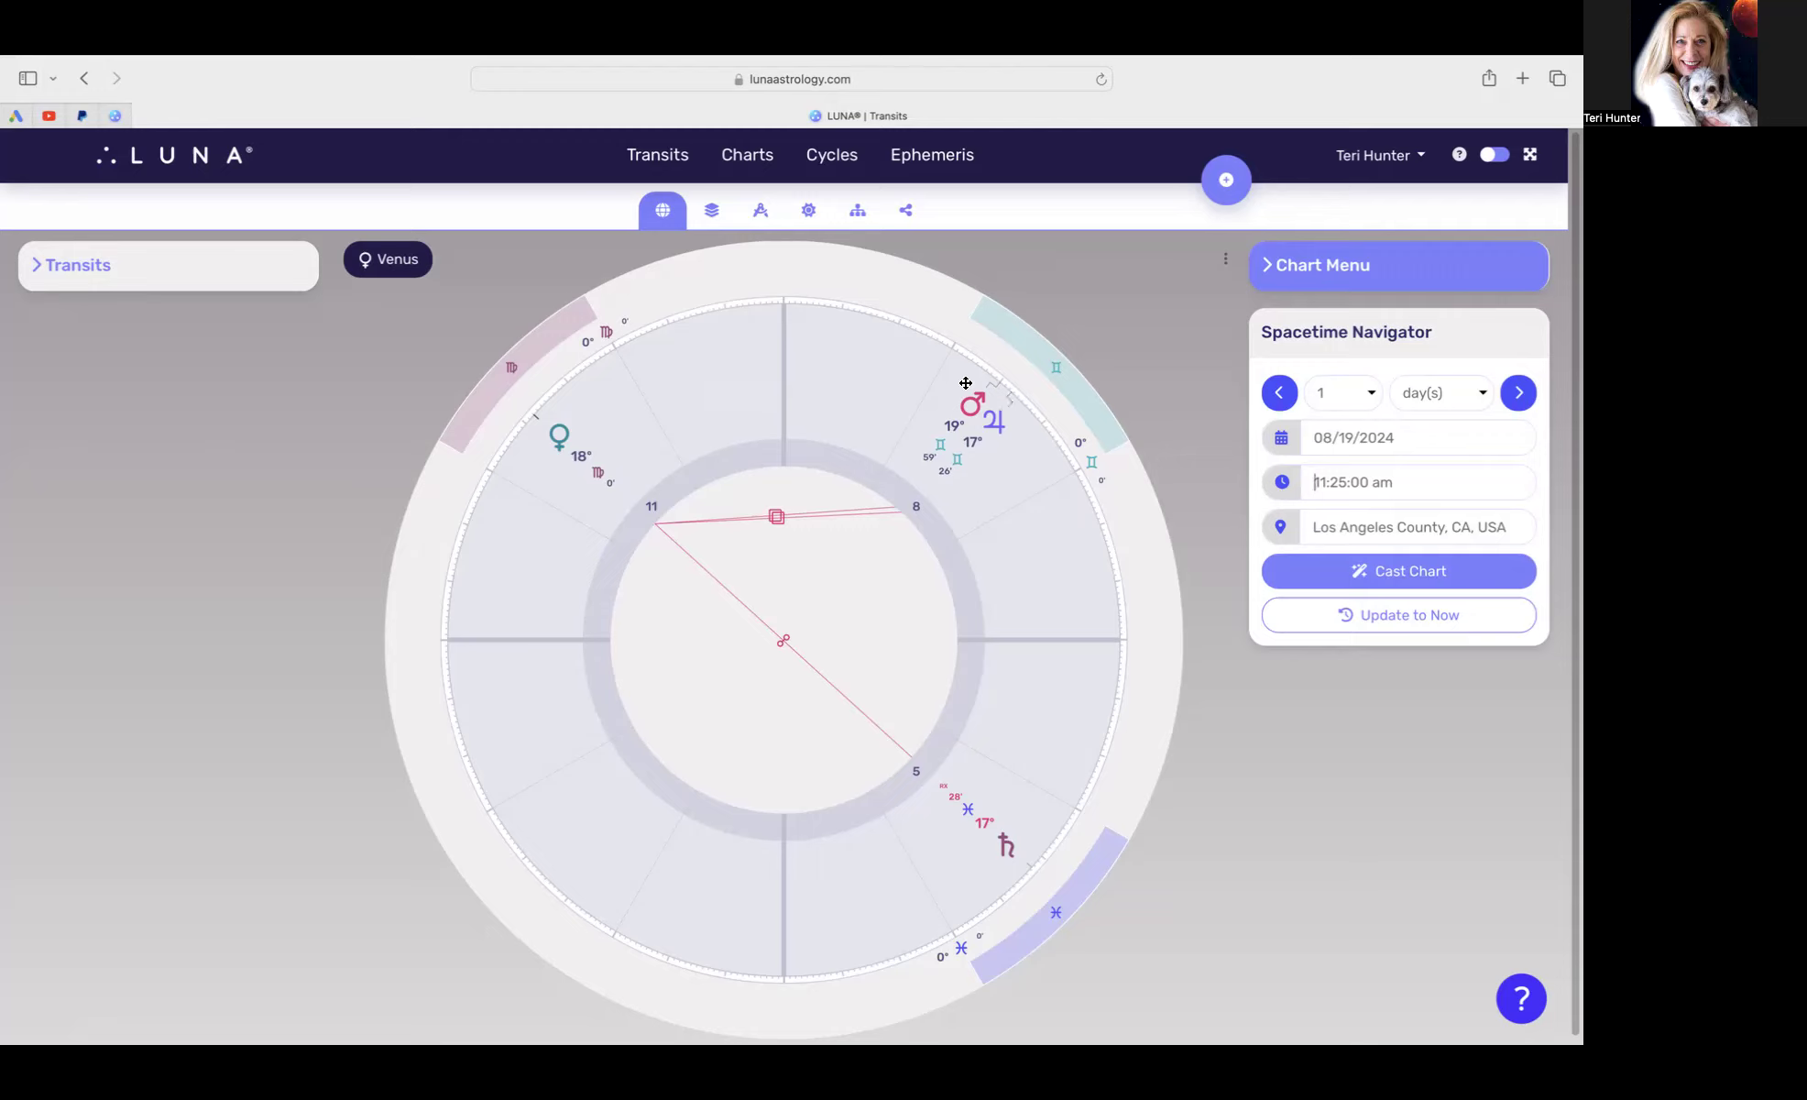
mouse_move(940, 419)
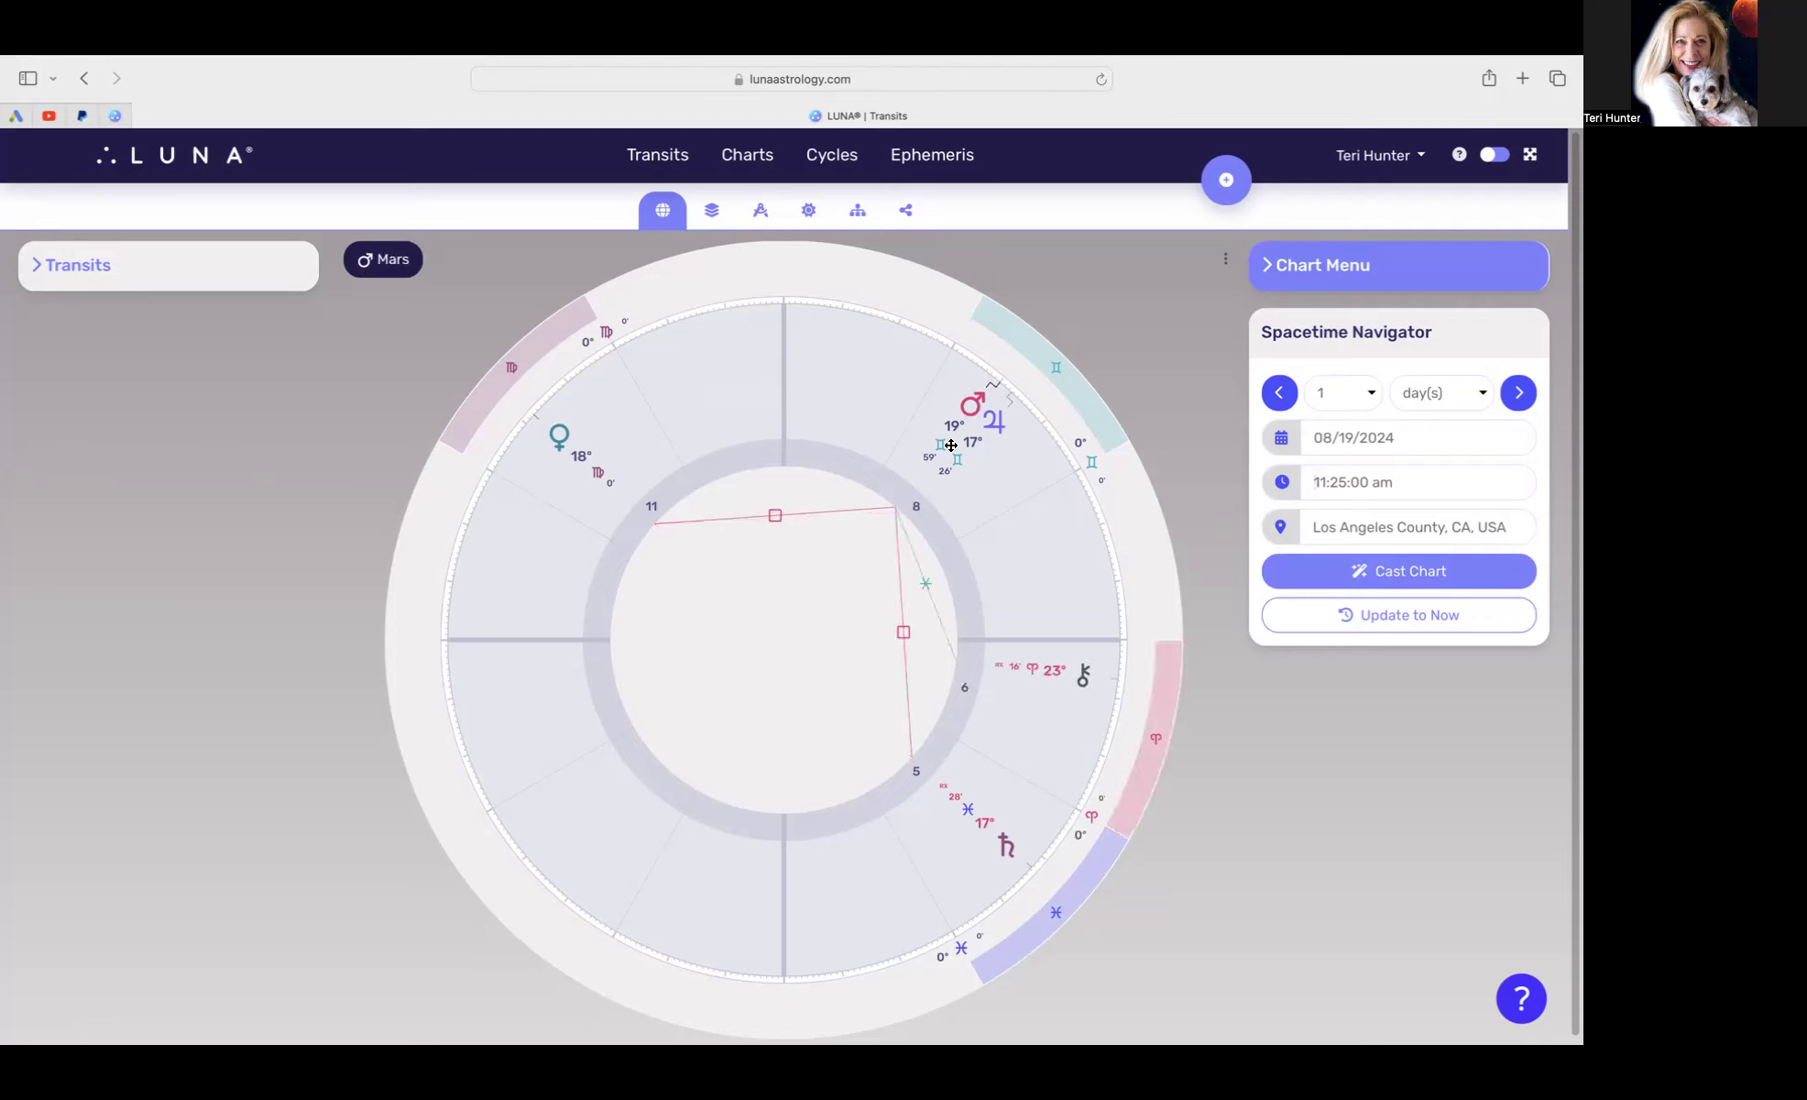
mouse_move(1003, 830)
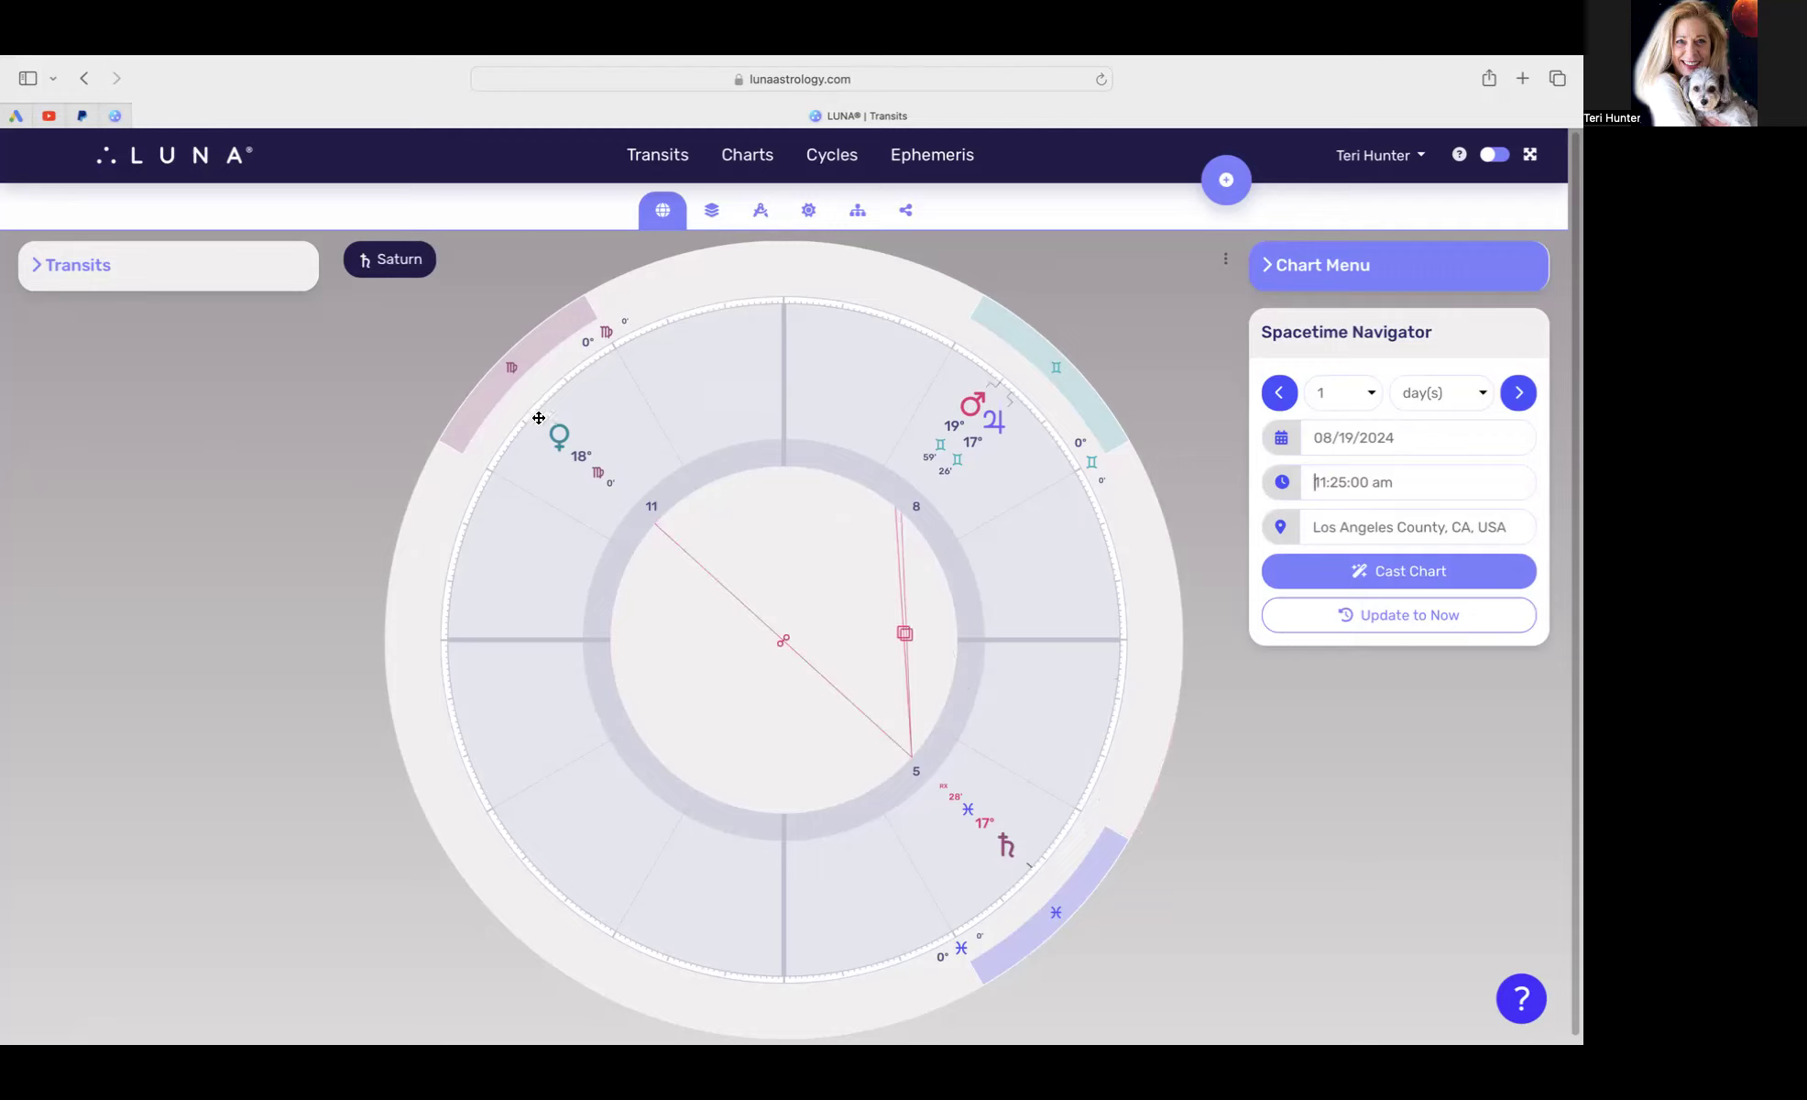
mouse_move(926, 447)
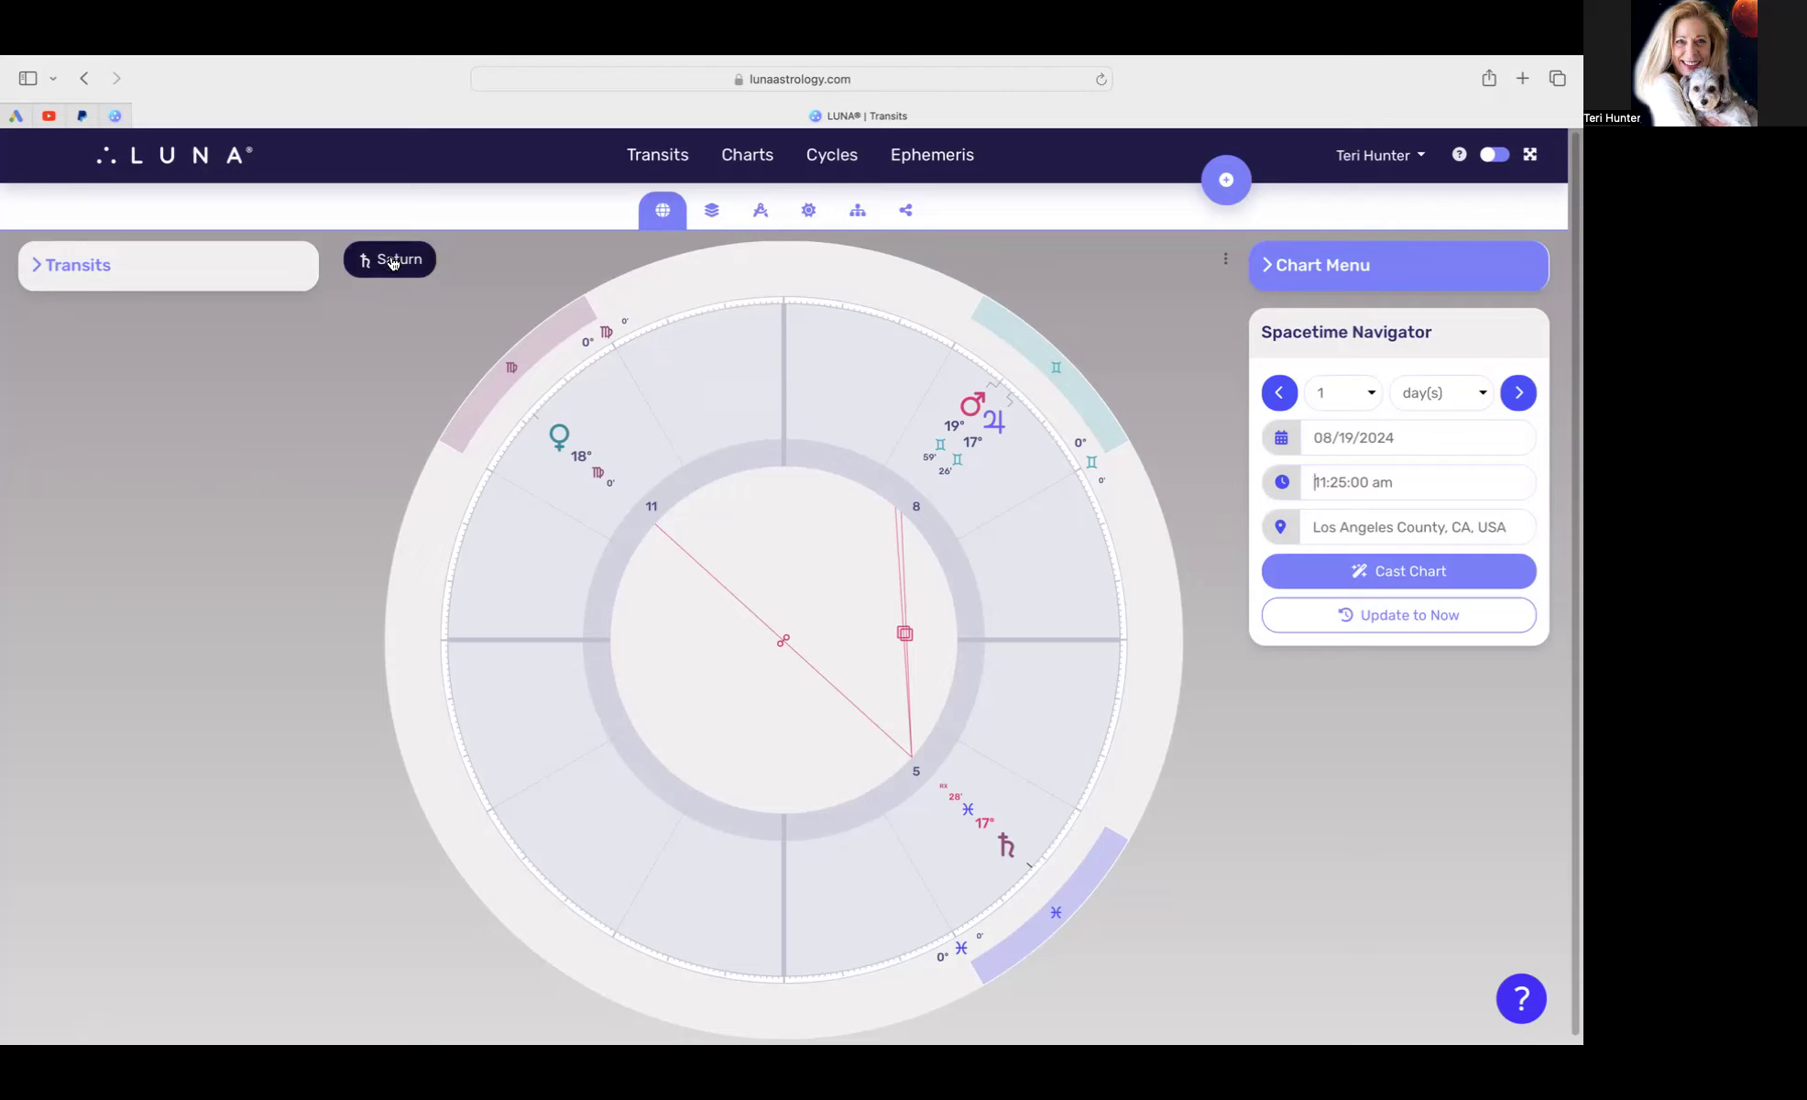
Step: Clear the Saturn filter badge to restore all aspect lines
left_click(389, 258)
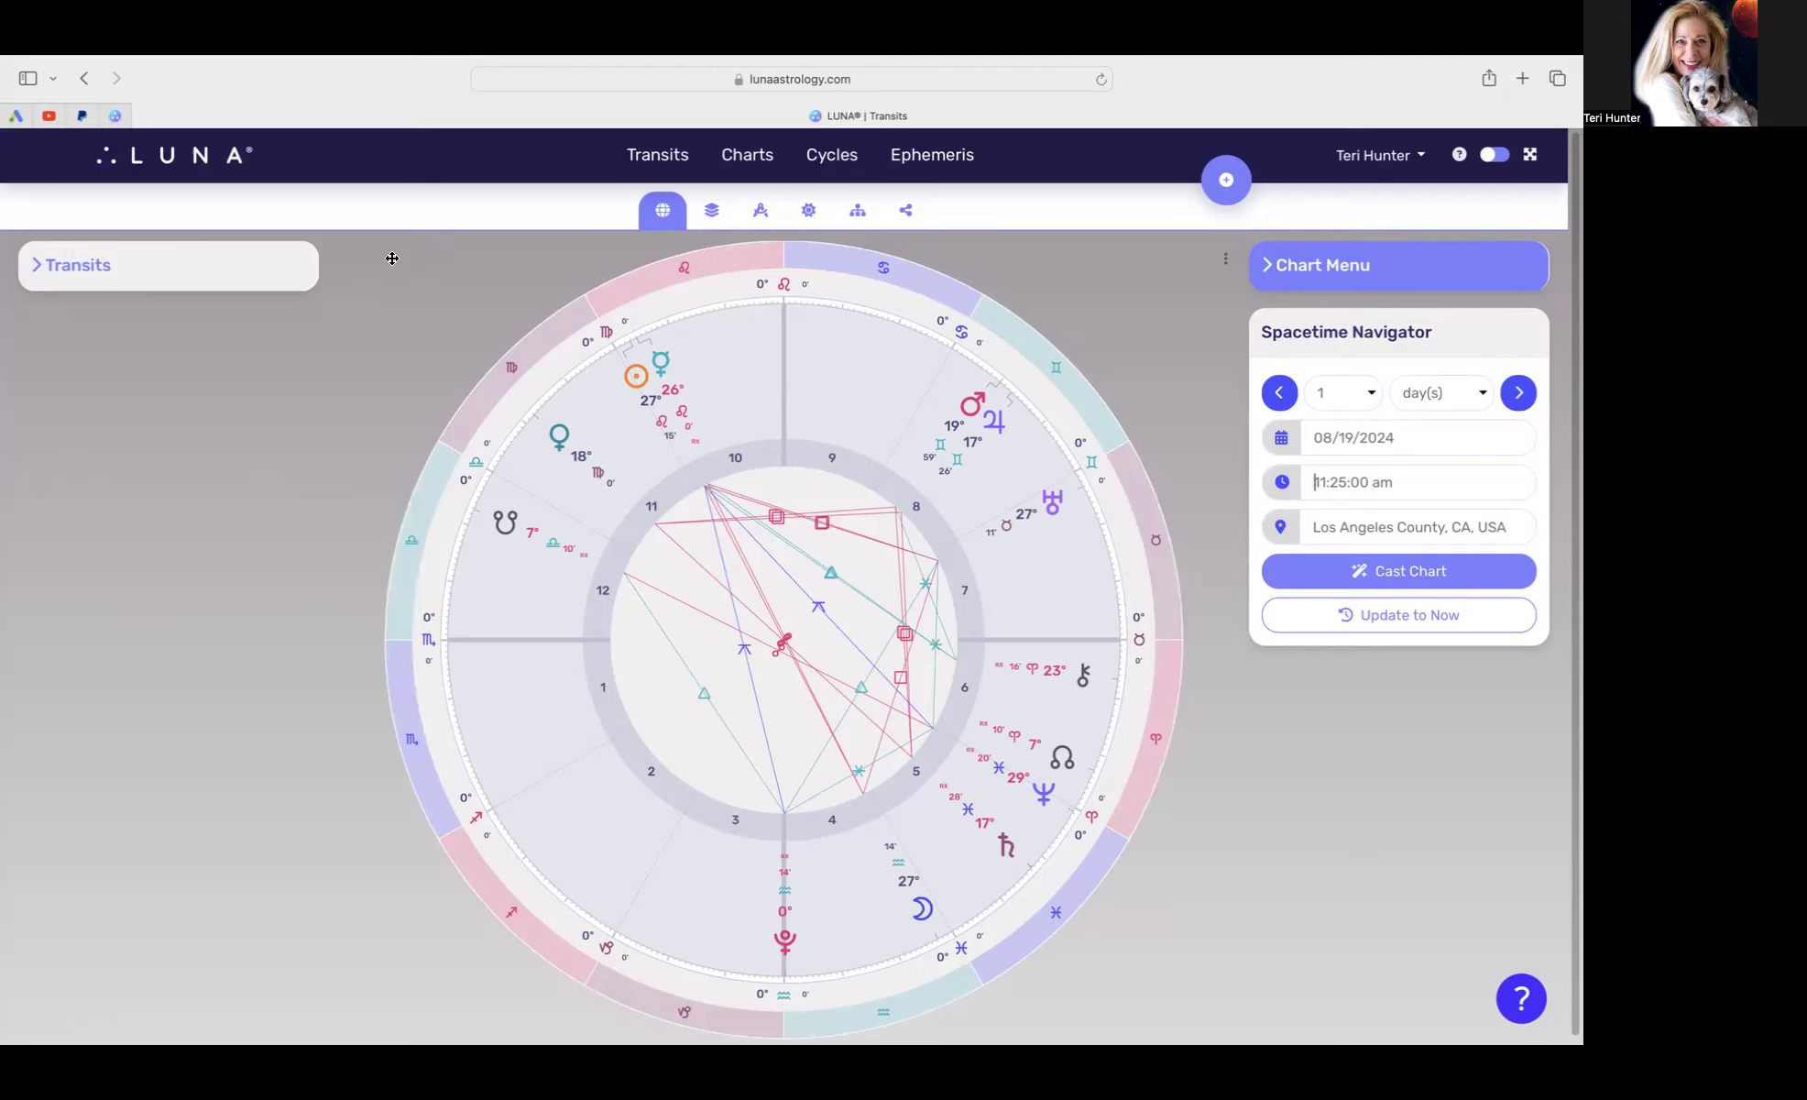
mouse_move(915, 478)
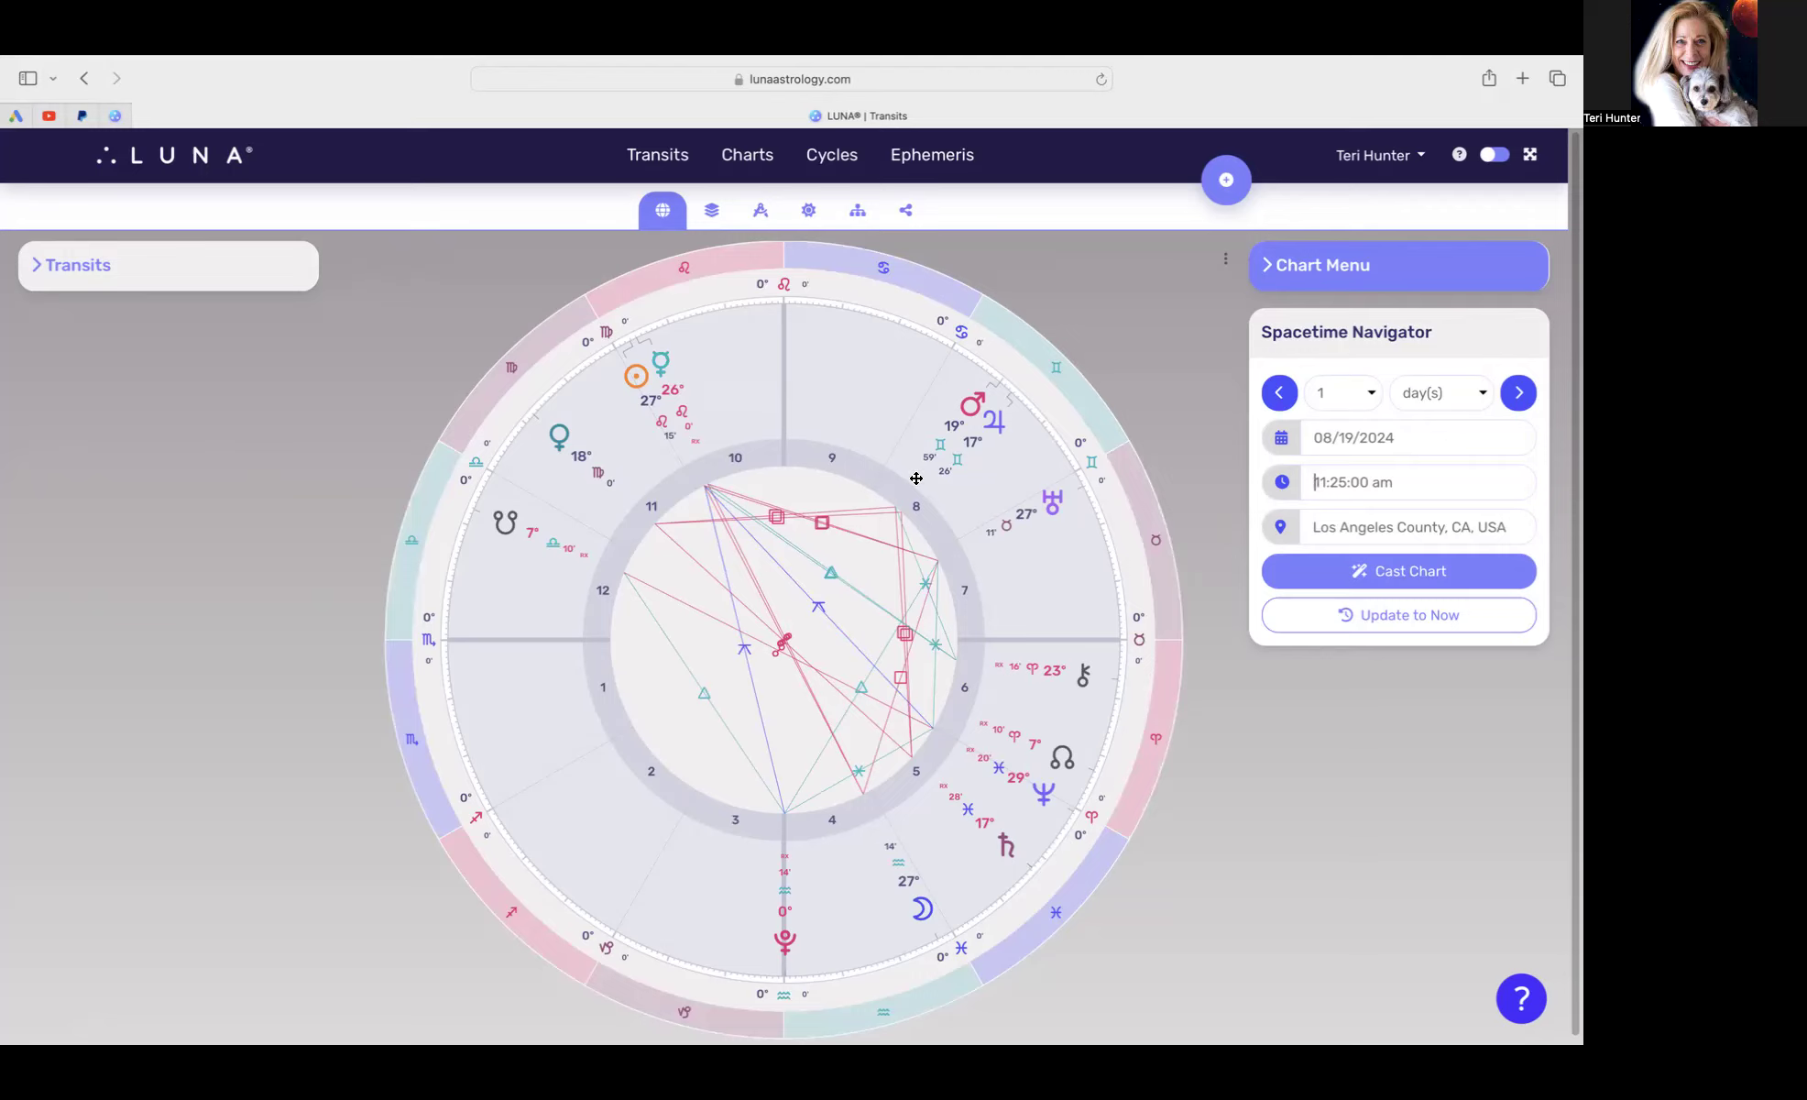
mouse_move(911, 665)
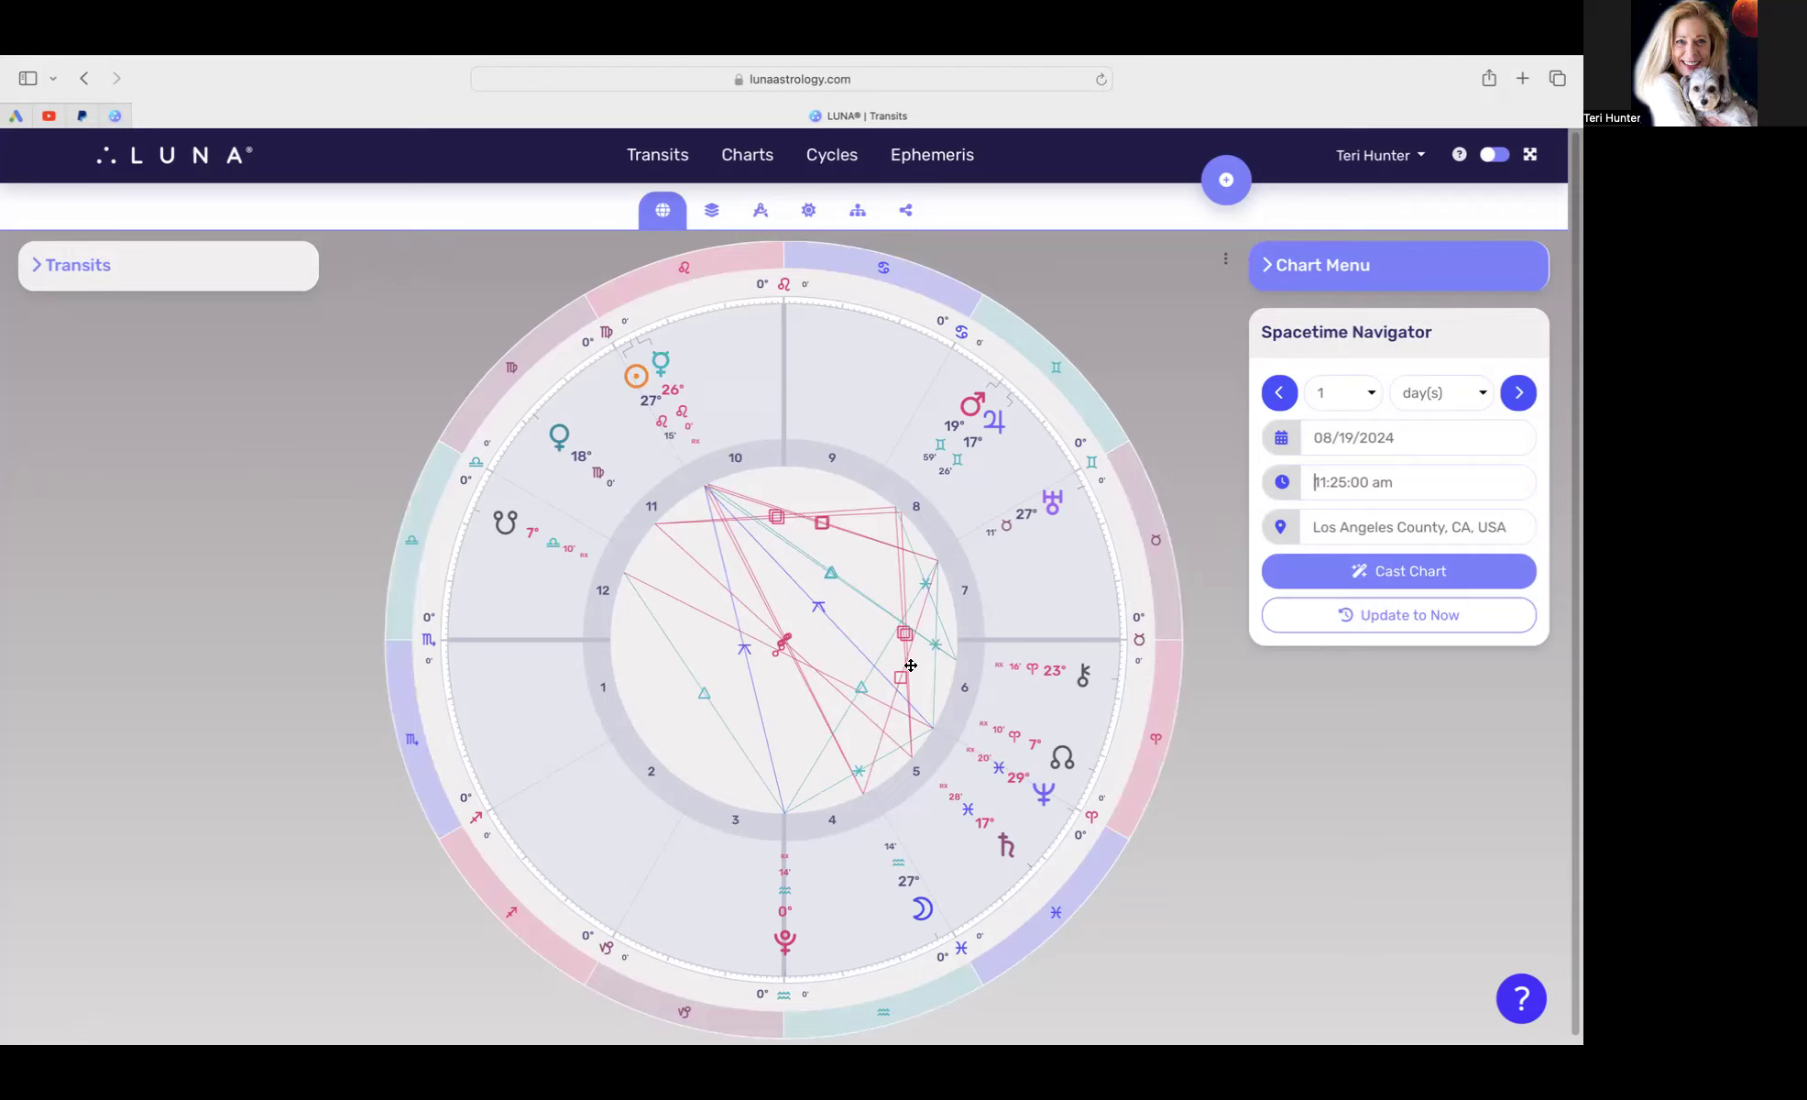
mouse_move(676, 419)
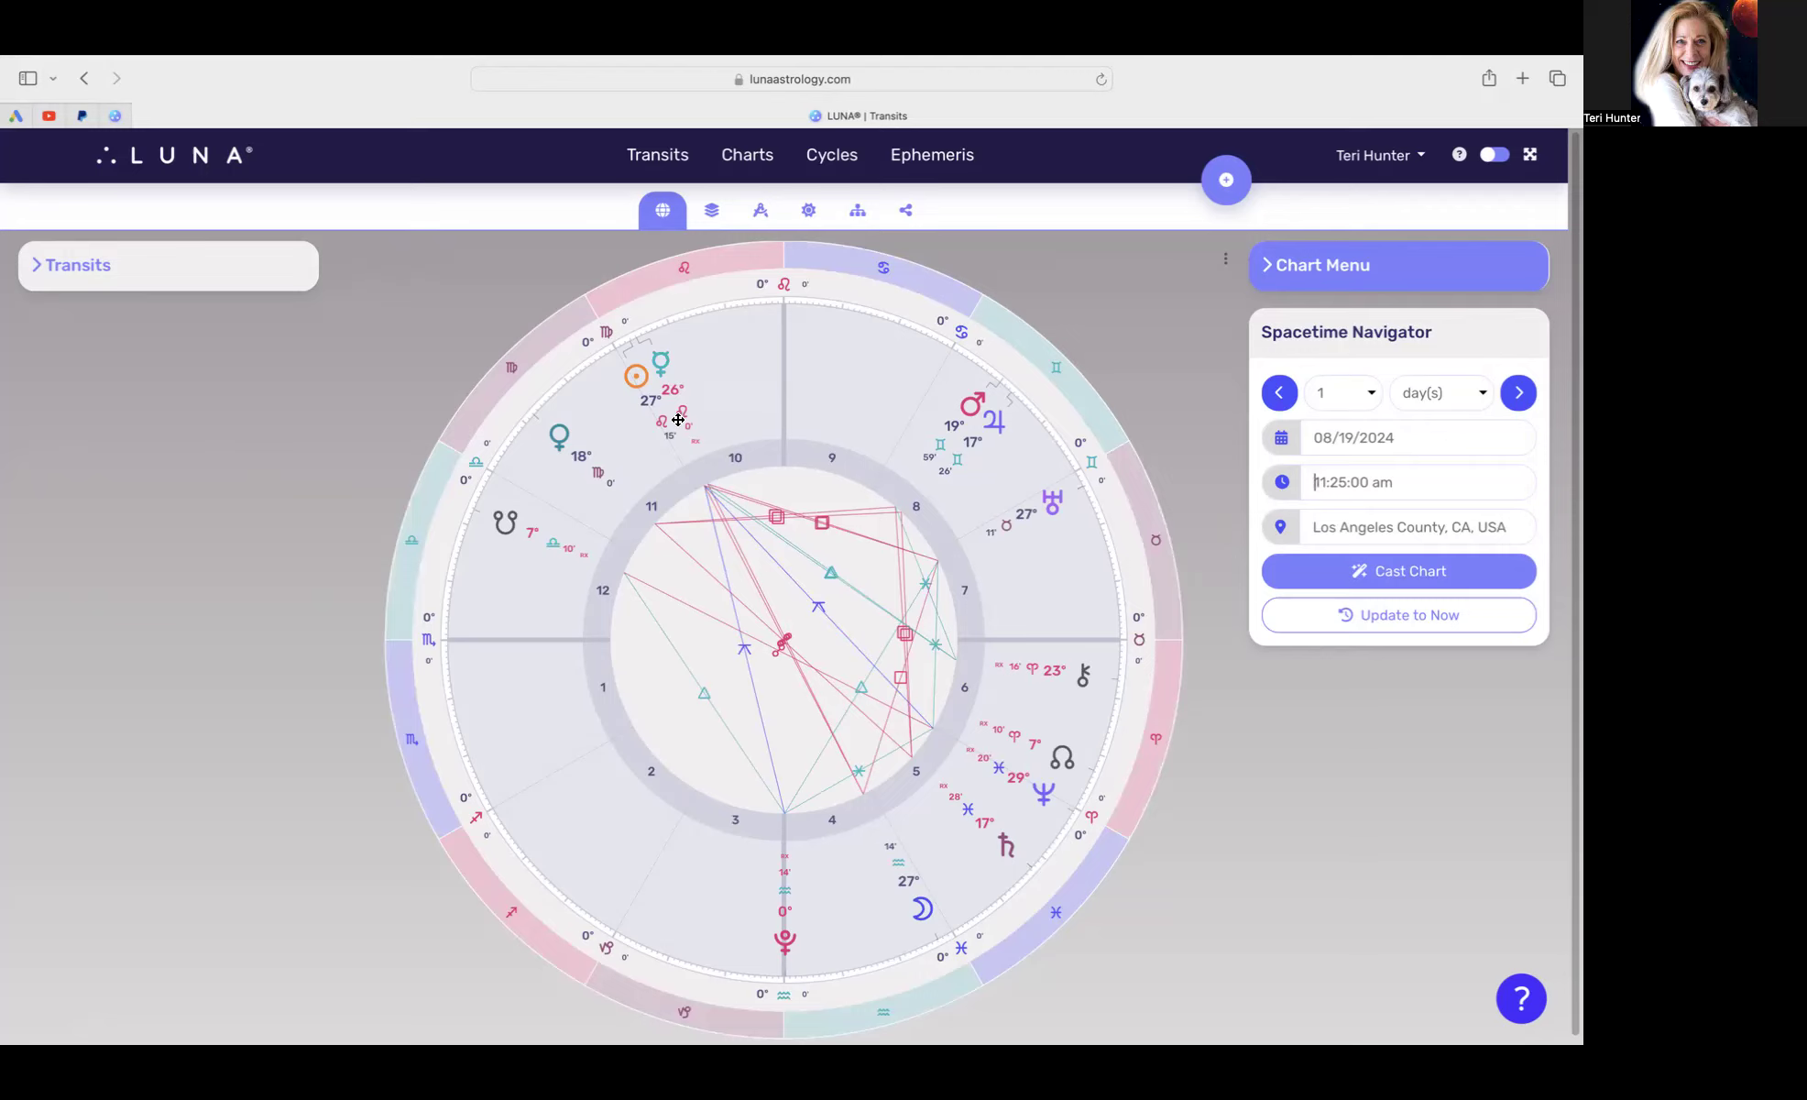
mouse_move(531, 448)
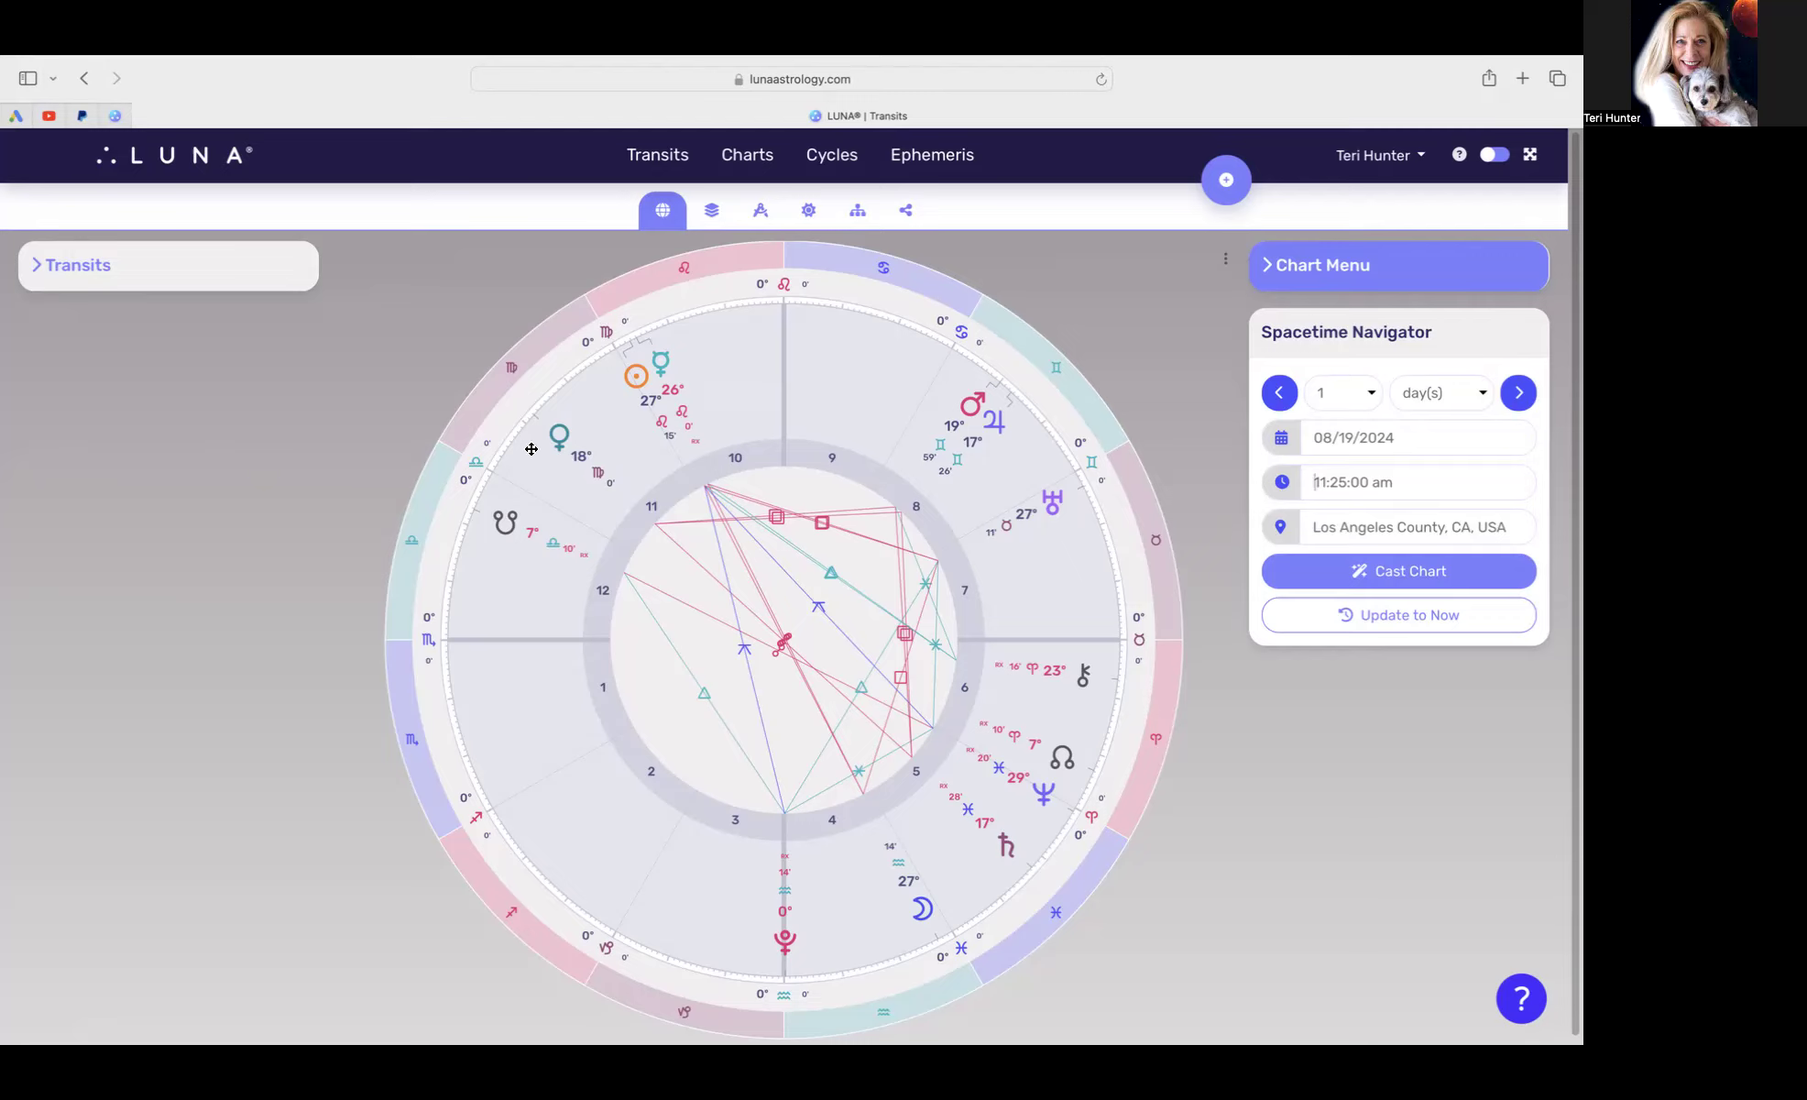
mouse_move(558, 447)
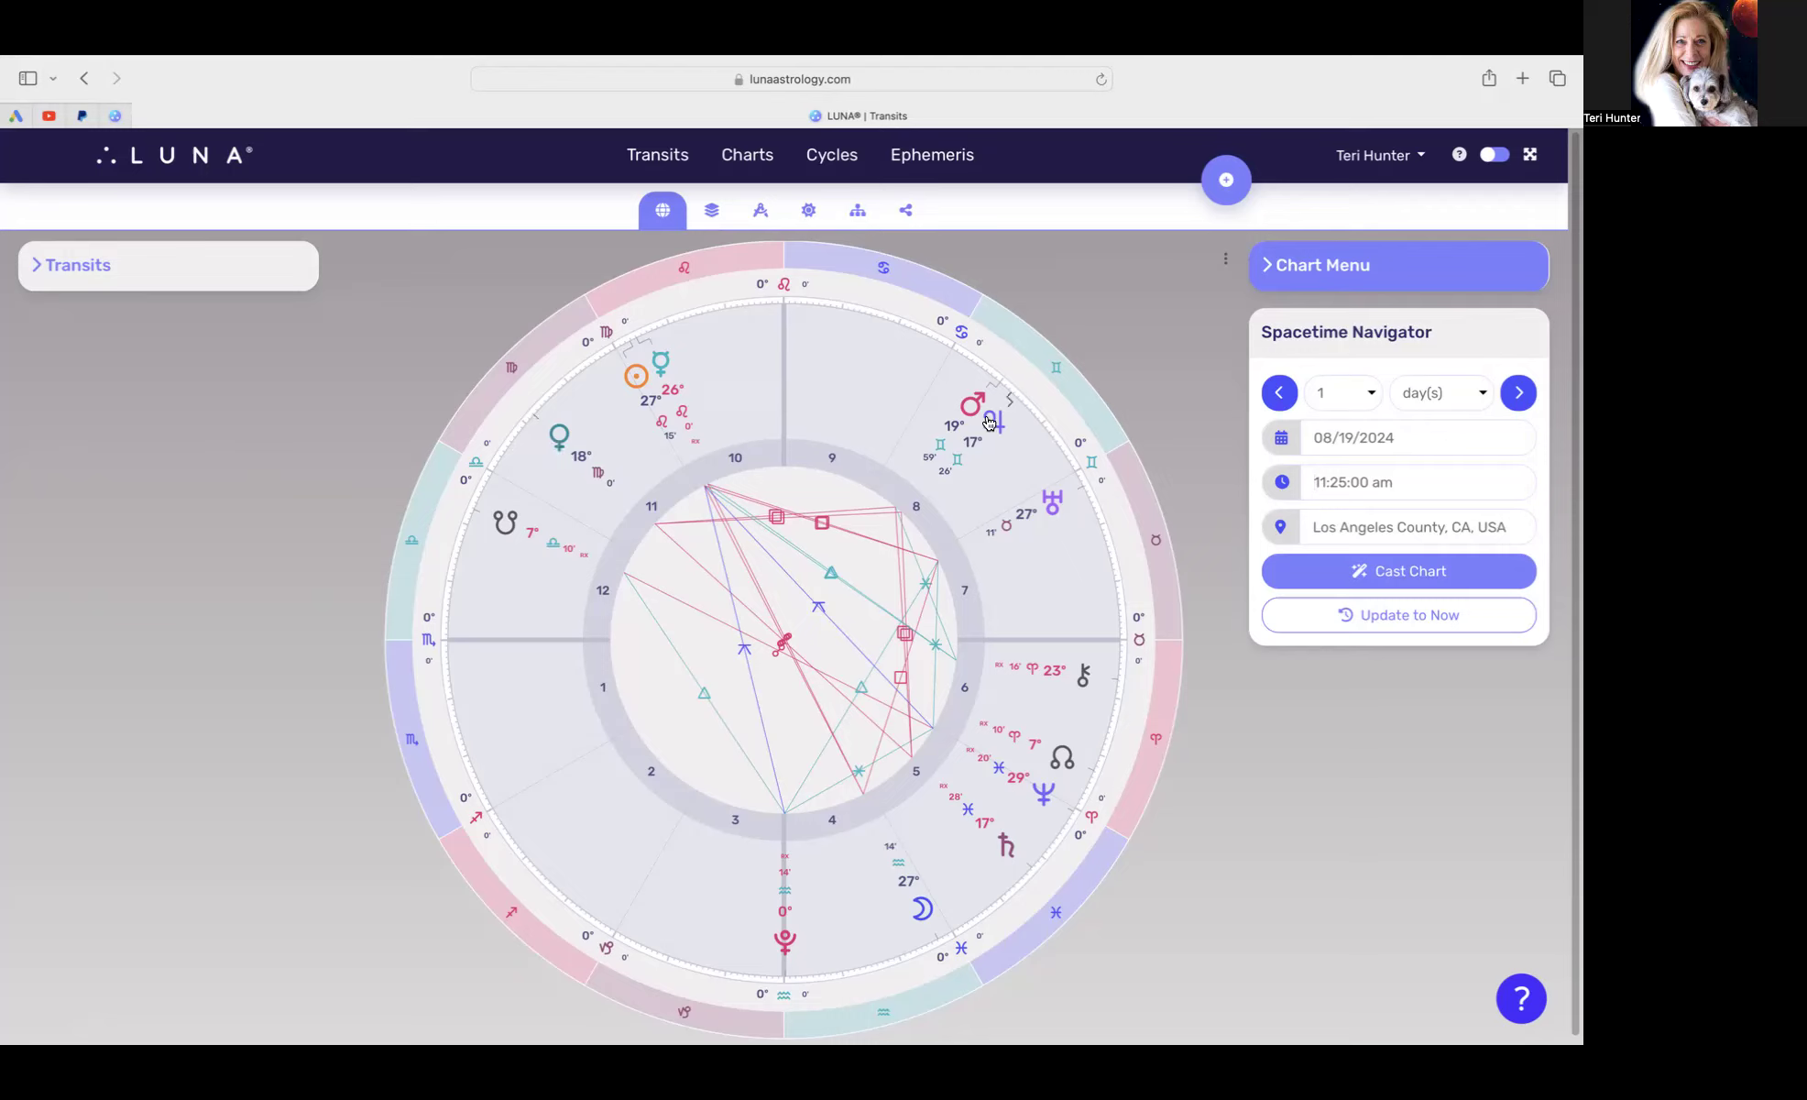
mouse_move(918, 769)
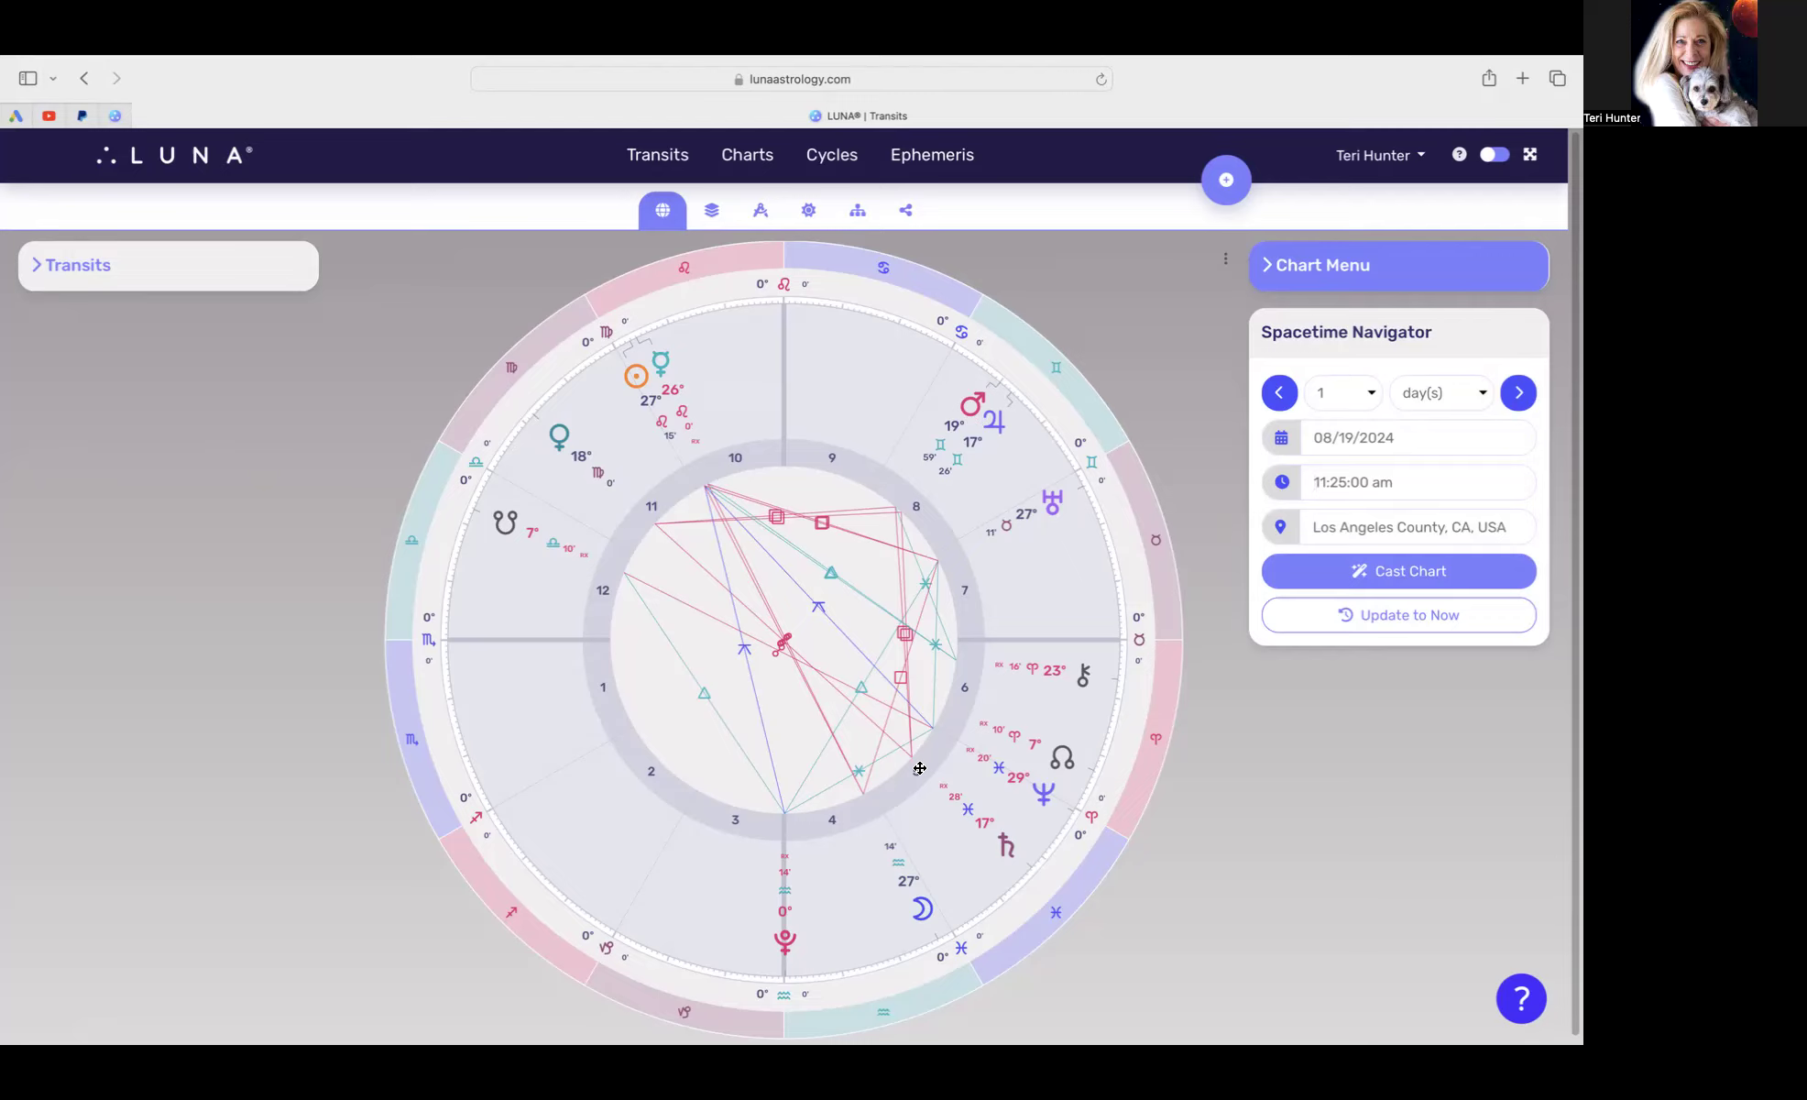
left_click(1352, 482)
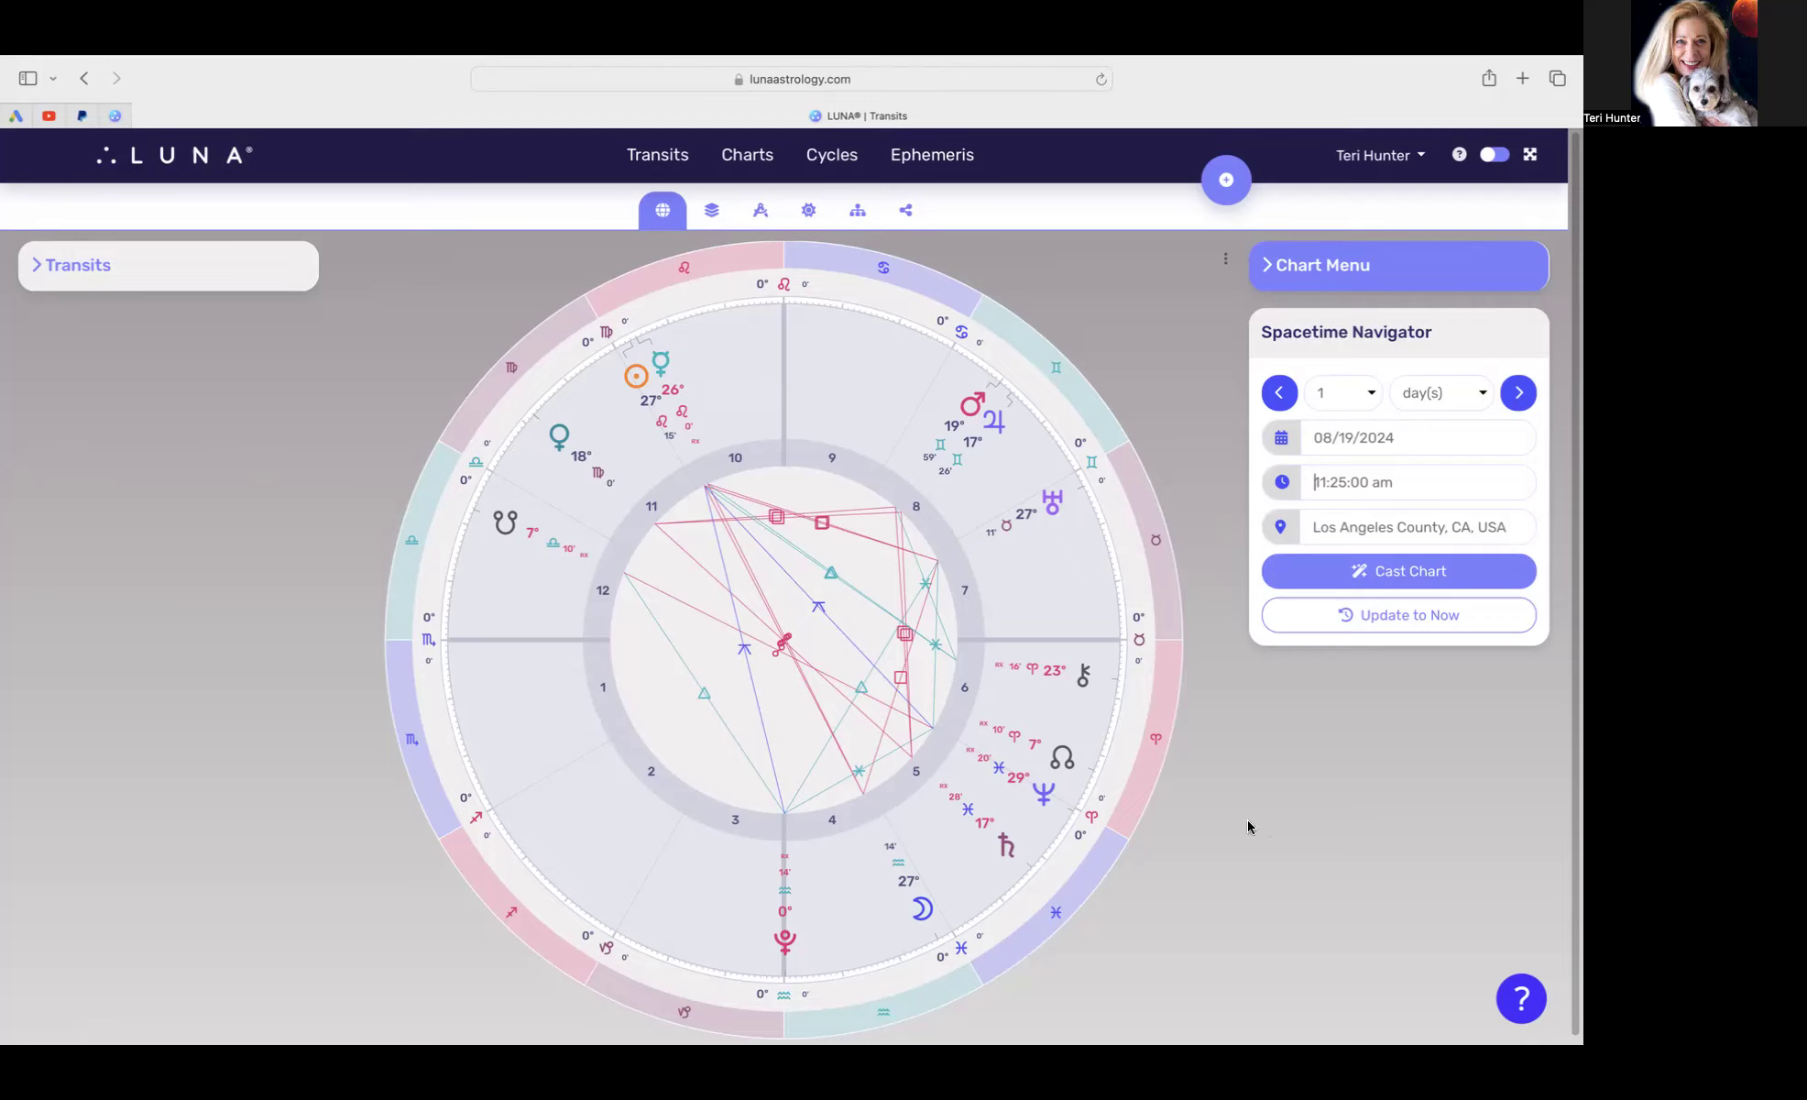
mouse_move(1553, 419)
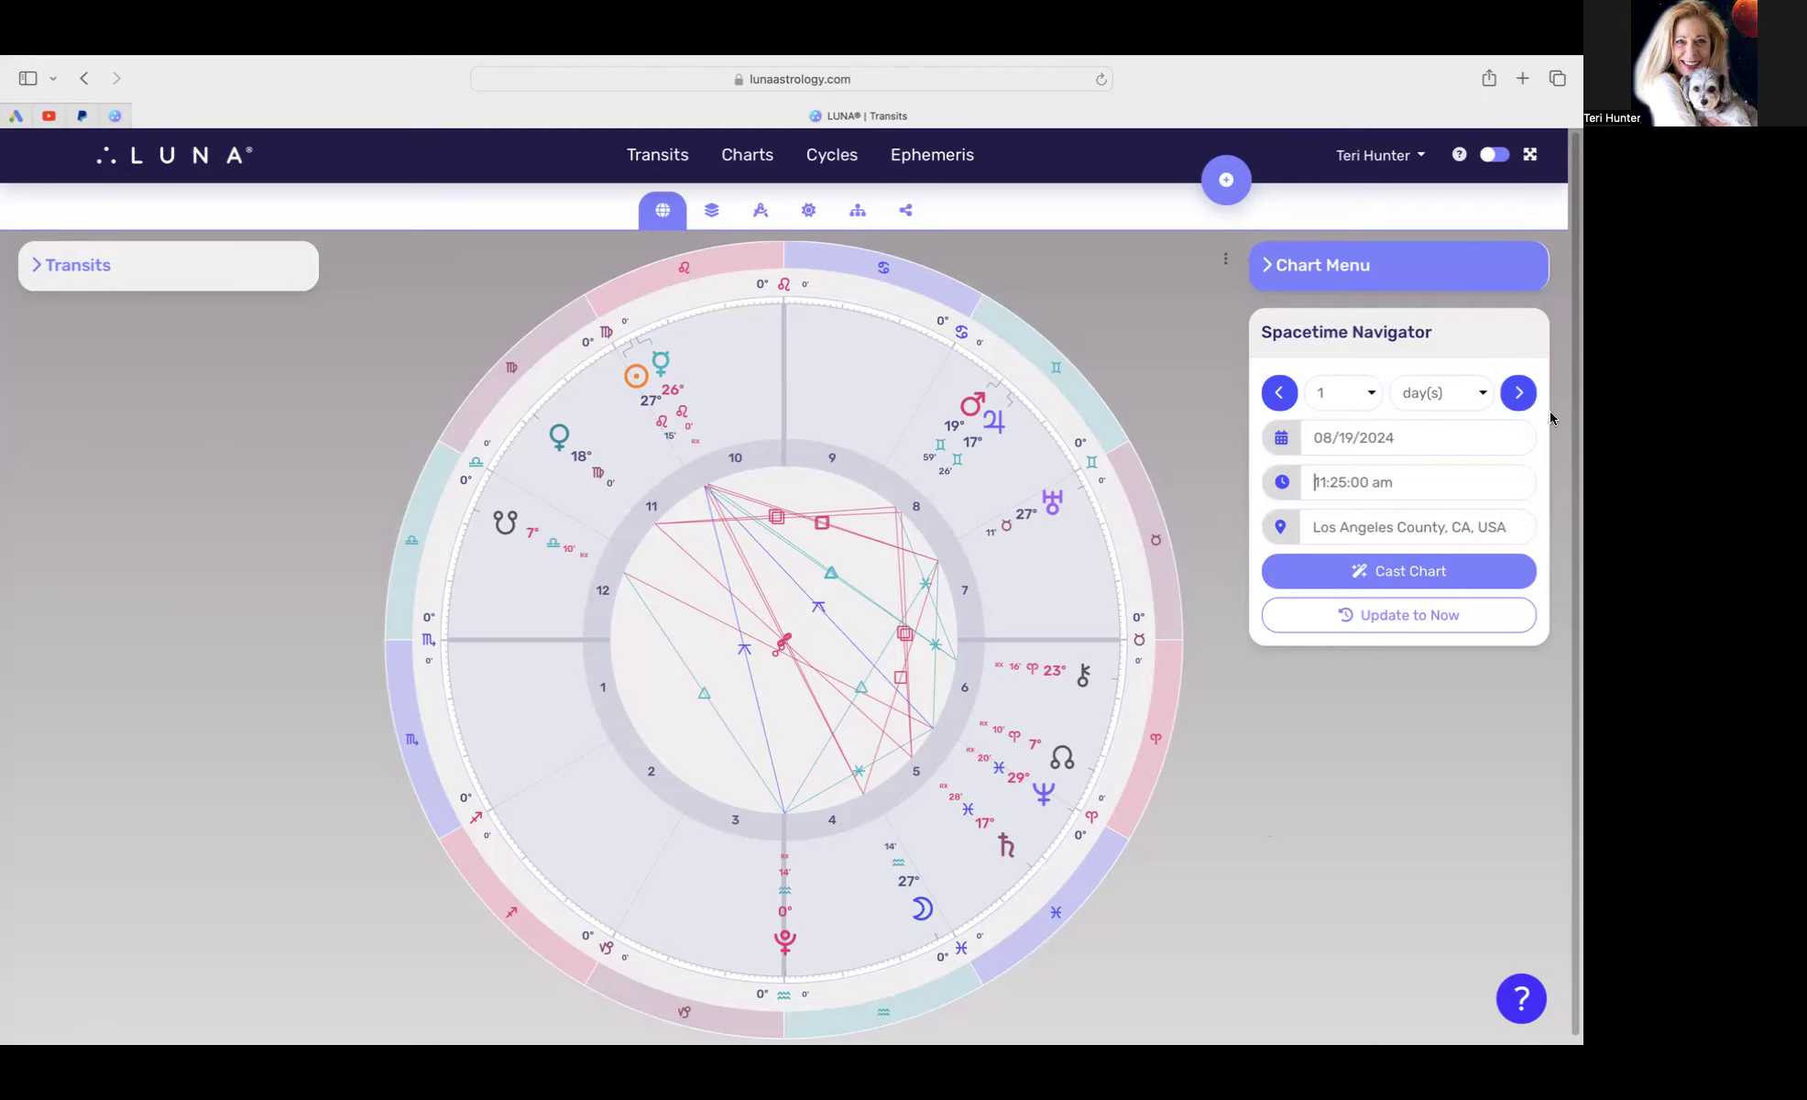
Step: Replace the transit time with 12pm and pick August 22 as the date
left_click(1419, 482)
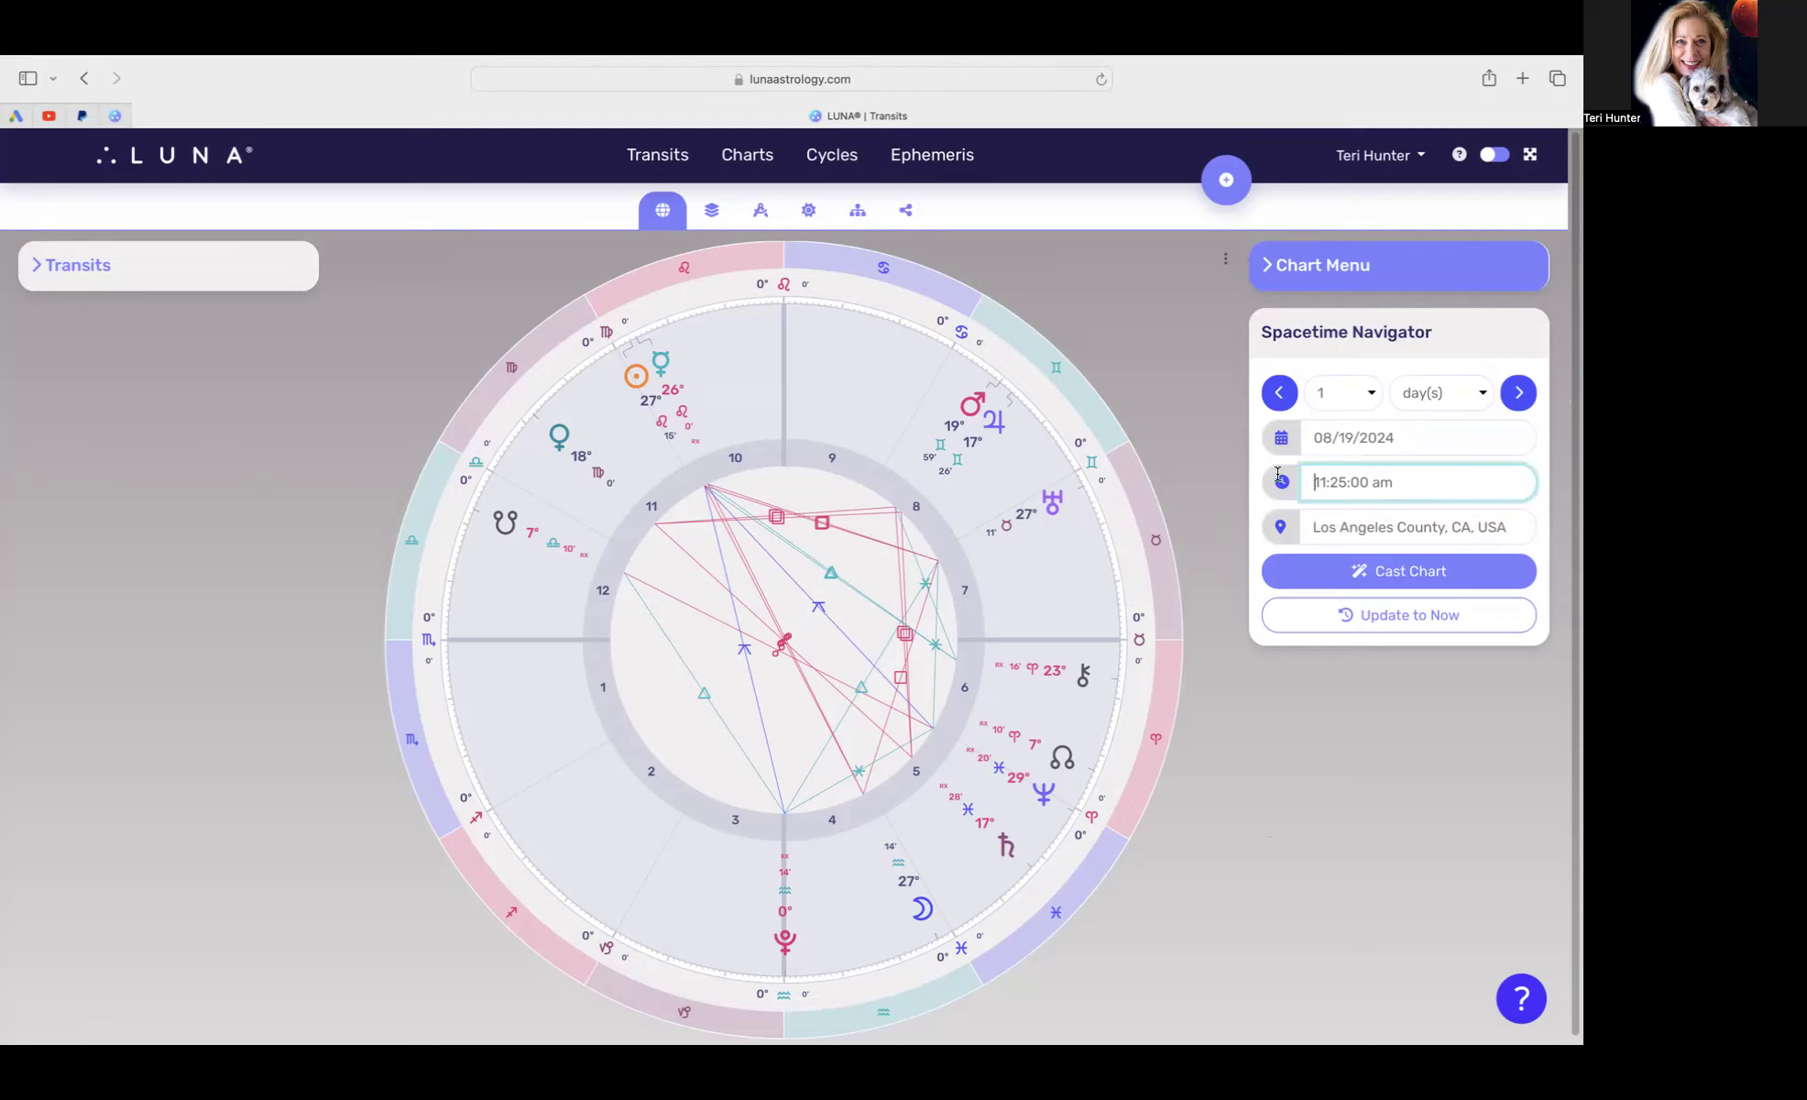
triple_click(1352, 482)
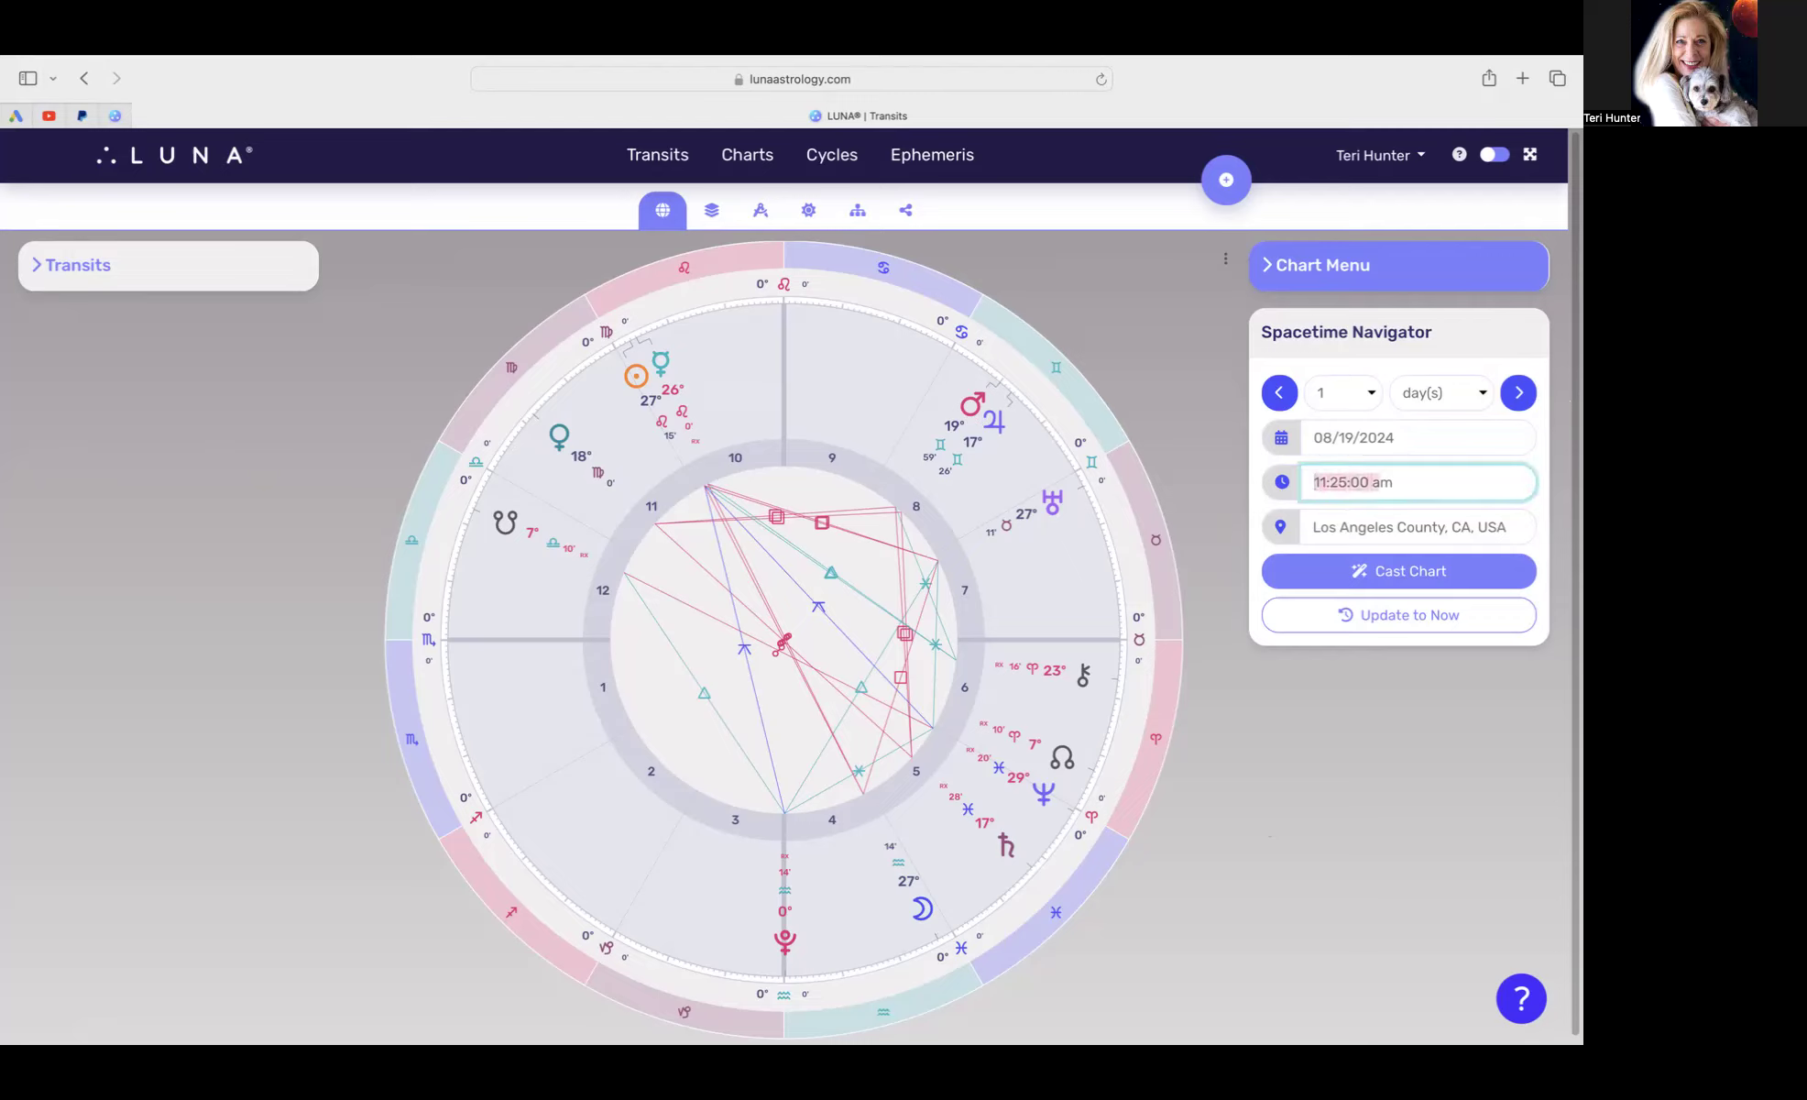
type("12pm")
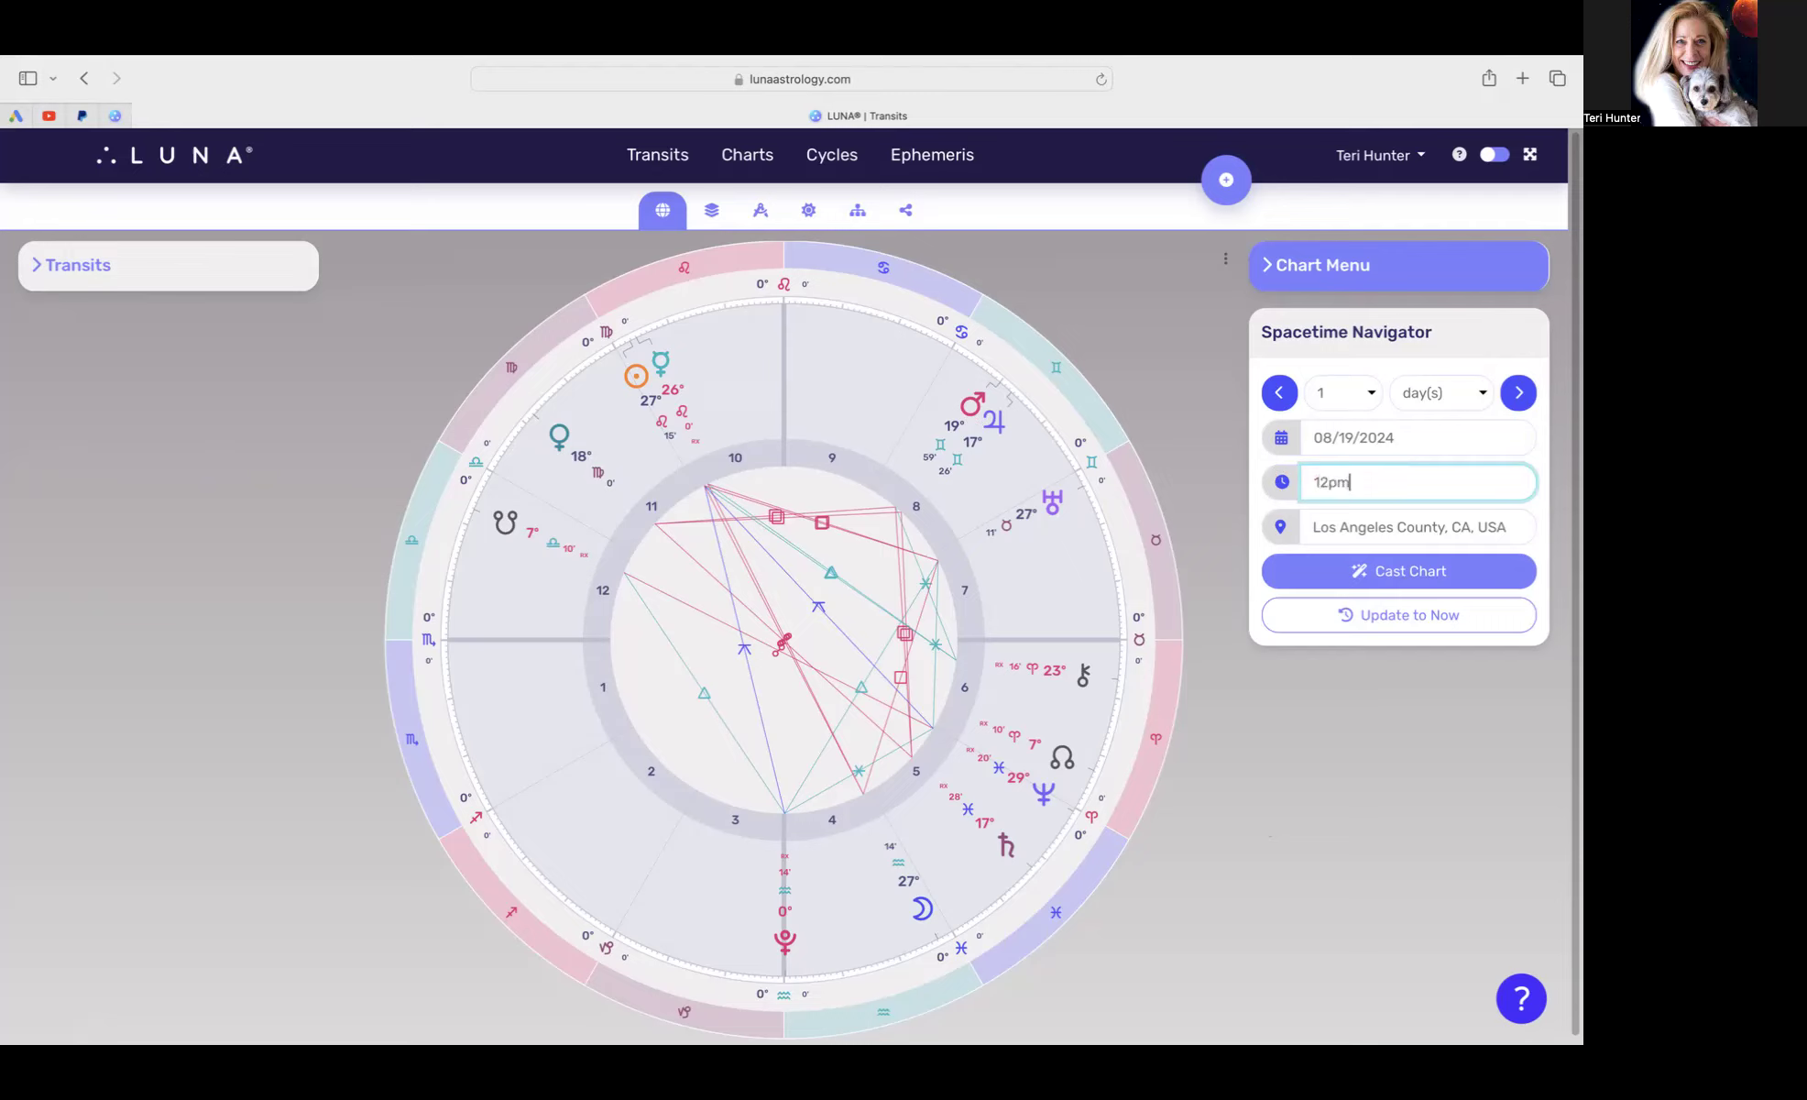
left_click(1418, 437)
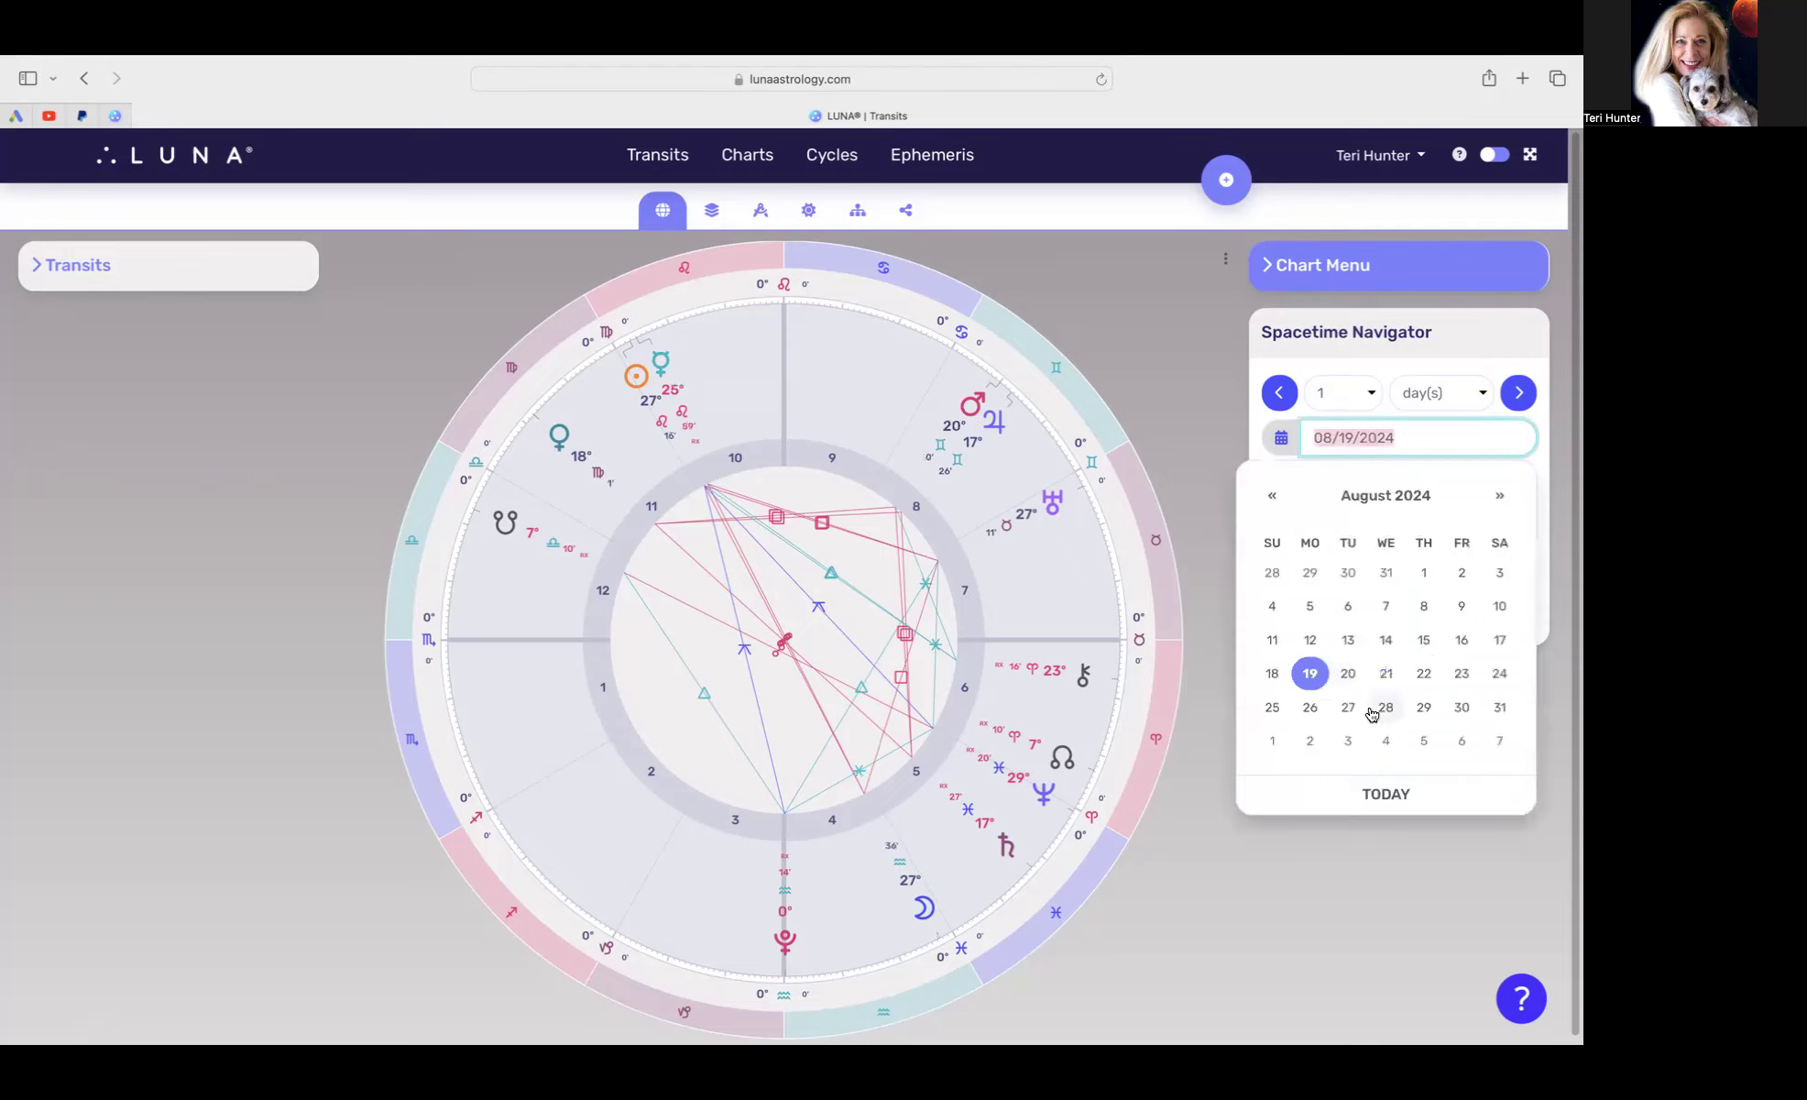
left_click(1423, 674)
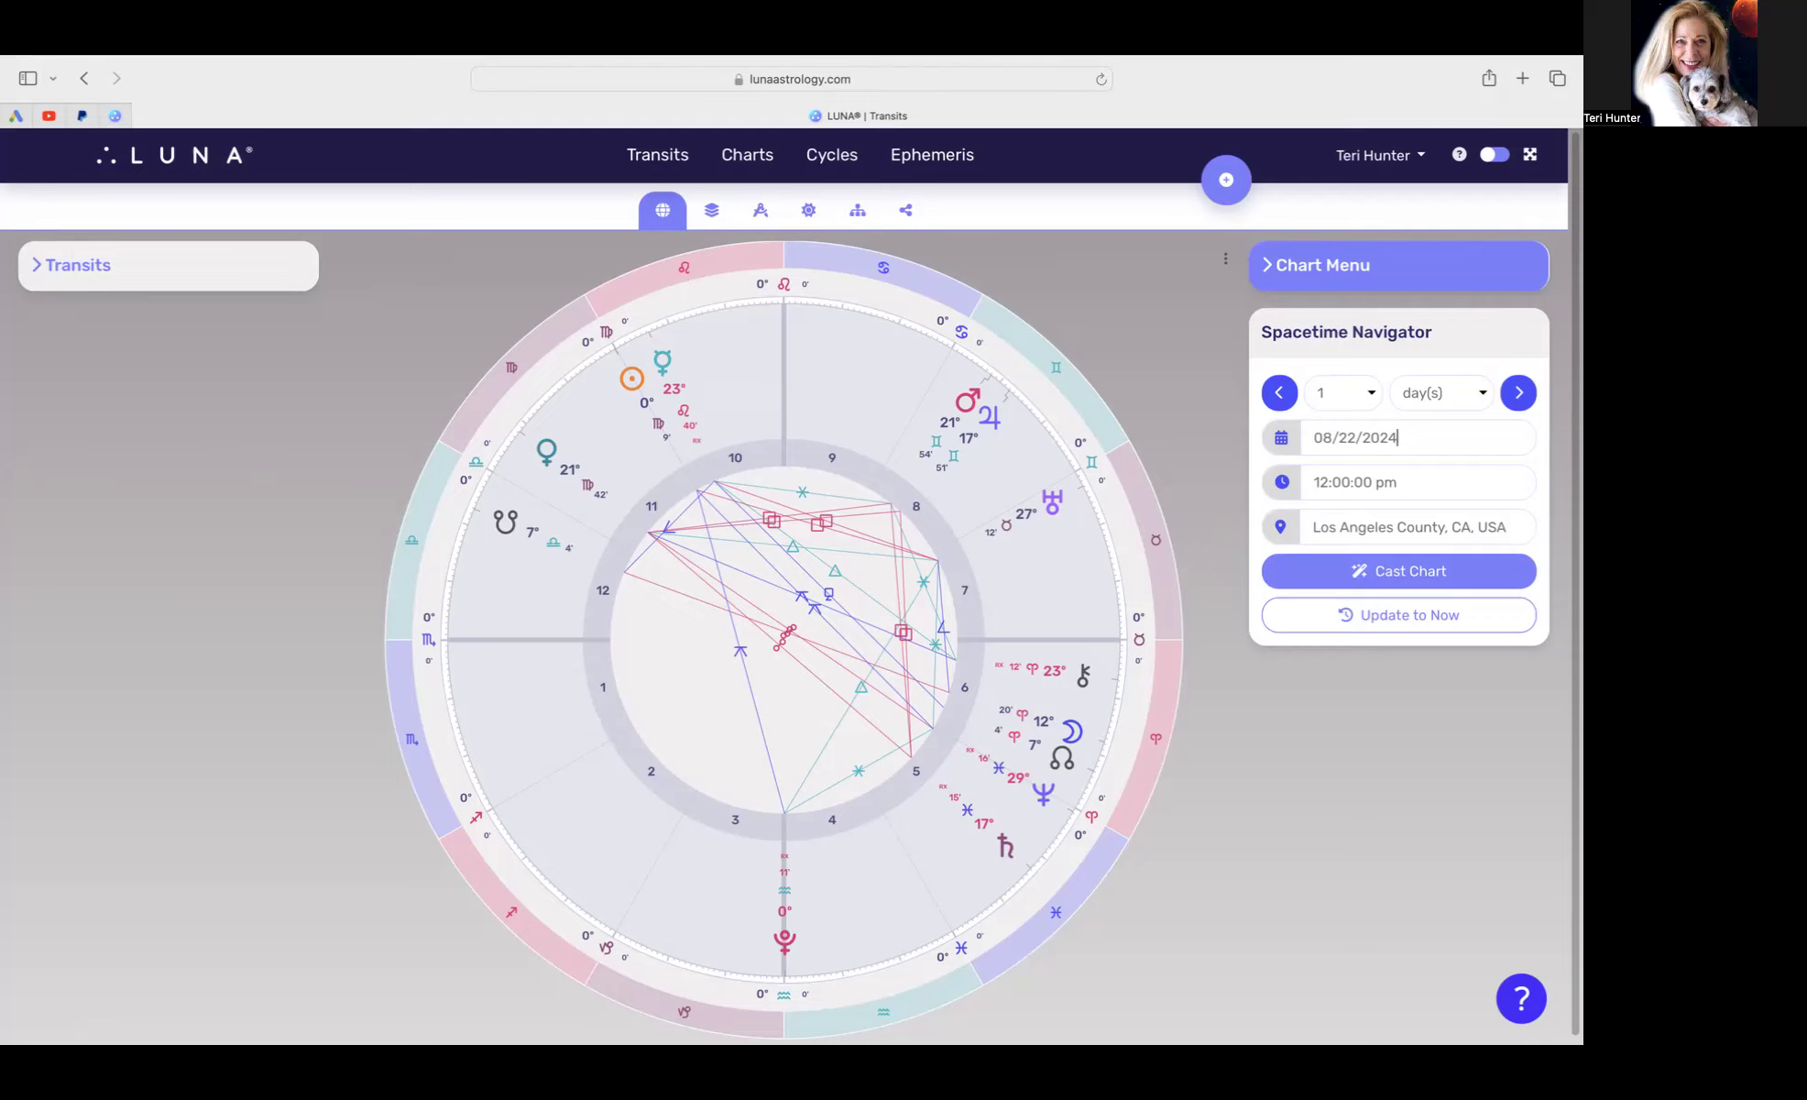
mouse_move(1118, 538)
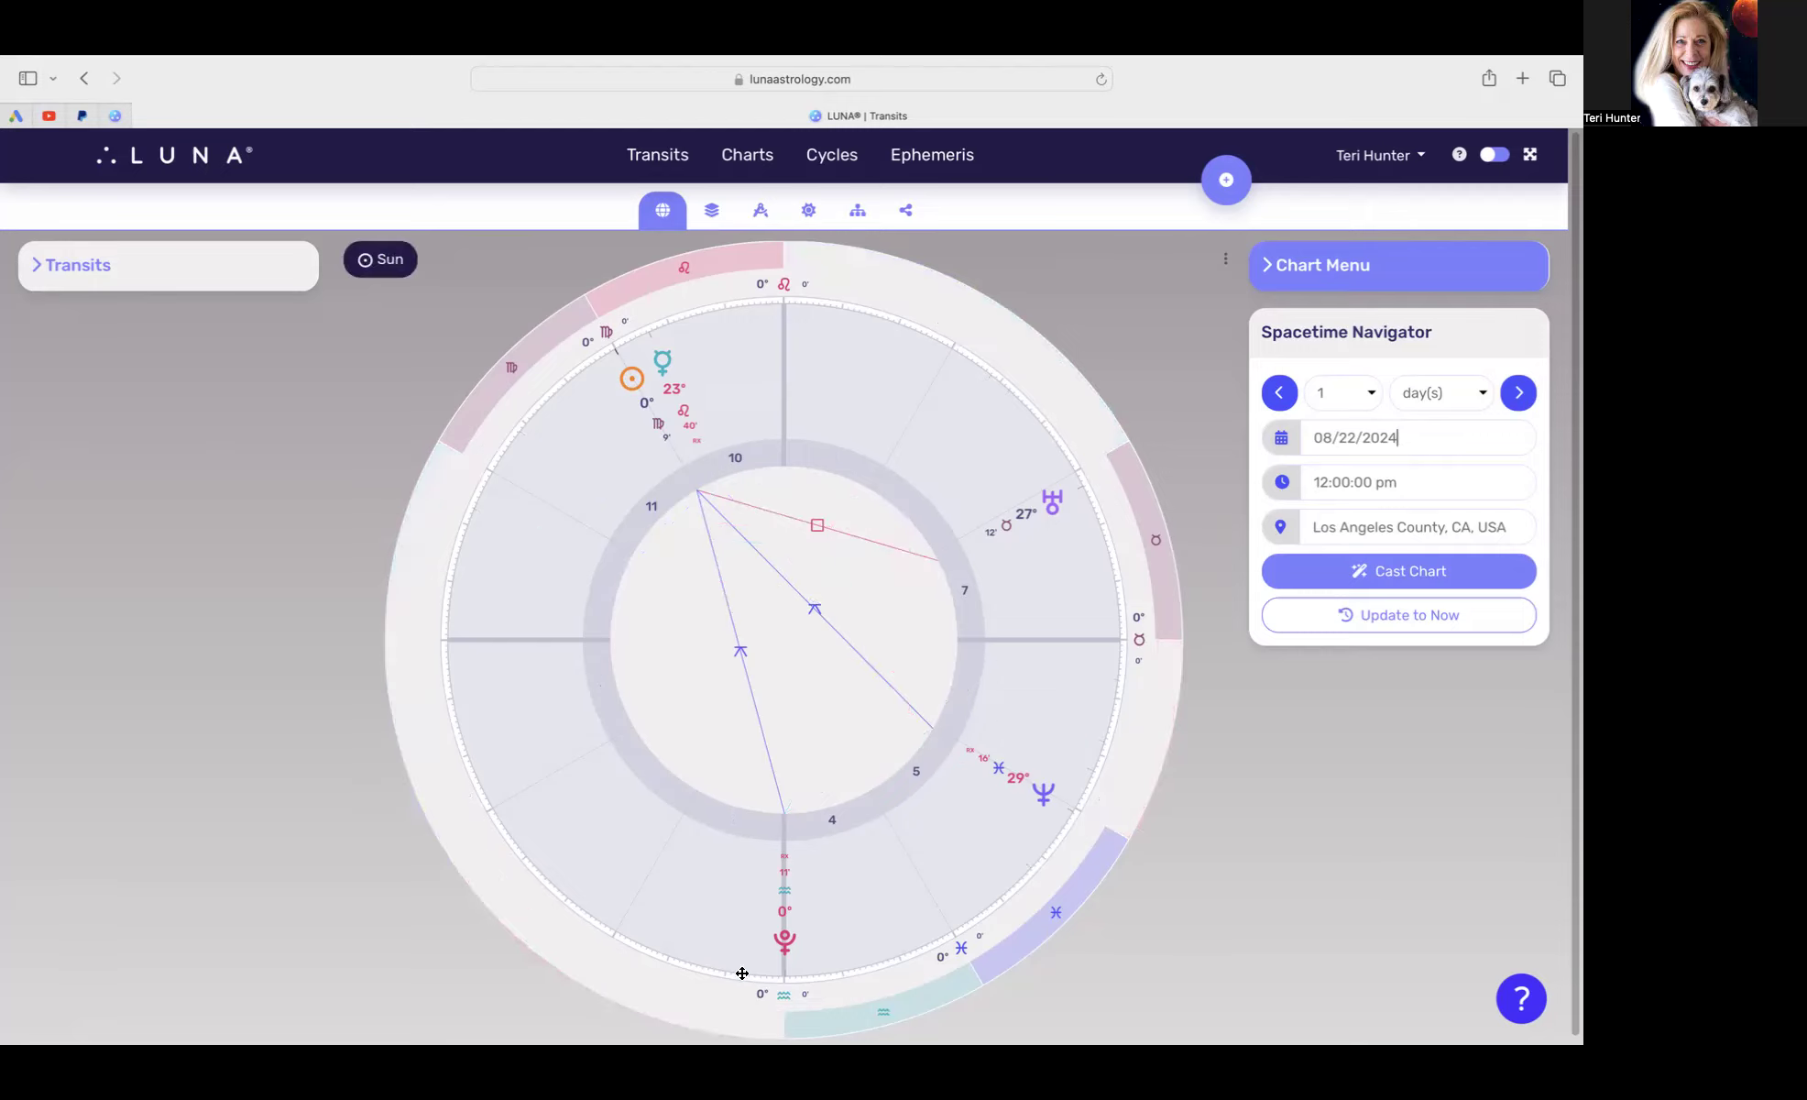
mouse_move(765, 945)
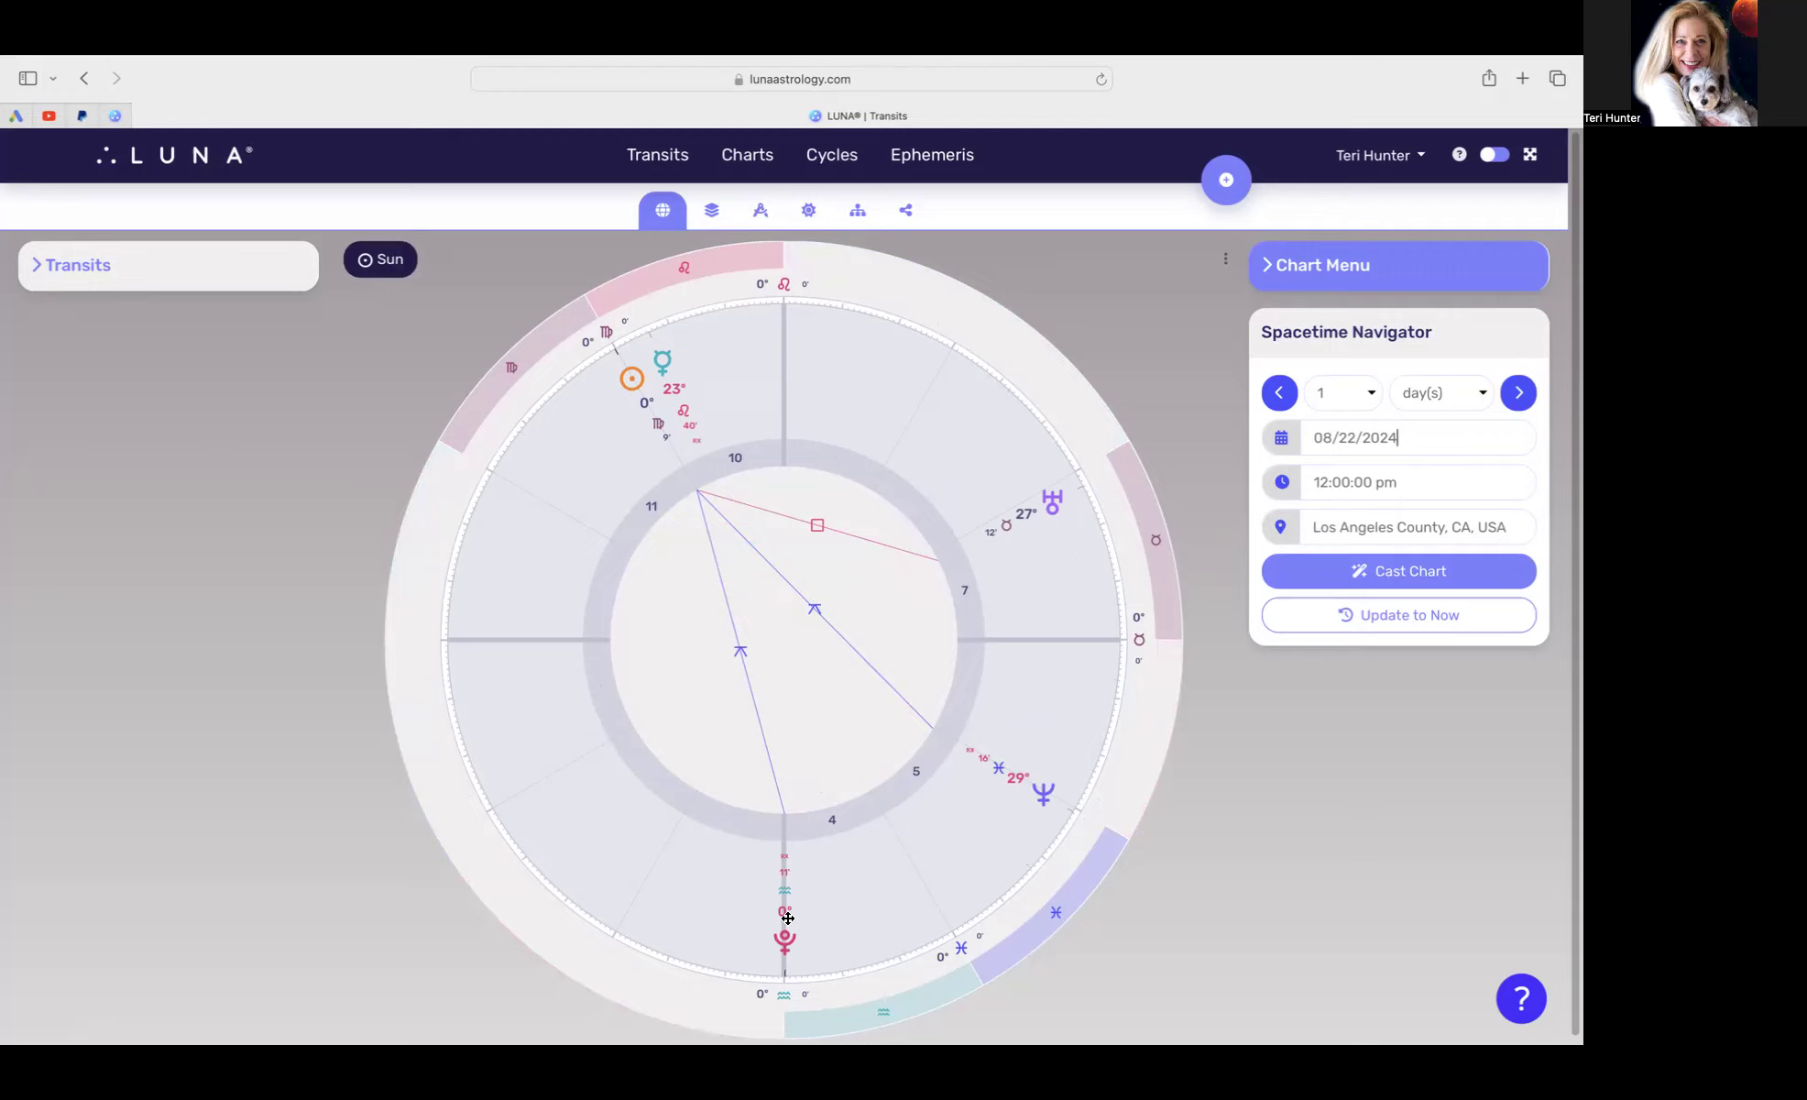
mouse_move(774, 952)
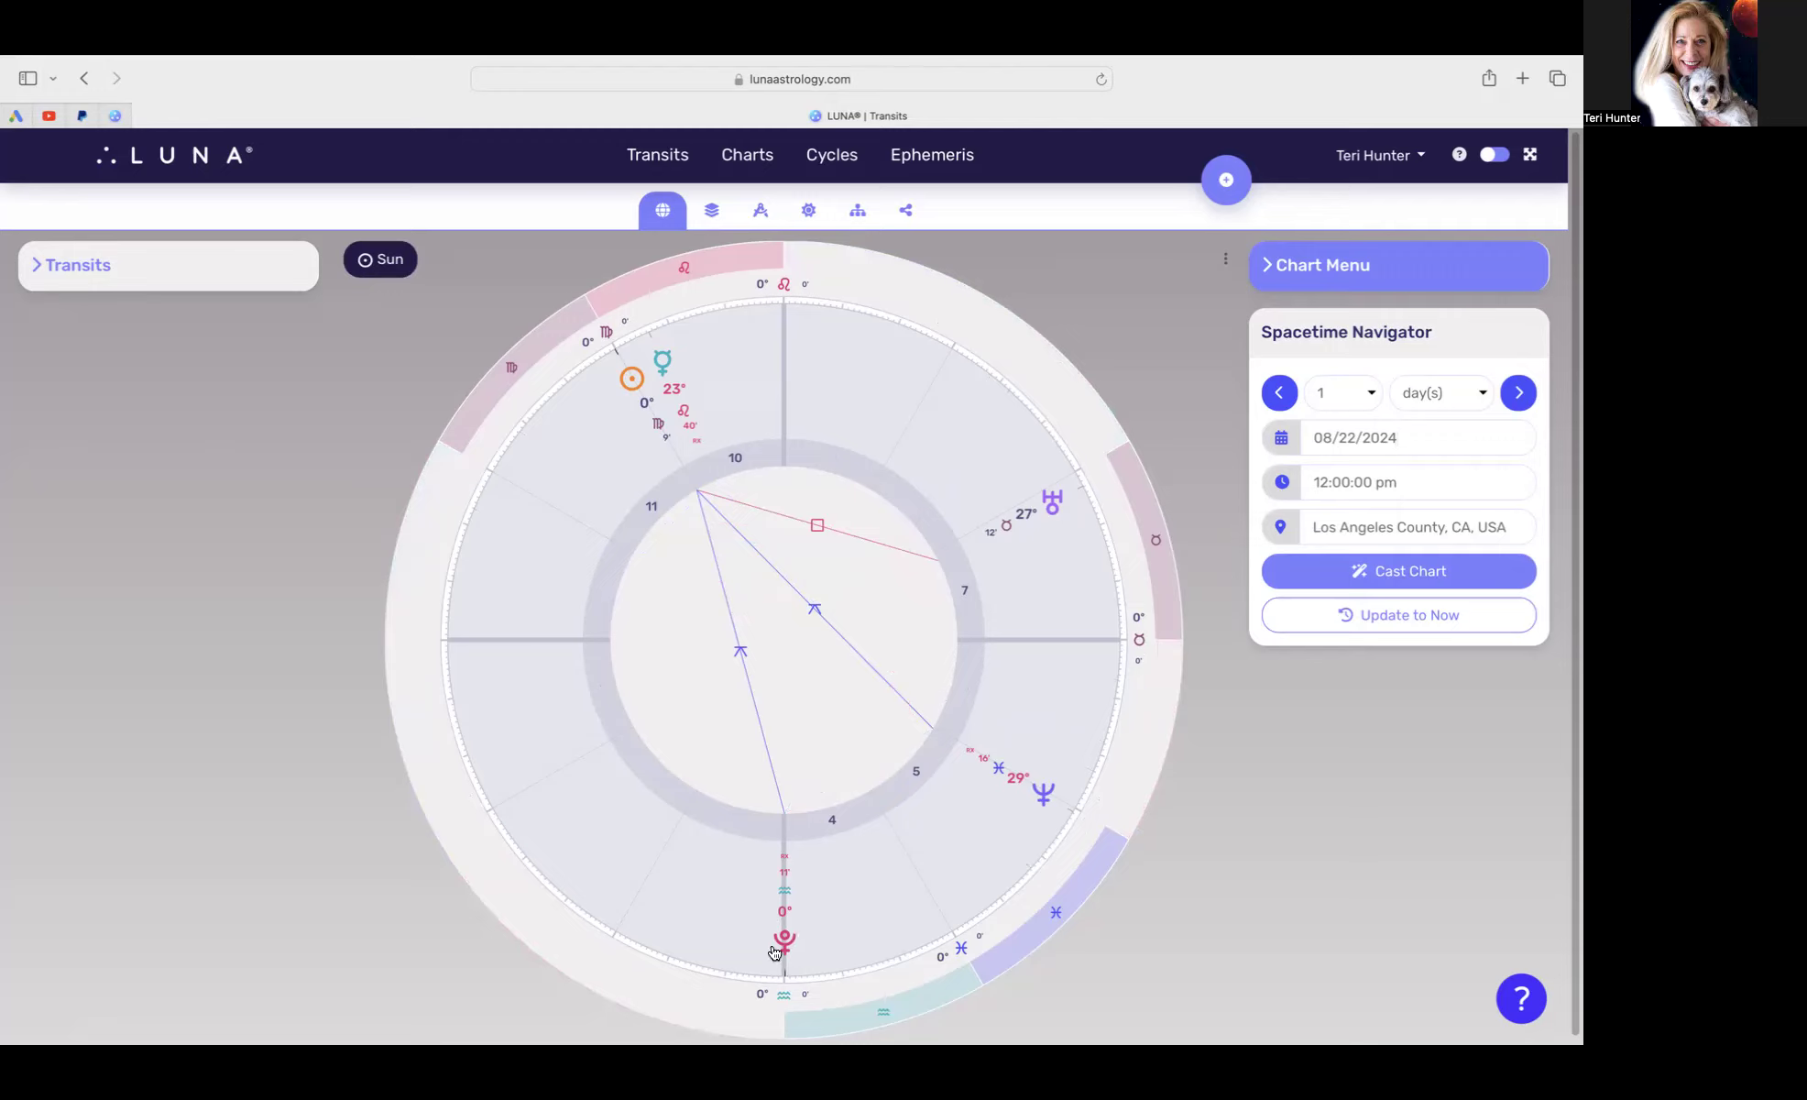
mouse_move(1062, 783)
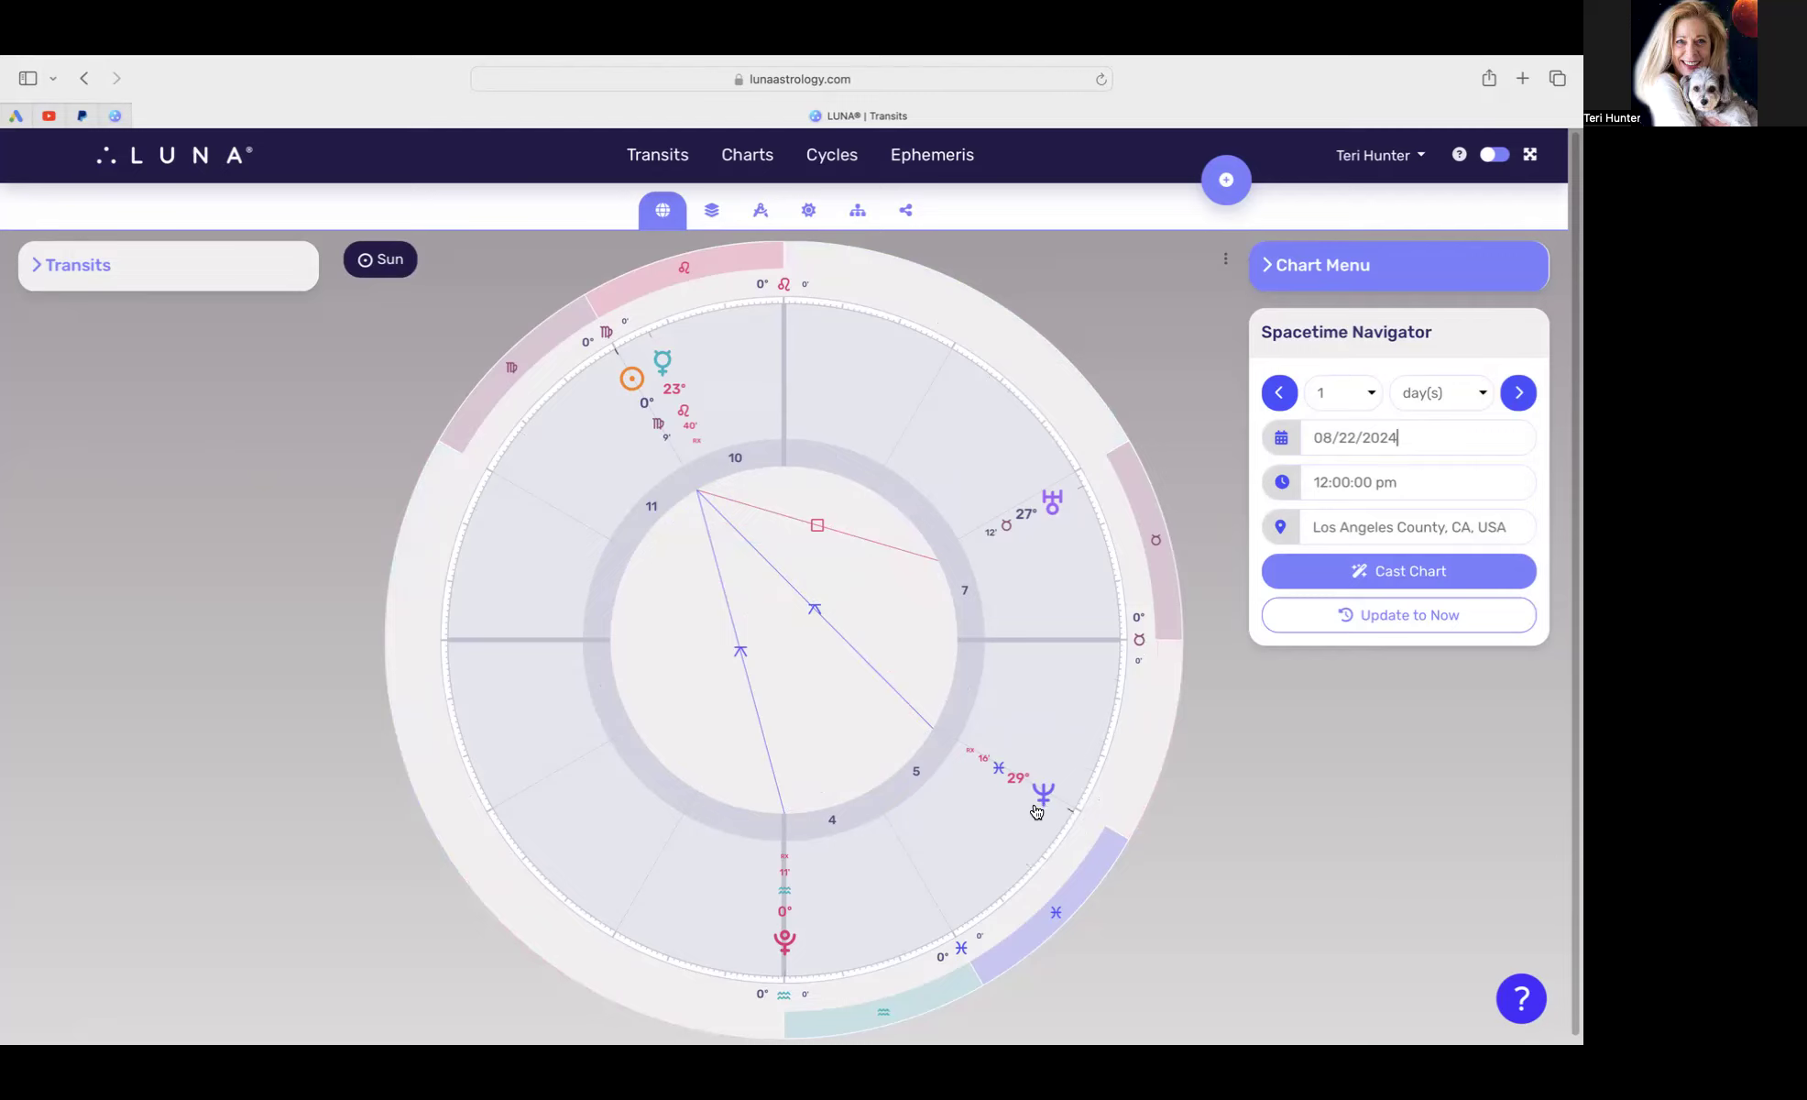
mouse_move(1010, 783)
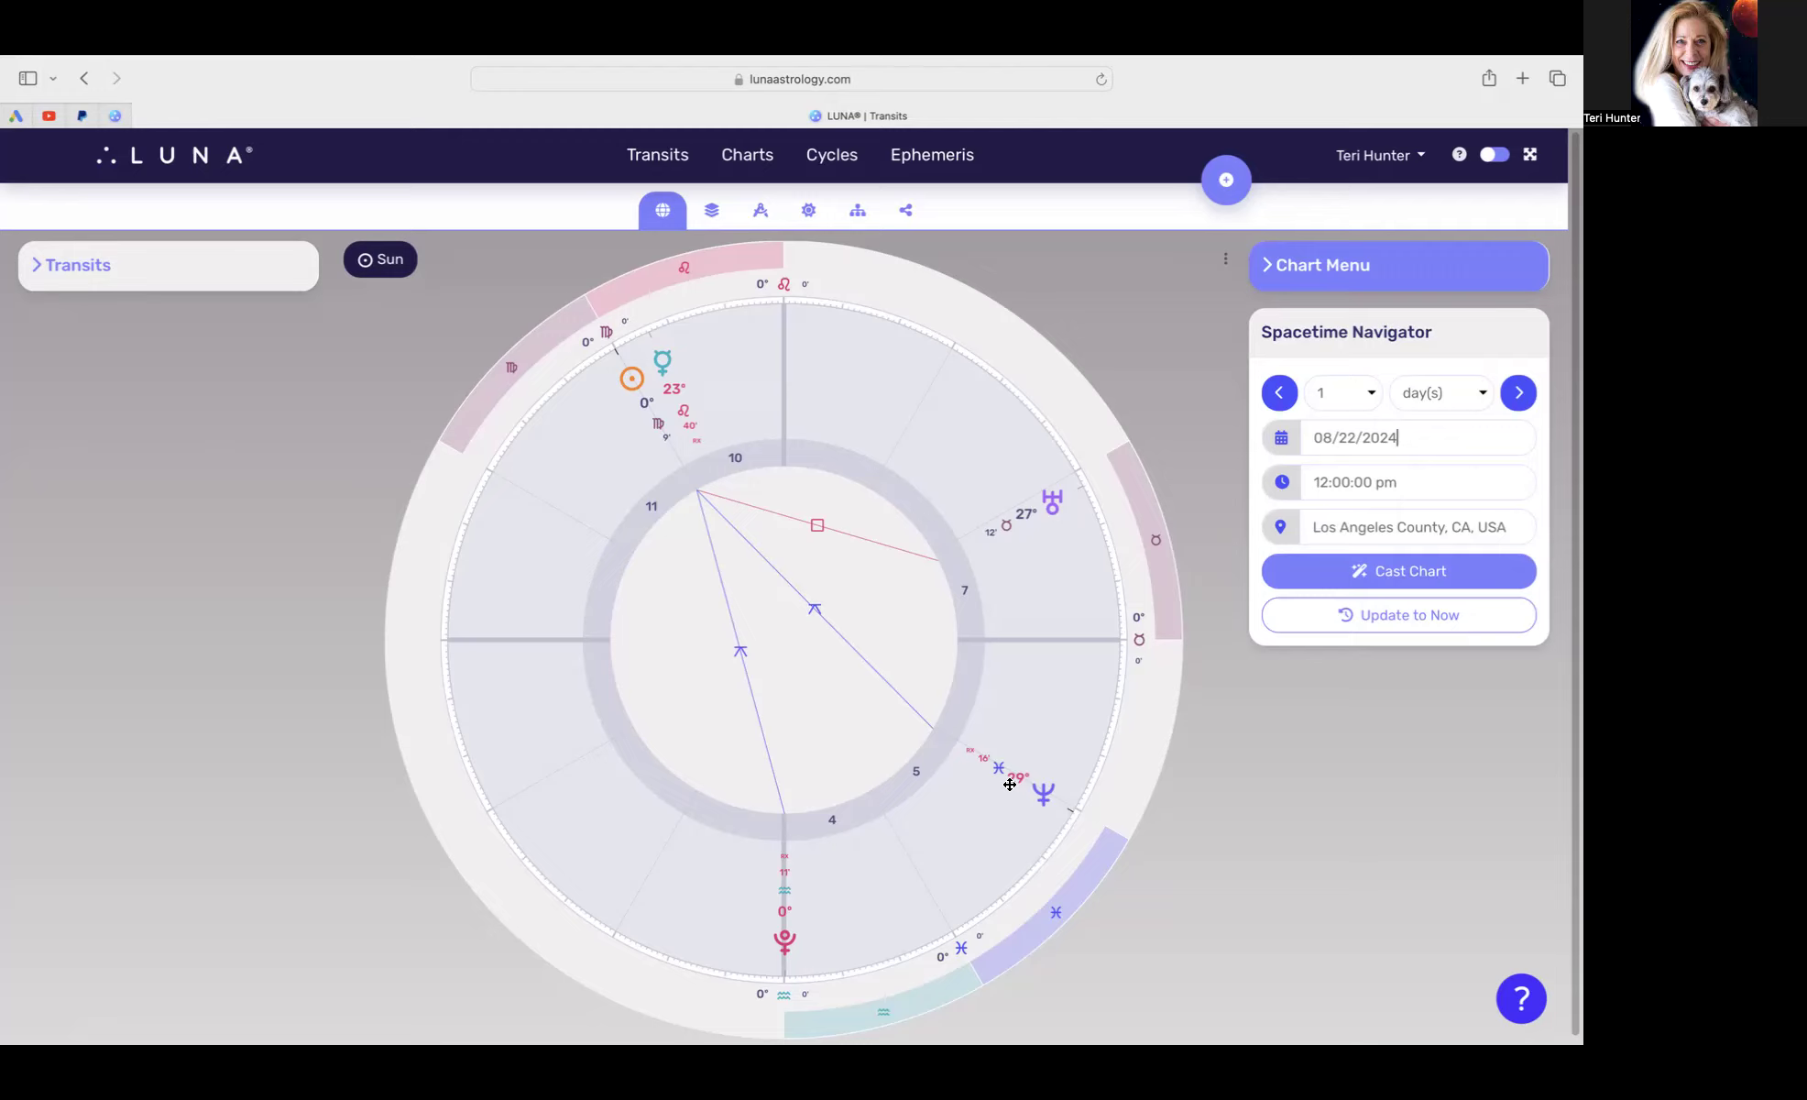
mouse_move(1040, 770)
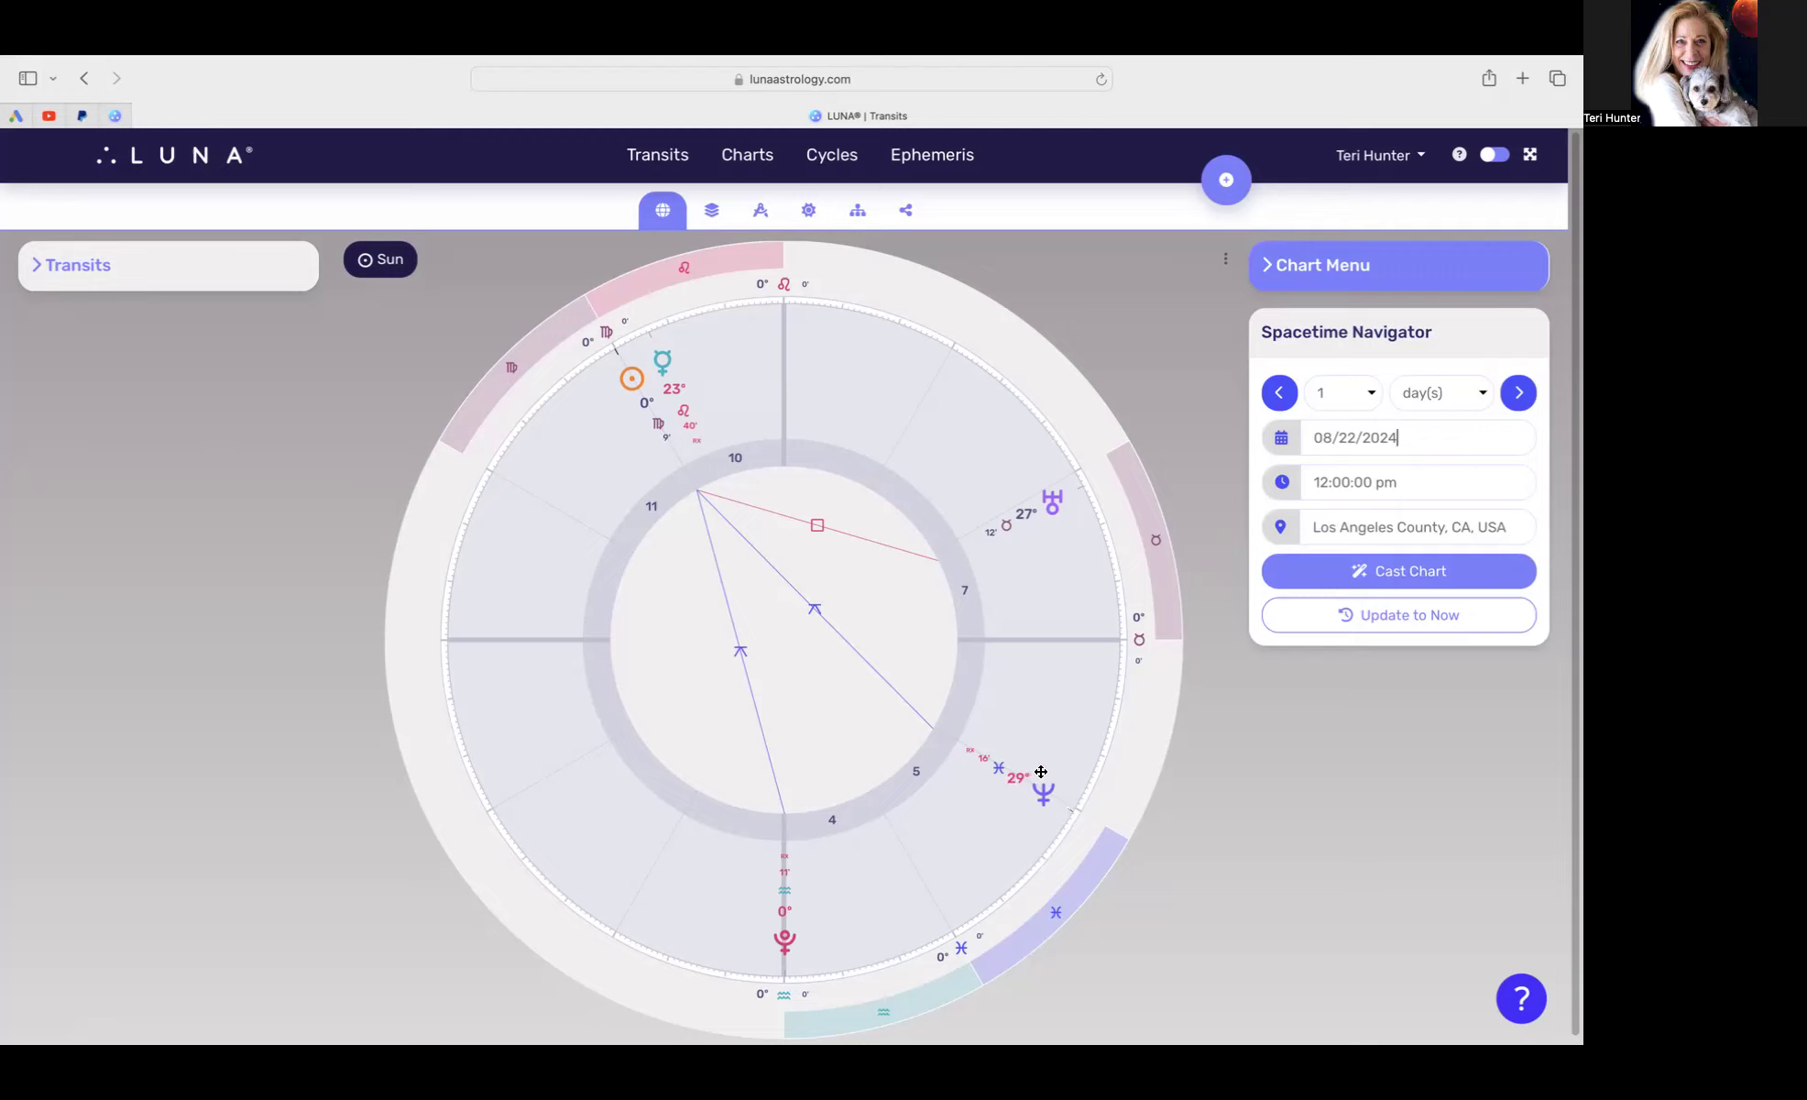
mouse_move(1024, 801)
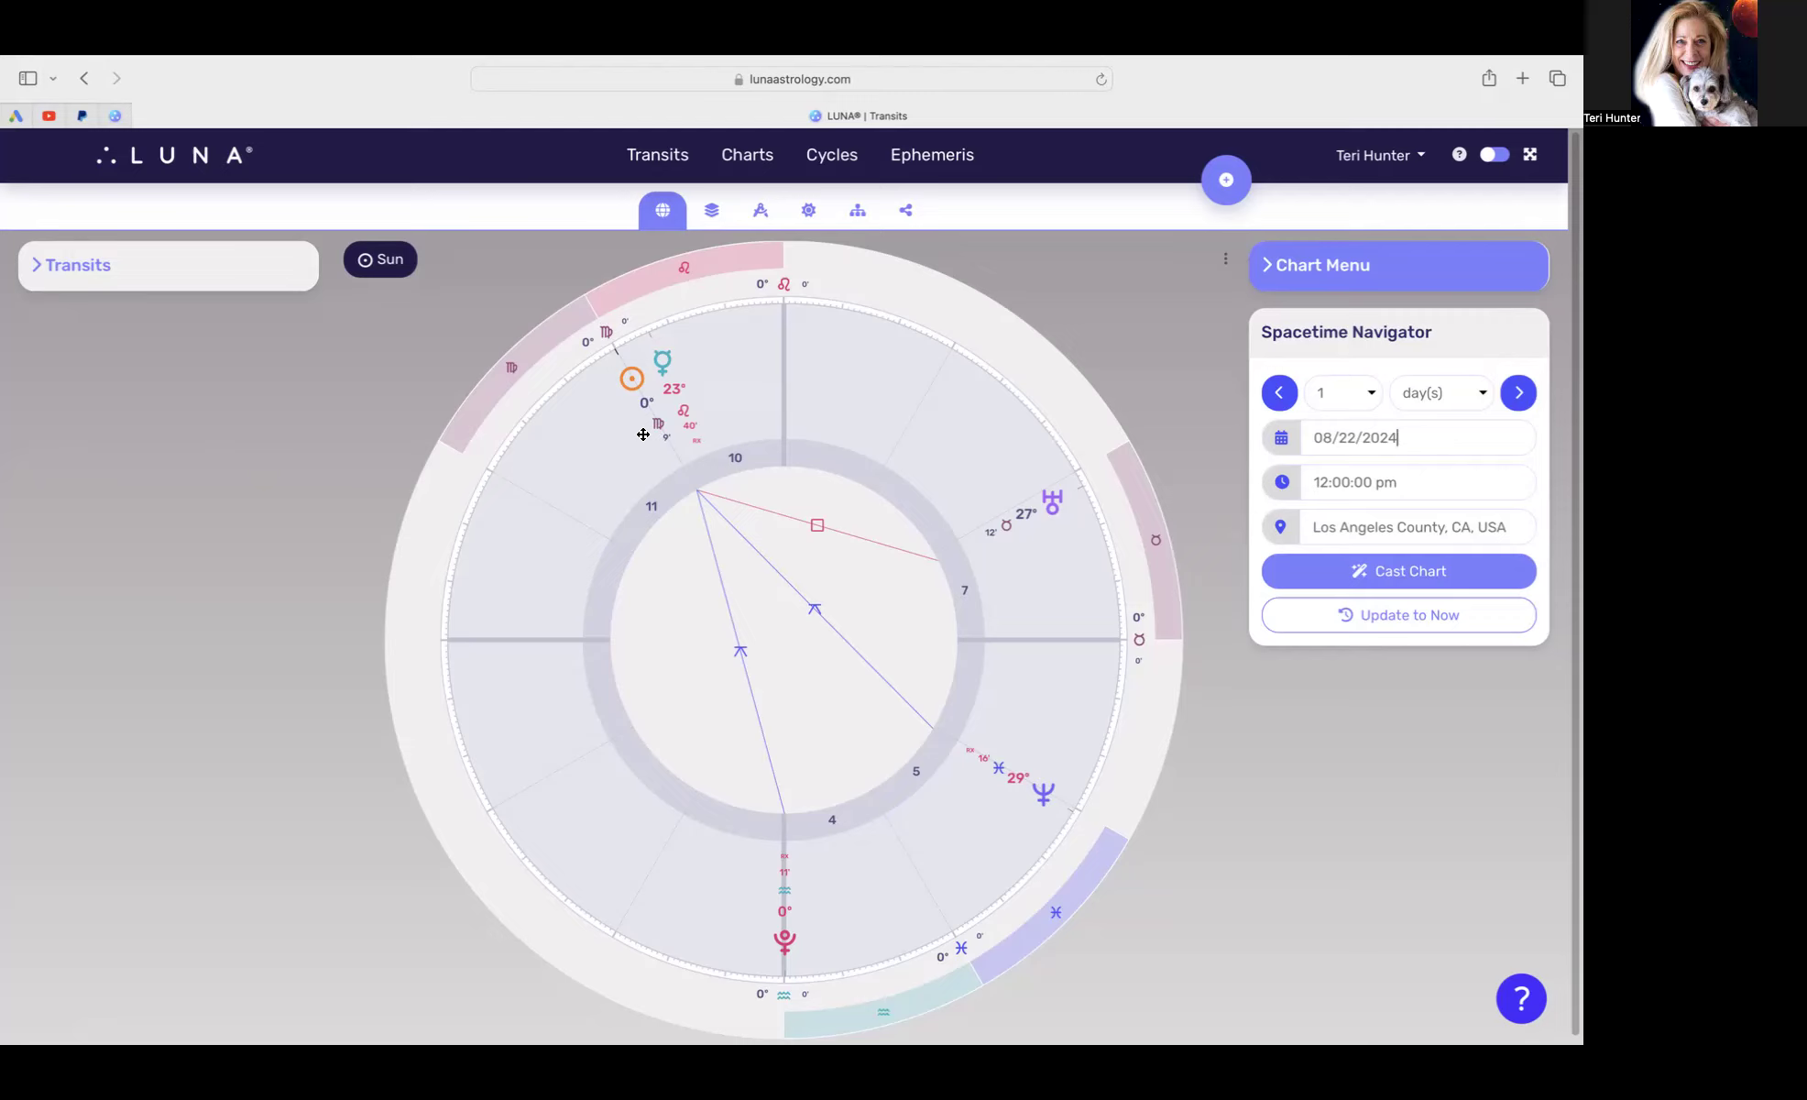
mouse_move(613, 358)
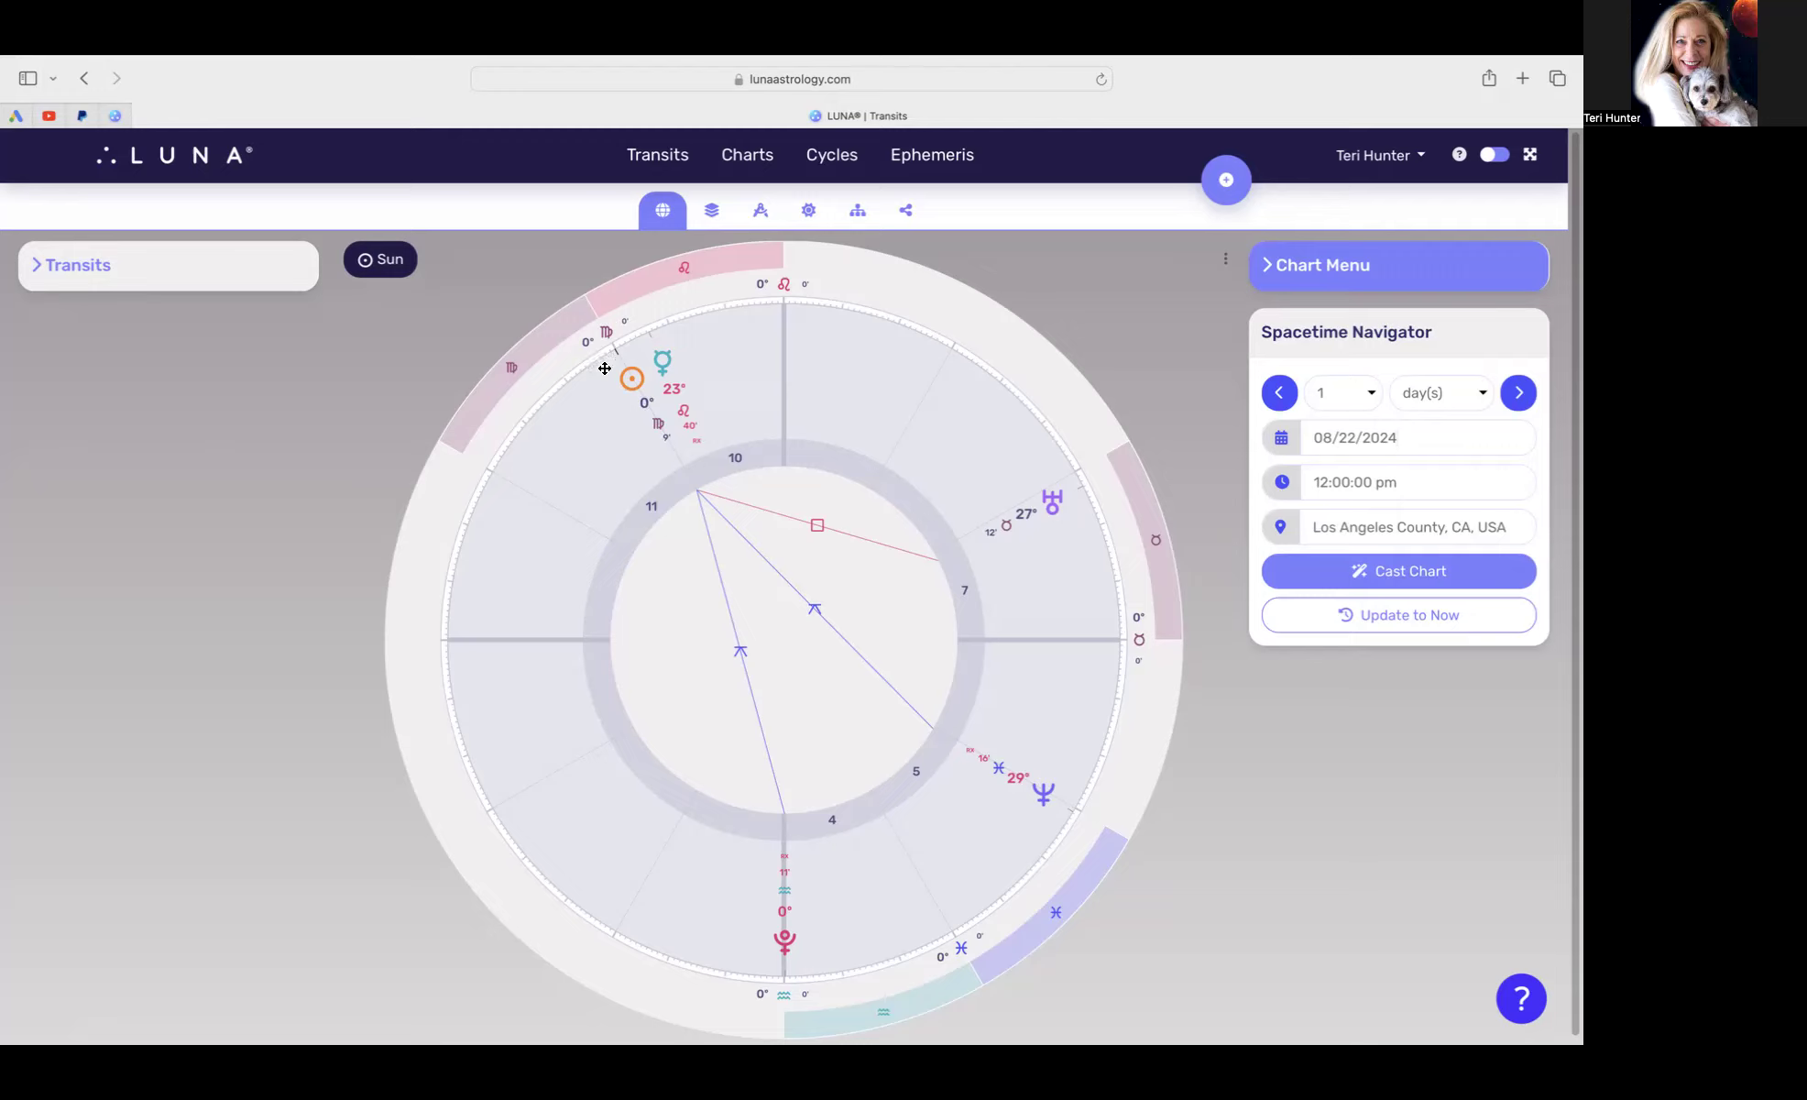
mouse_move(619, 399)
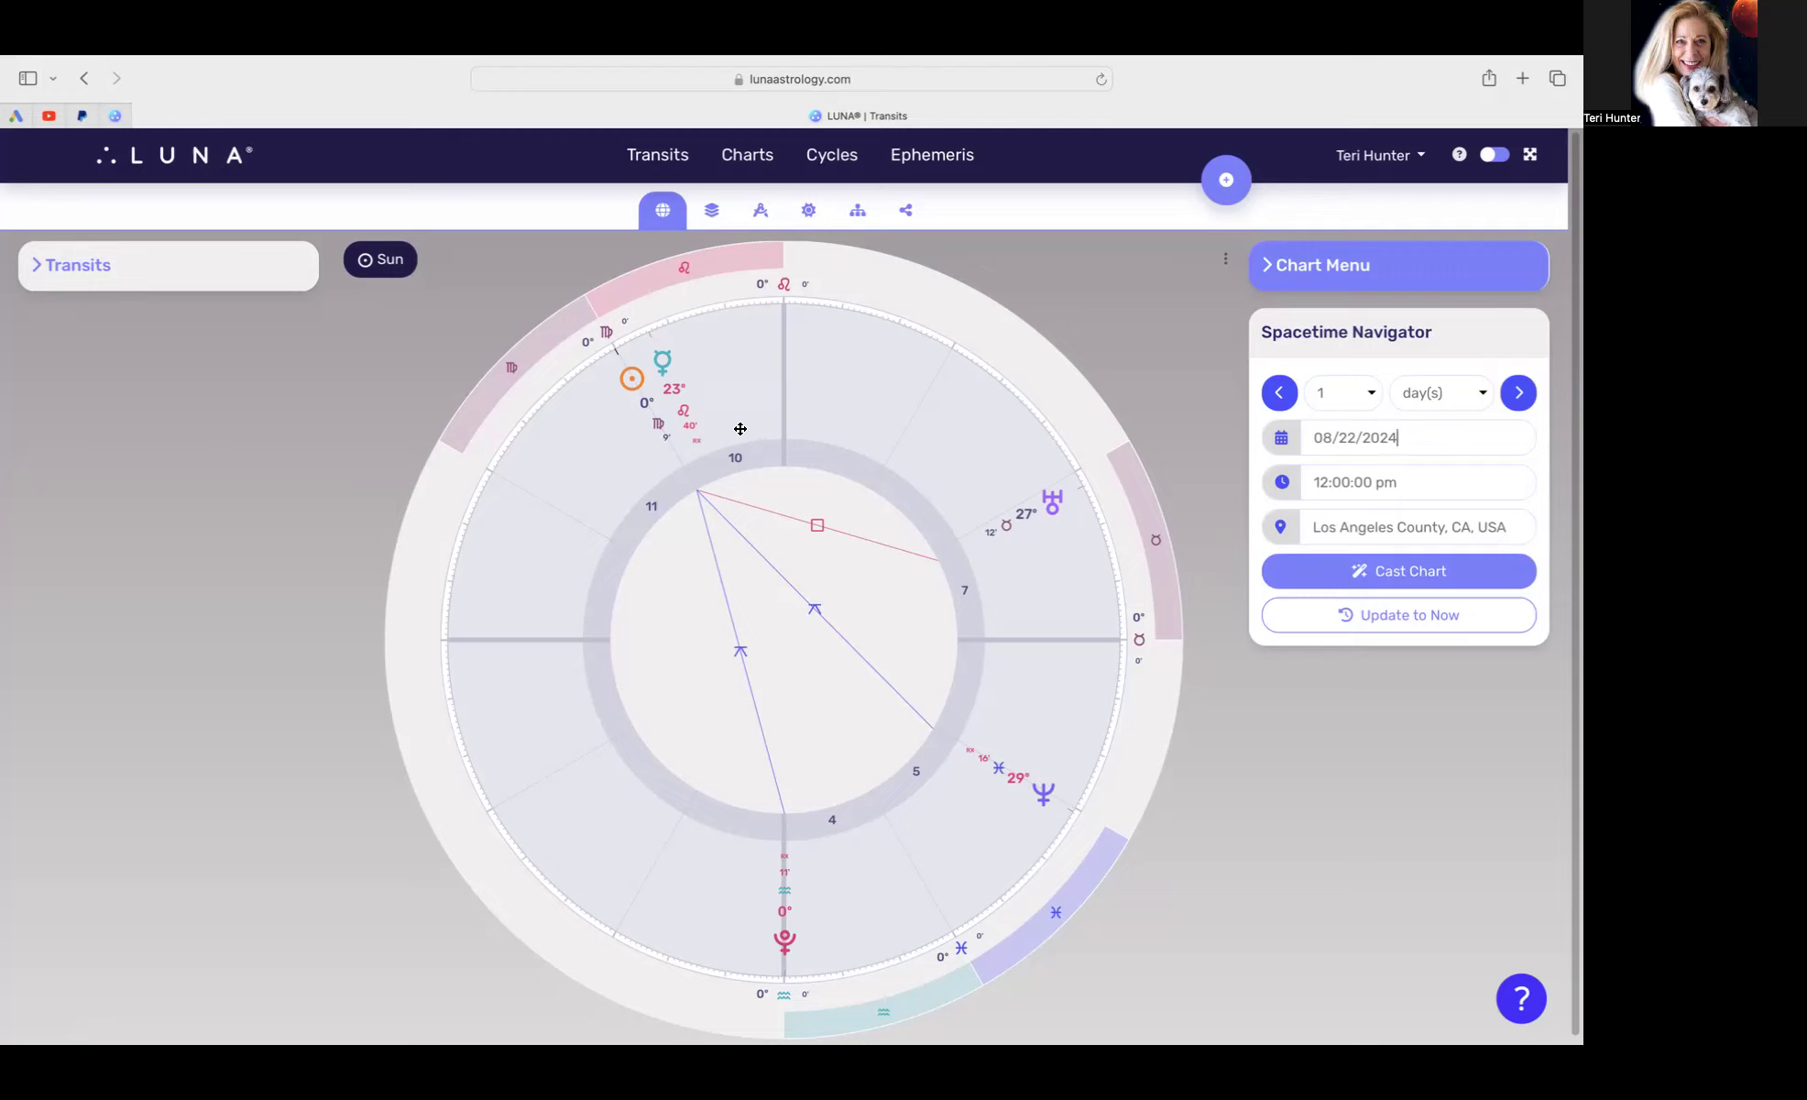
mouse_move(681, 385)
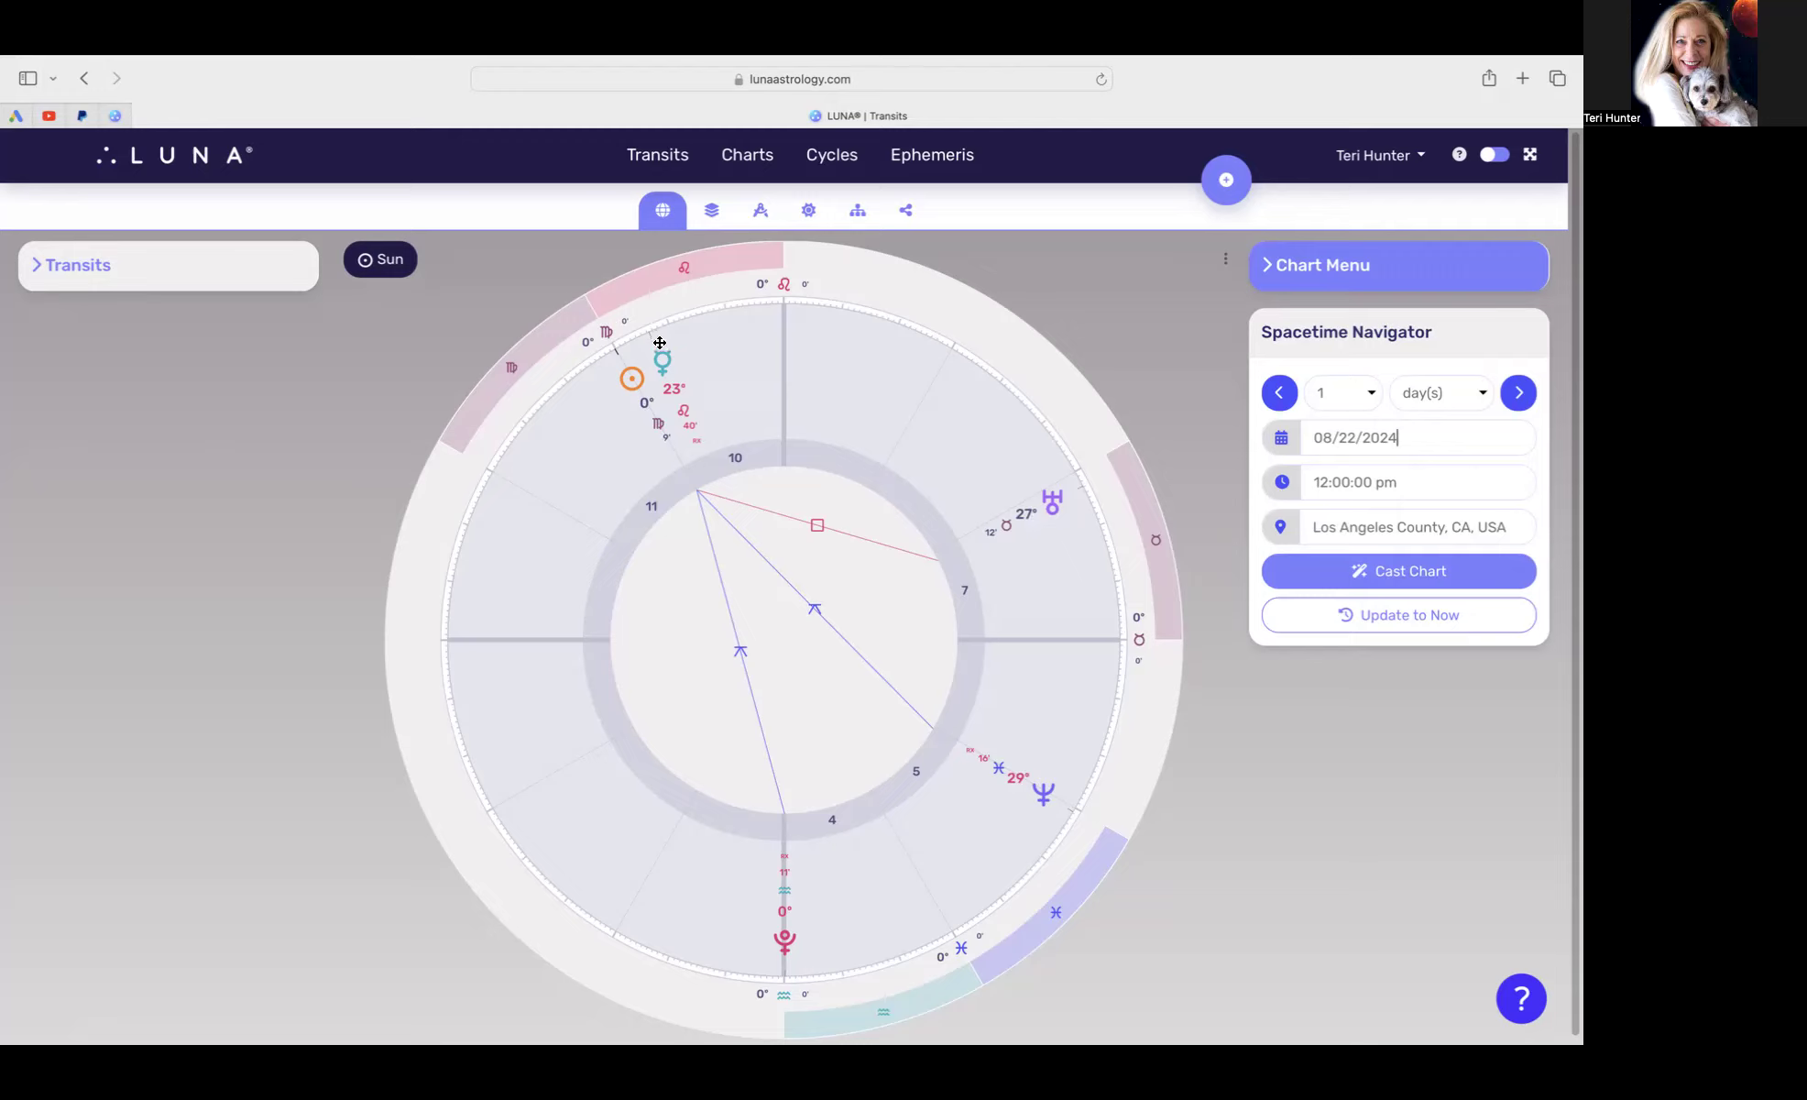
mouse_move(896, 510)
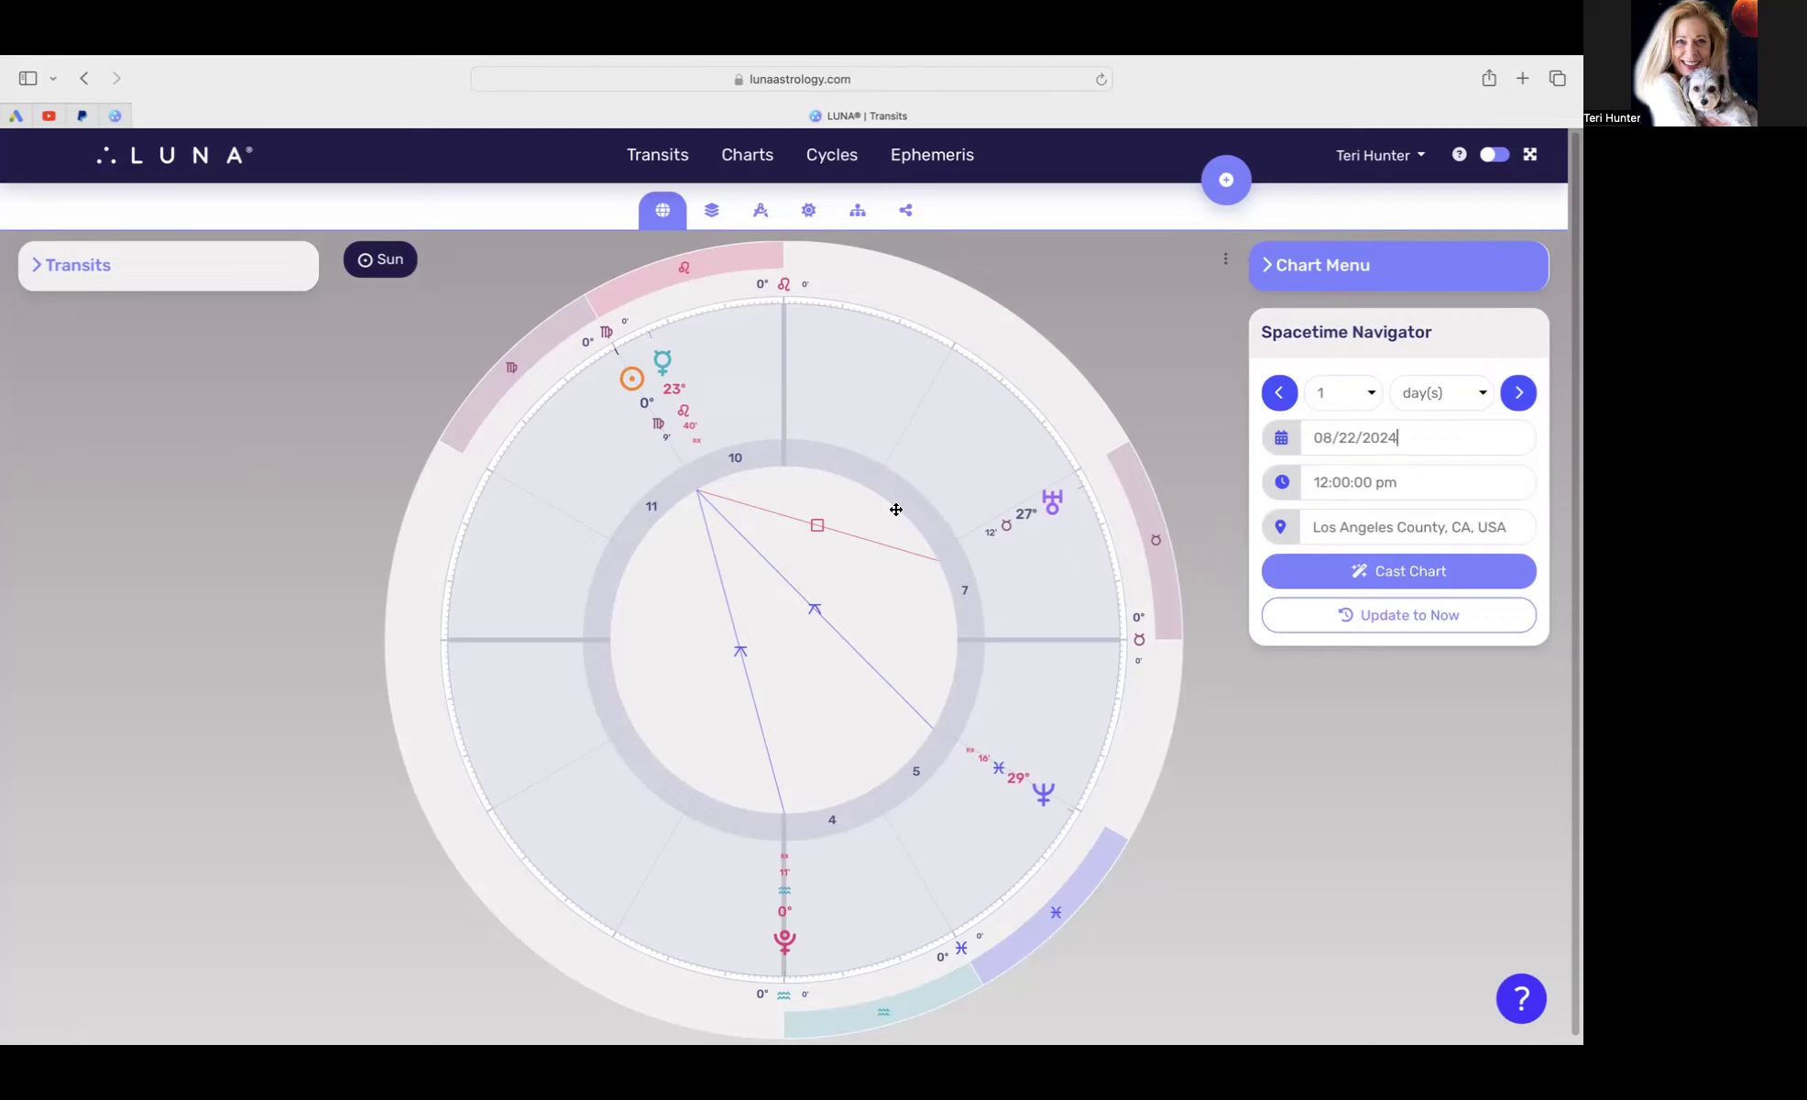
mouse_move(1063, 517)
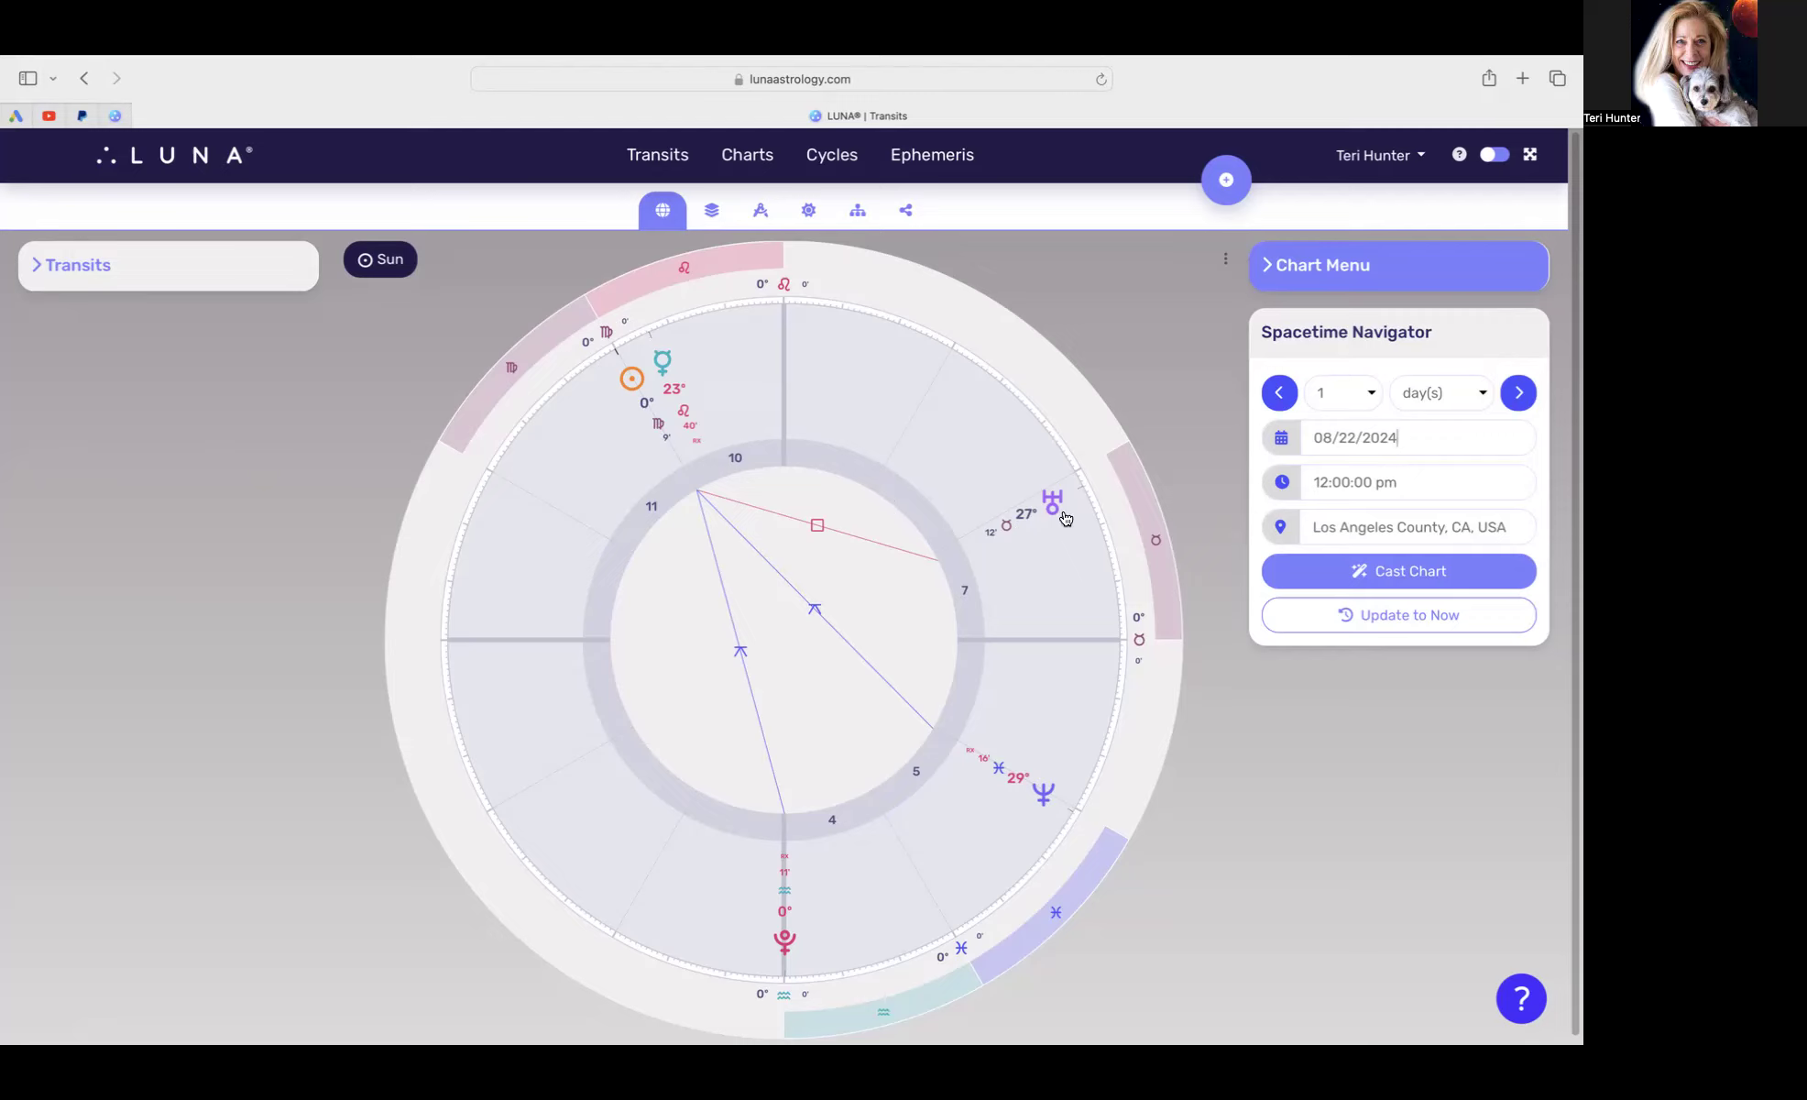
mouse_move(930, 486)
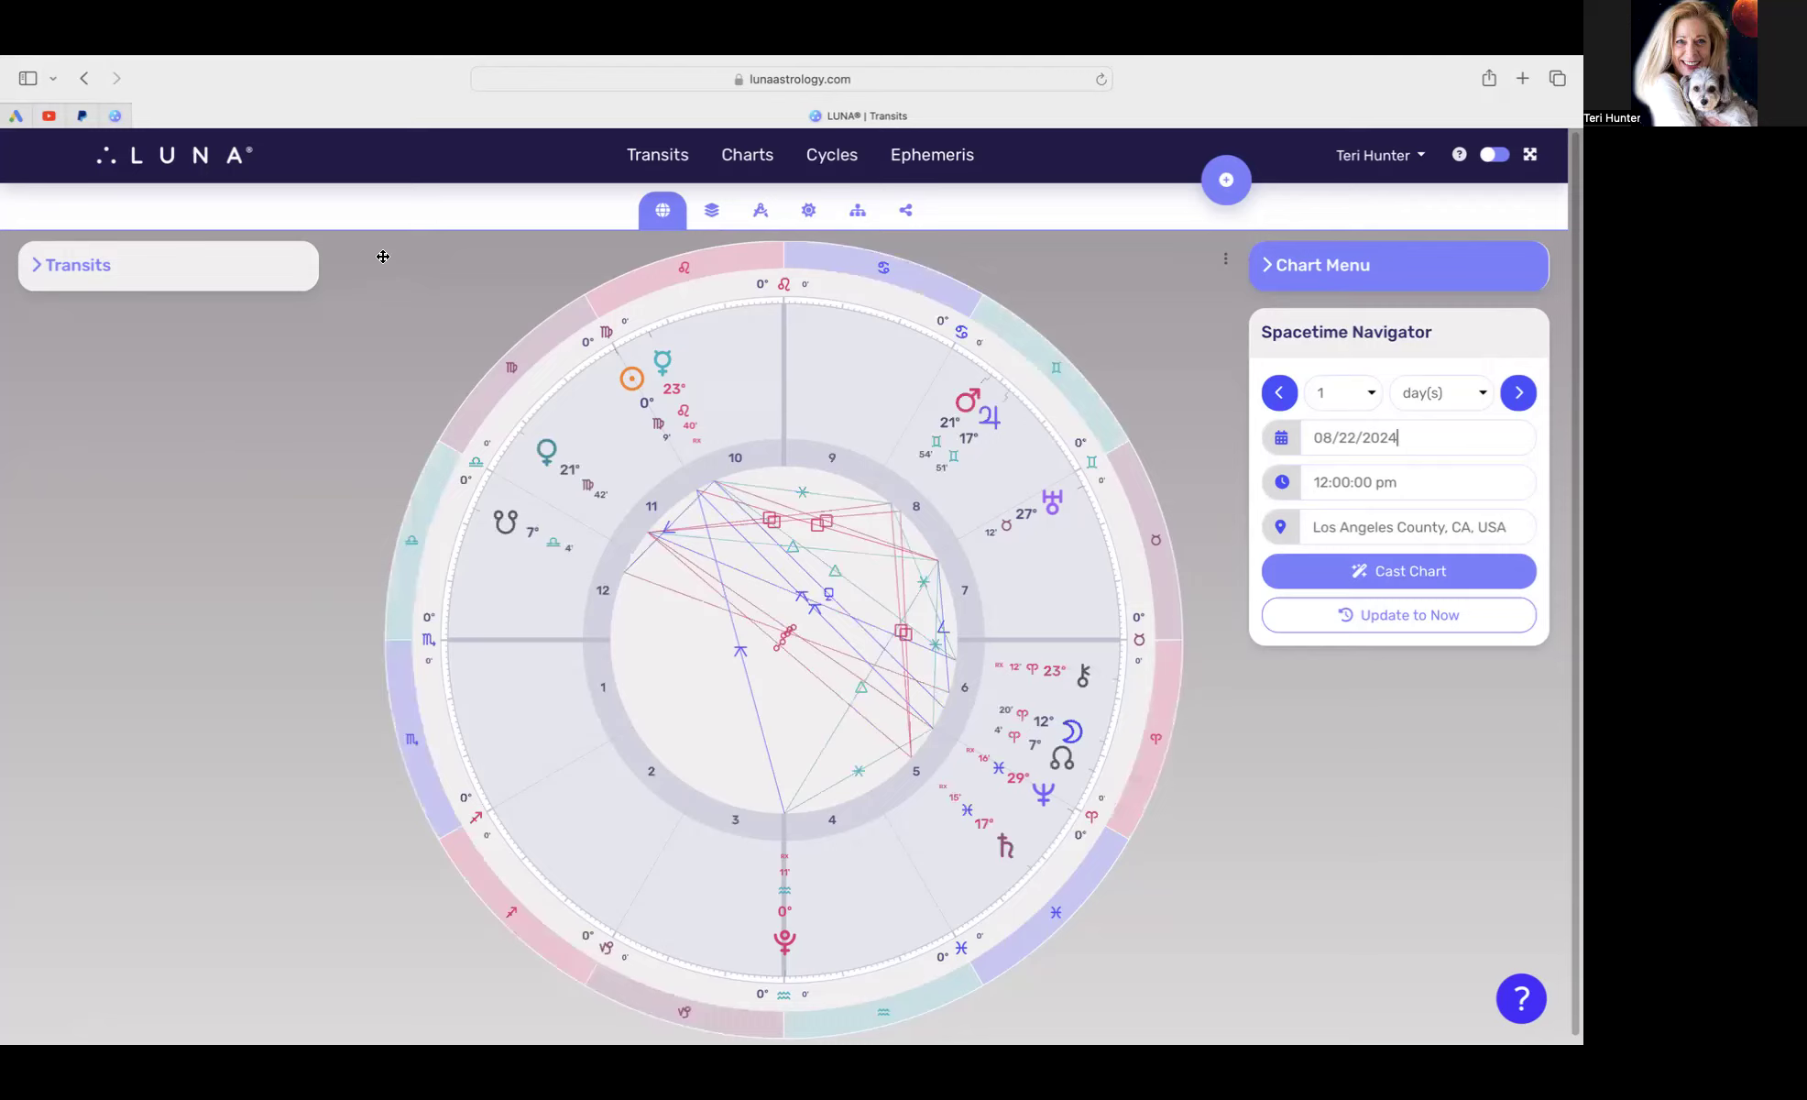
mouse_move(603, 460)
type("30")
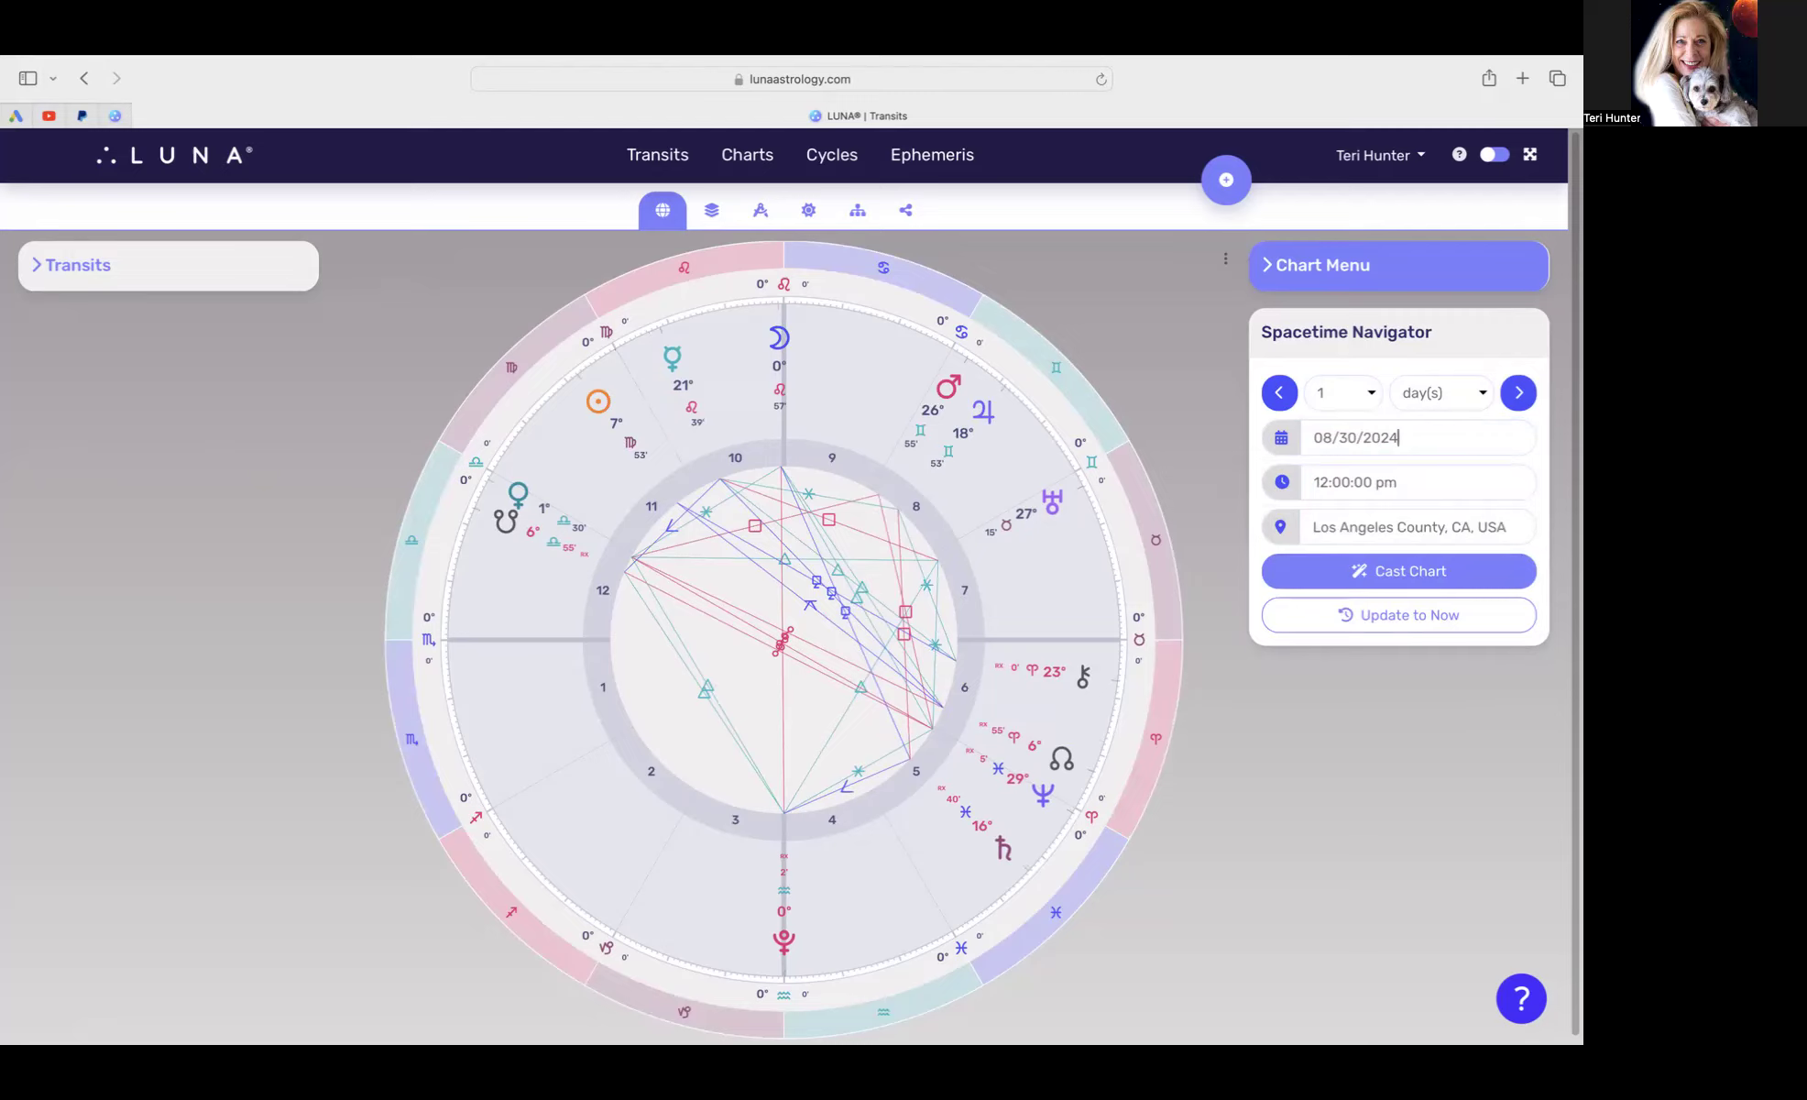
mouse_move(551, 528)
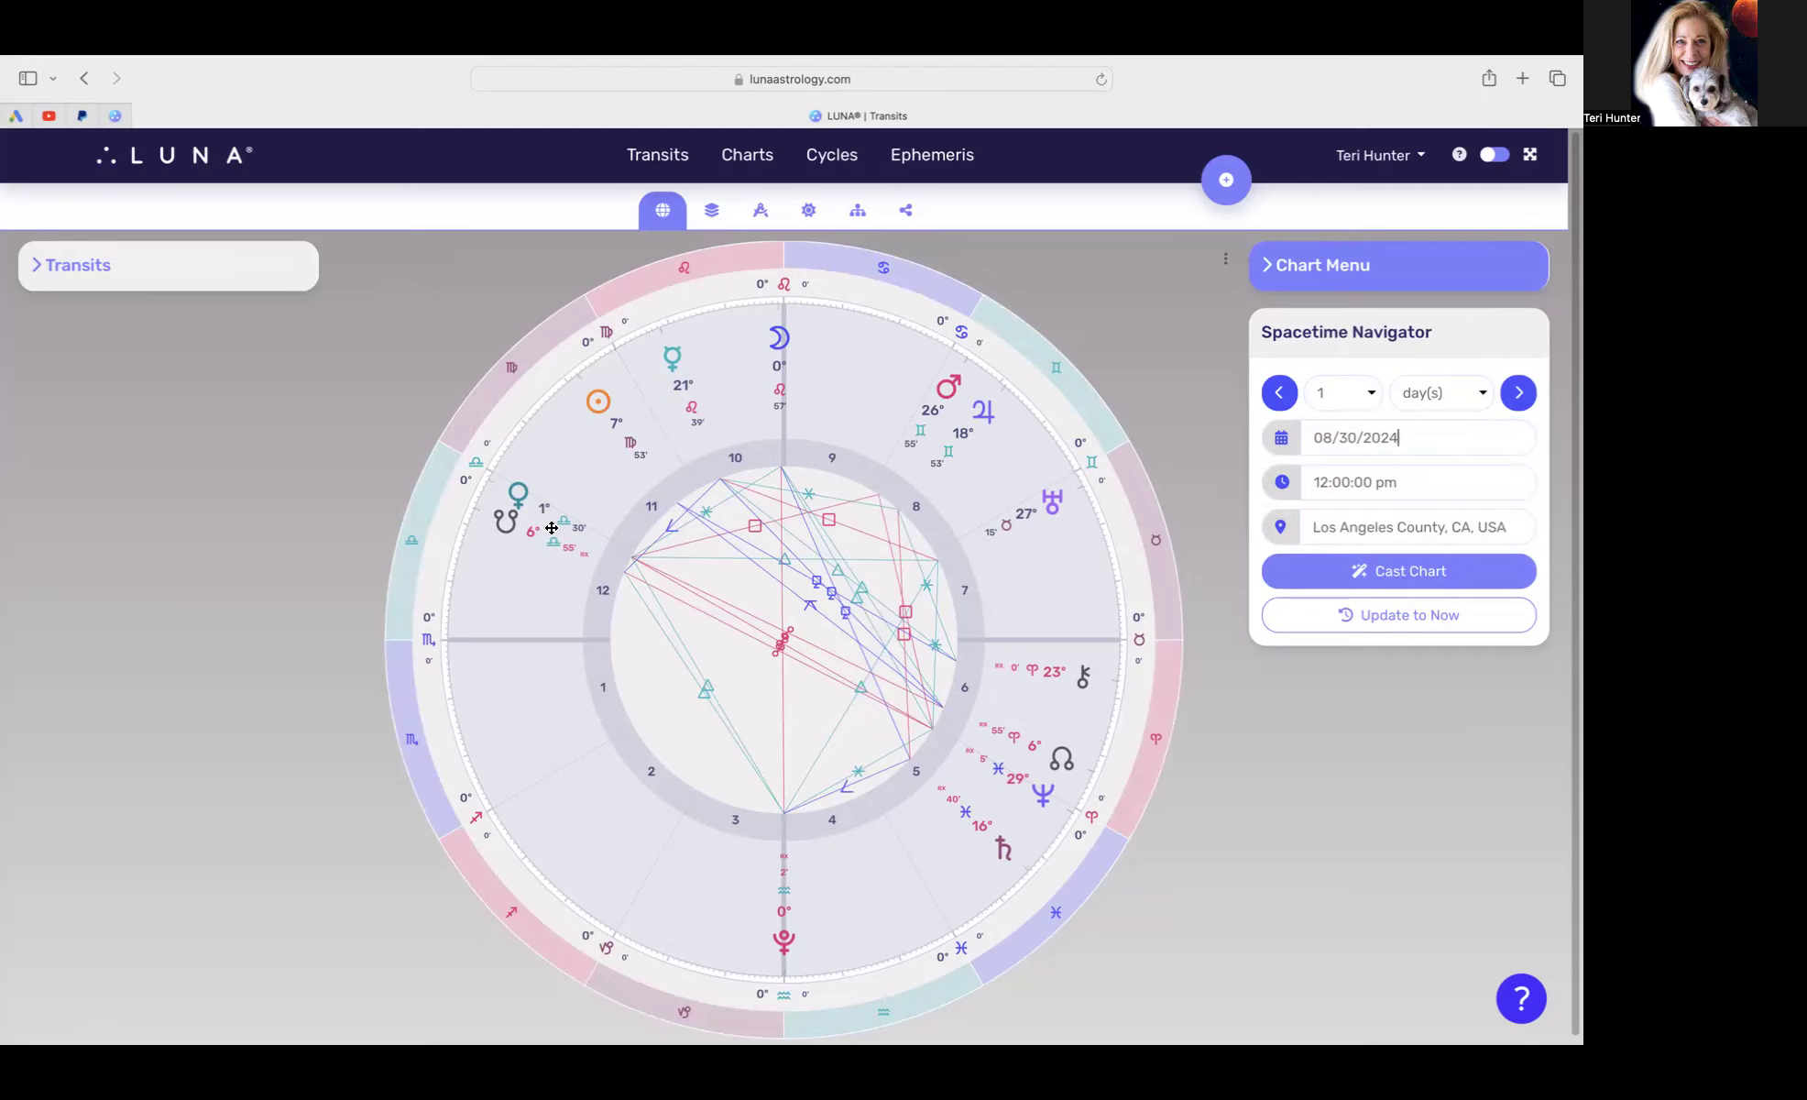
mouse_move(524, 496)
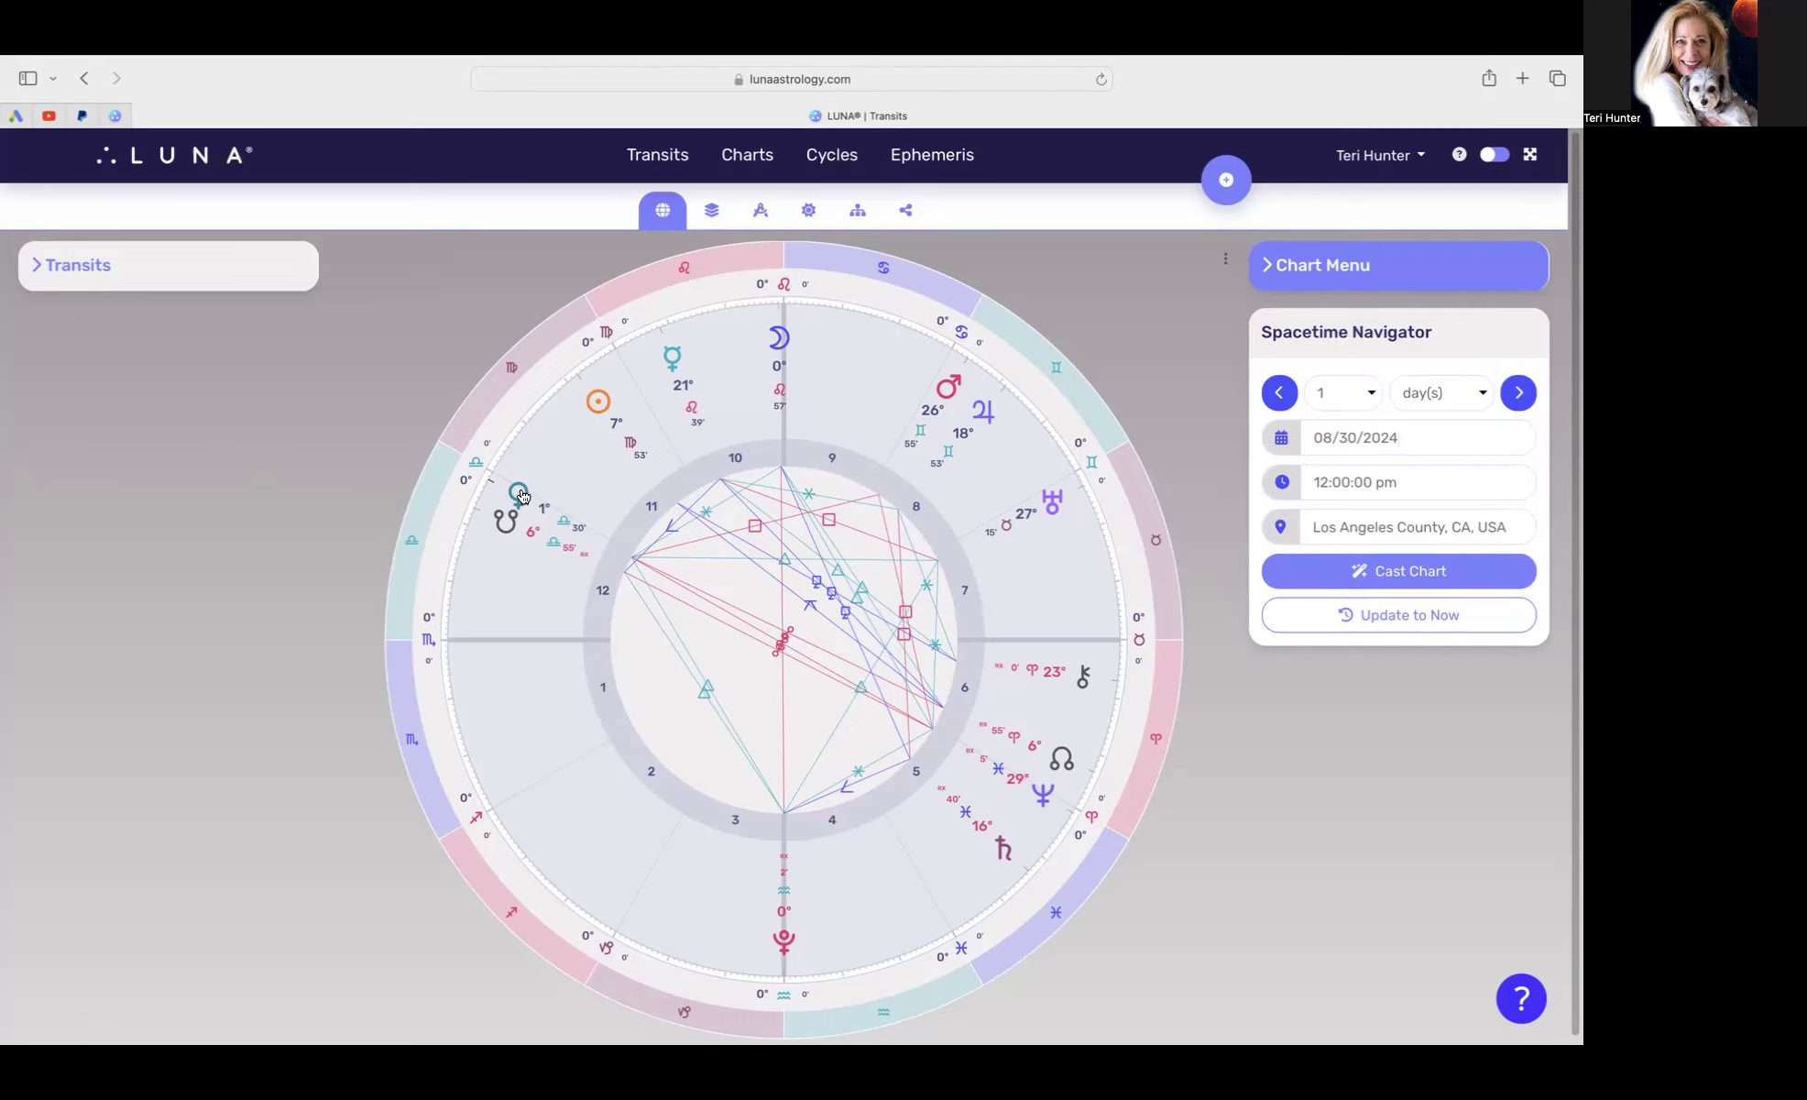
Step: Open the date field to move the transit chart to 08/30/2024
left_click(1418, 437)
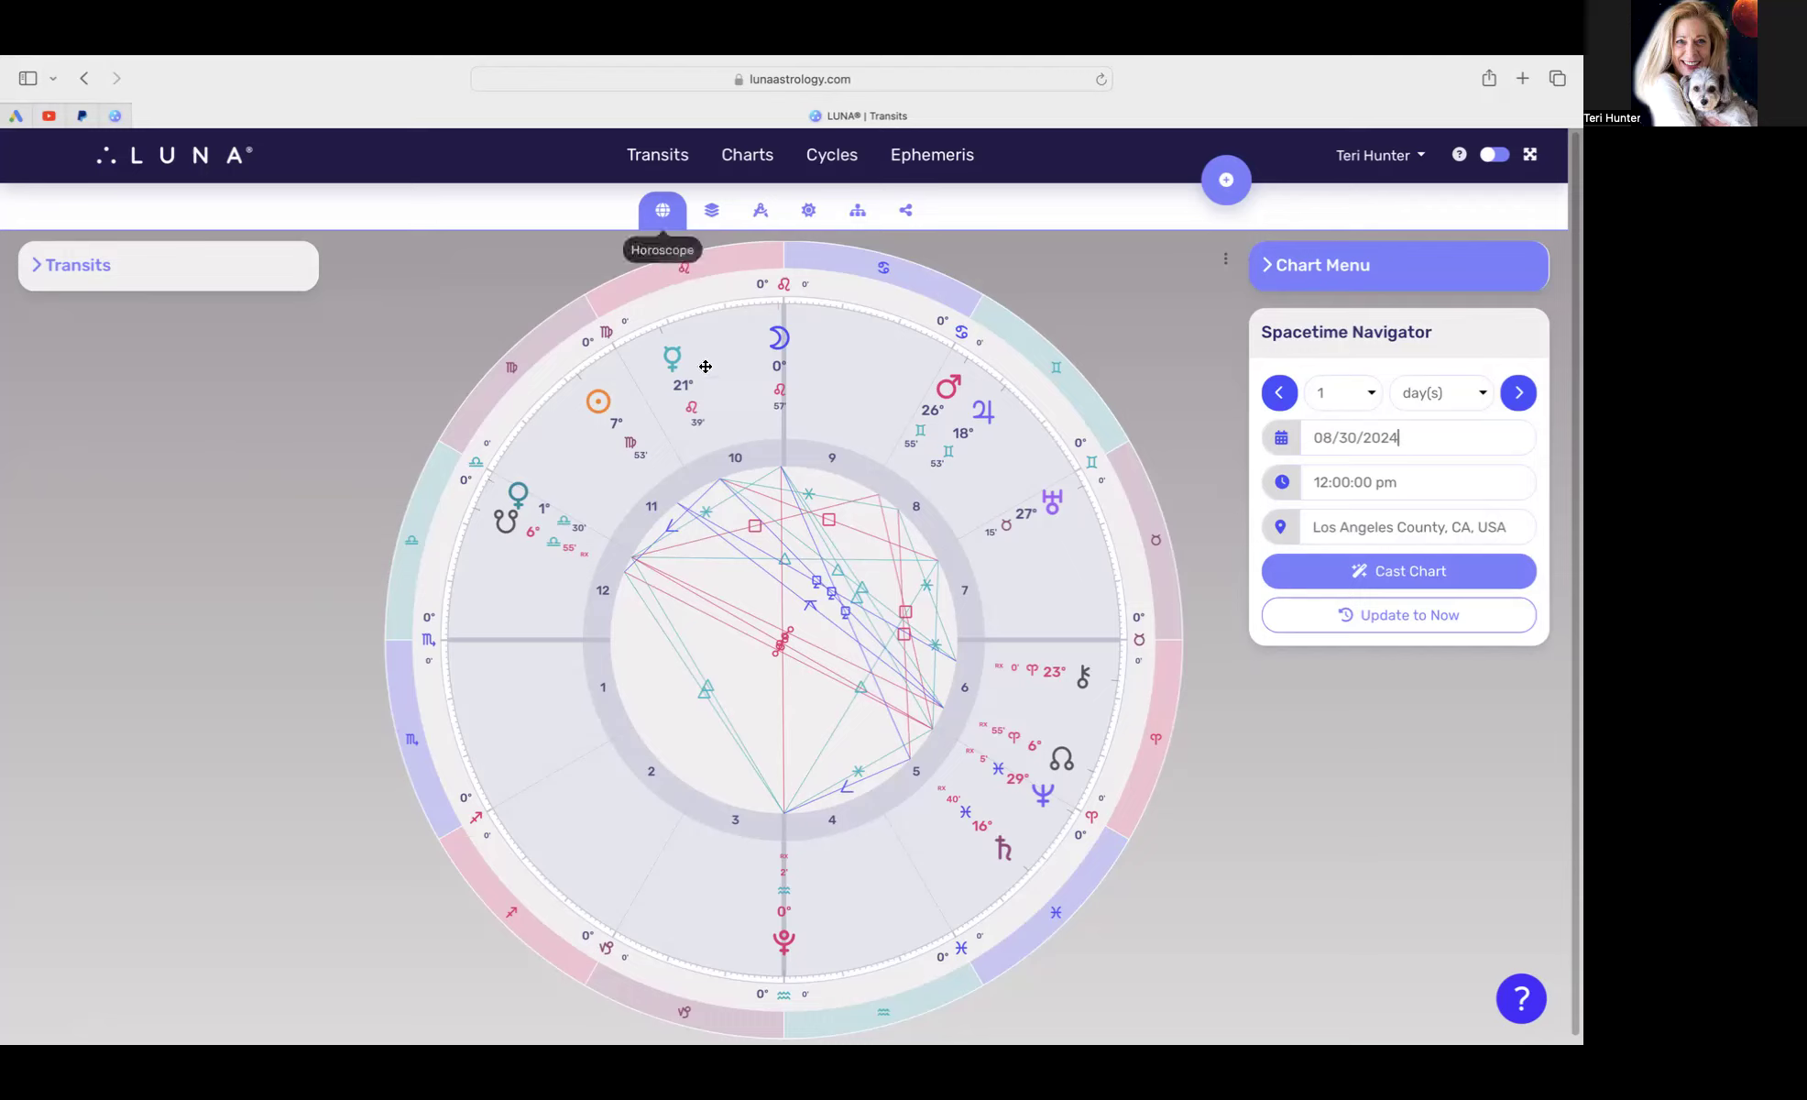
mouse_move(783, 984)
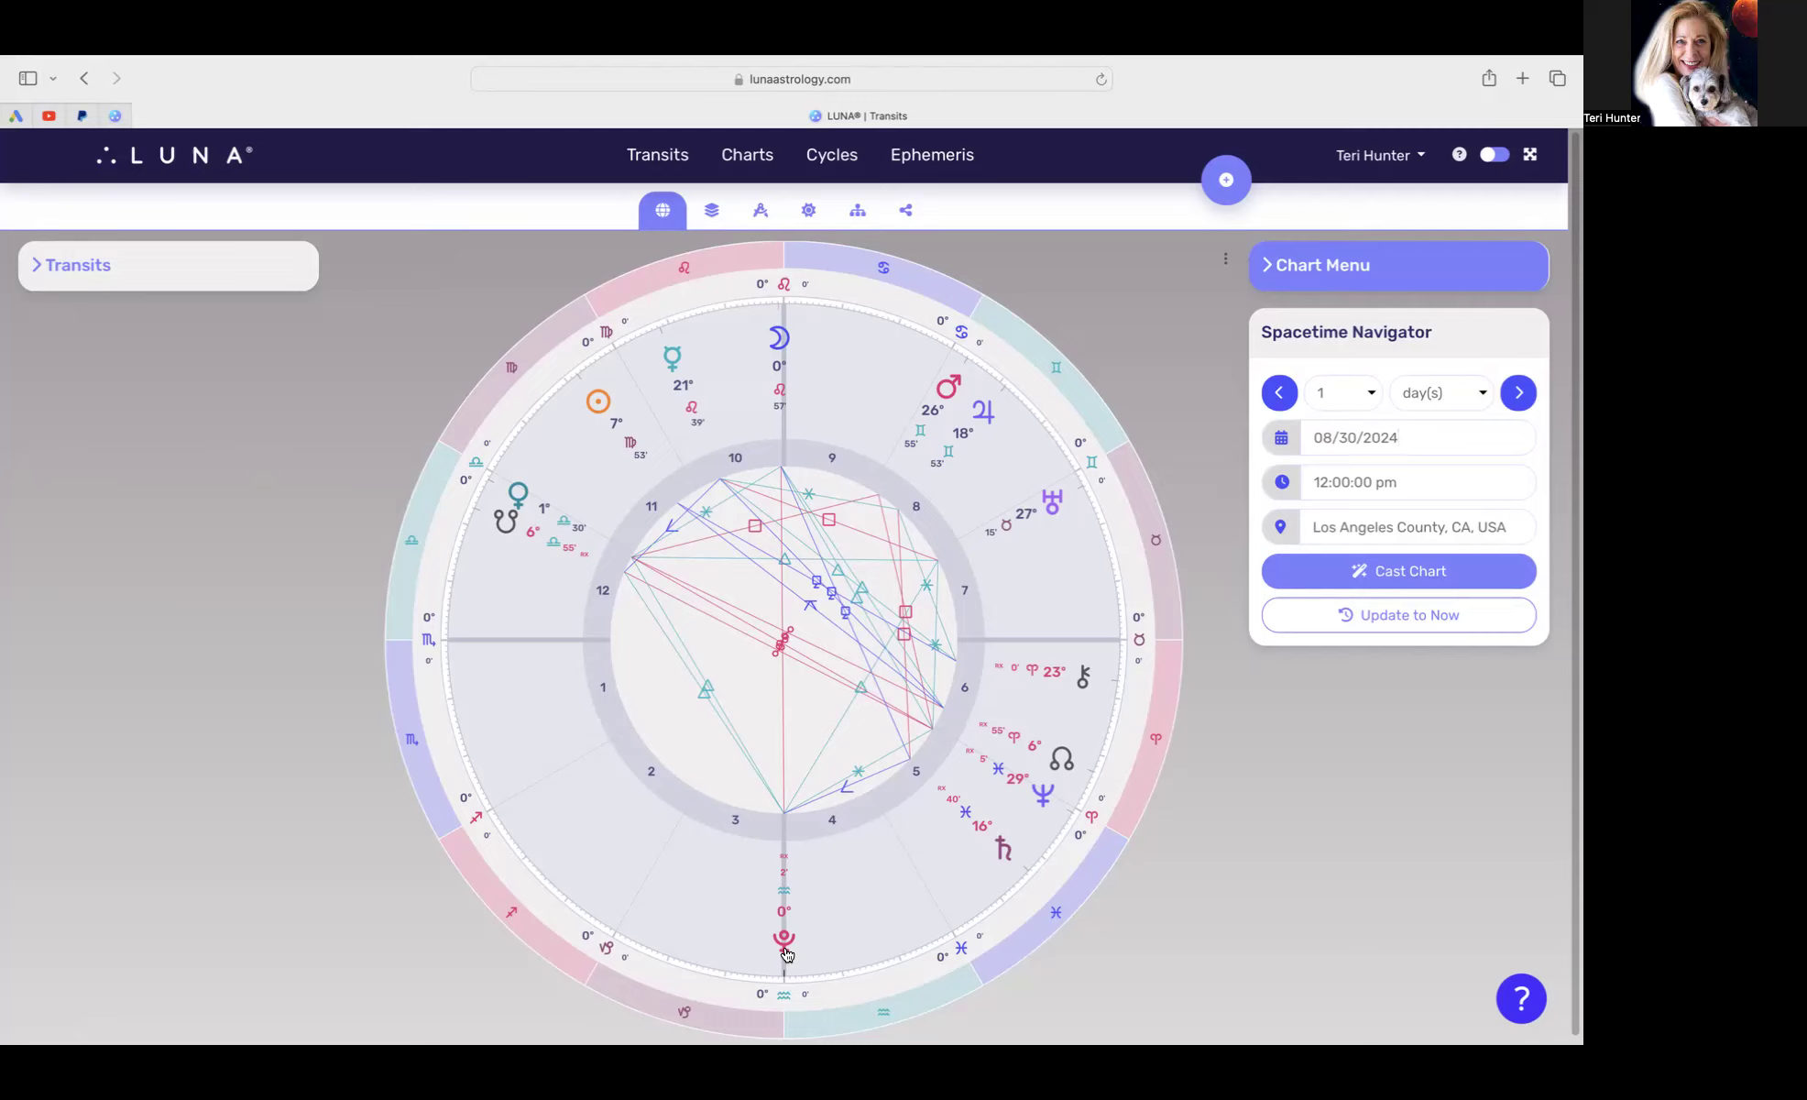
mouse_move(777, 545)
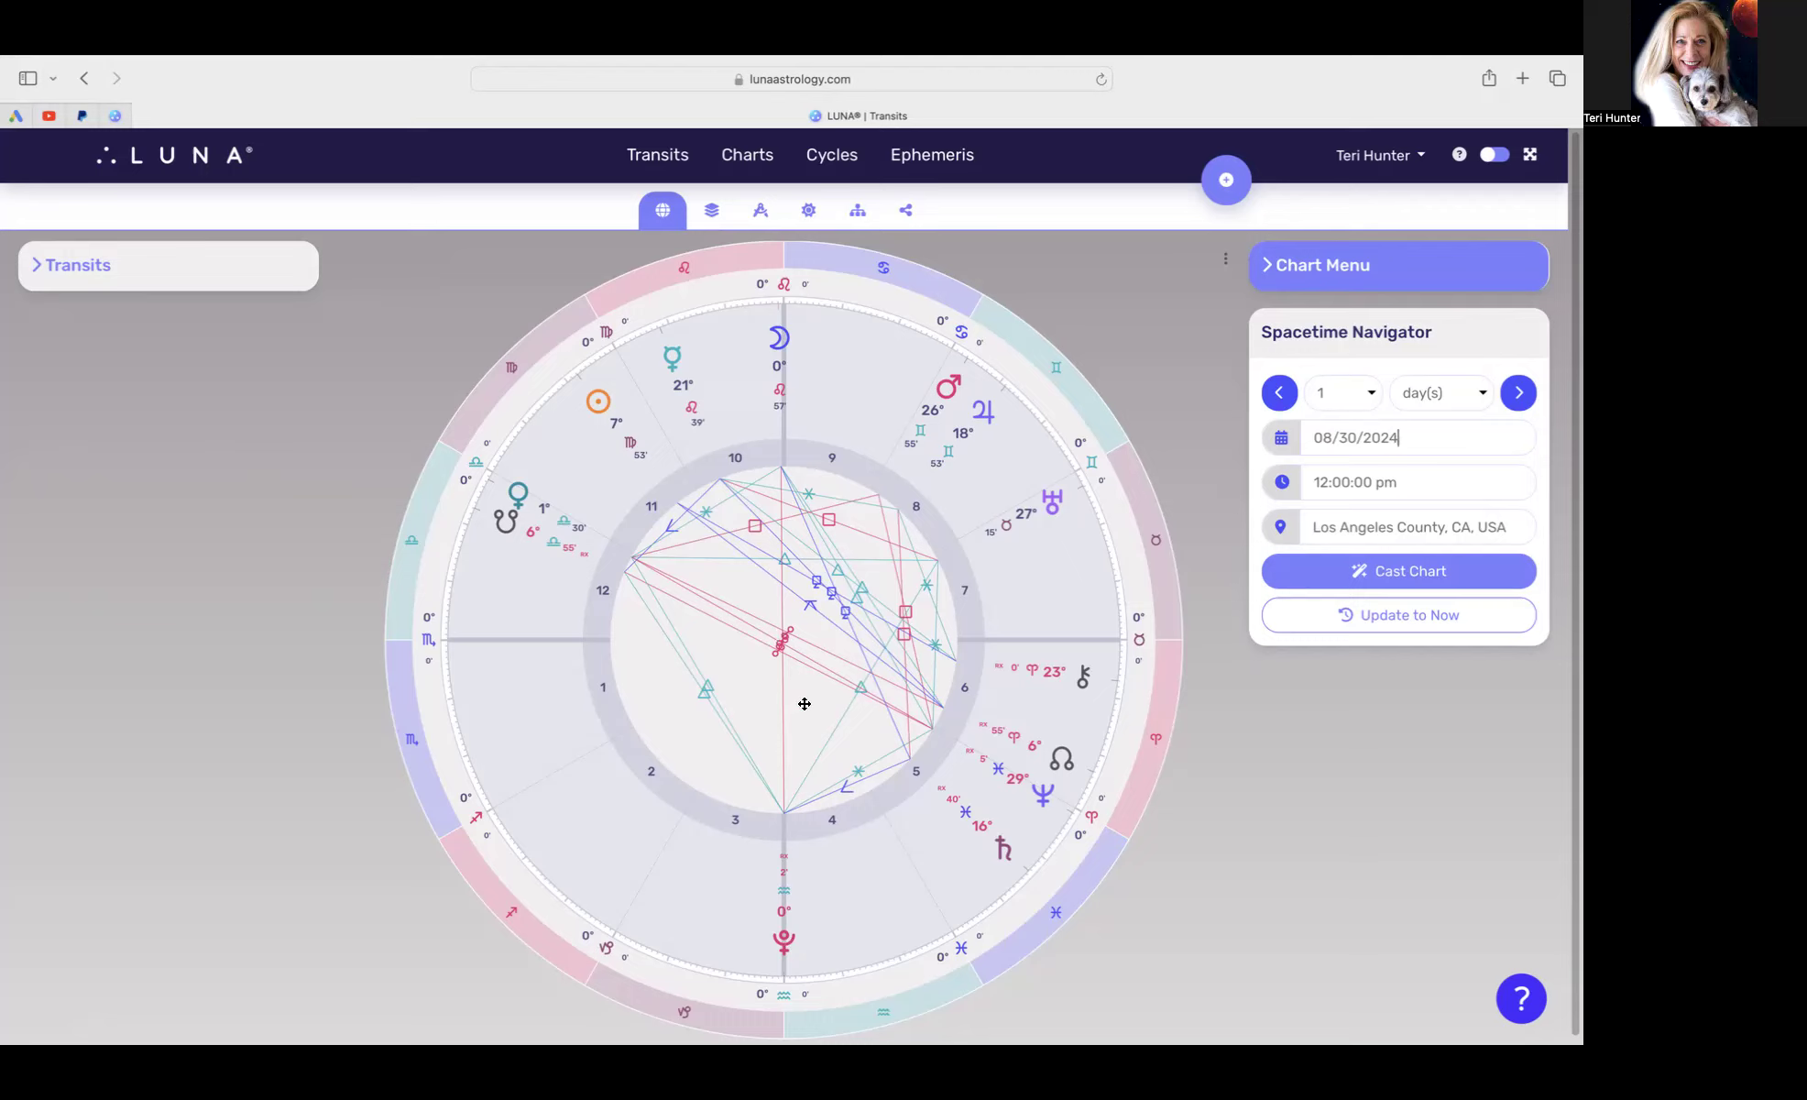
mouse_move(796, 966)
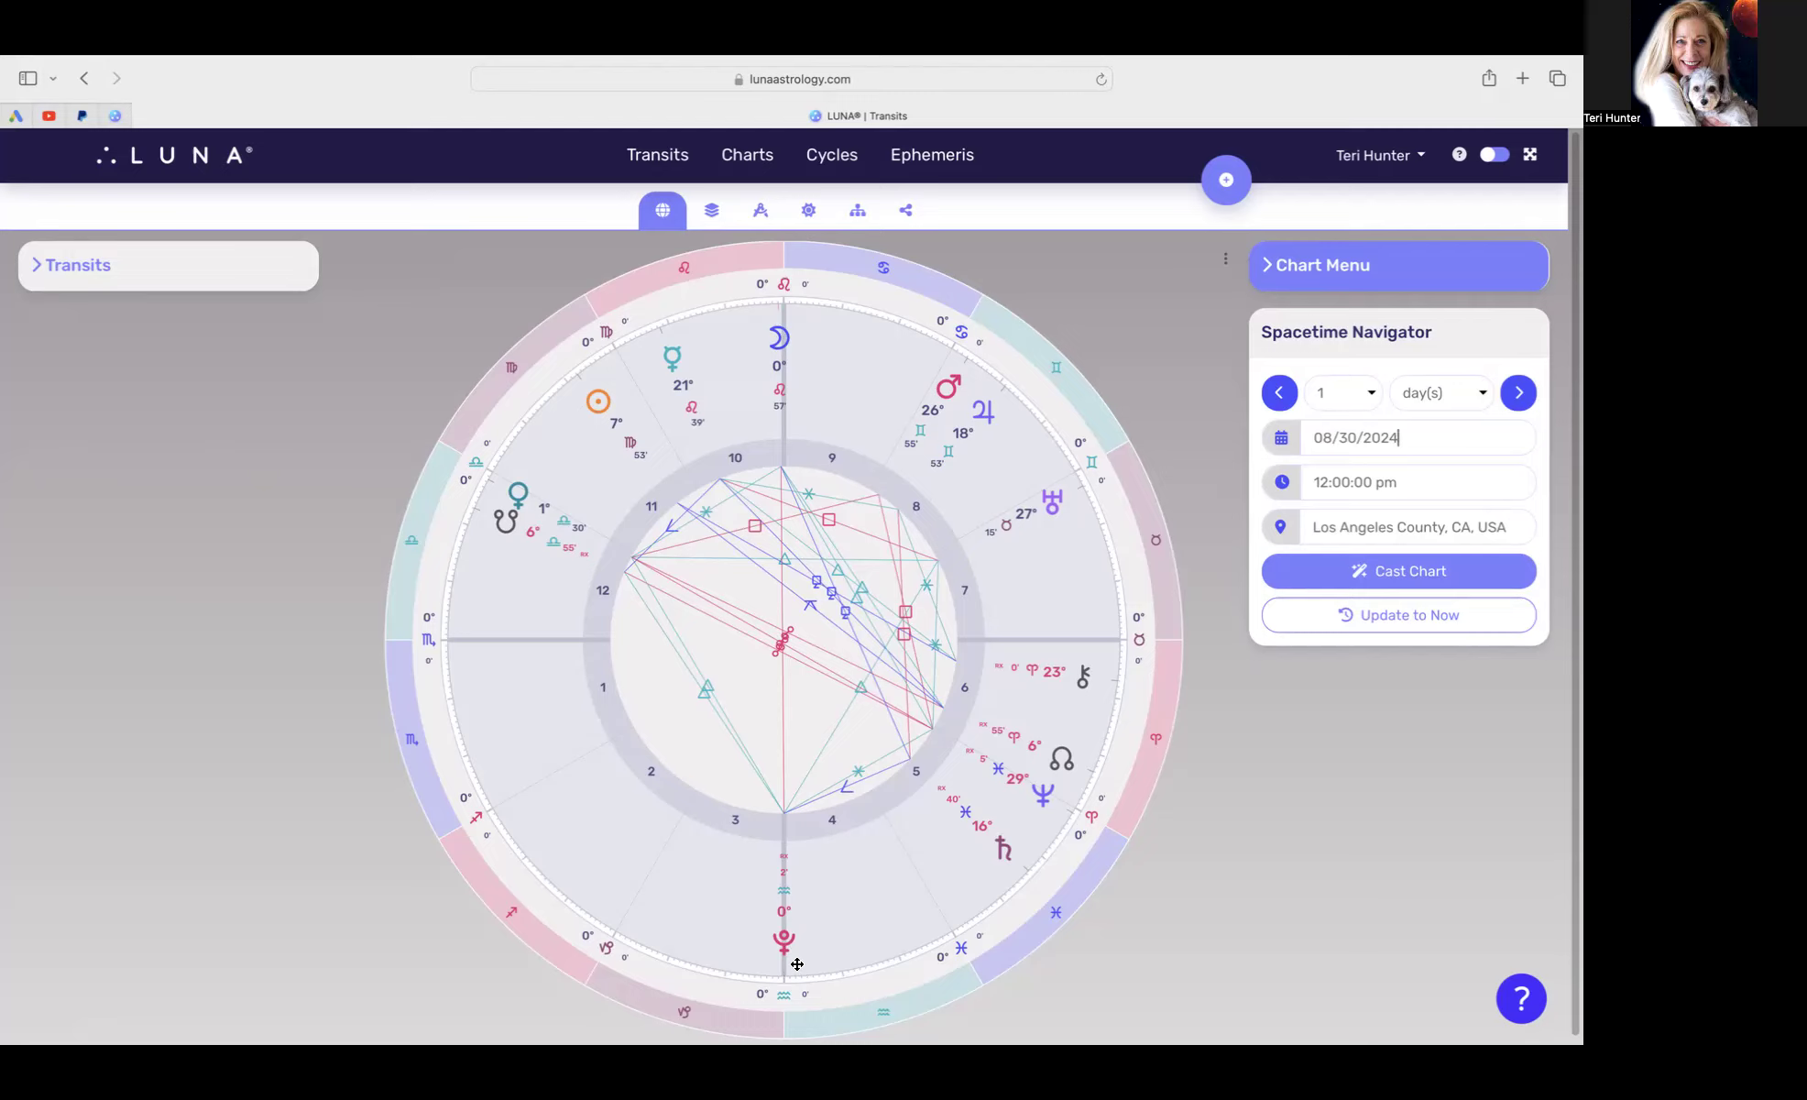
mouse_move(557, 479)
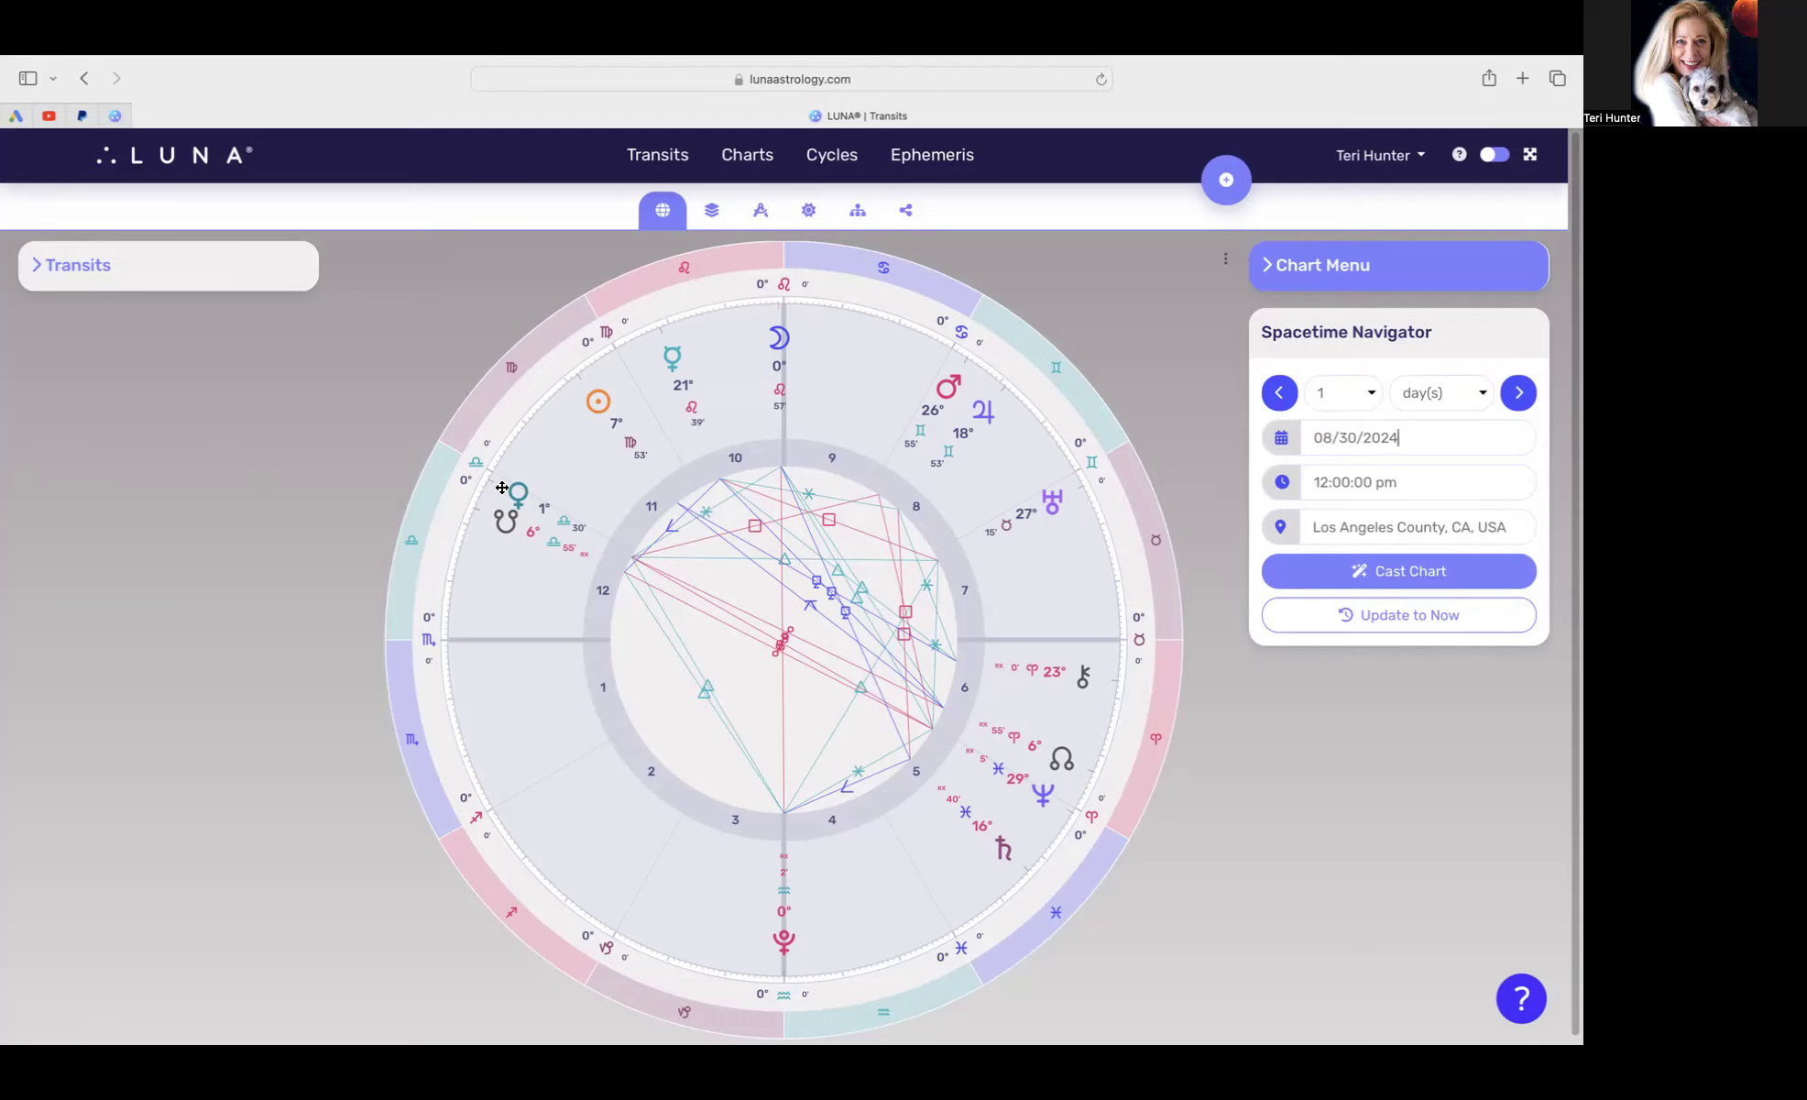
mouse_move(504, 507)
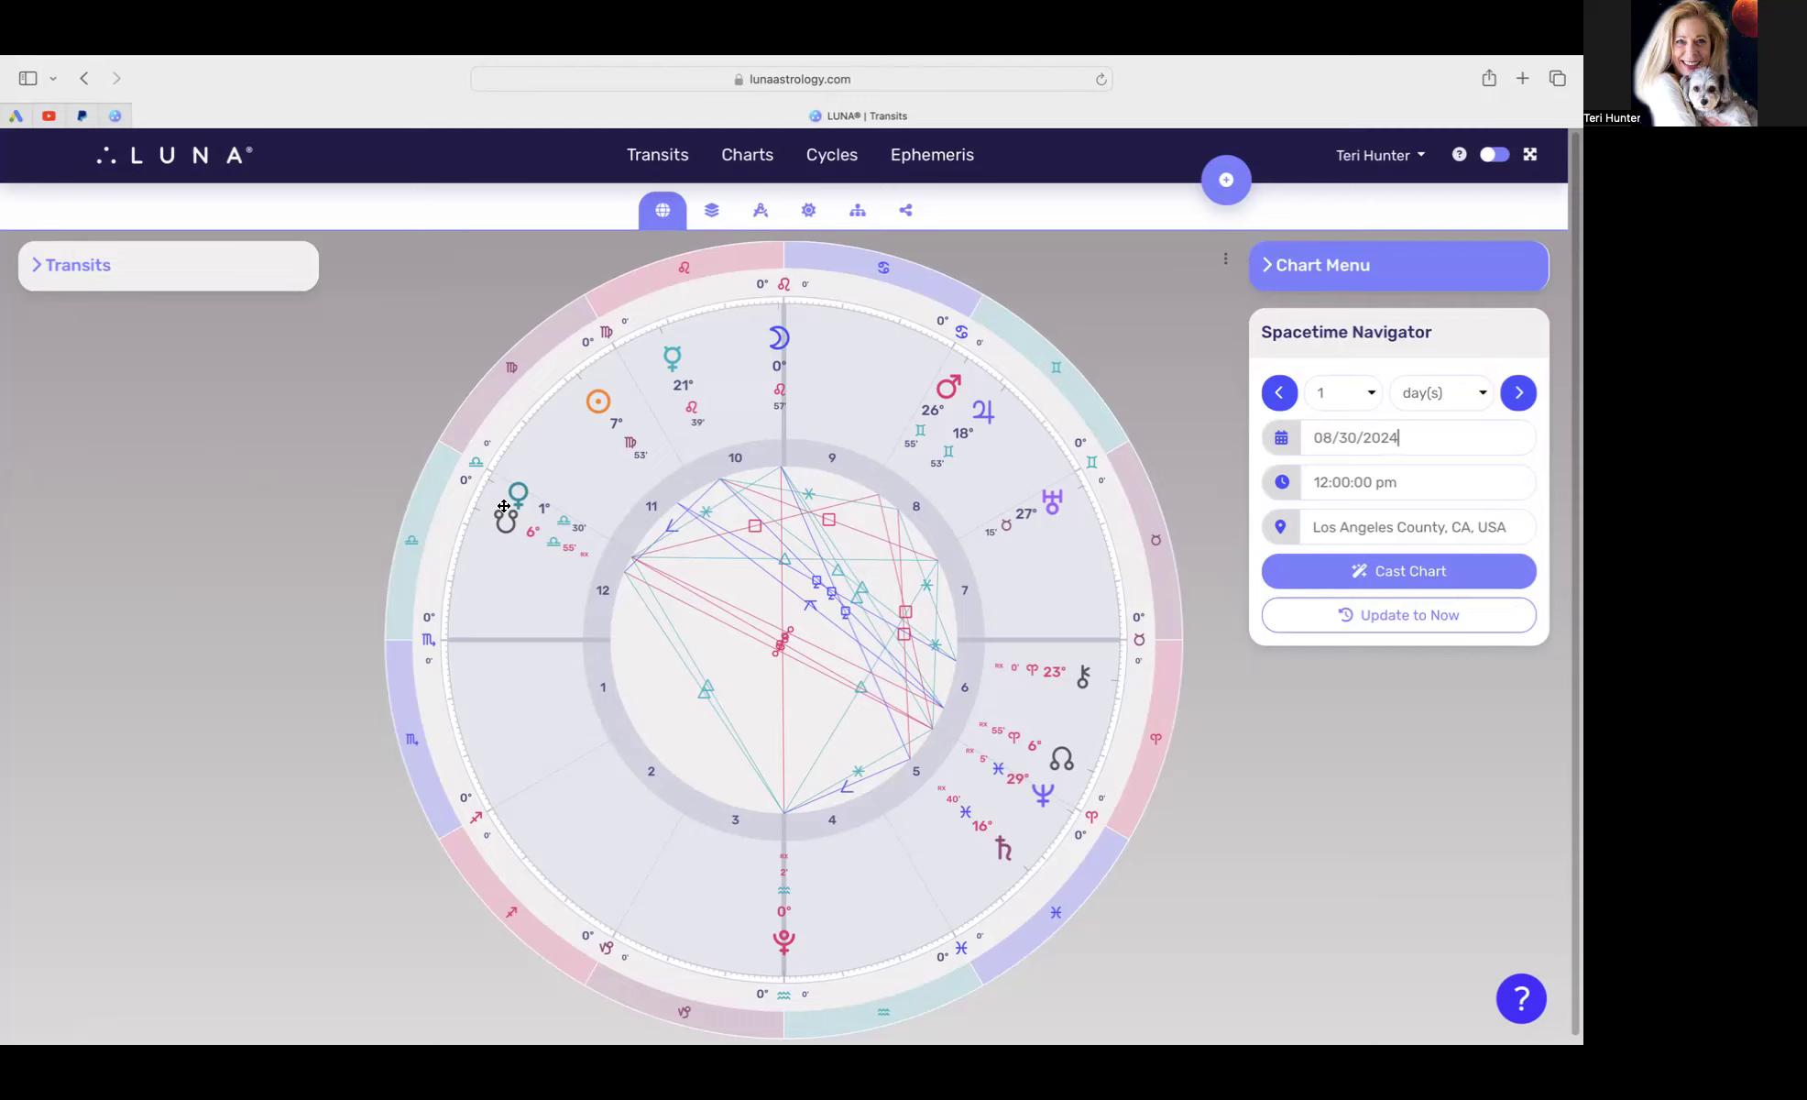
mouse_move(488, 531)
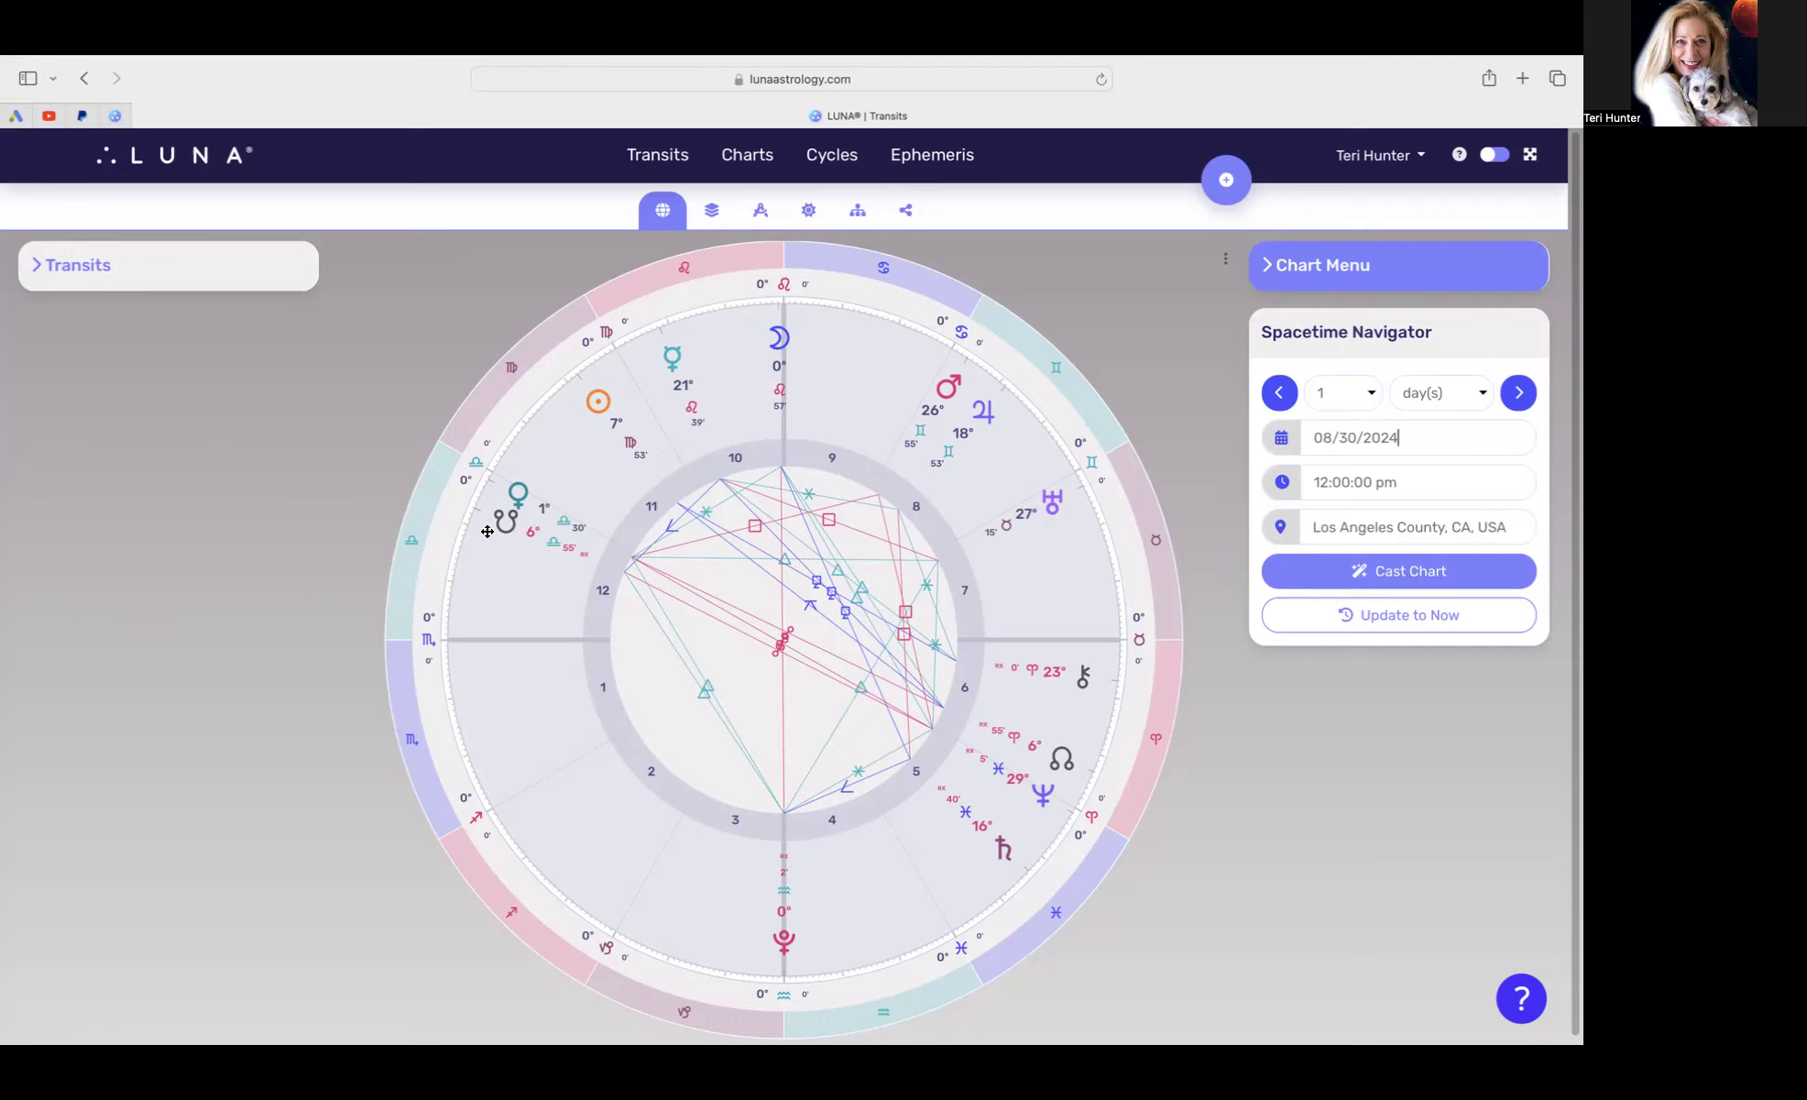
mouse_move(504, 524)
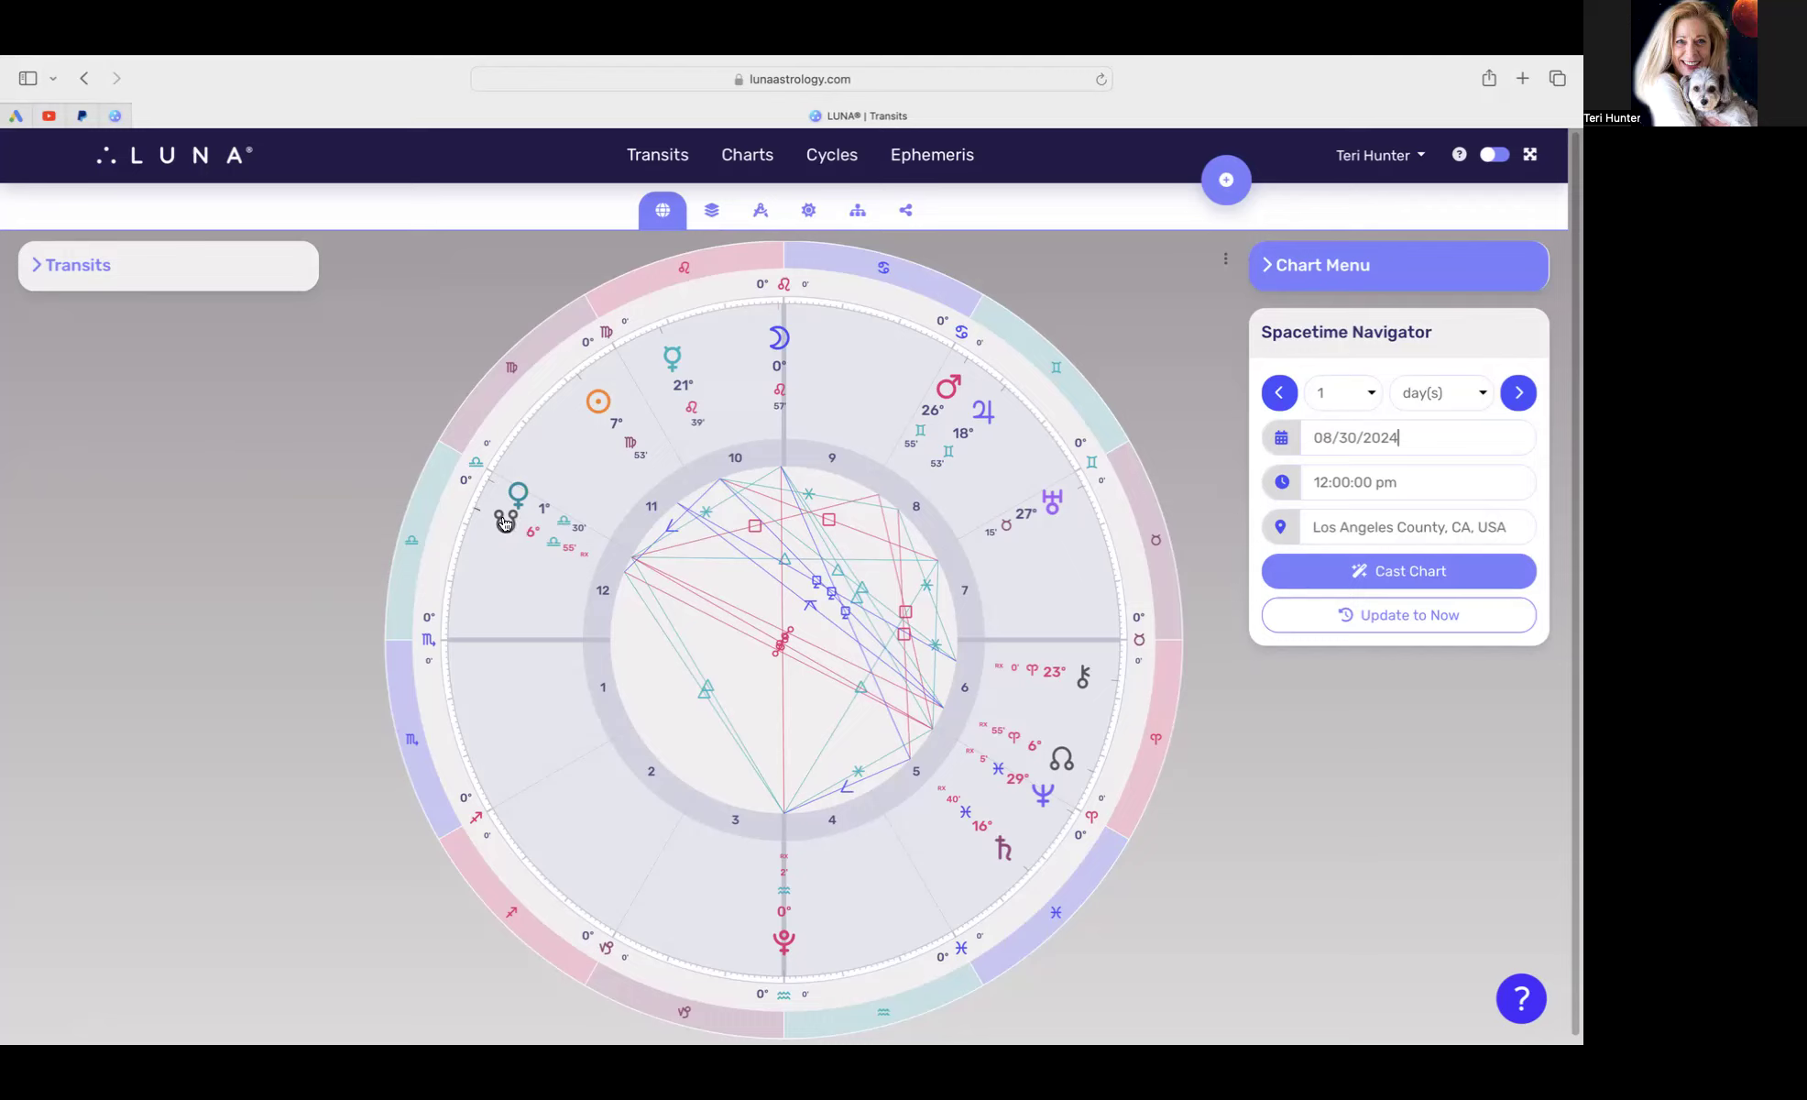
mouse_move(475, 522)
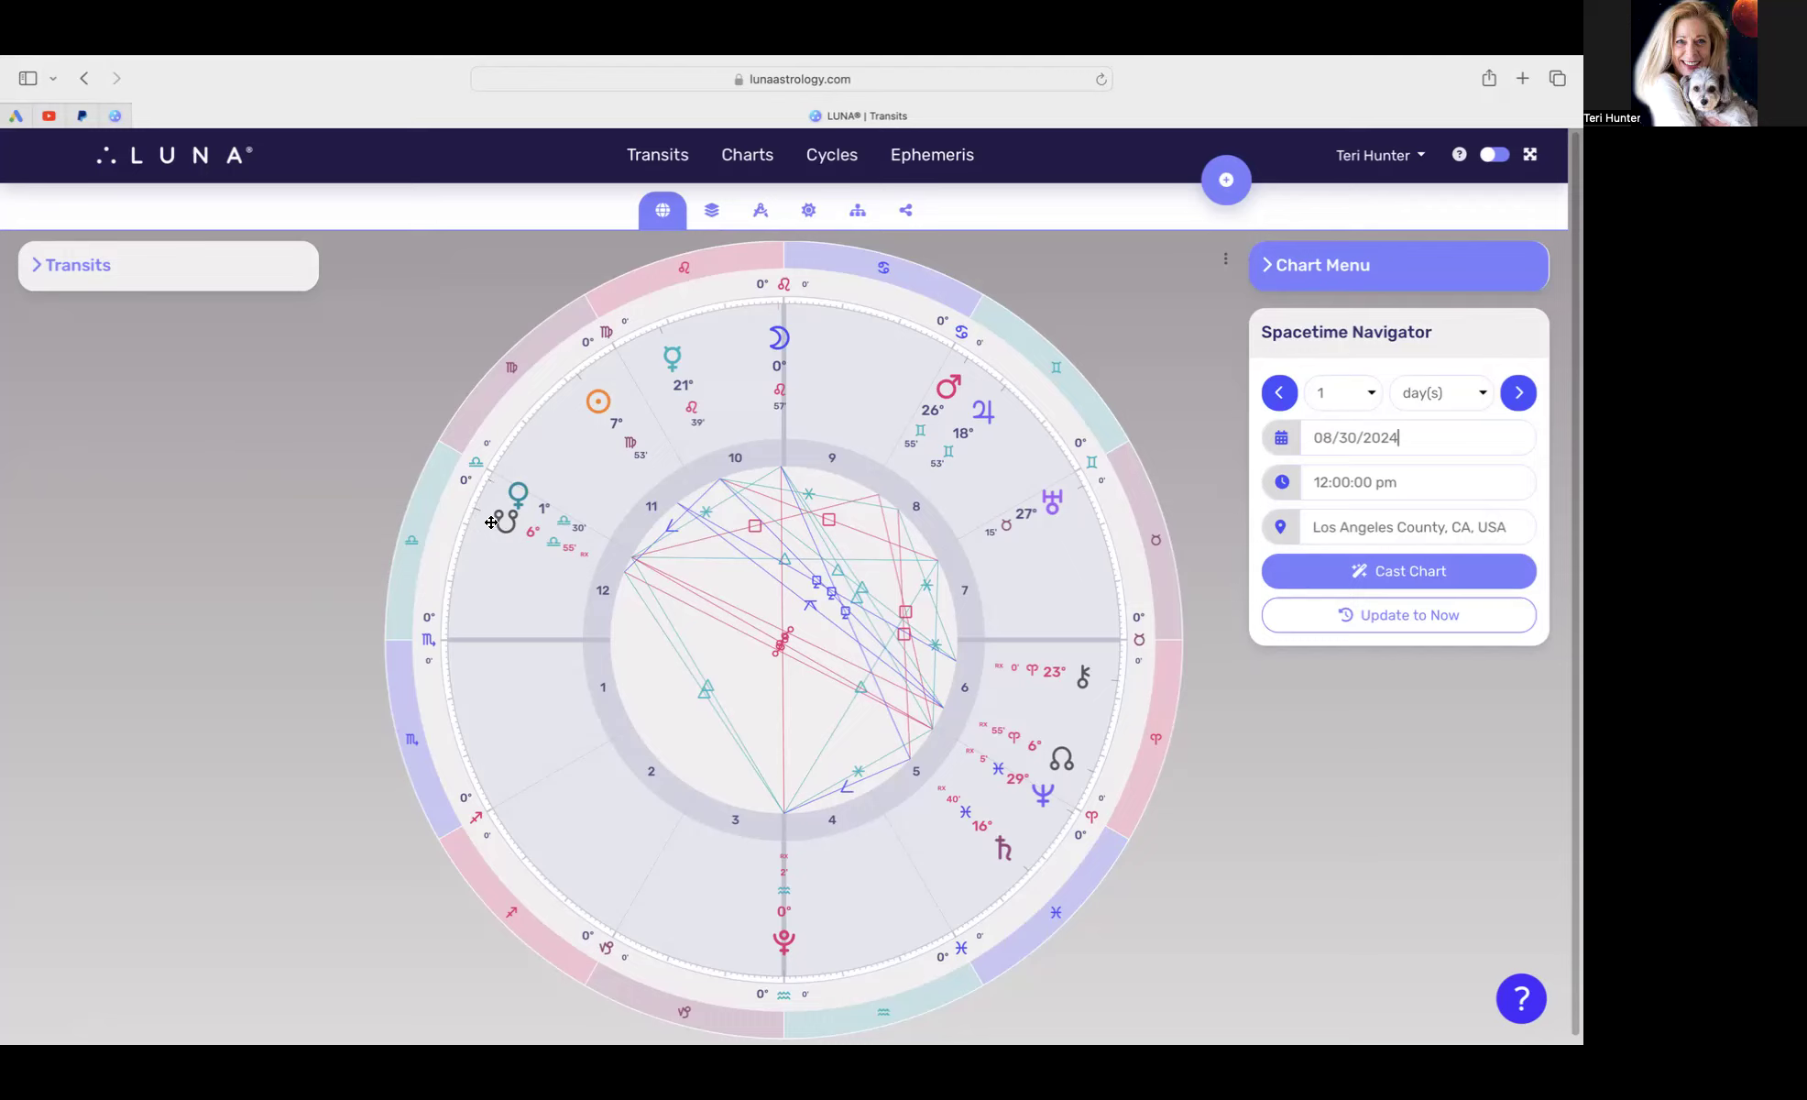
mouse_move(373, 563)
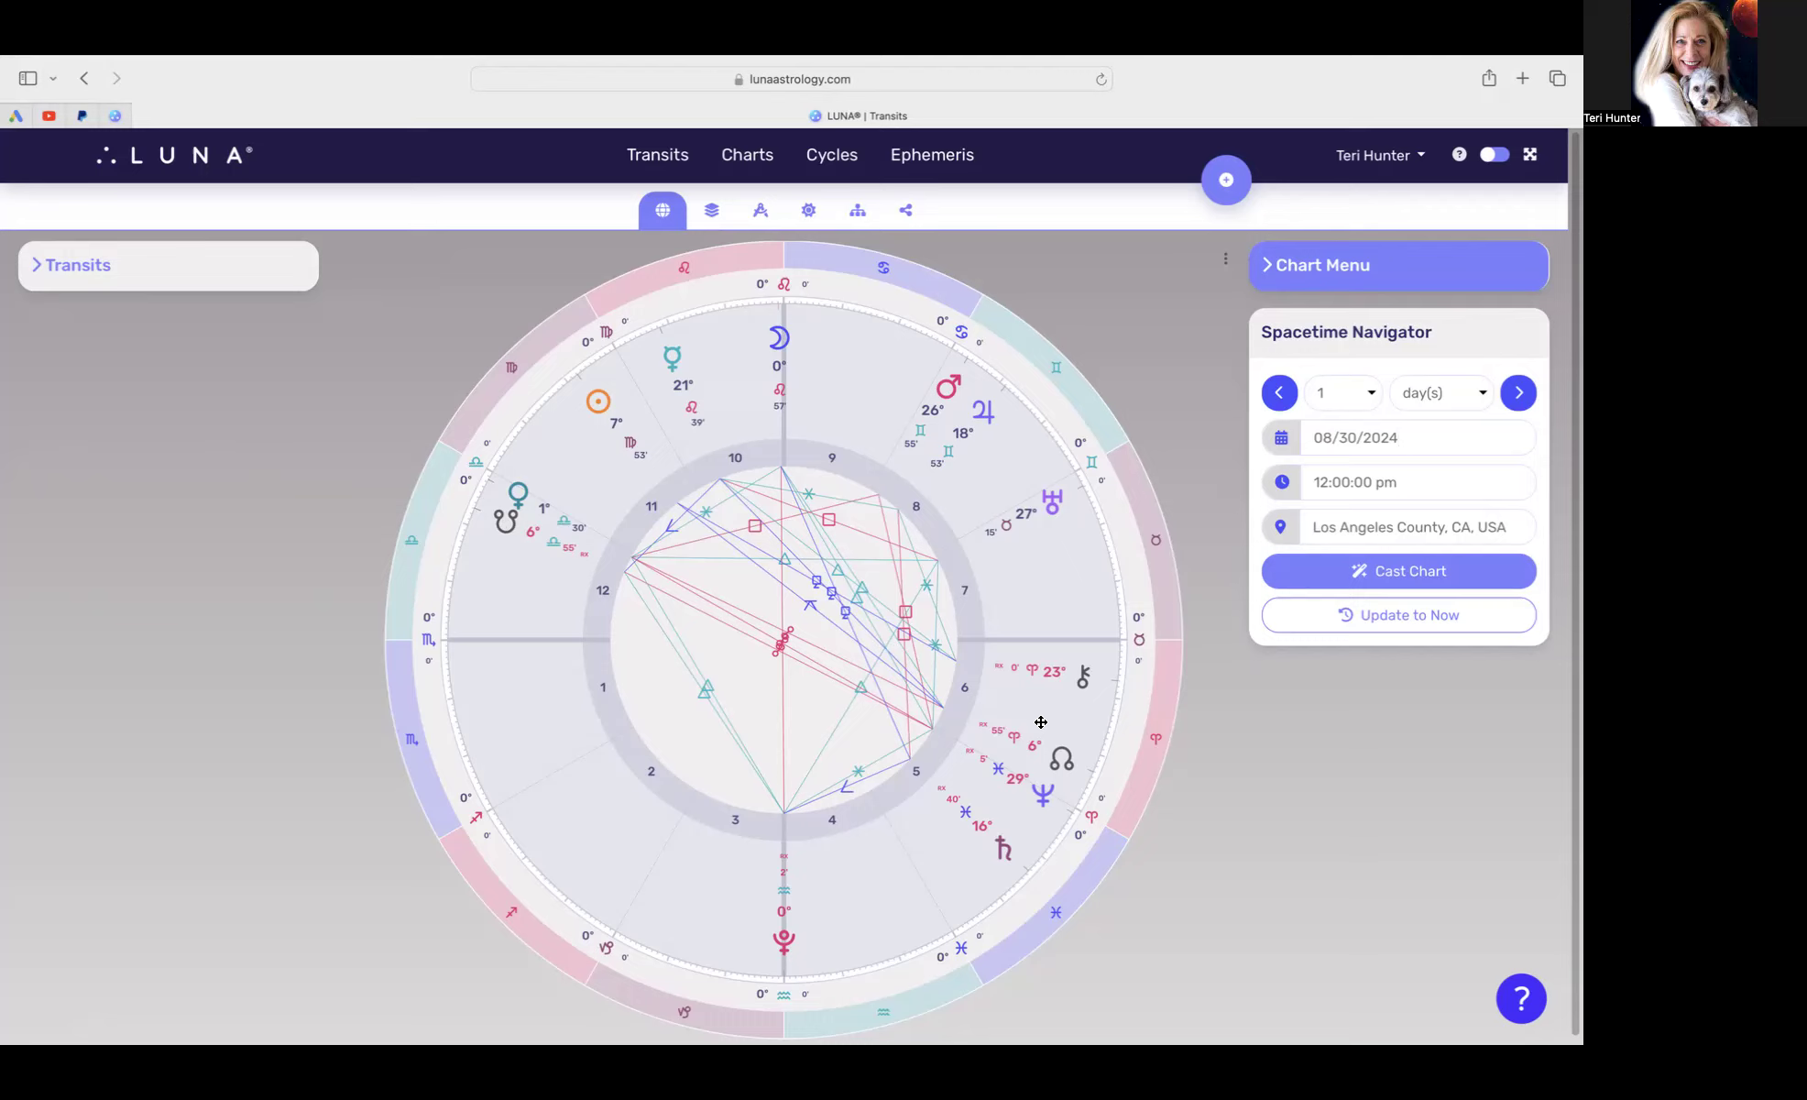
mouse_move(1050, 766)
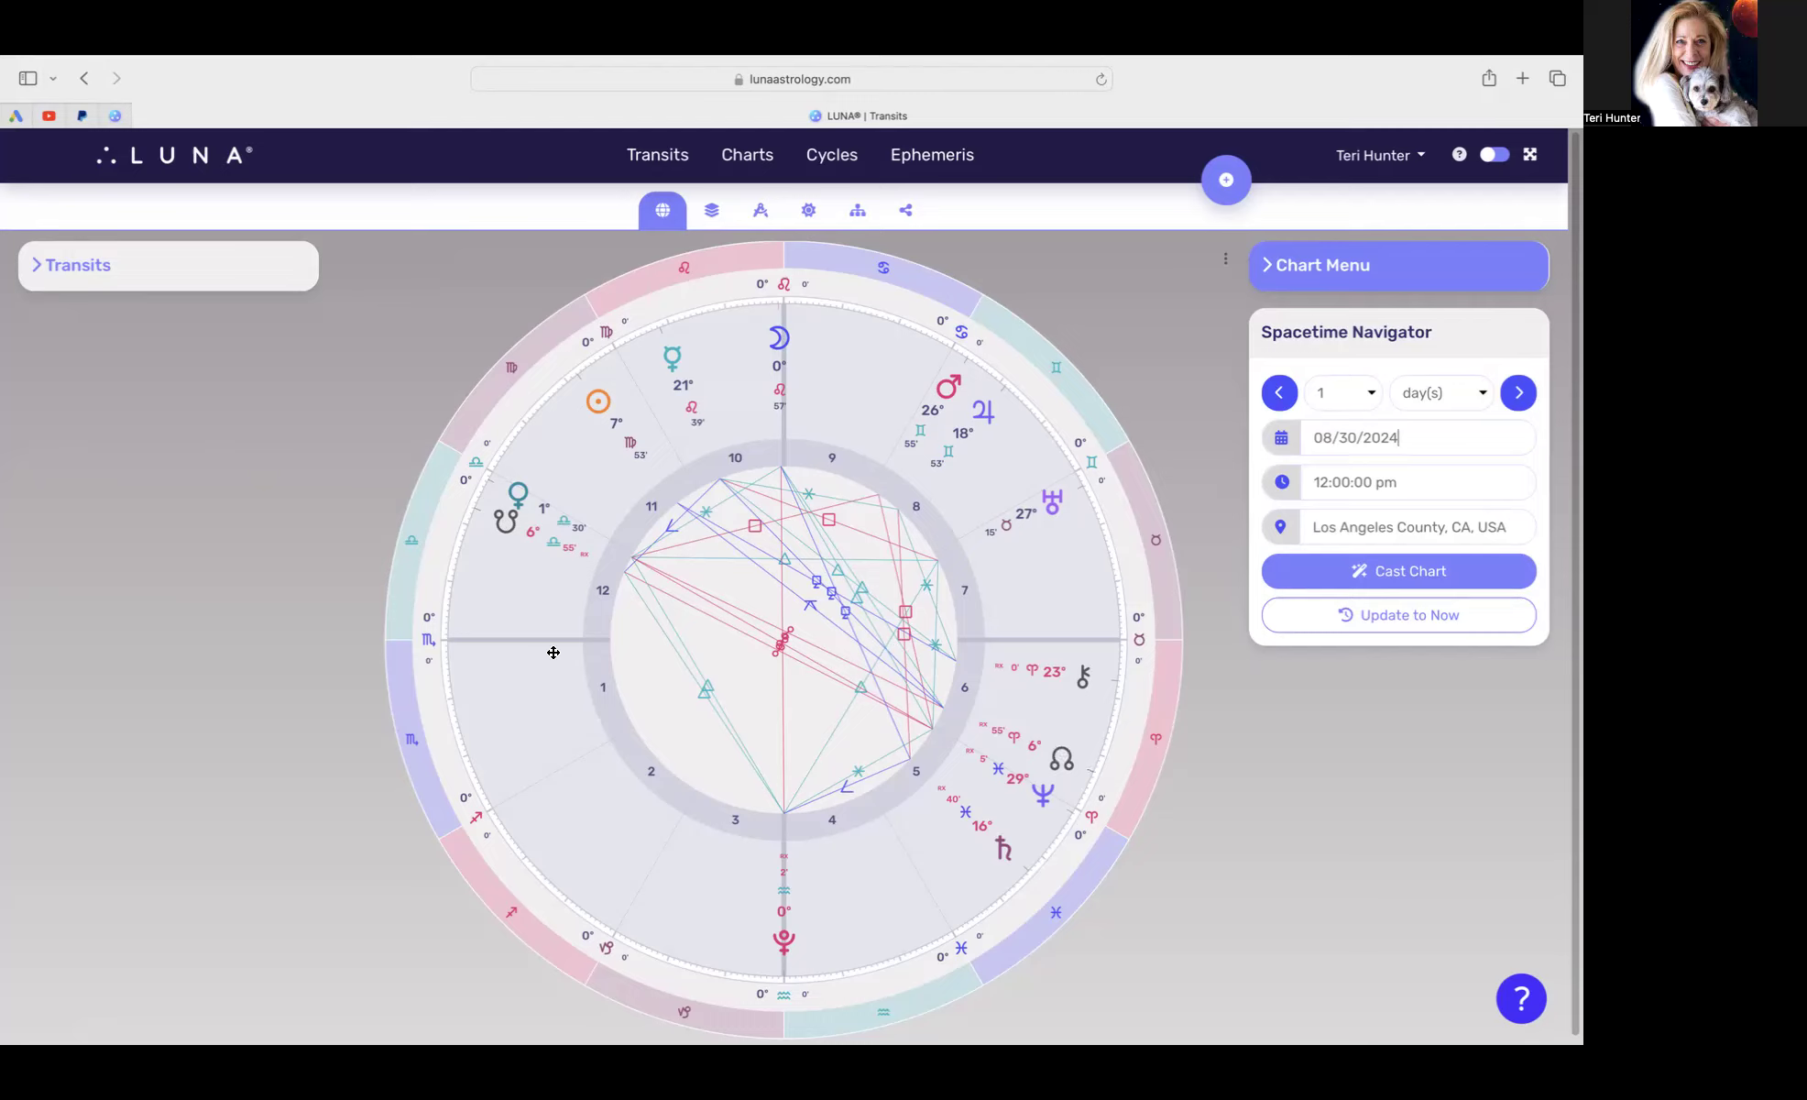
mouse_move(516, 496)
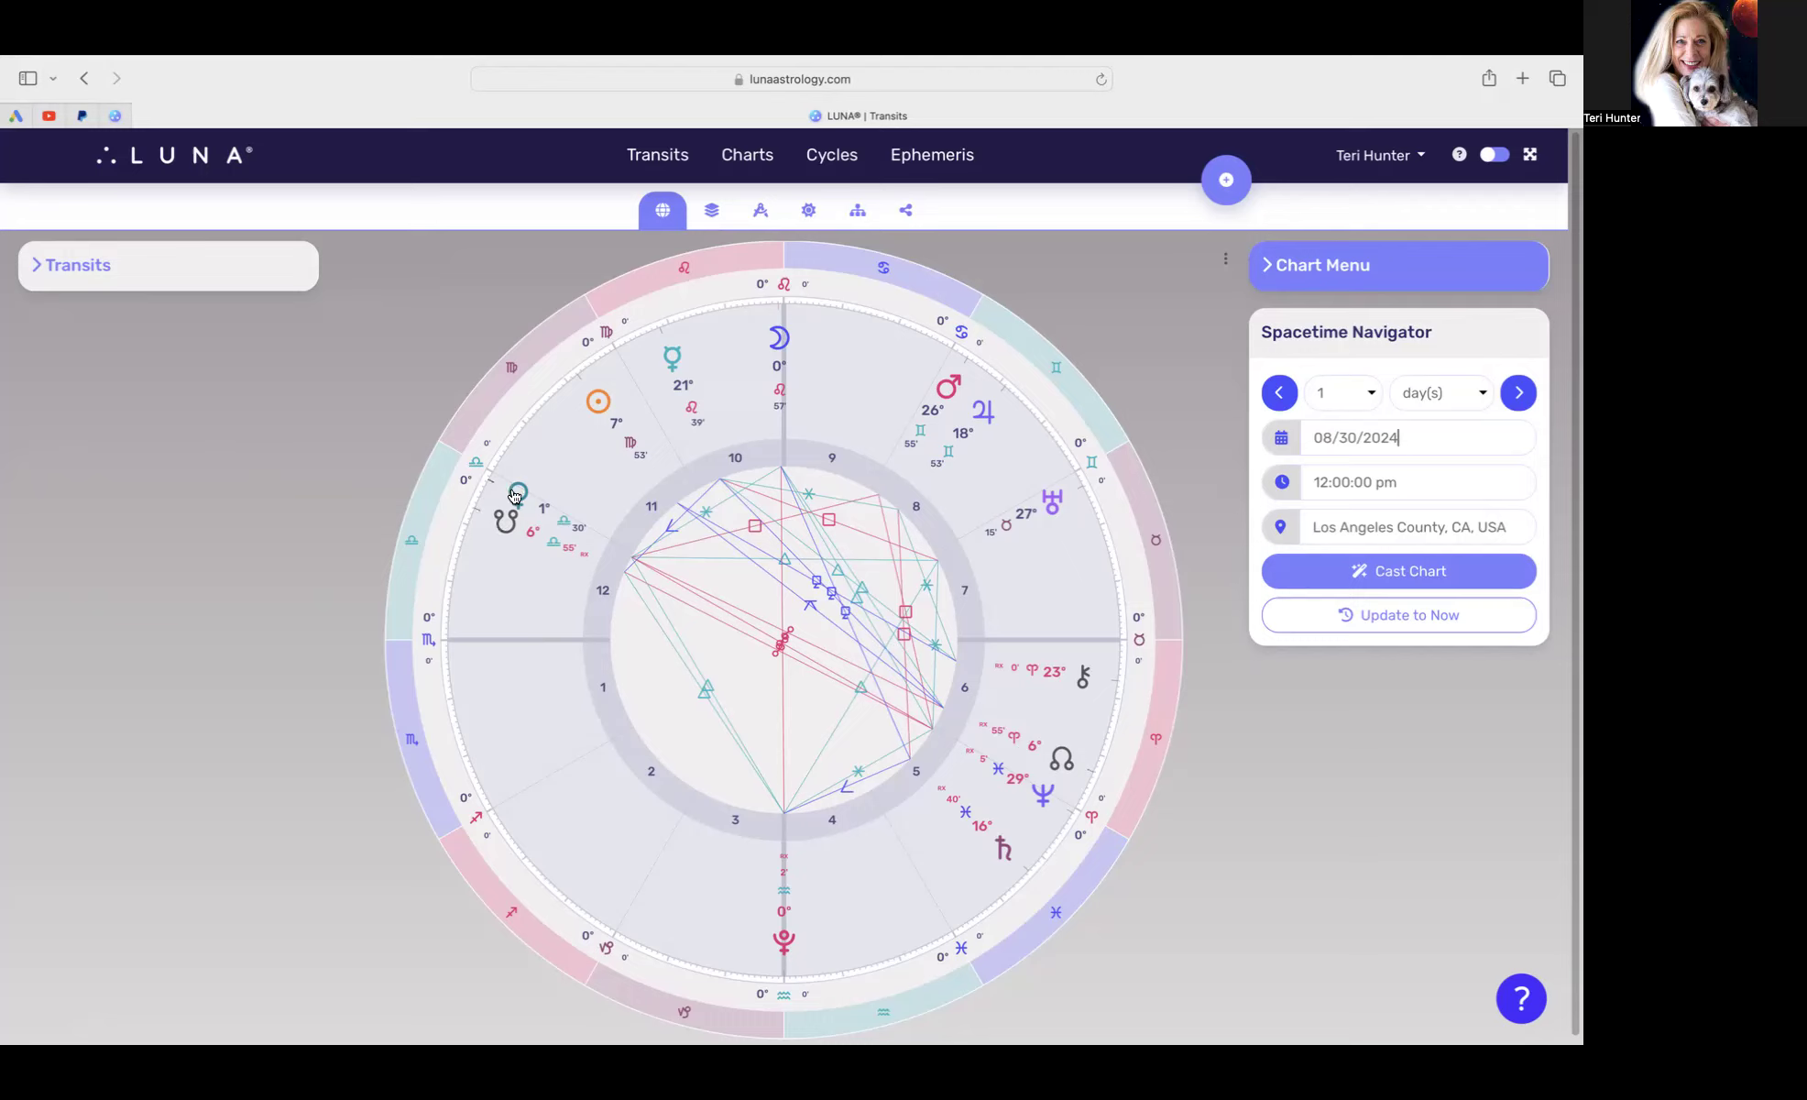
mouse_move(501, 520)
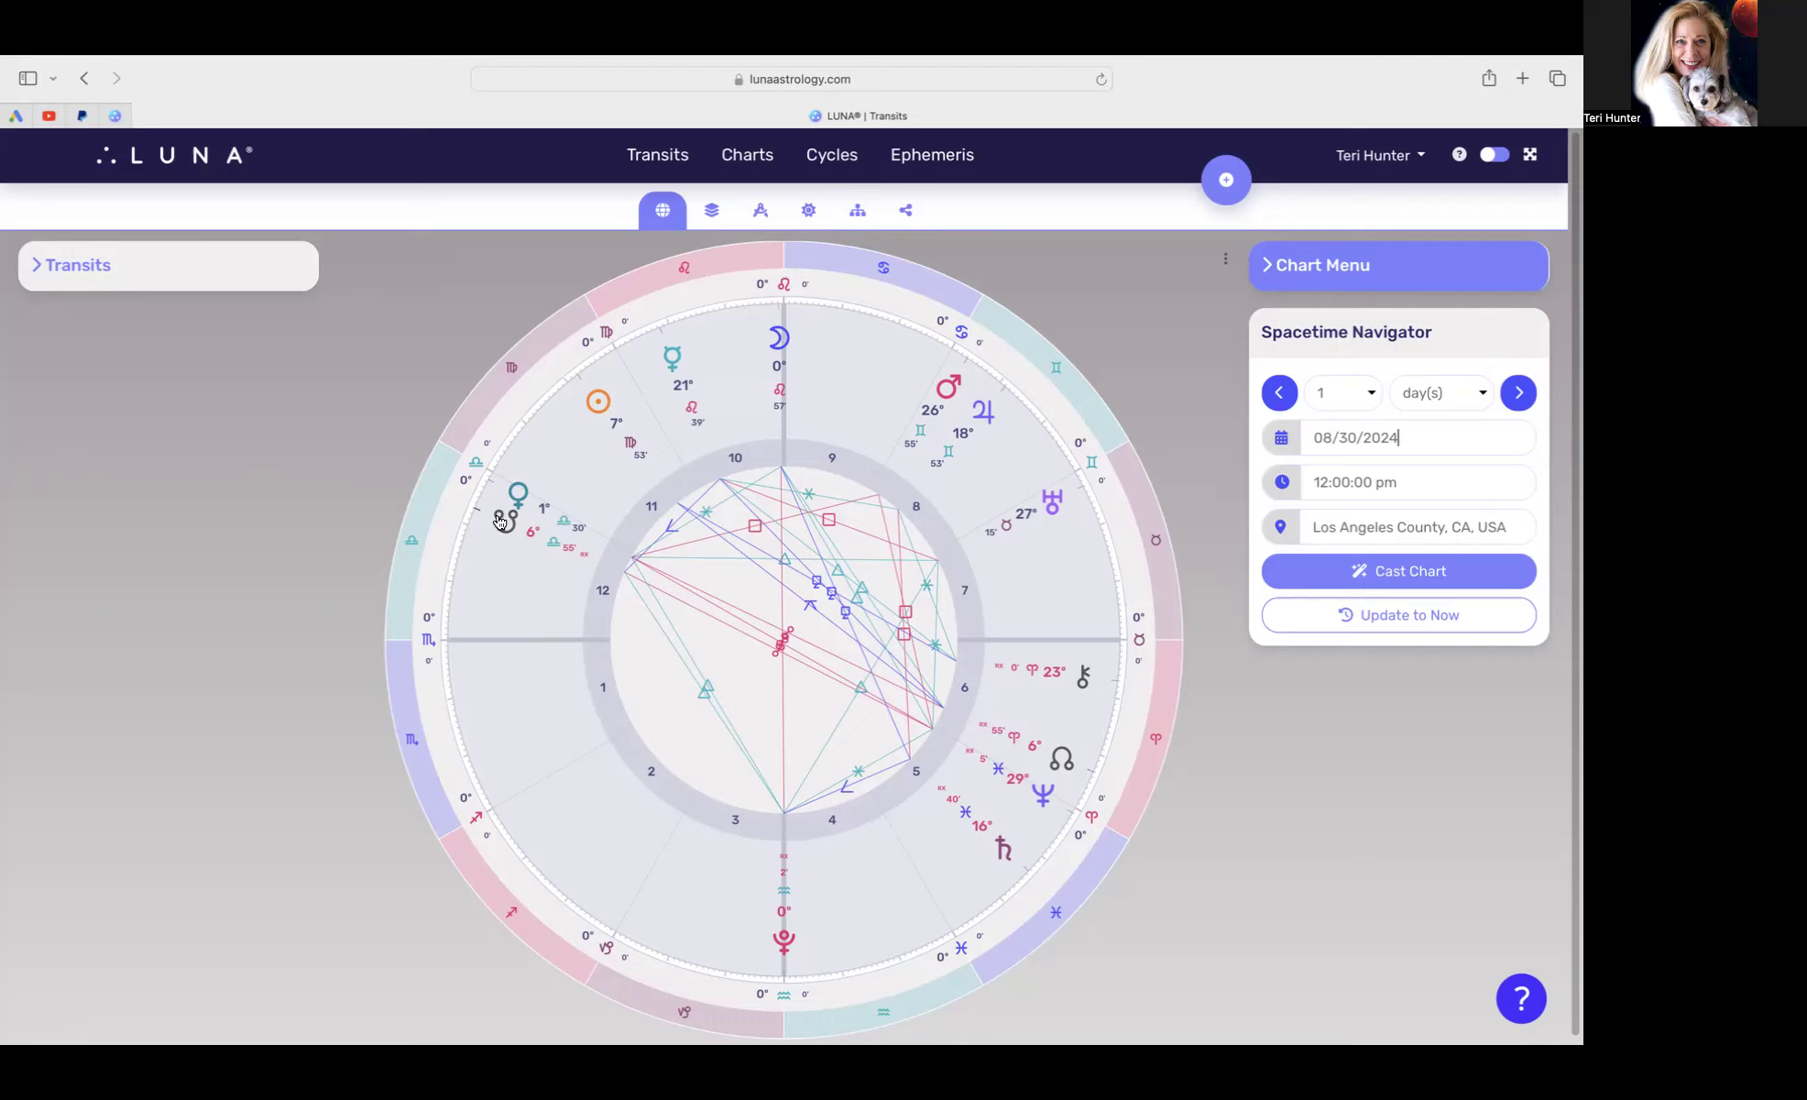
mouse_move(514, 518)
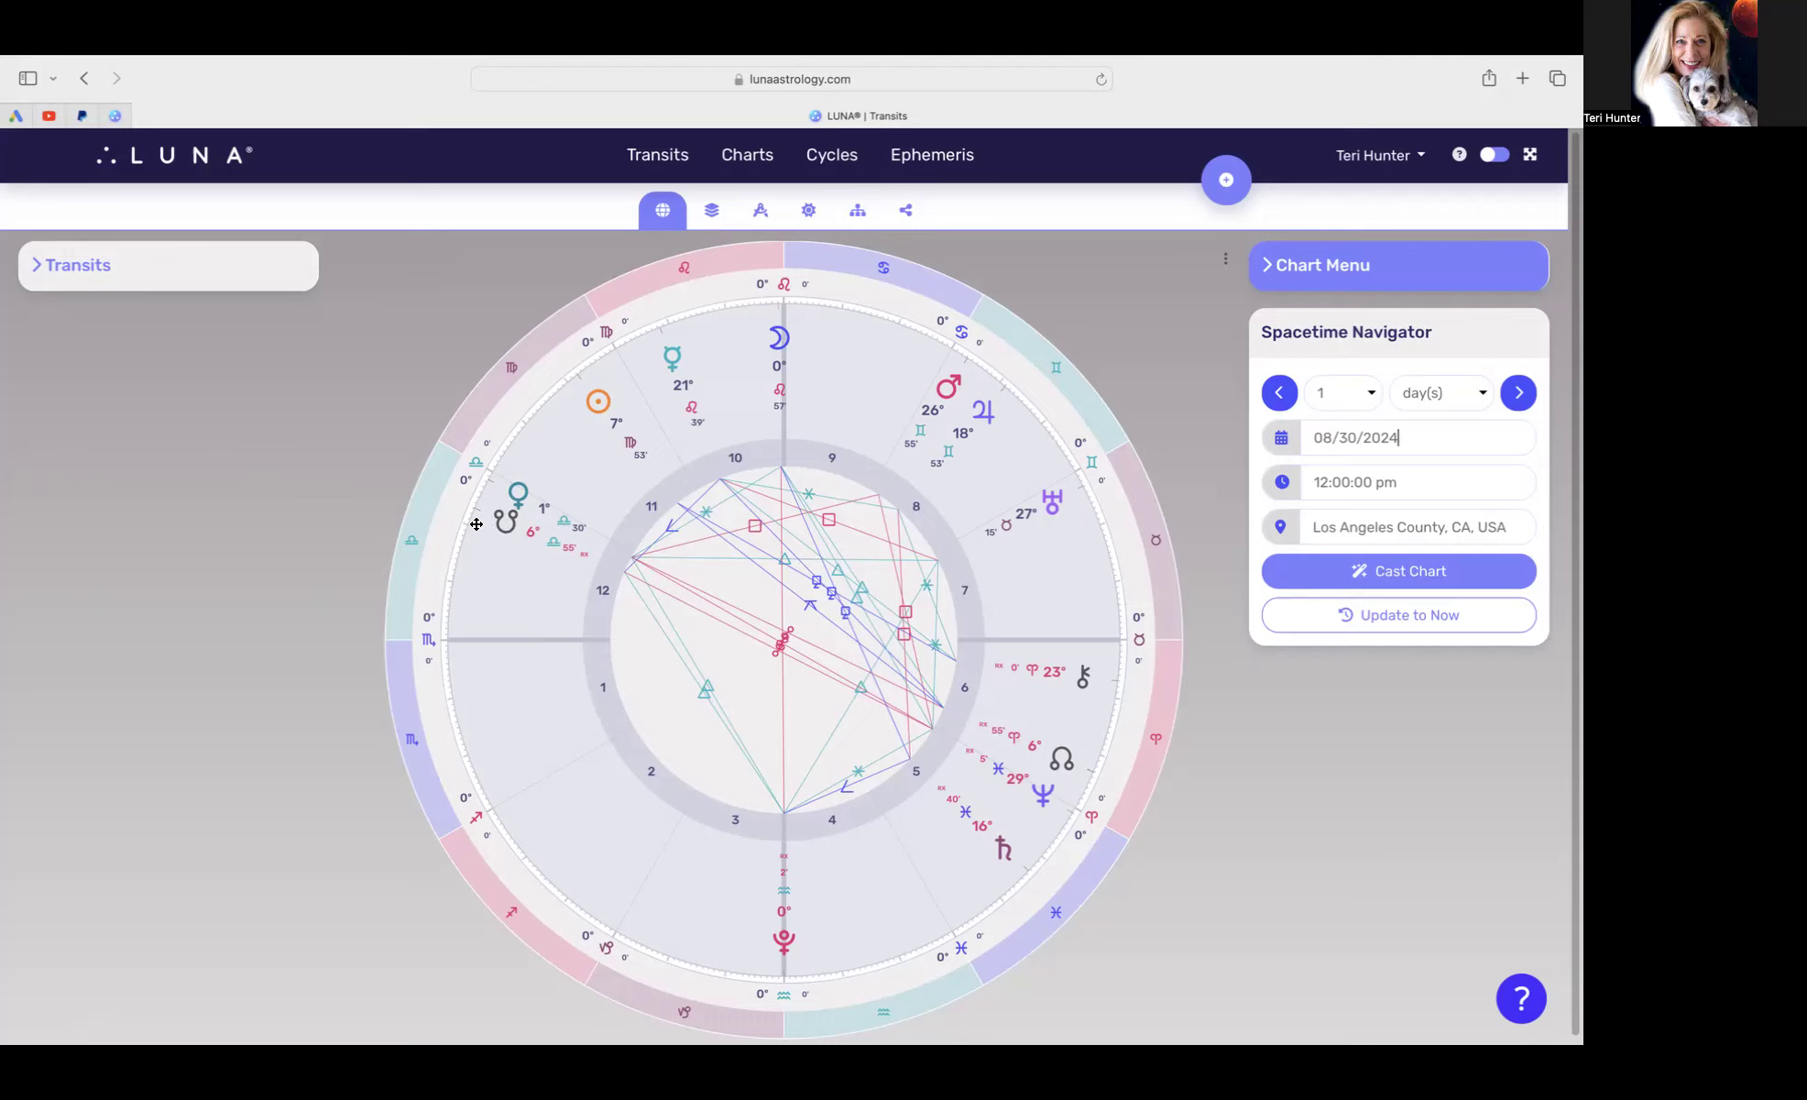
mouse_move(492, 541)
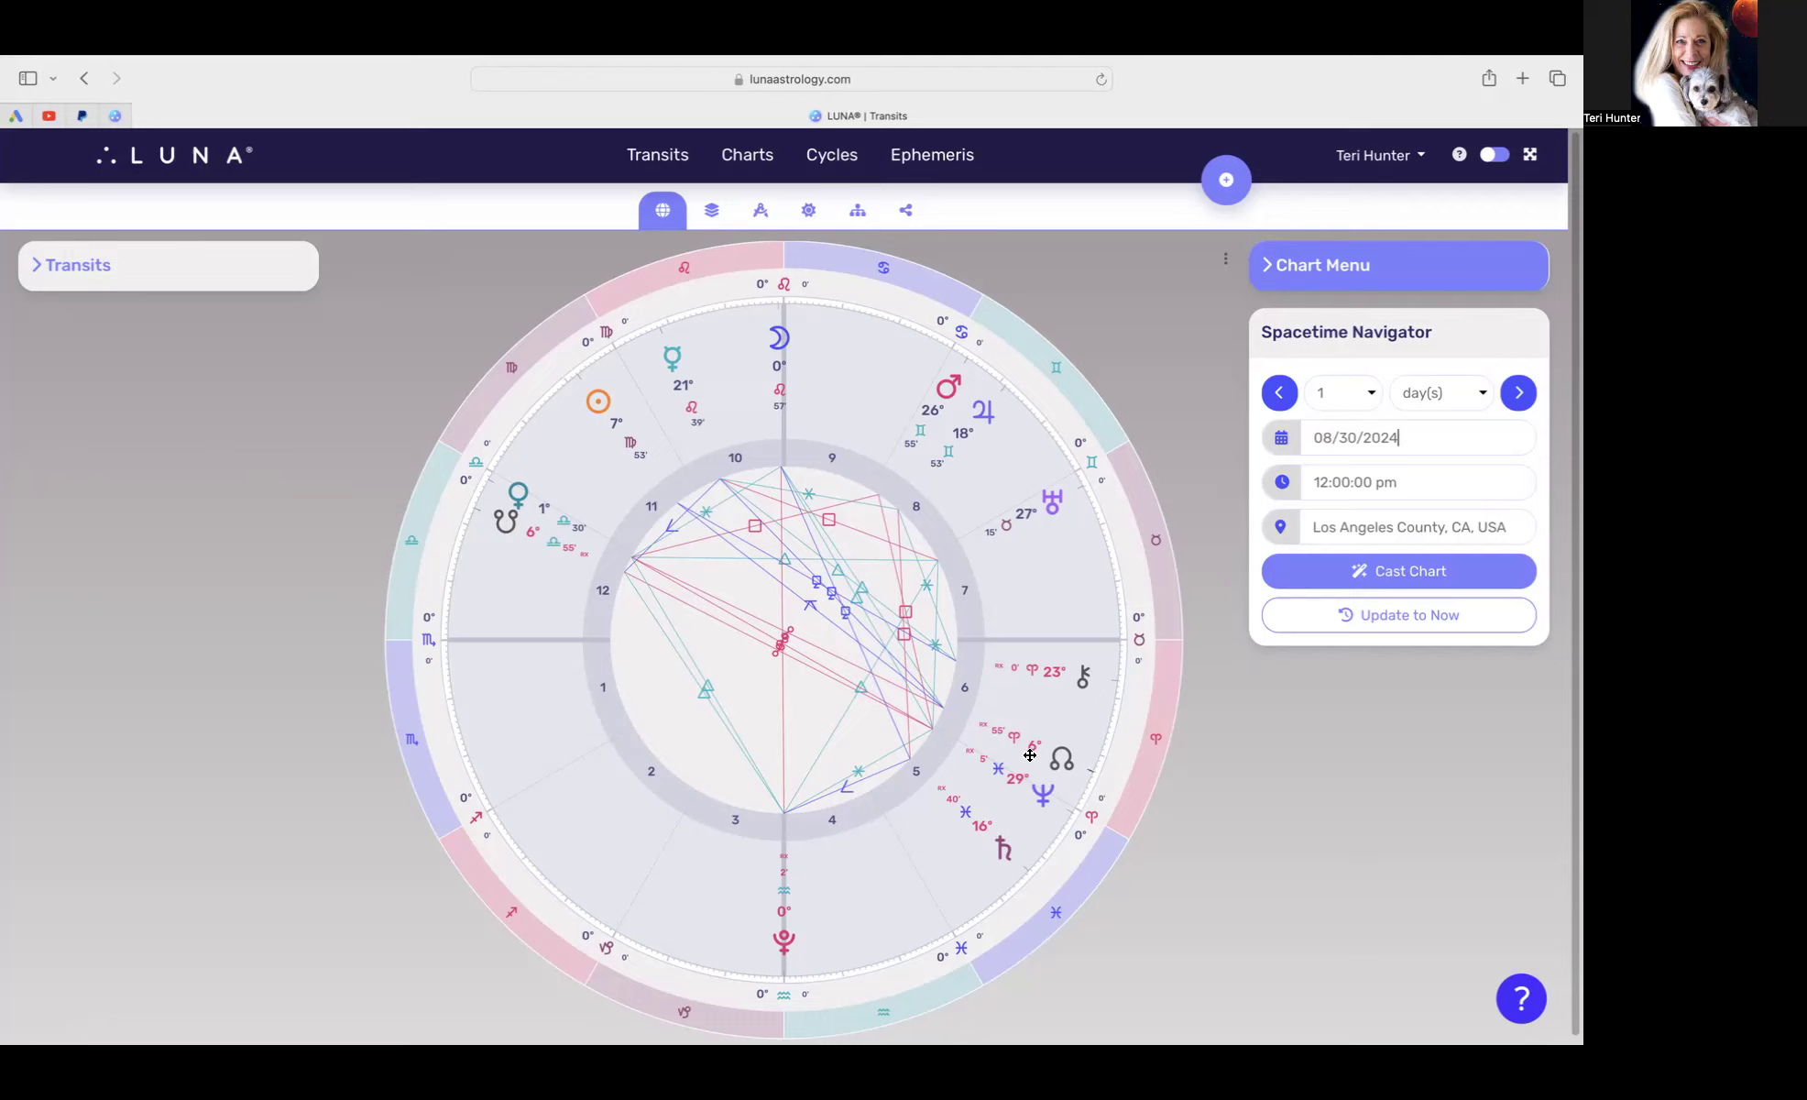
mouse_move(1053, 773)
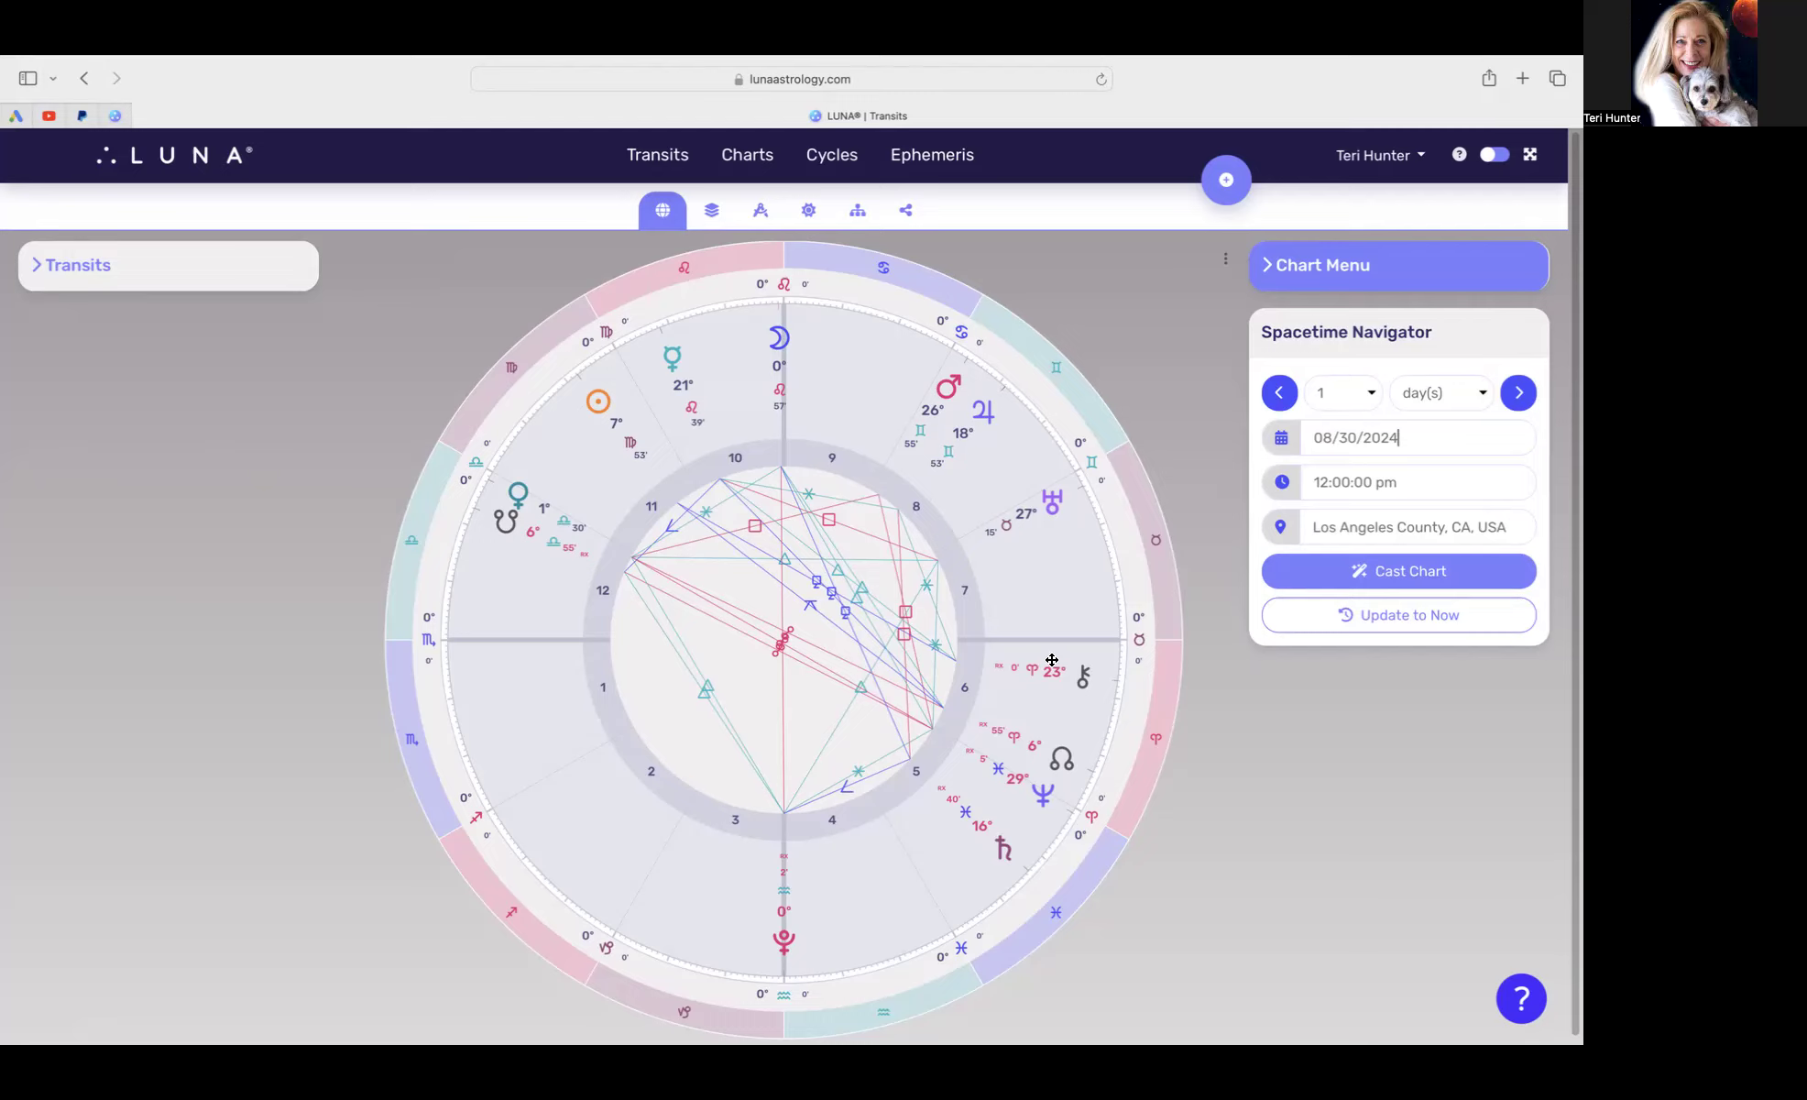
mouse_move(1097, 676)
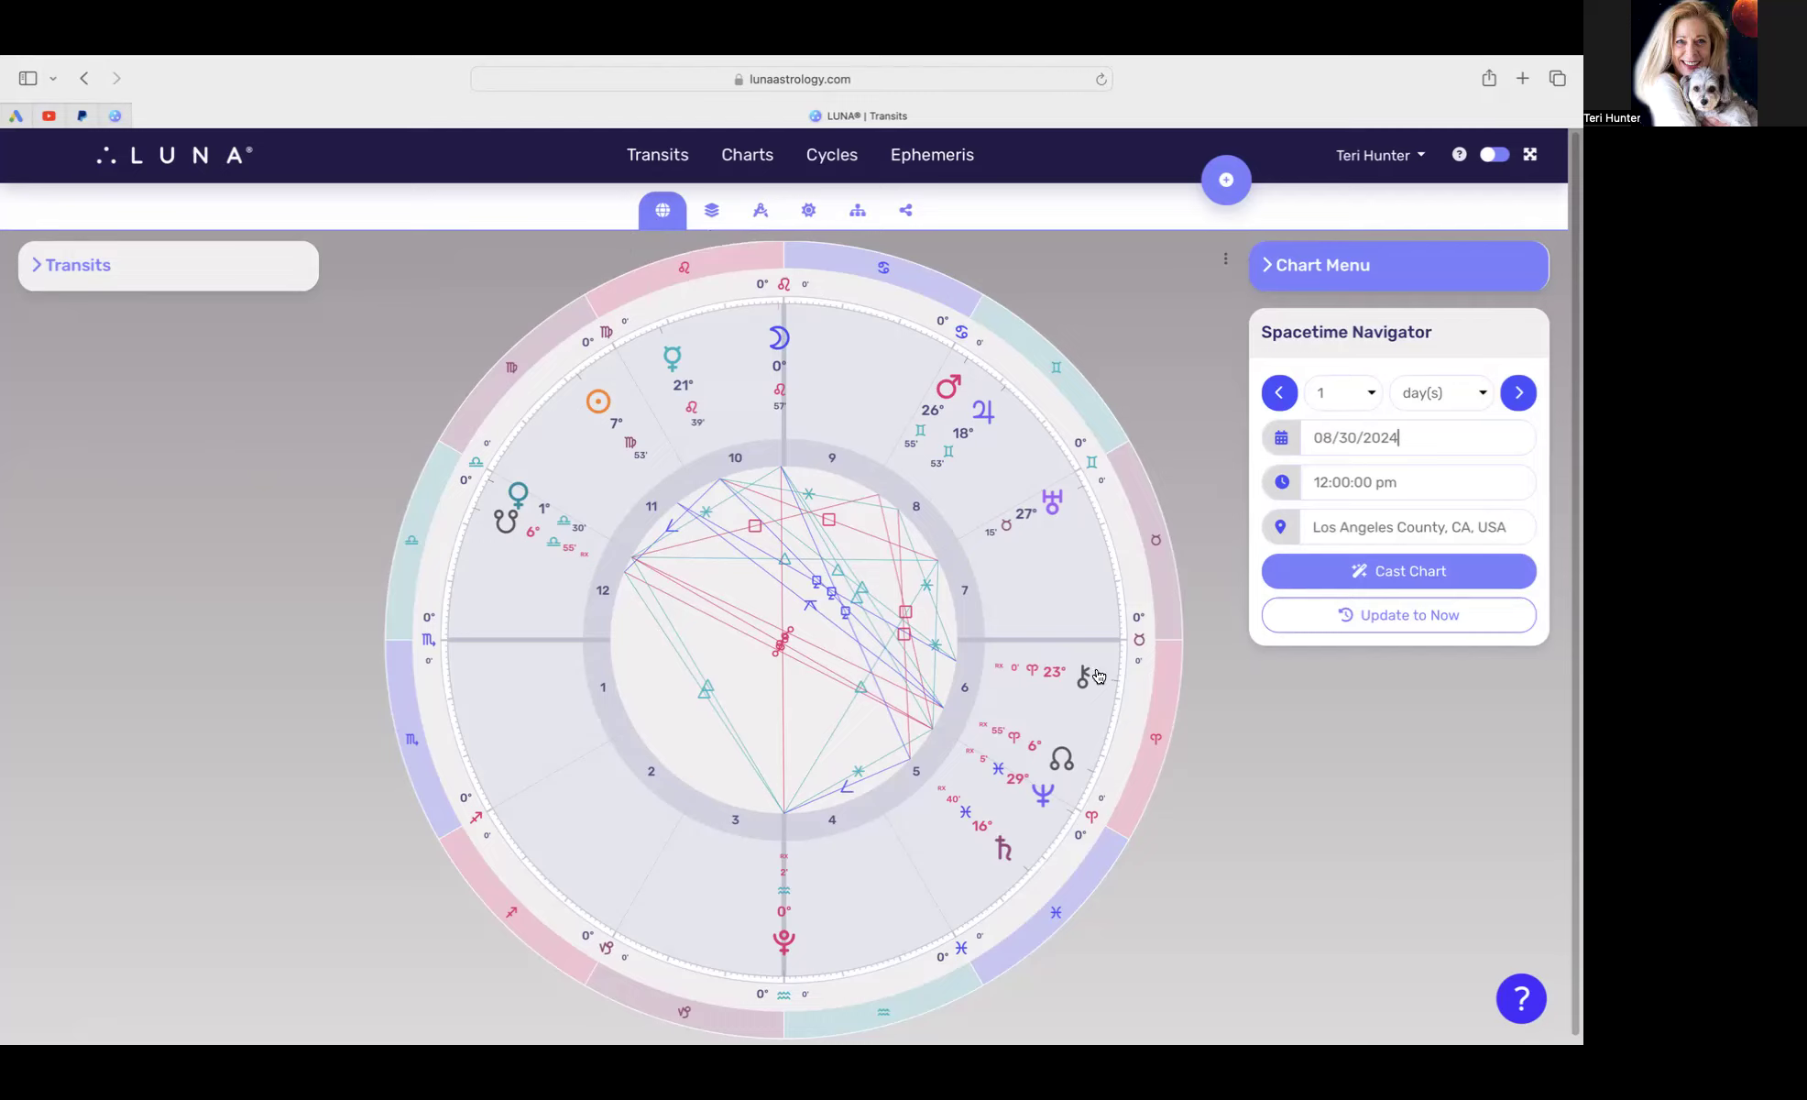
mouse_move(1289, 708)
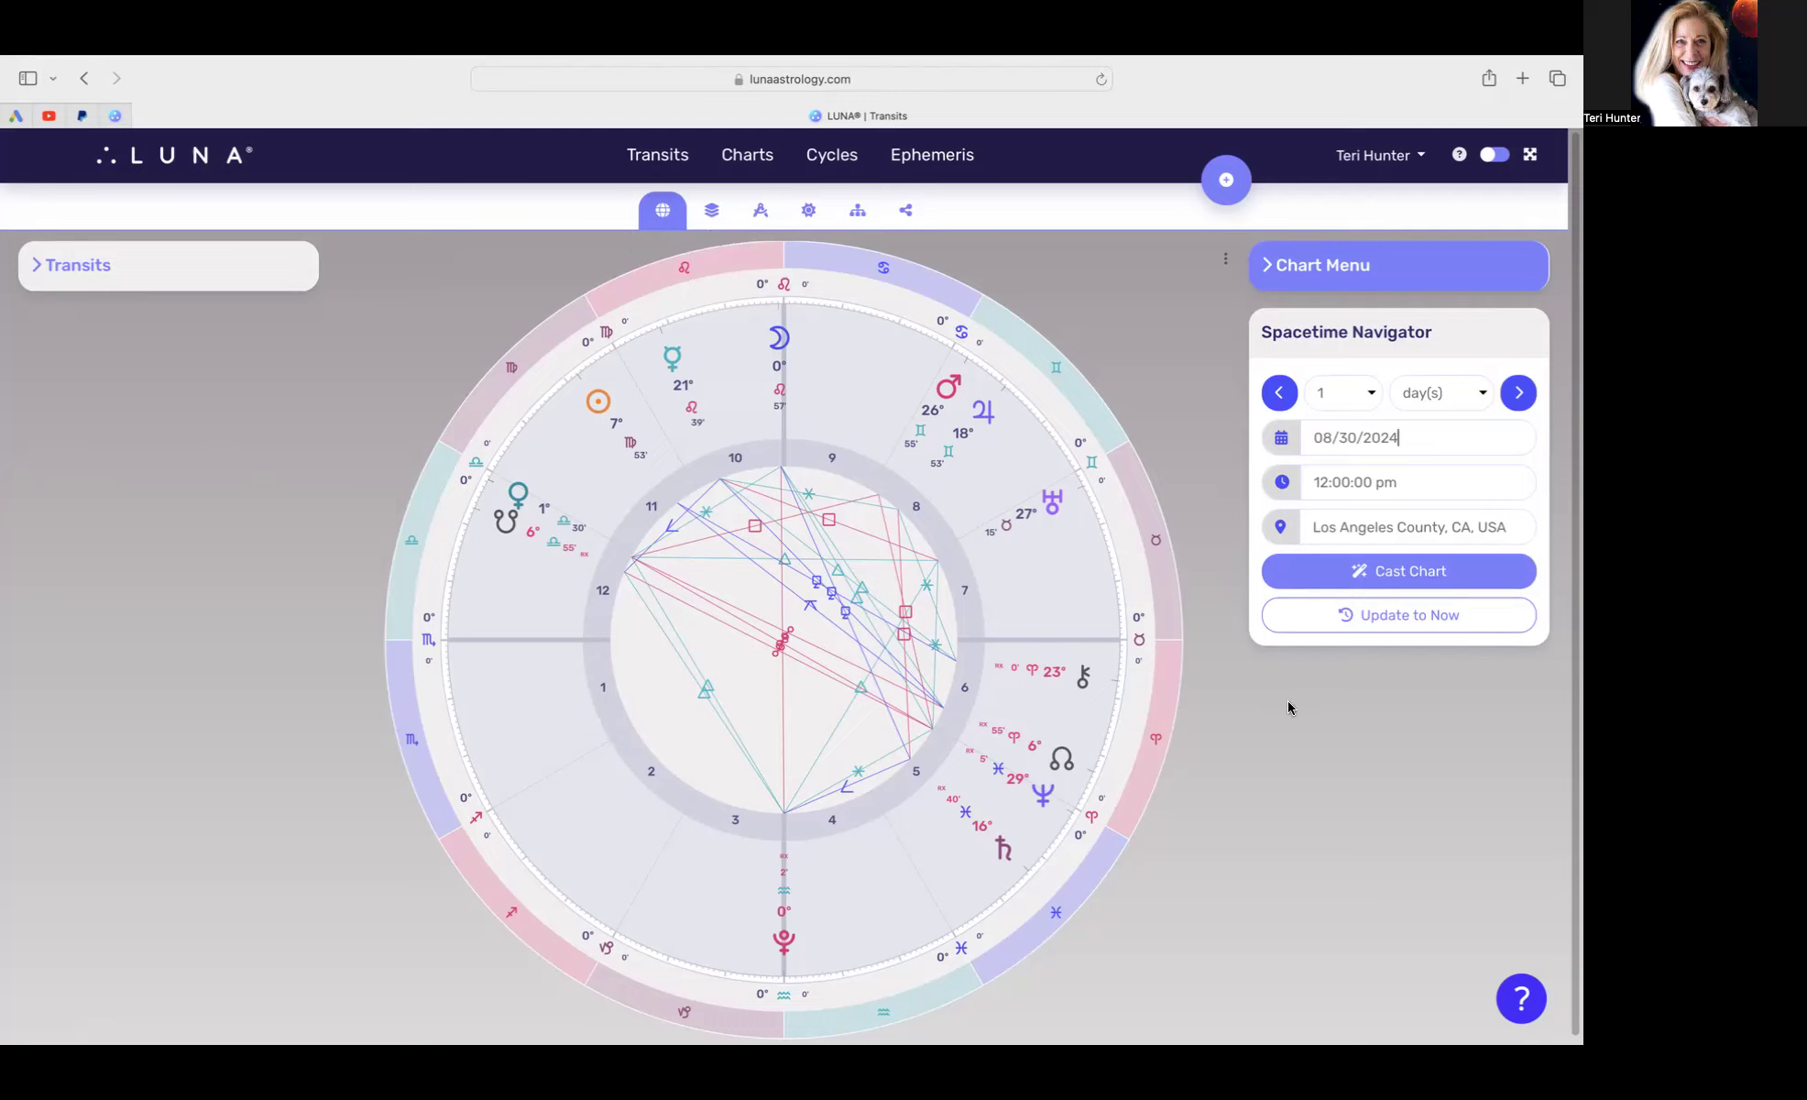